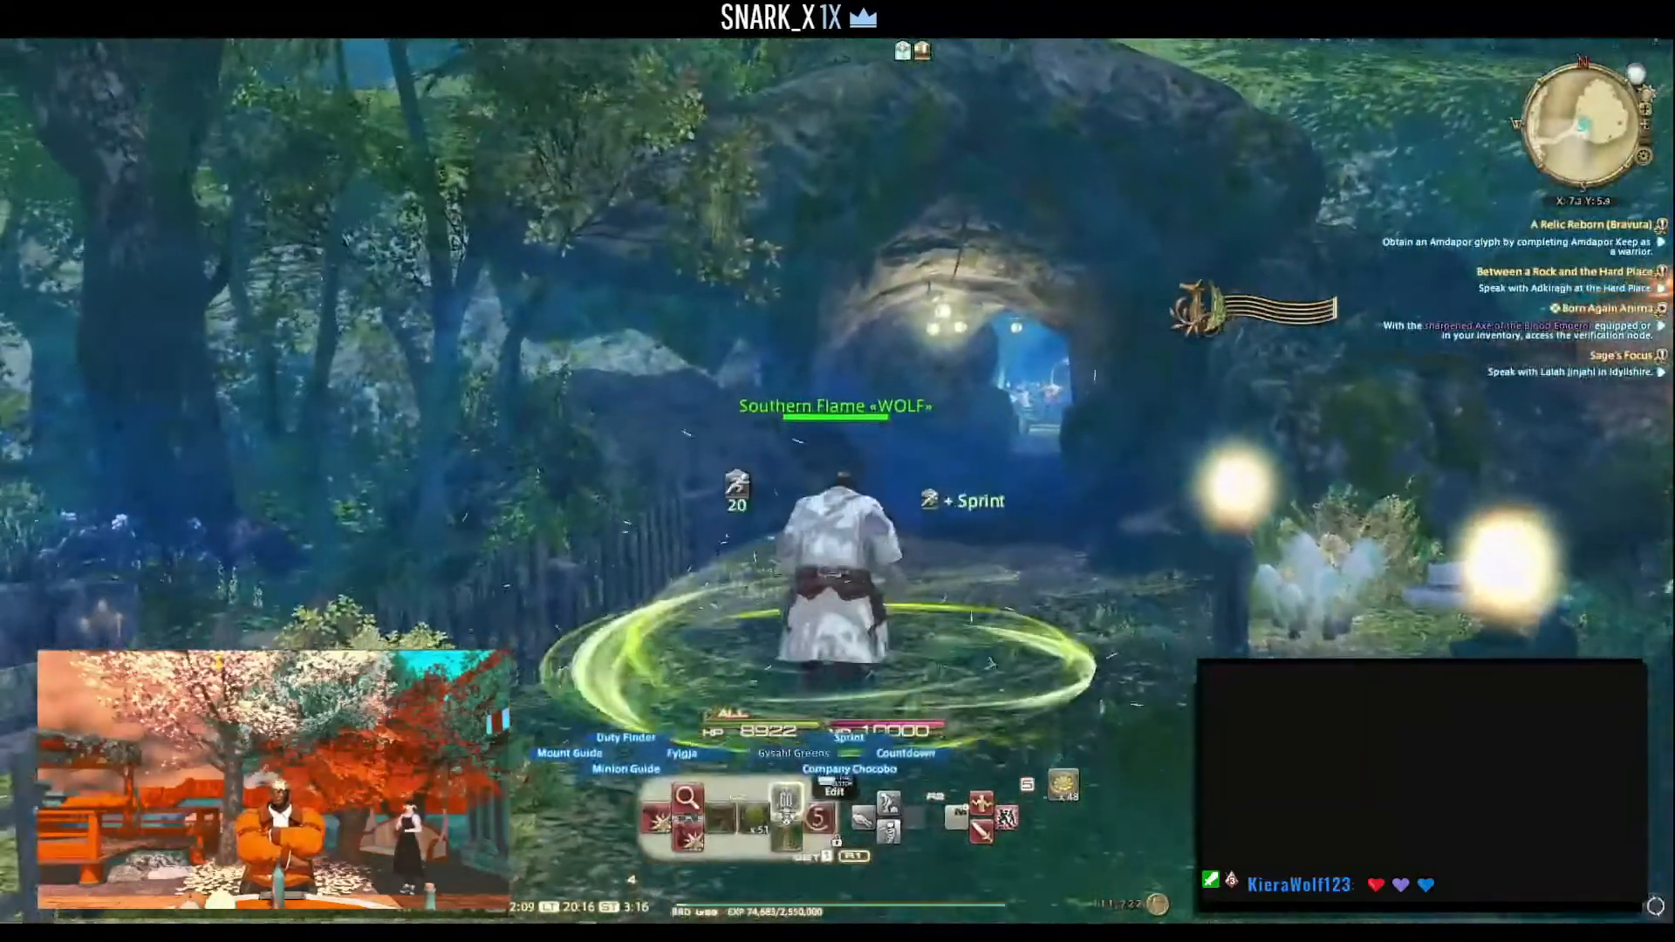
- Switch back to the Halloween doc and scroll down past the typo toward the Lore section
key(alt+tab)
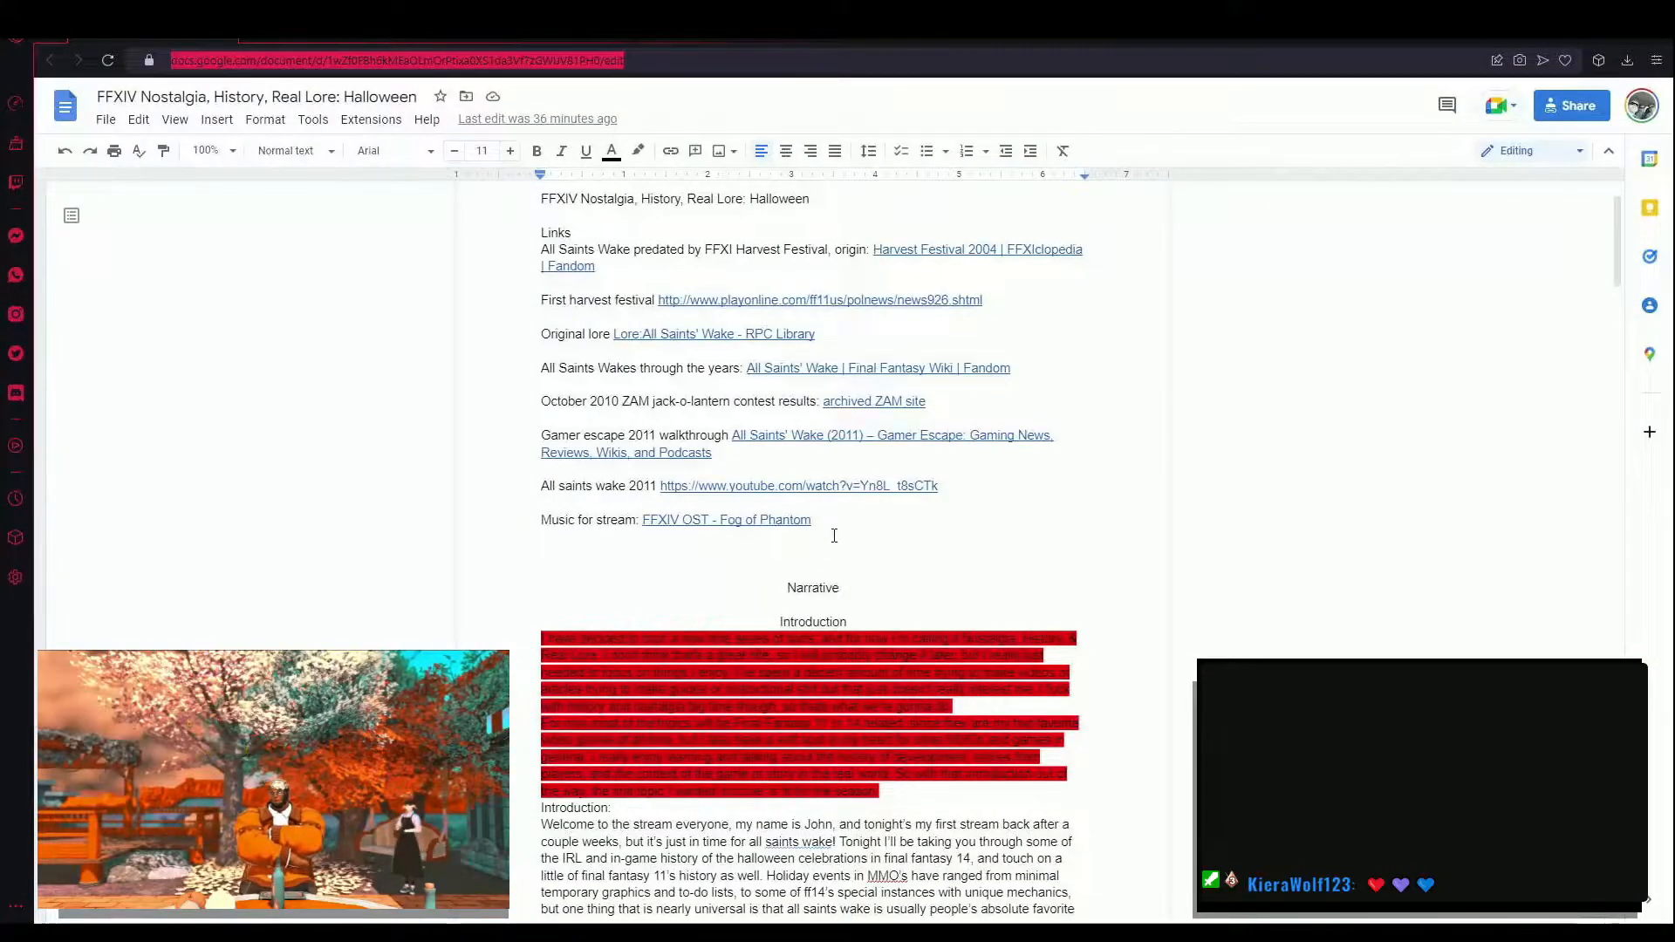
scroll(down, 3)
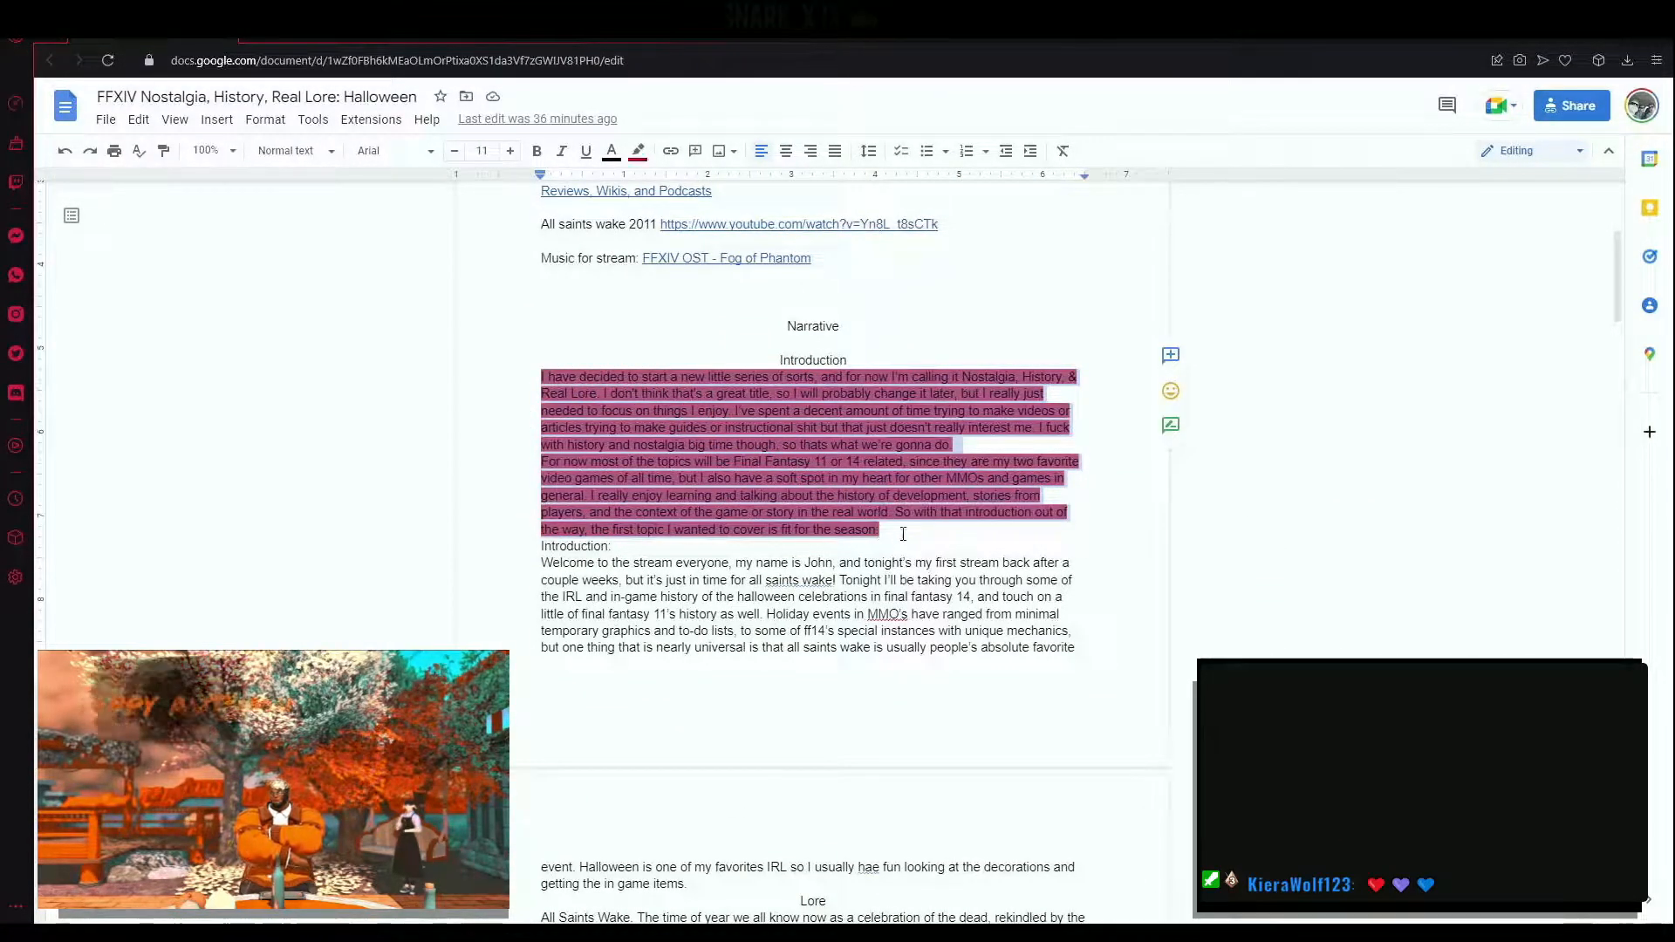
scroll(down, 3)
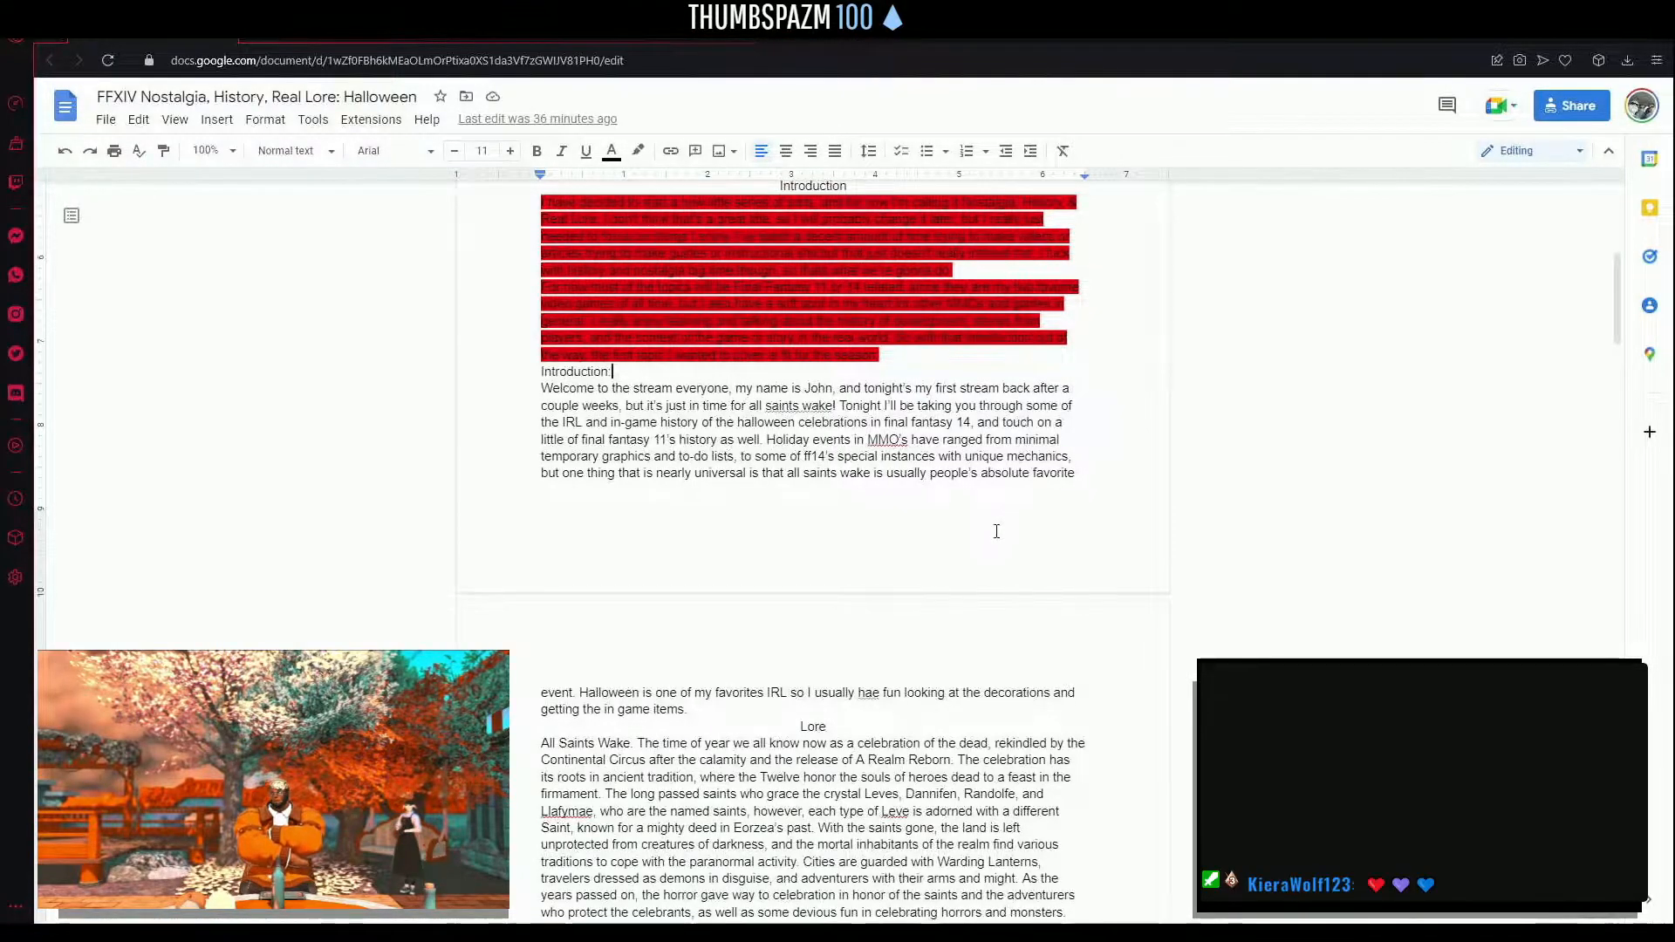
scroll(down, 3)
text(v)
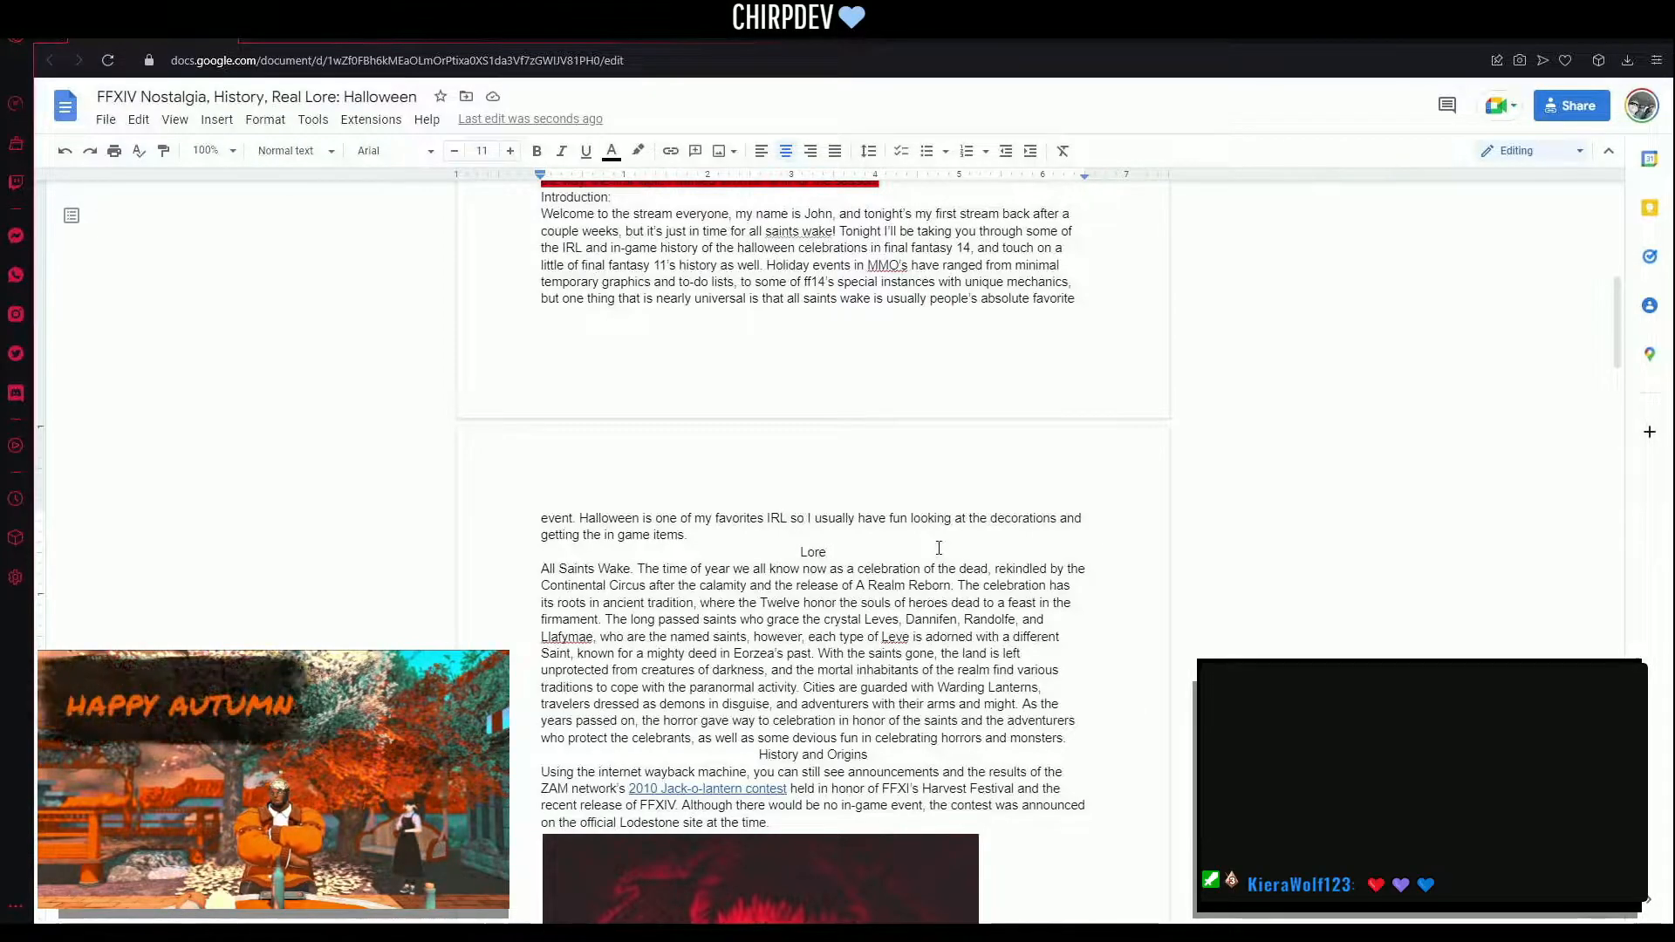
scroll(down, 3)
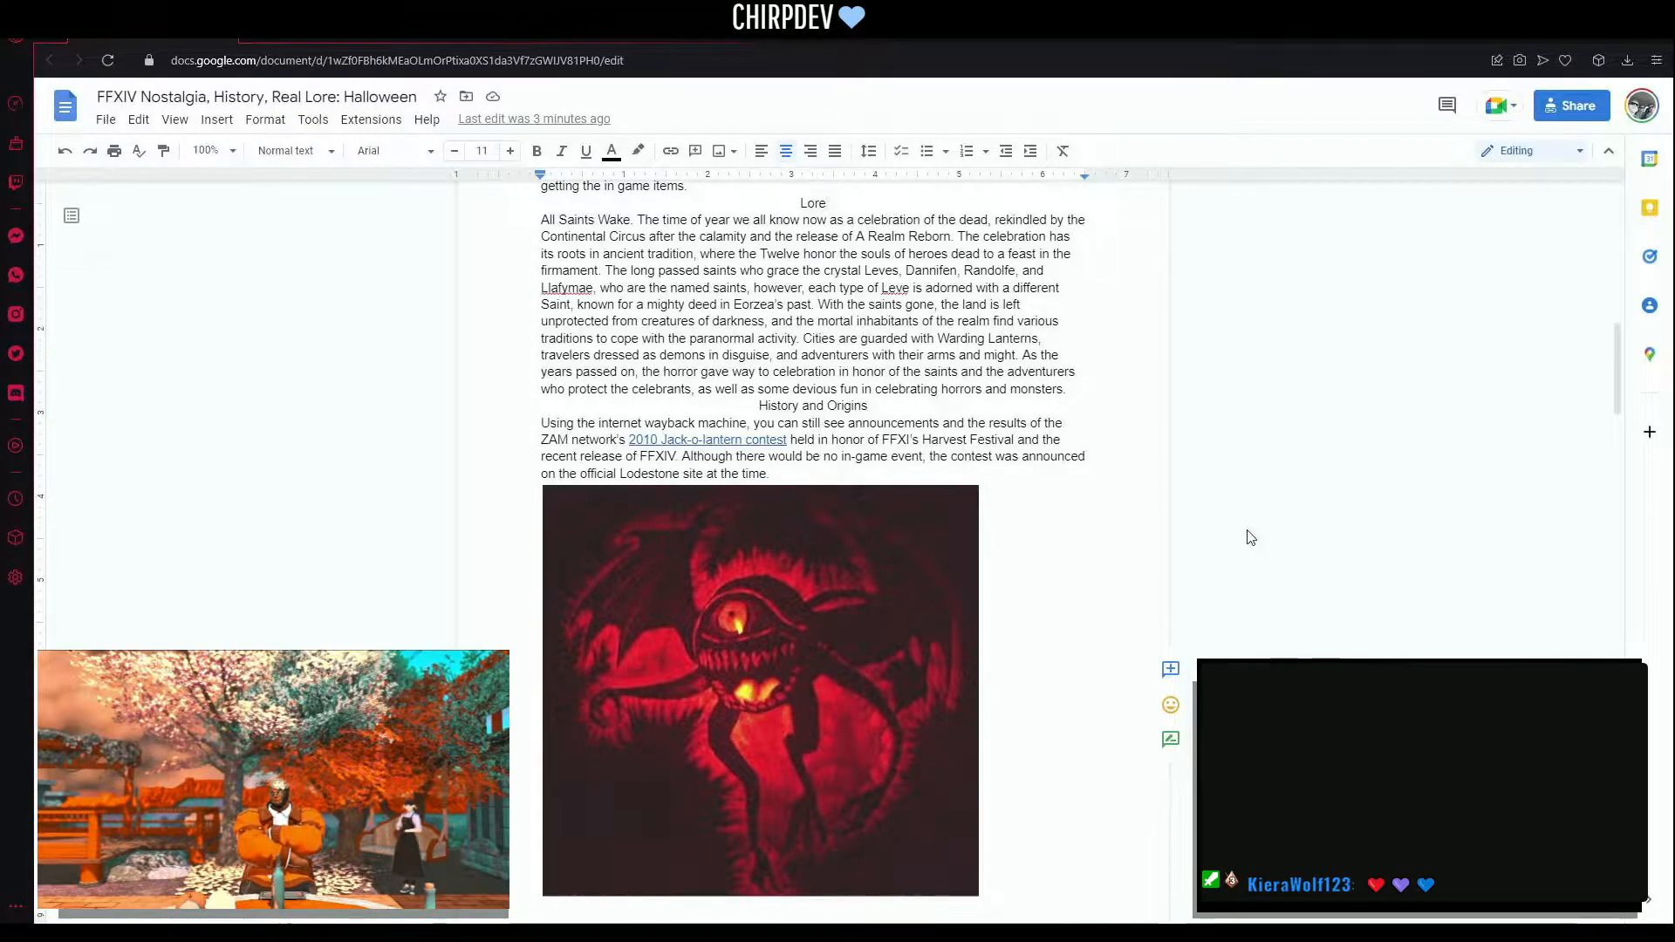
click(826, 204)
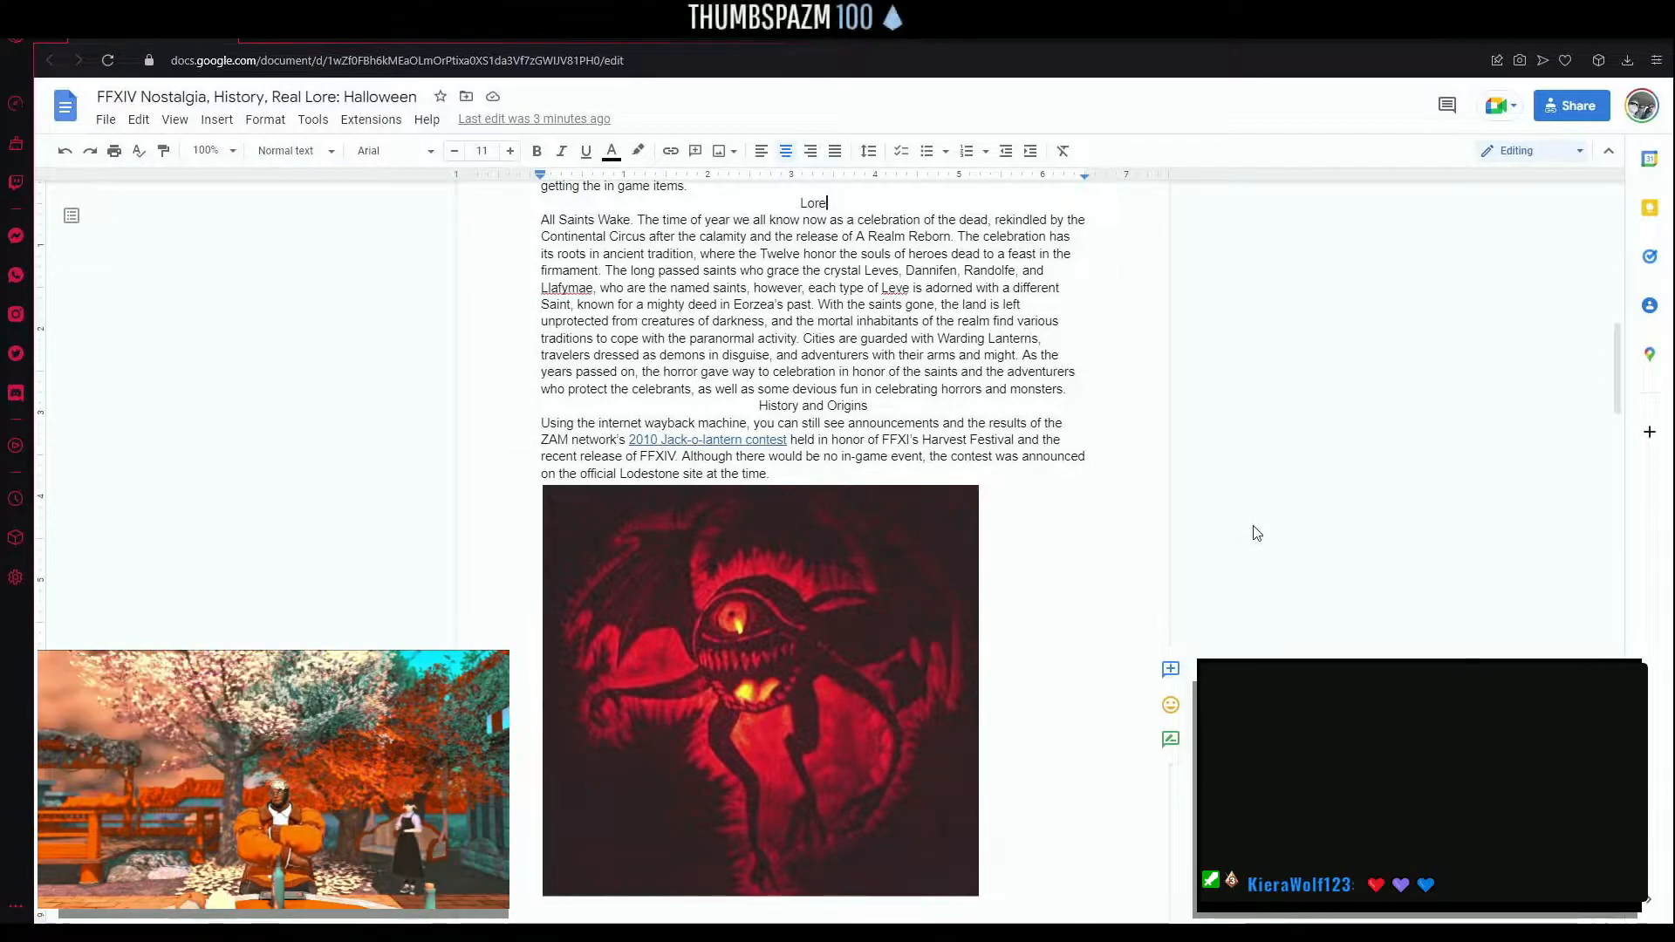
mouse_move(1282, 499)
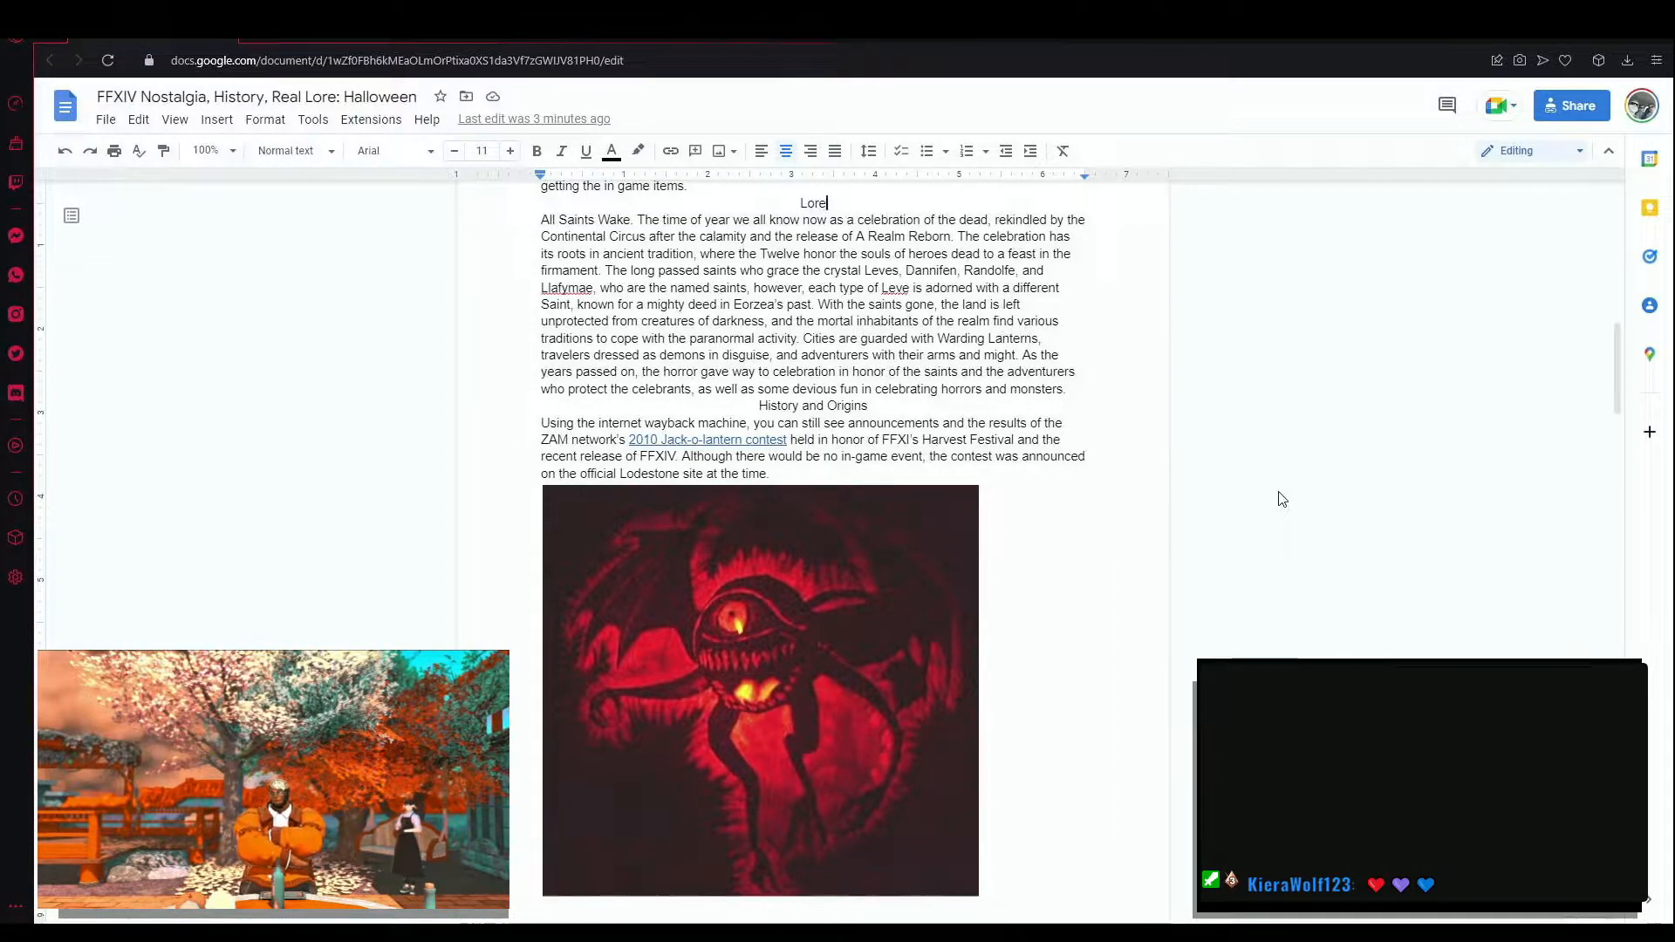
scroll(down, 3)
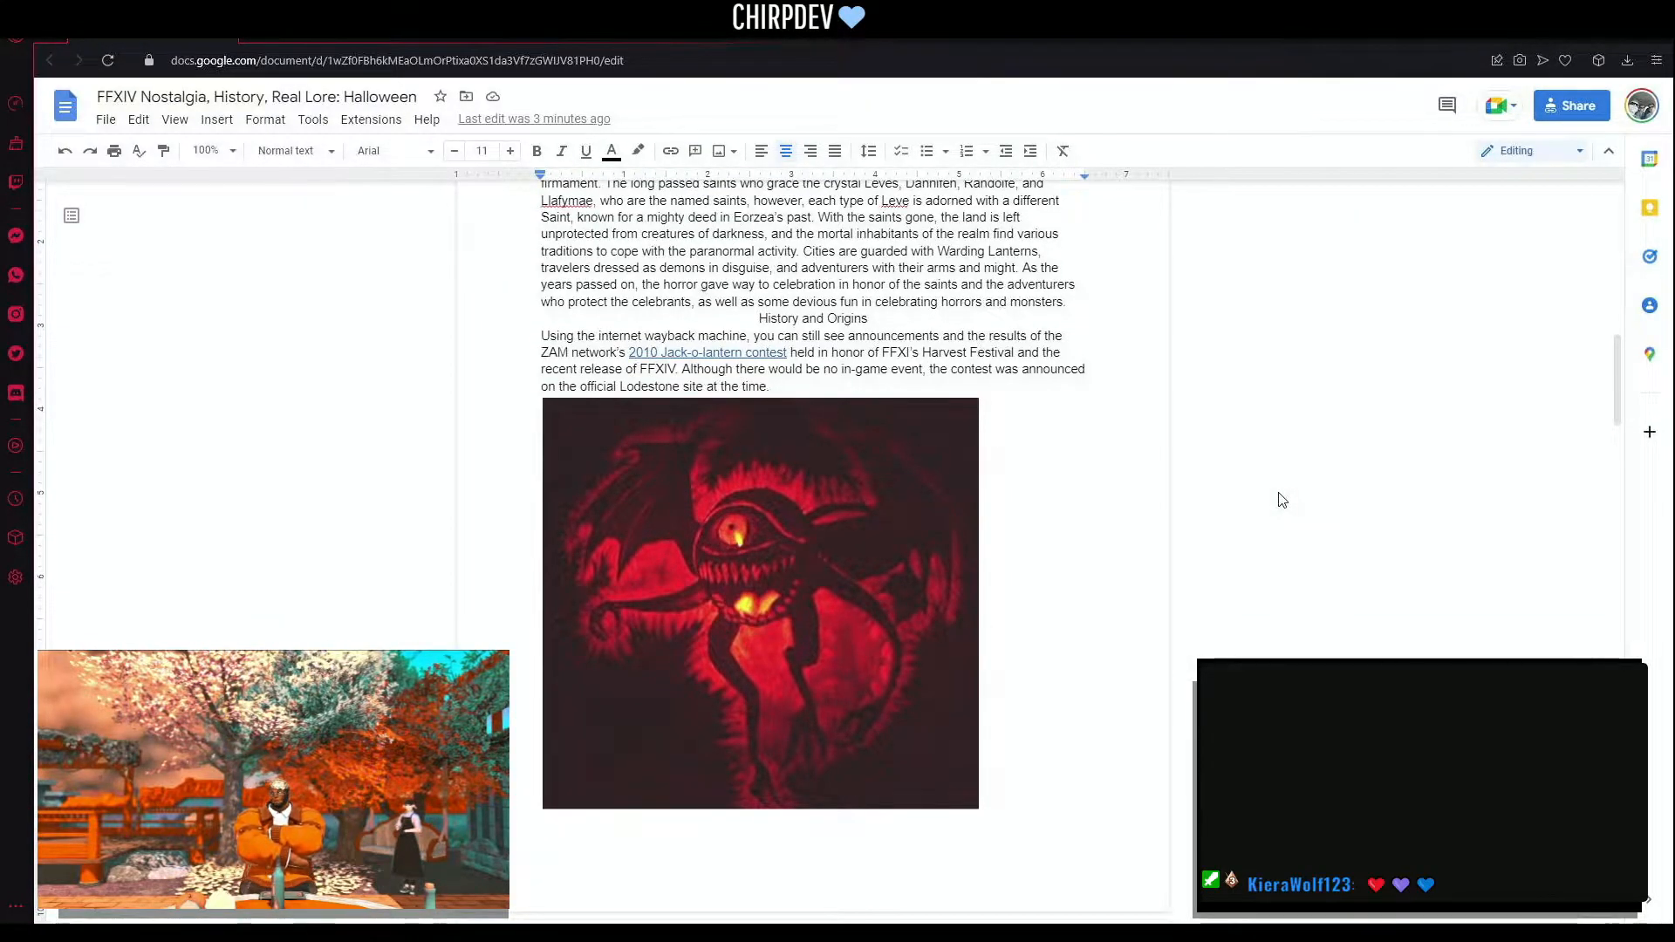
- Follow the '2010 Jack-o-lantern contest' link to its archived ZAM page
click(705, 353)
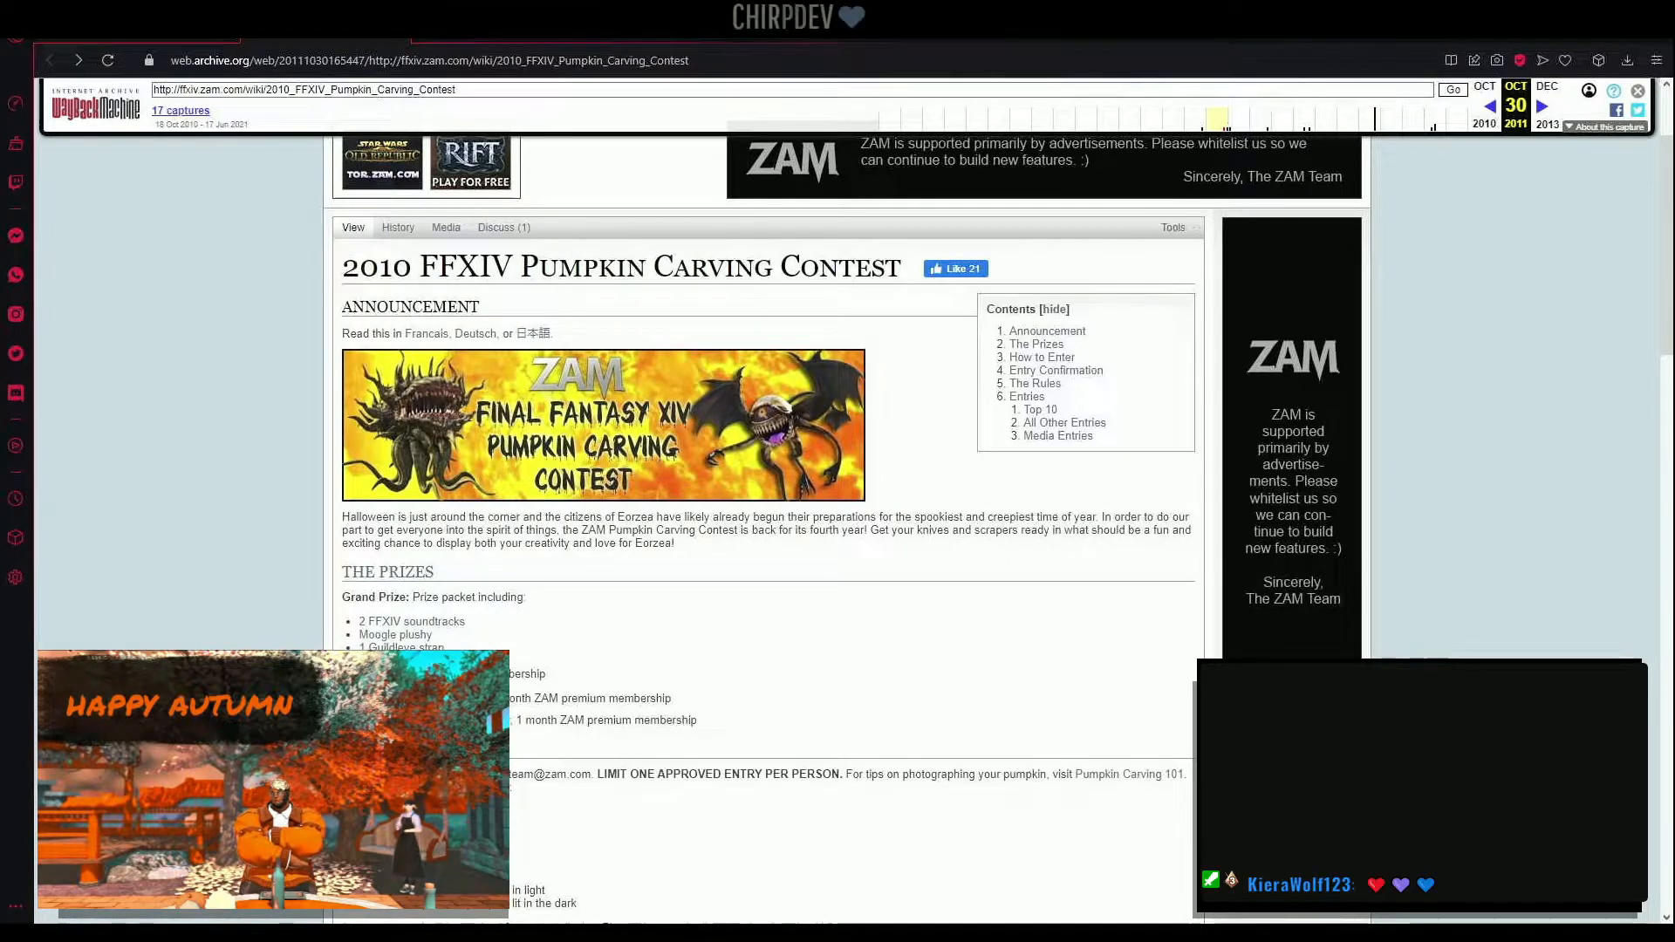
scroll(down, 3)
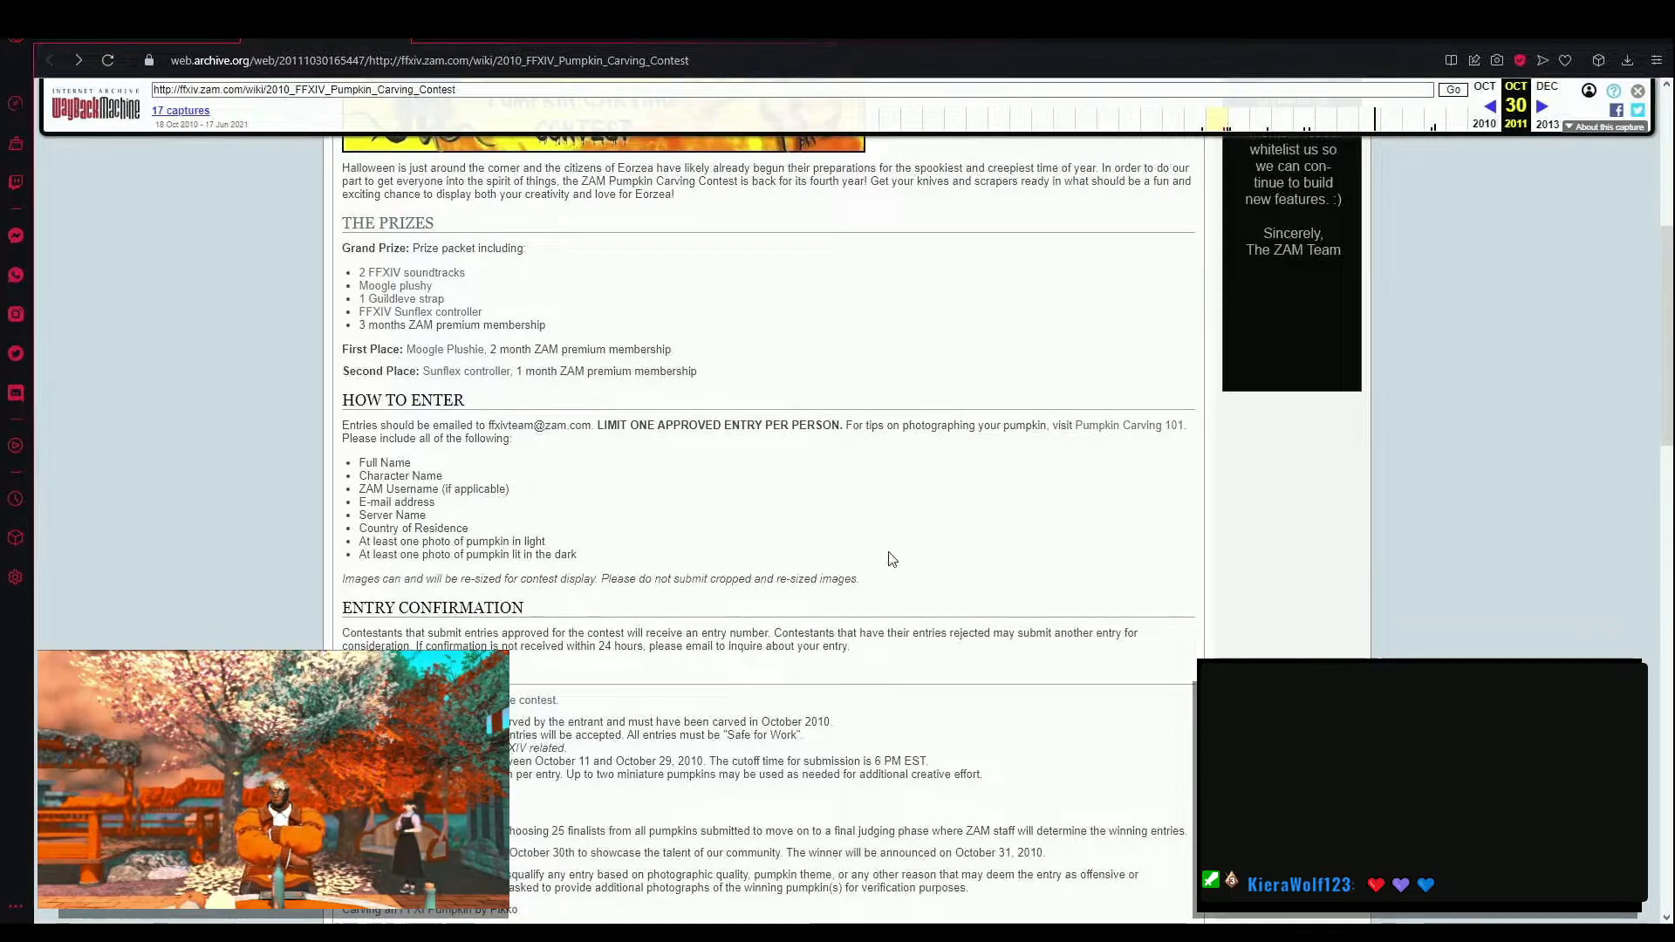
scroll(down, 3)
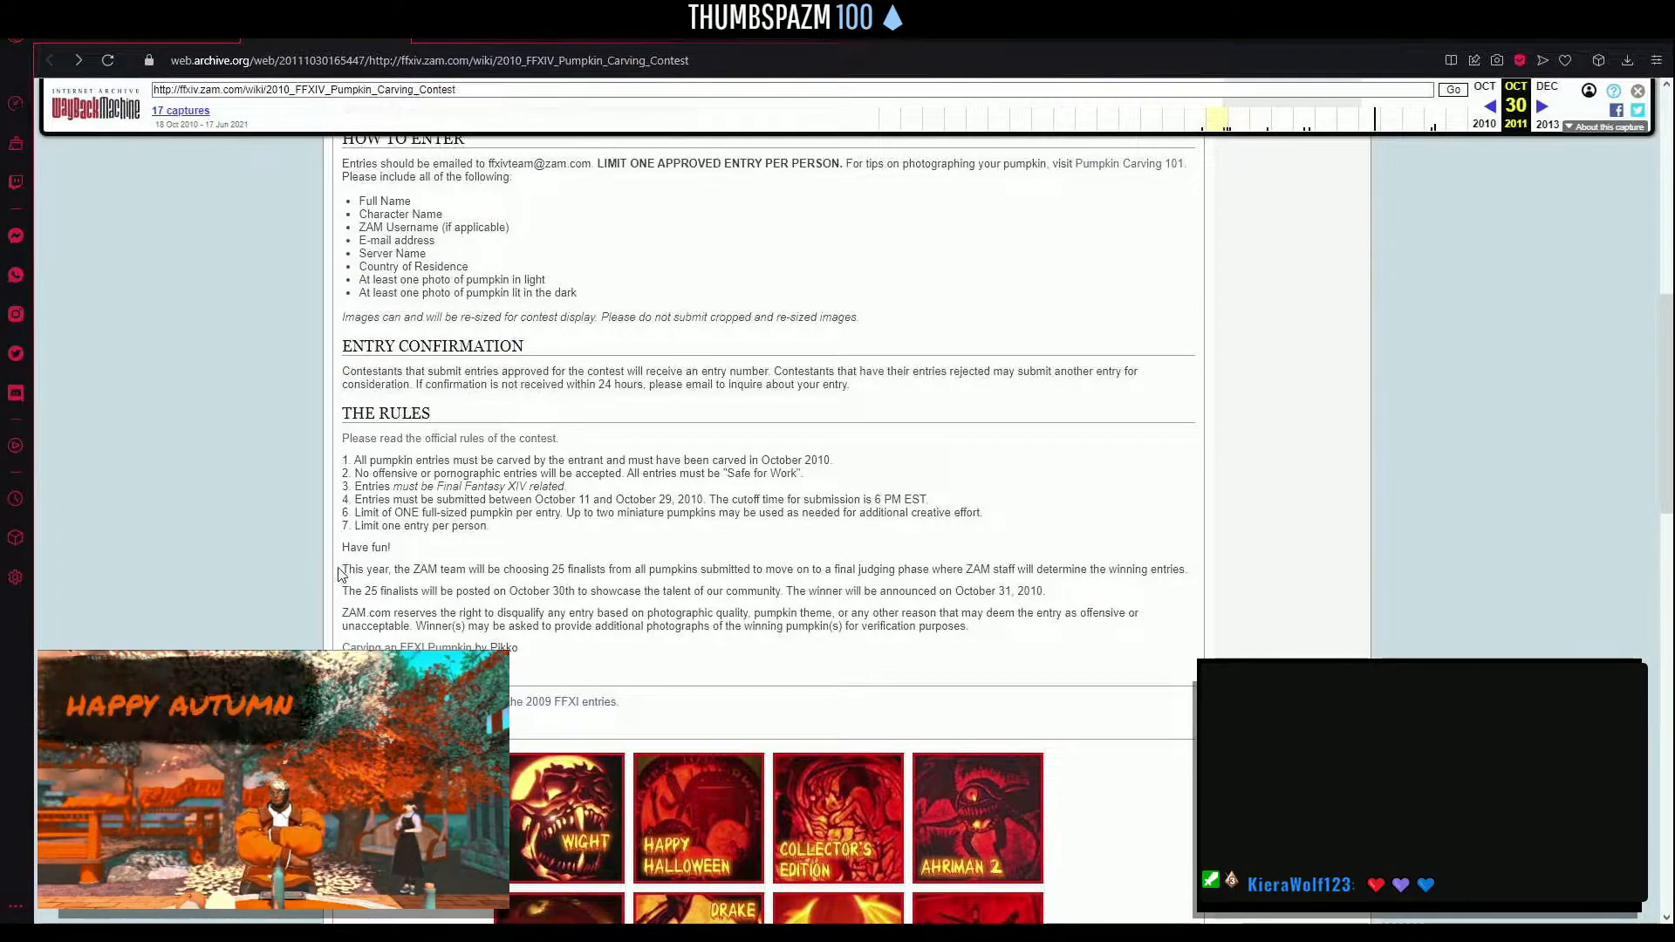
scroll(down, 3)
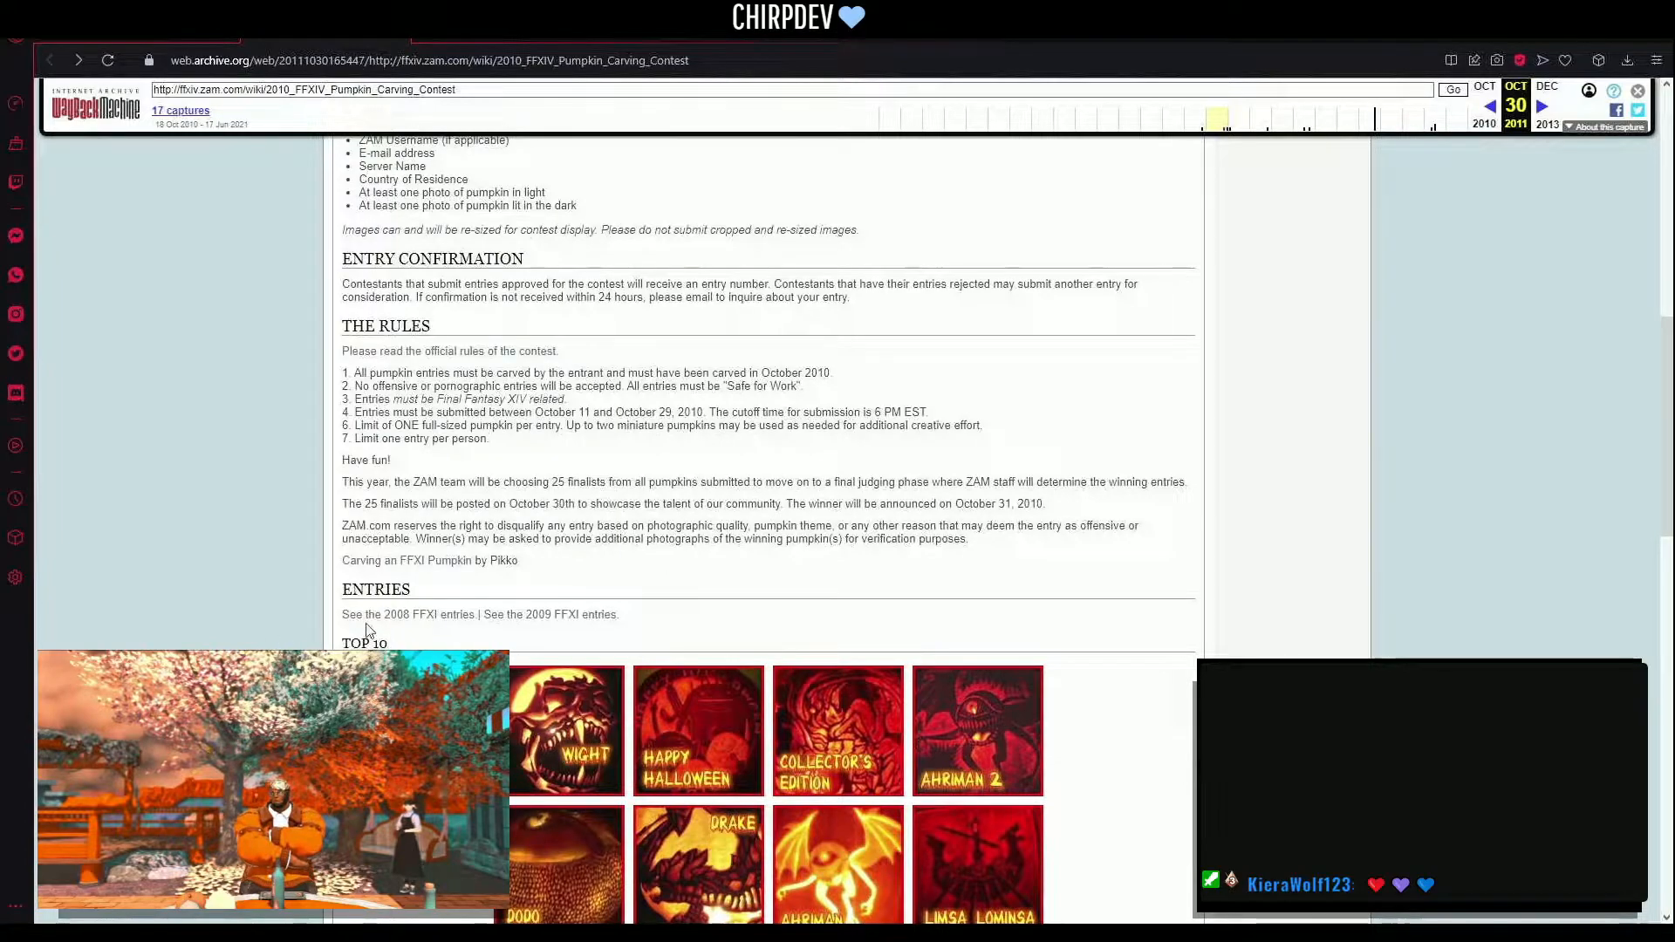
mouse_move(404, 614)
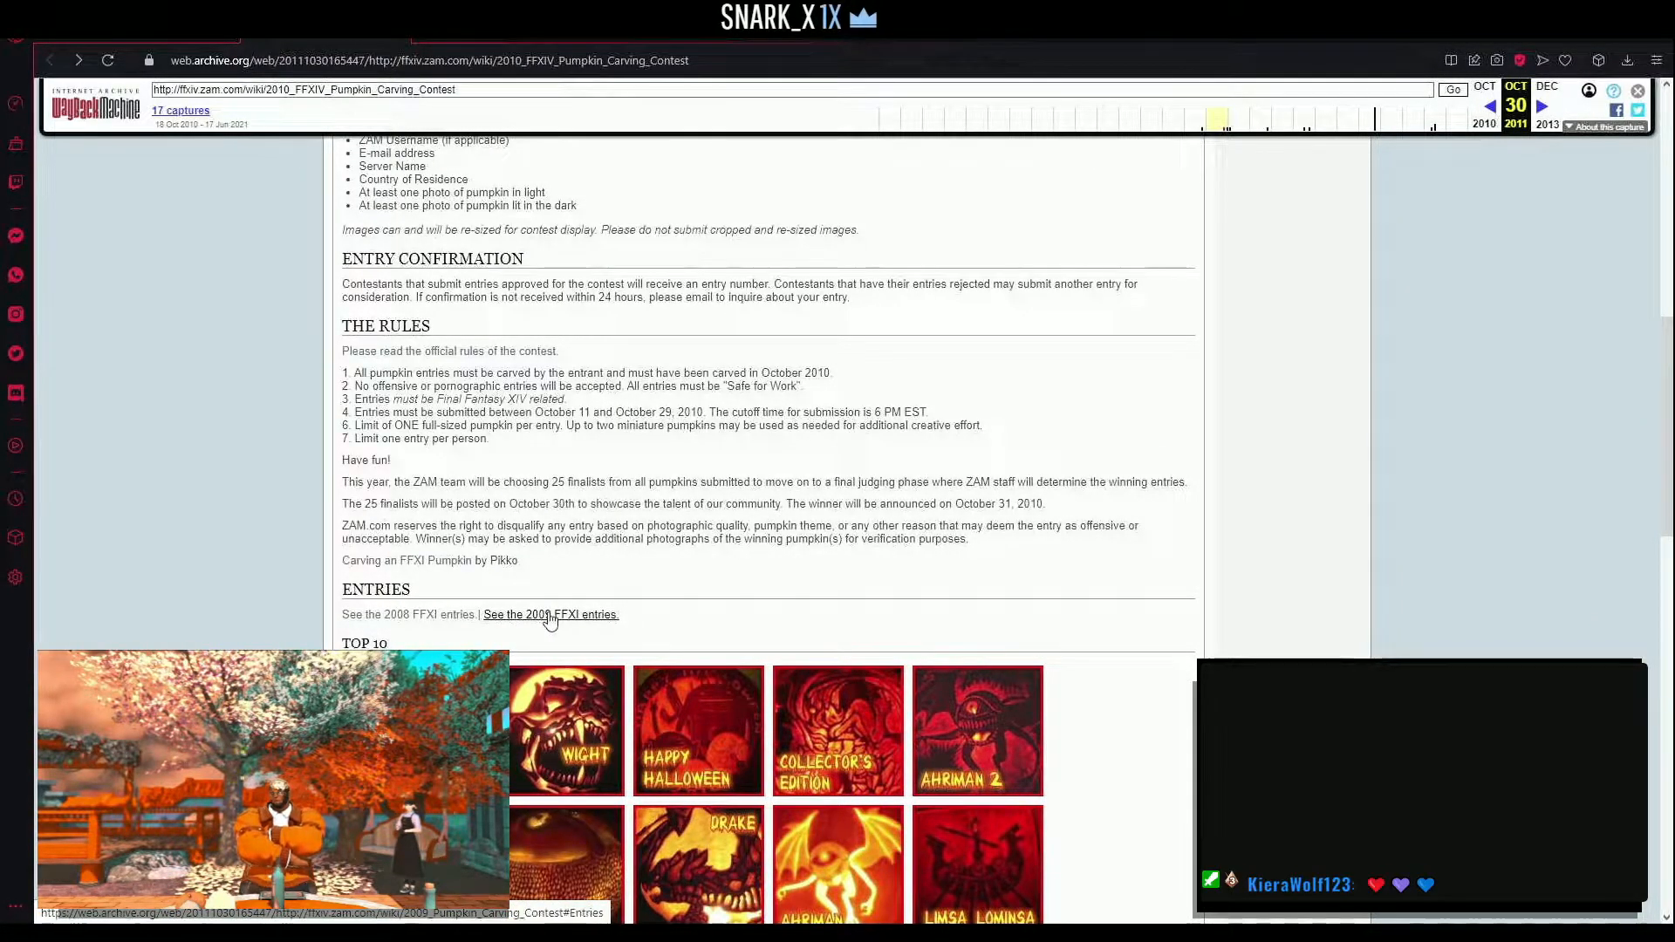
scroll(down, 3)
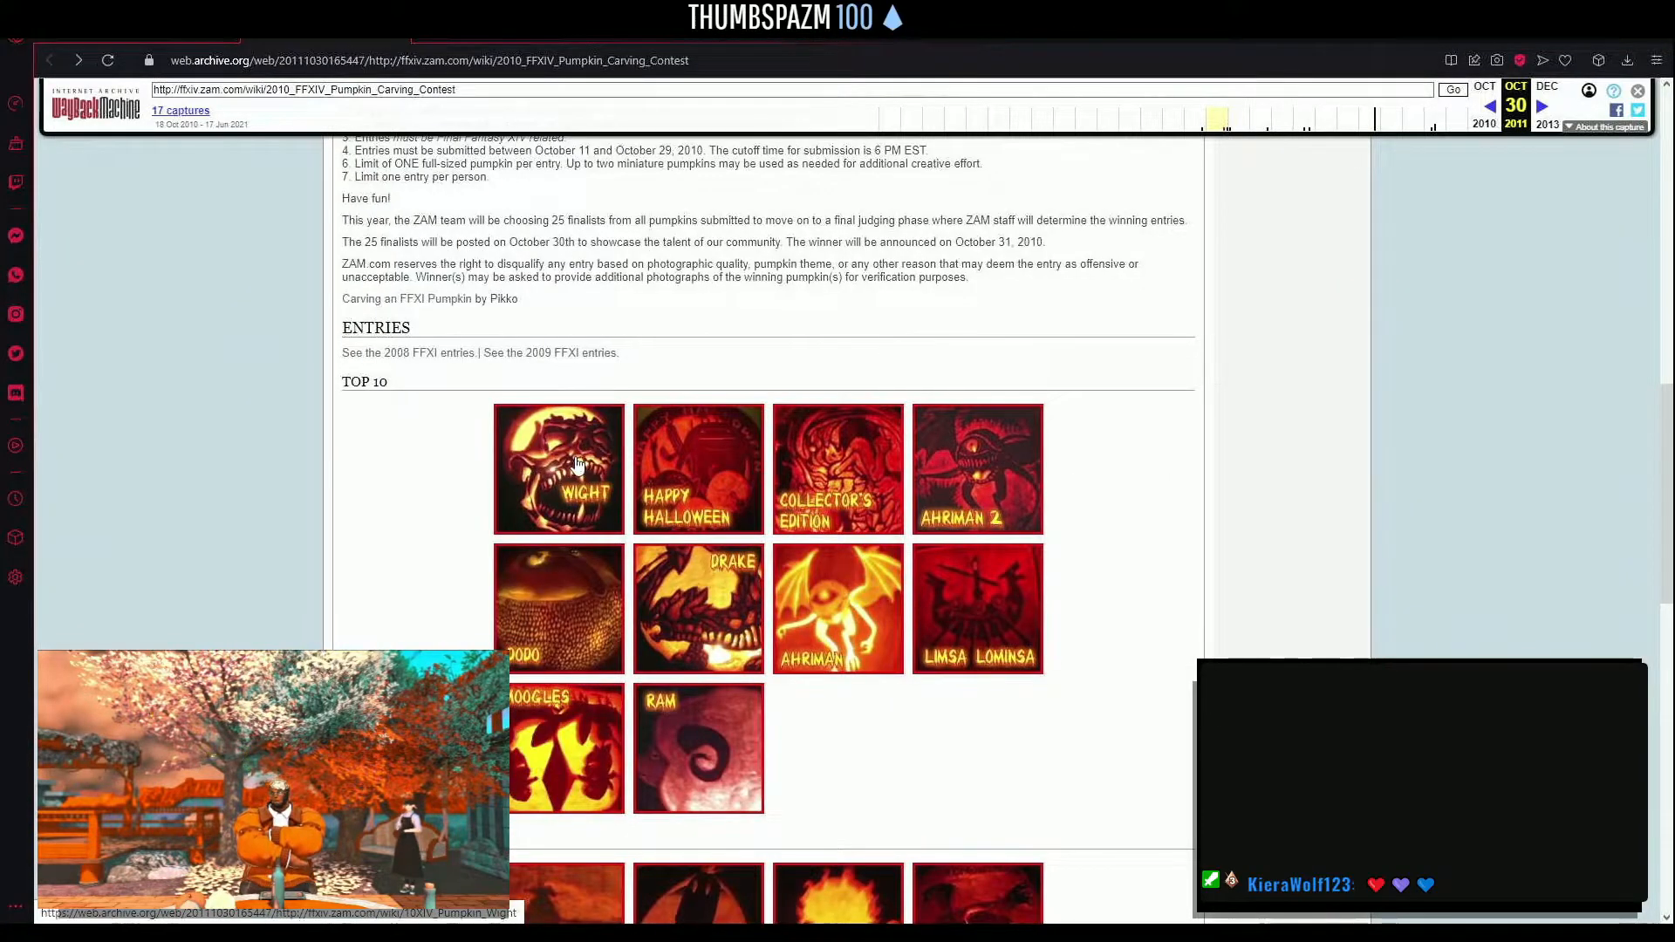
- View the Pumpkin Wight entry, then scroll back to the contest's Top 10 grid
click(558, 467)
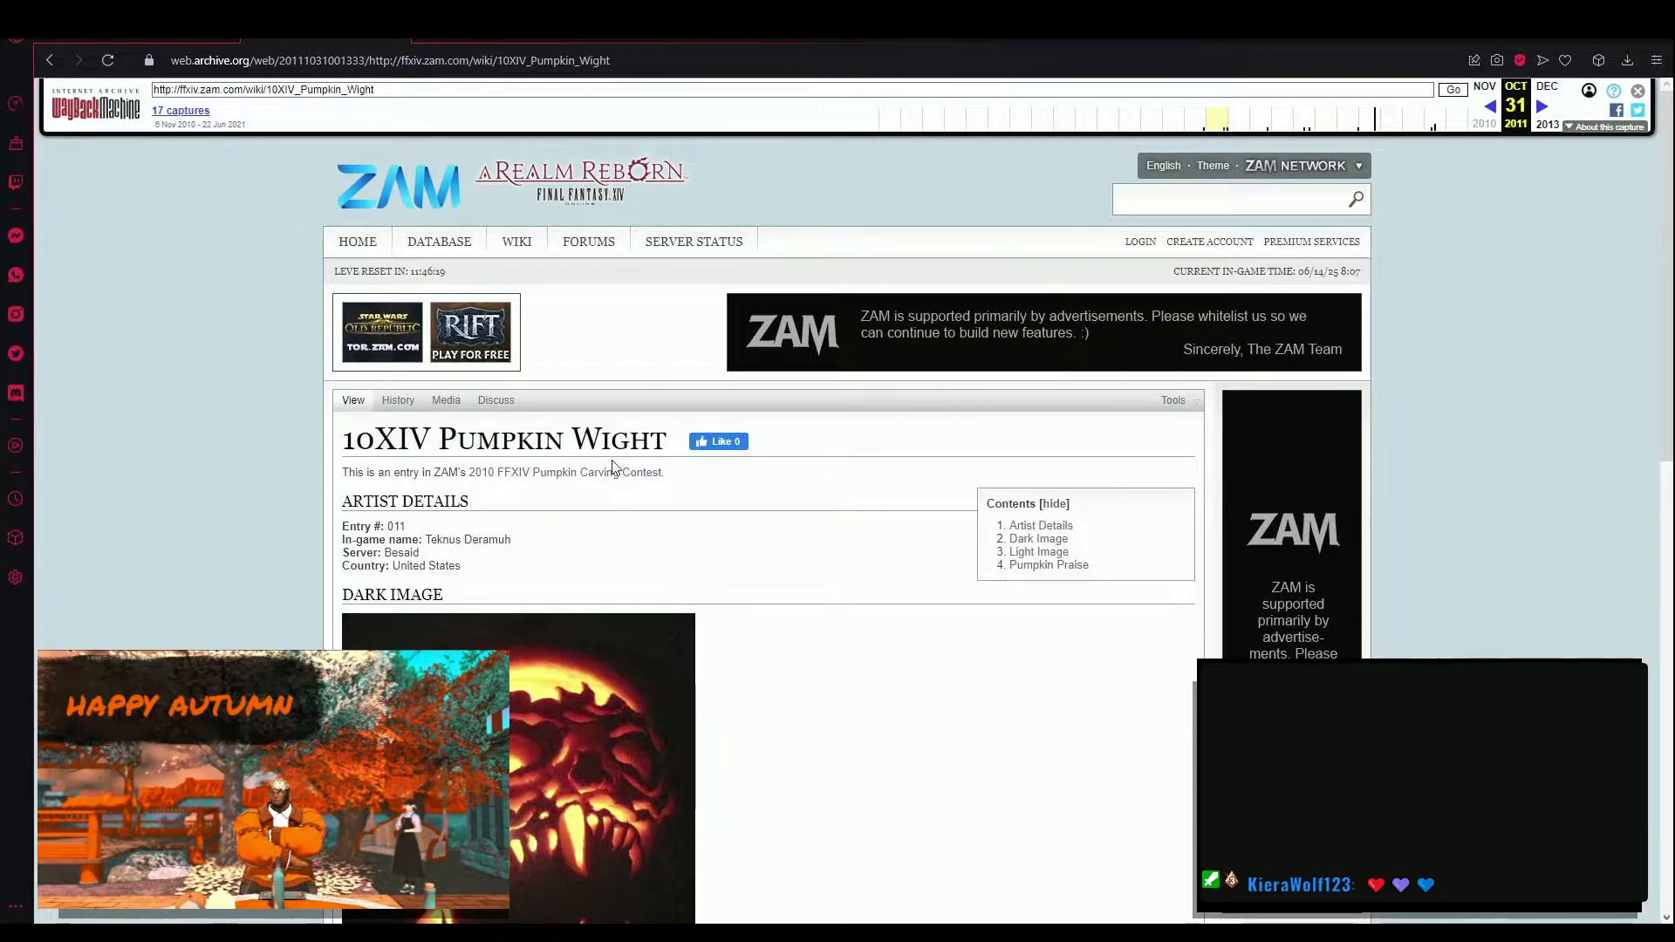
scroll(down, 3)
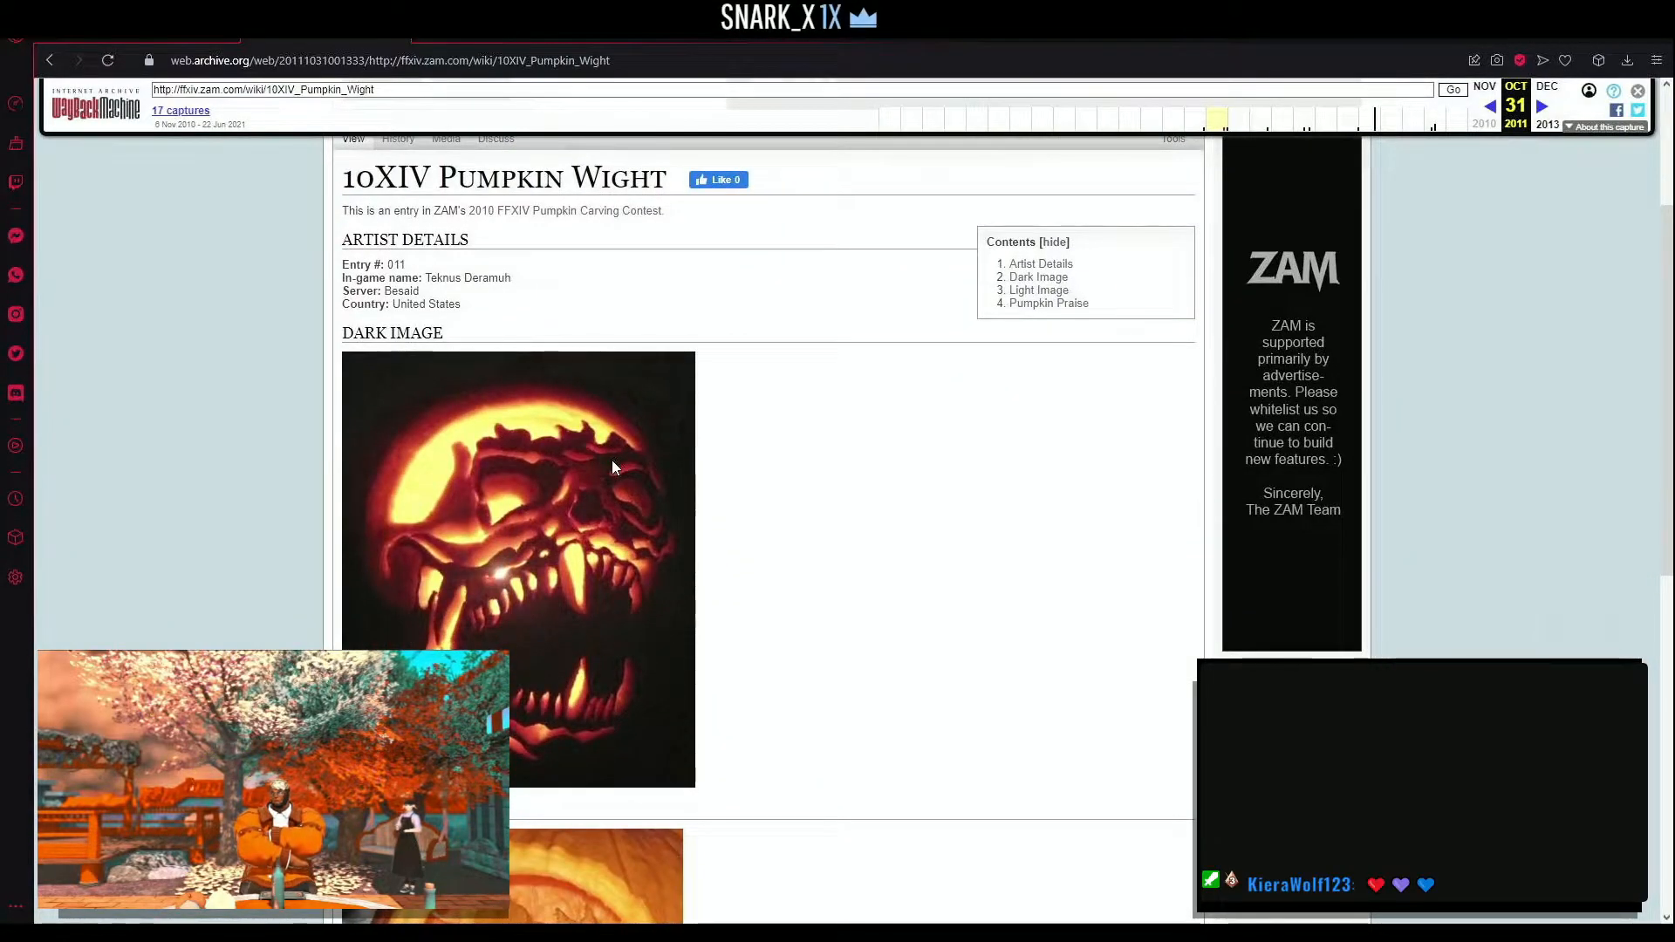
scroll(down, 3)
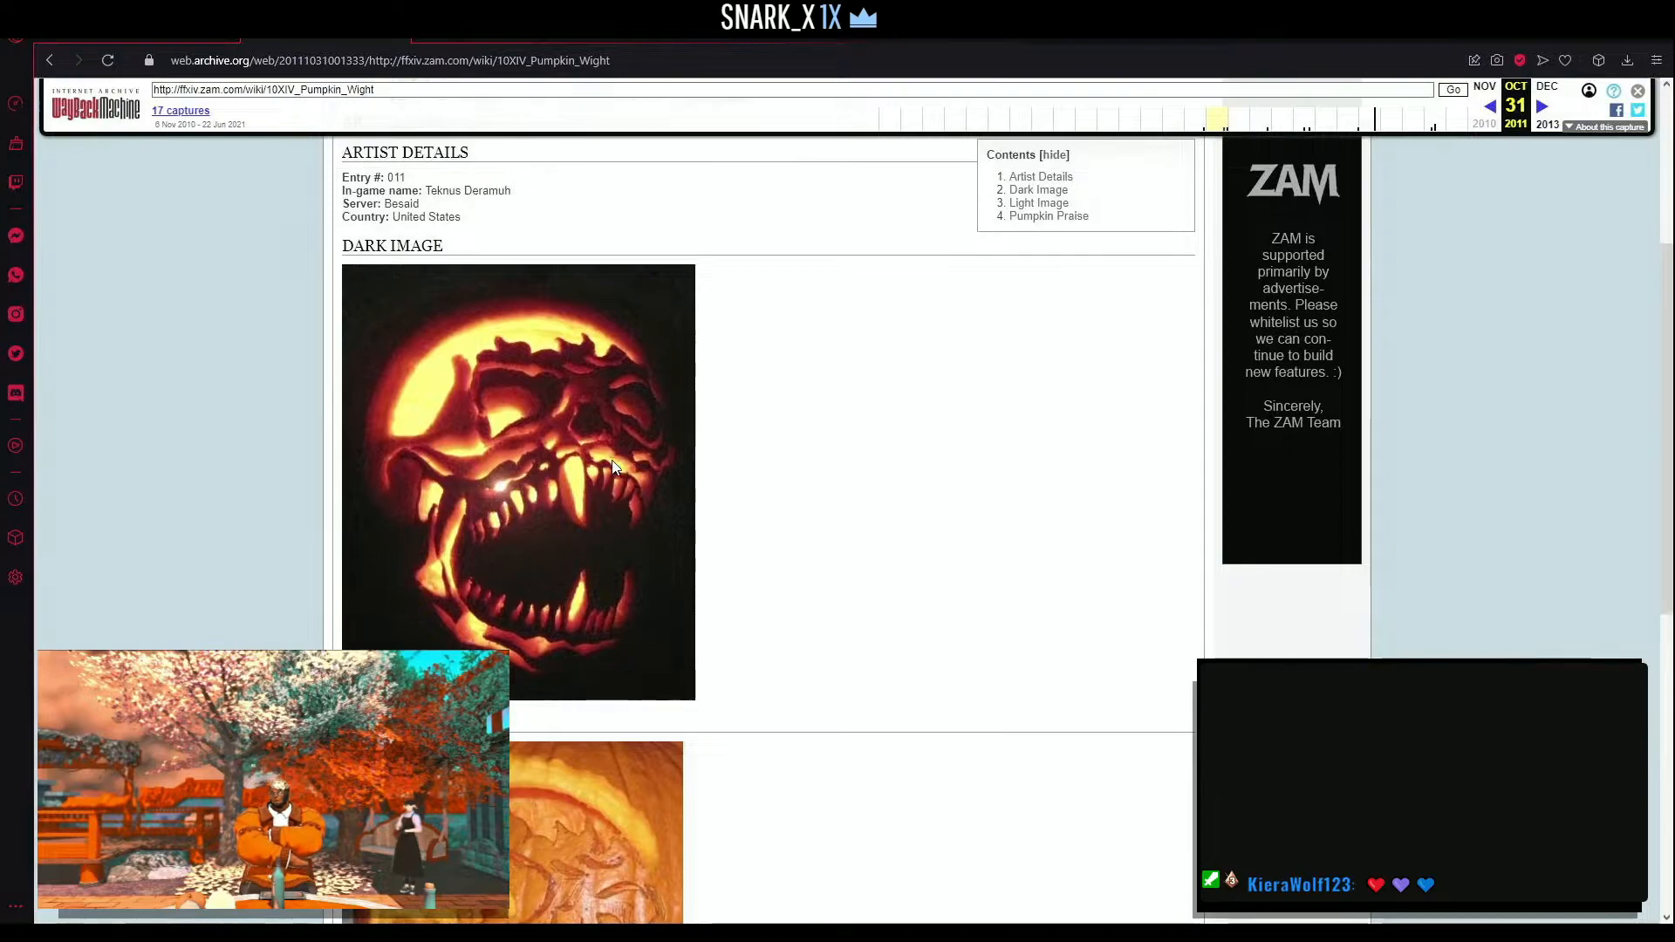
scroll(up, 3)
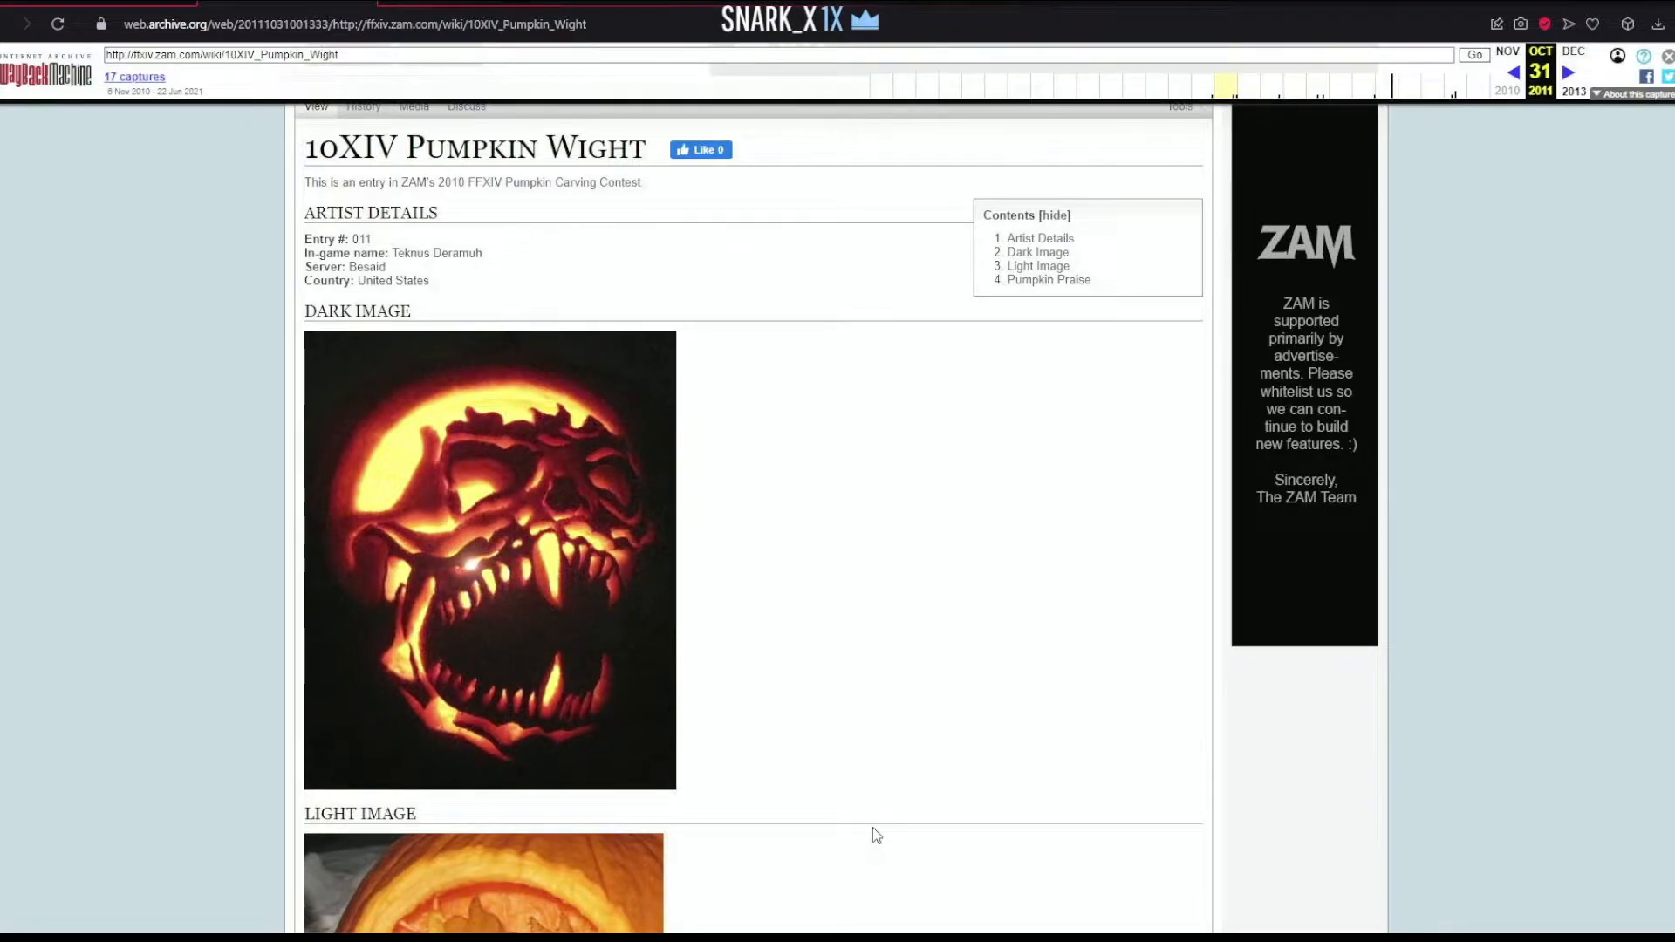
scroll(down, 3)
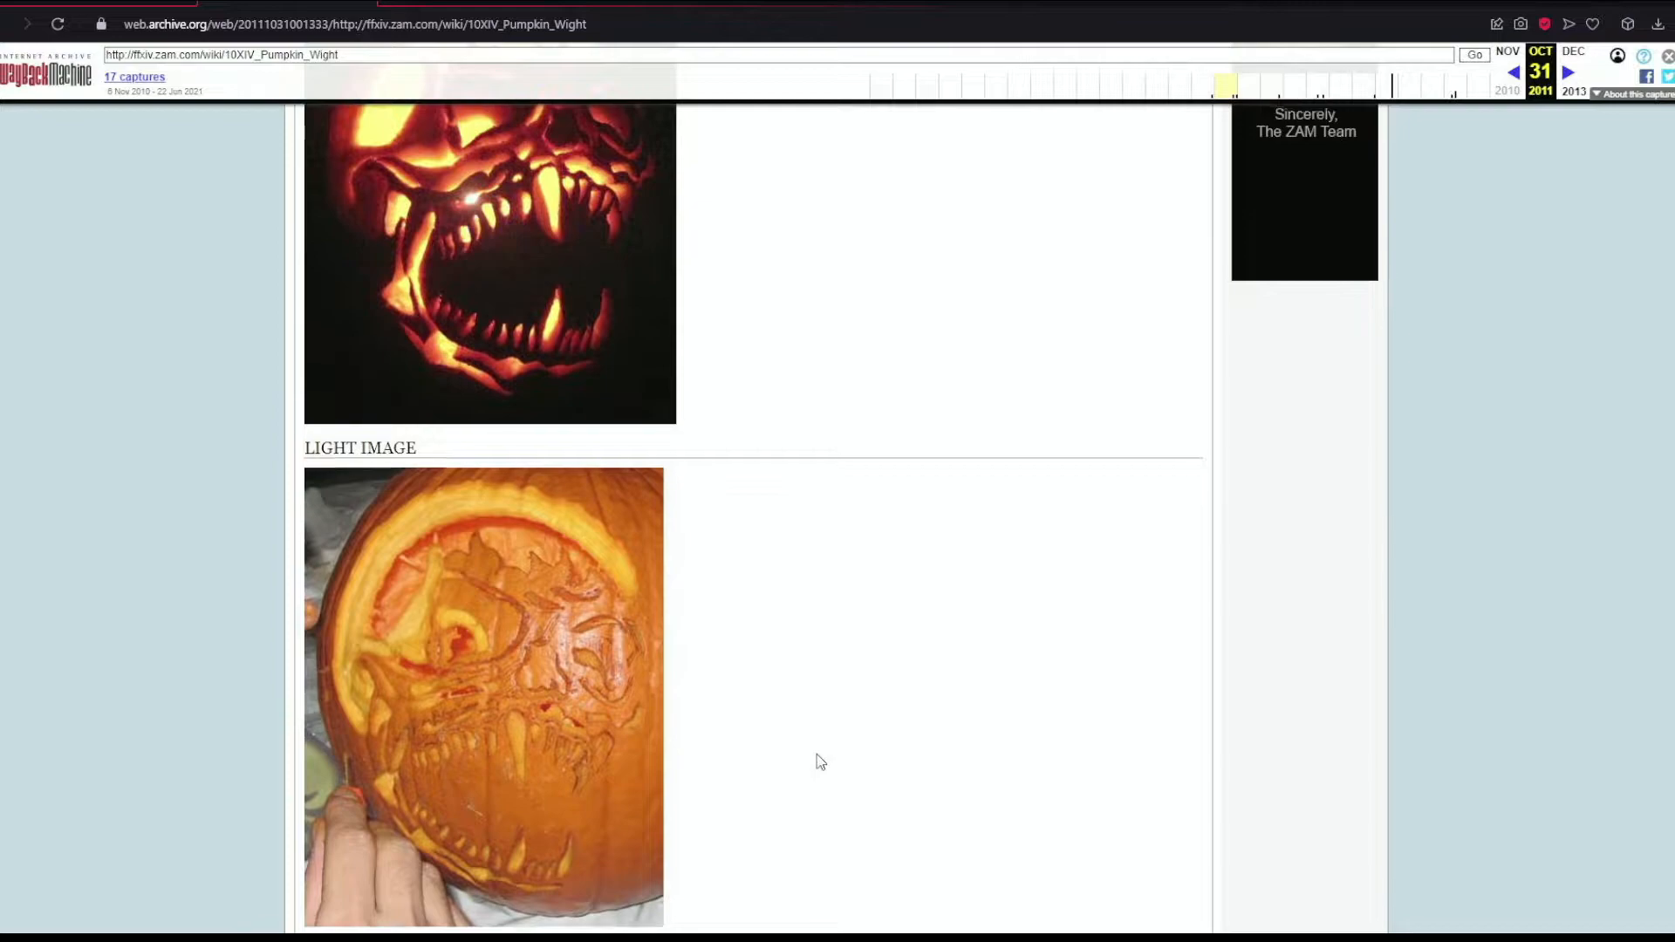
scroll(up, 3)
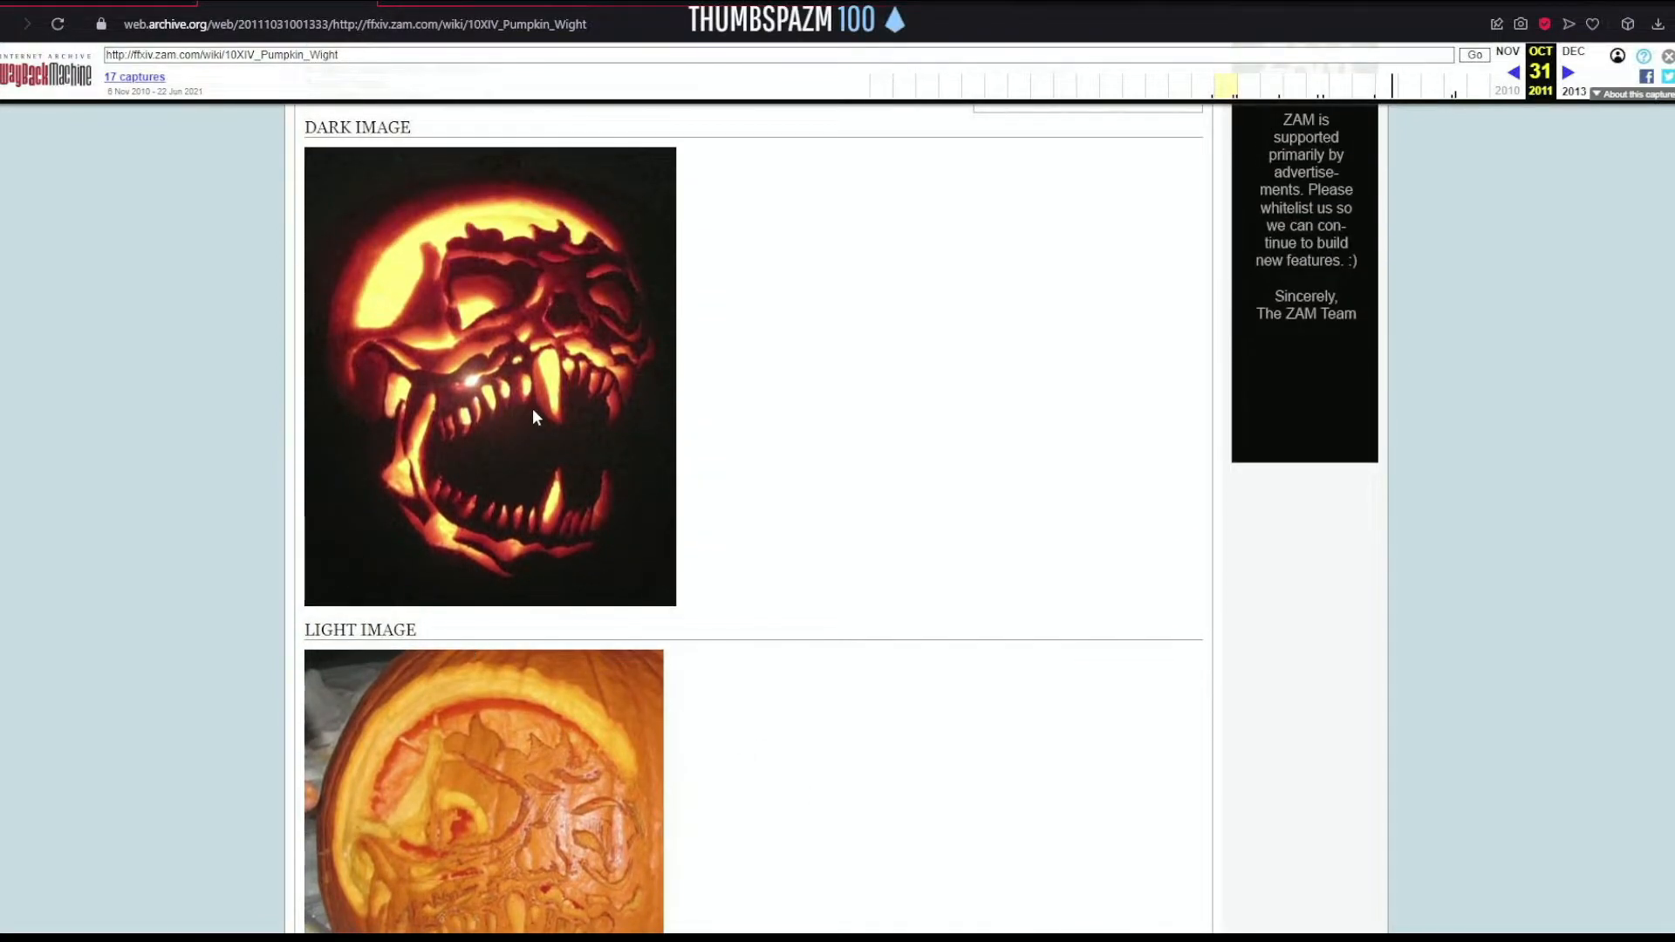
scroll(down, 3)
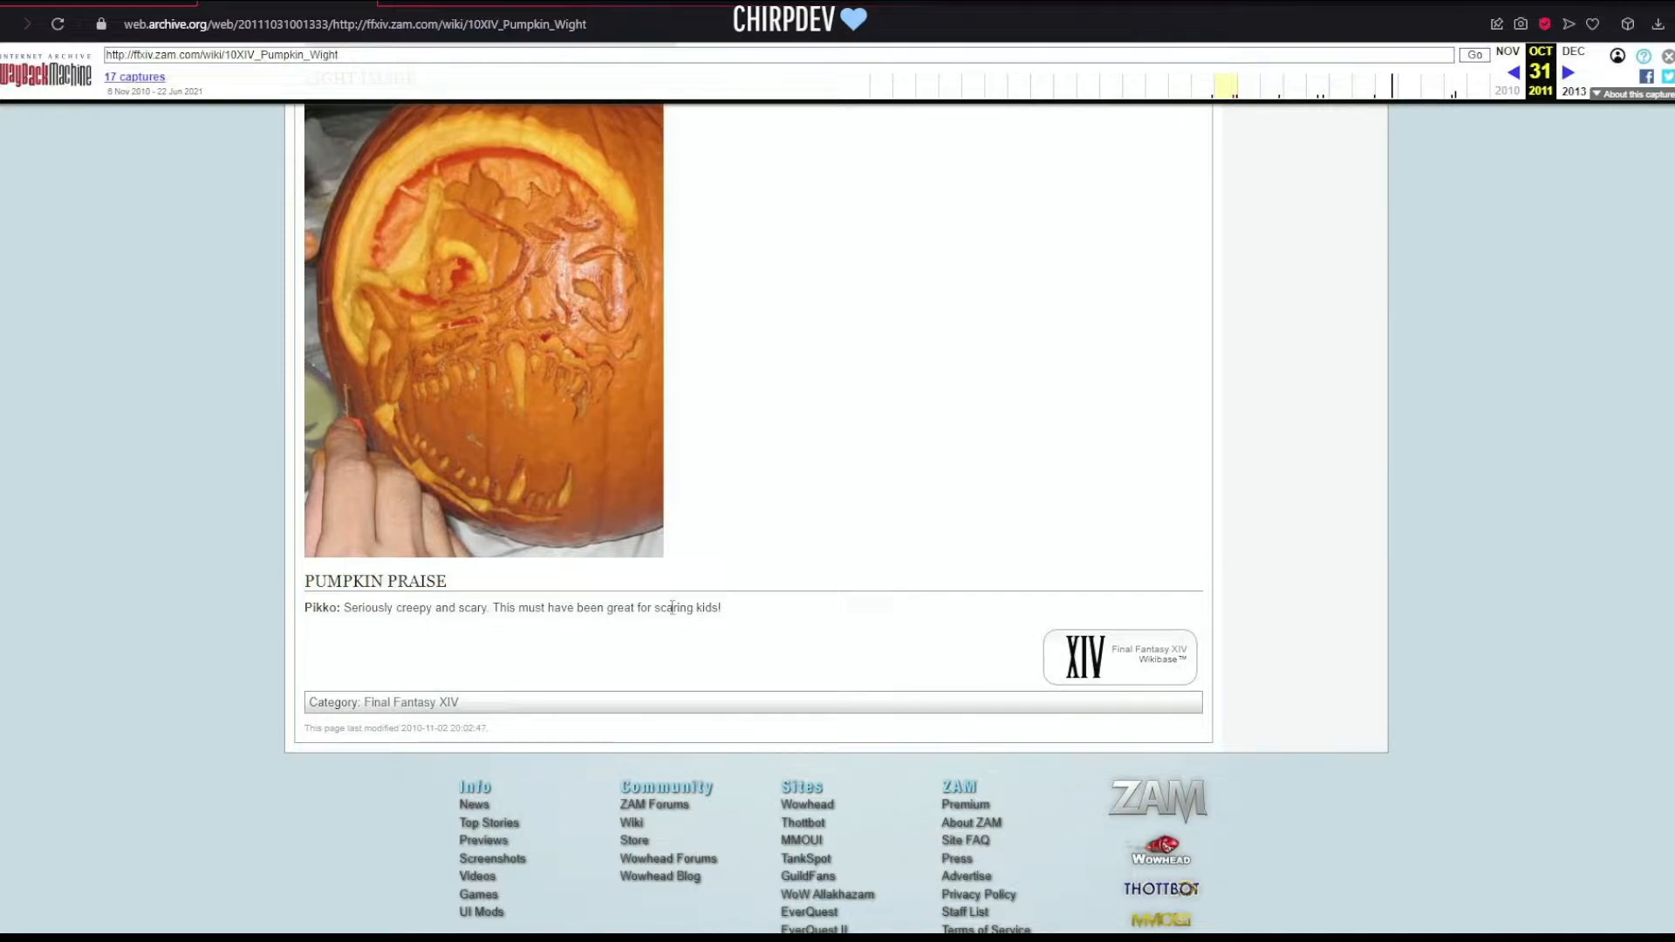
scroll(up, 3)
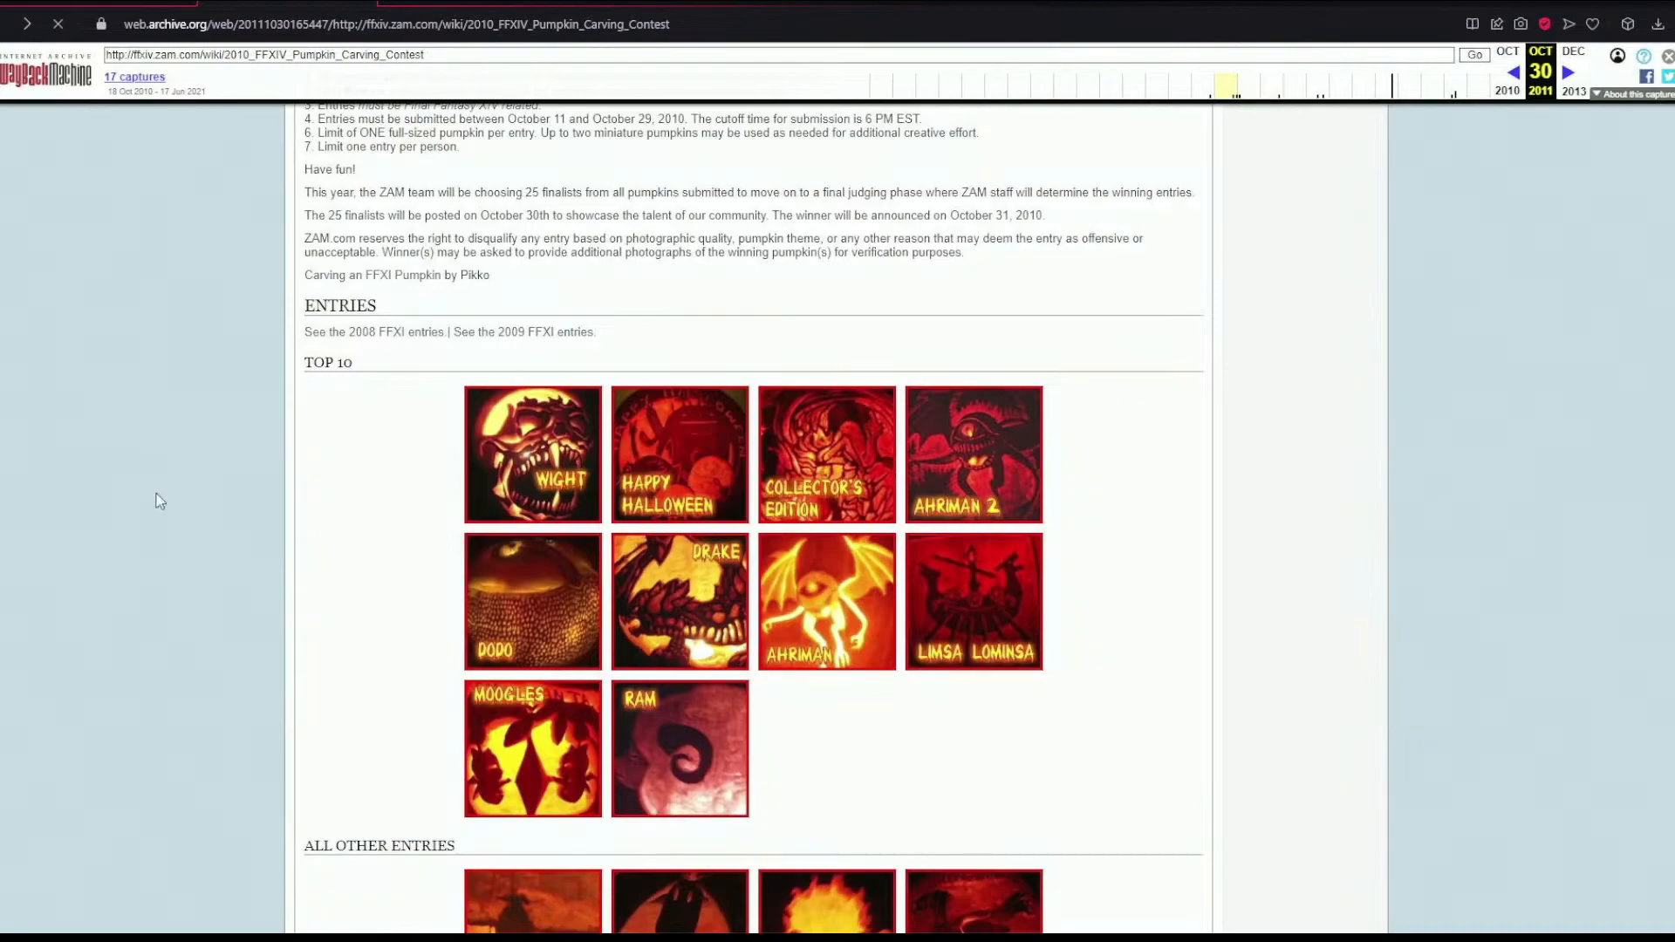
mouse_move(684, 472)
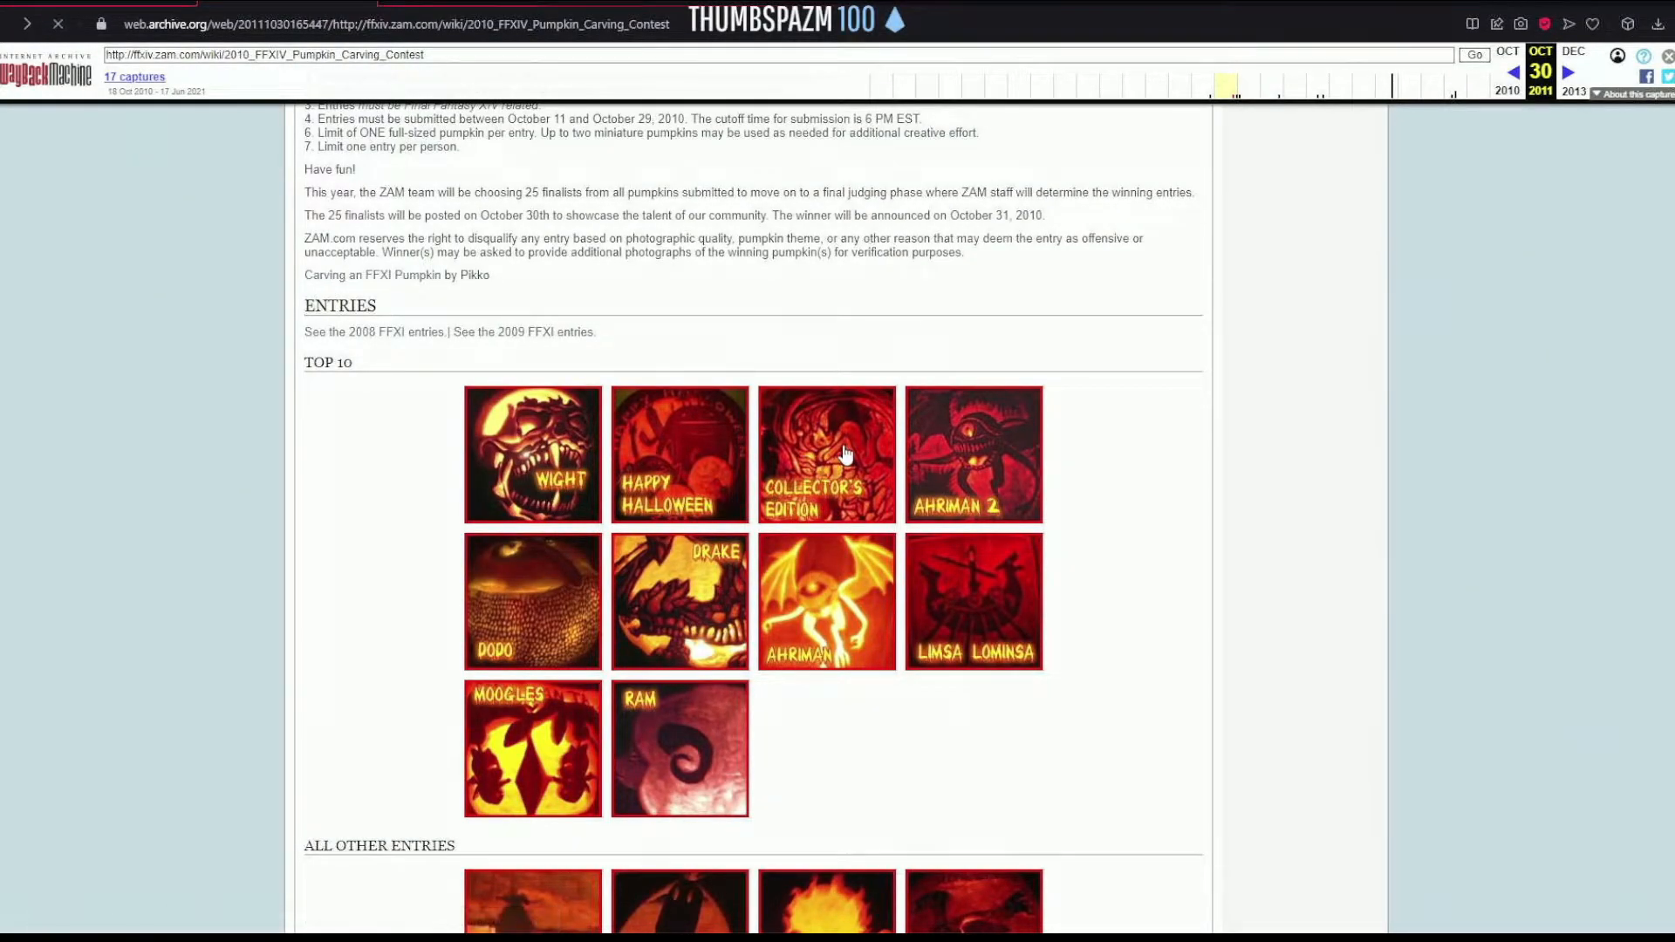
- Open the Collector's Edition entry and scroll down to its dark image
click(824, 453)
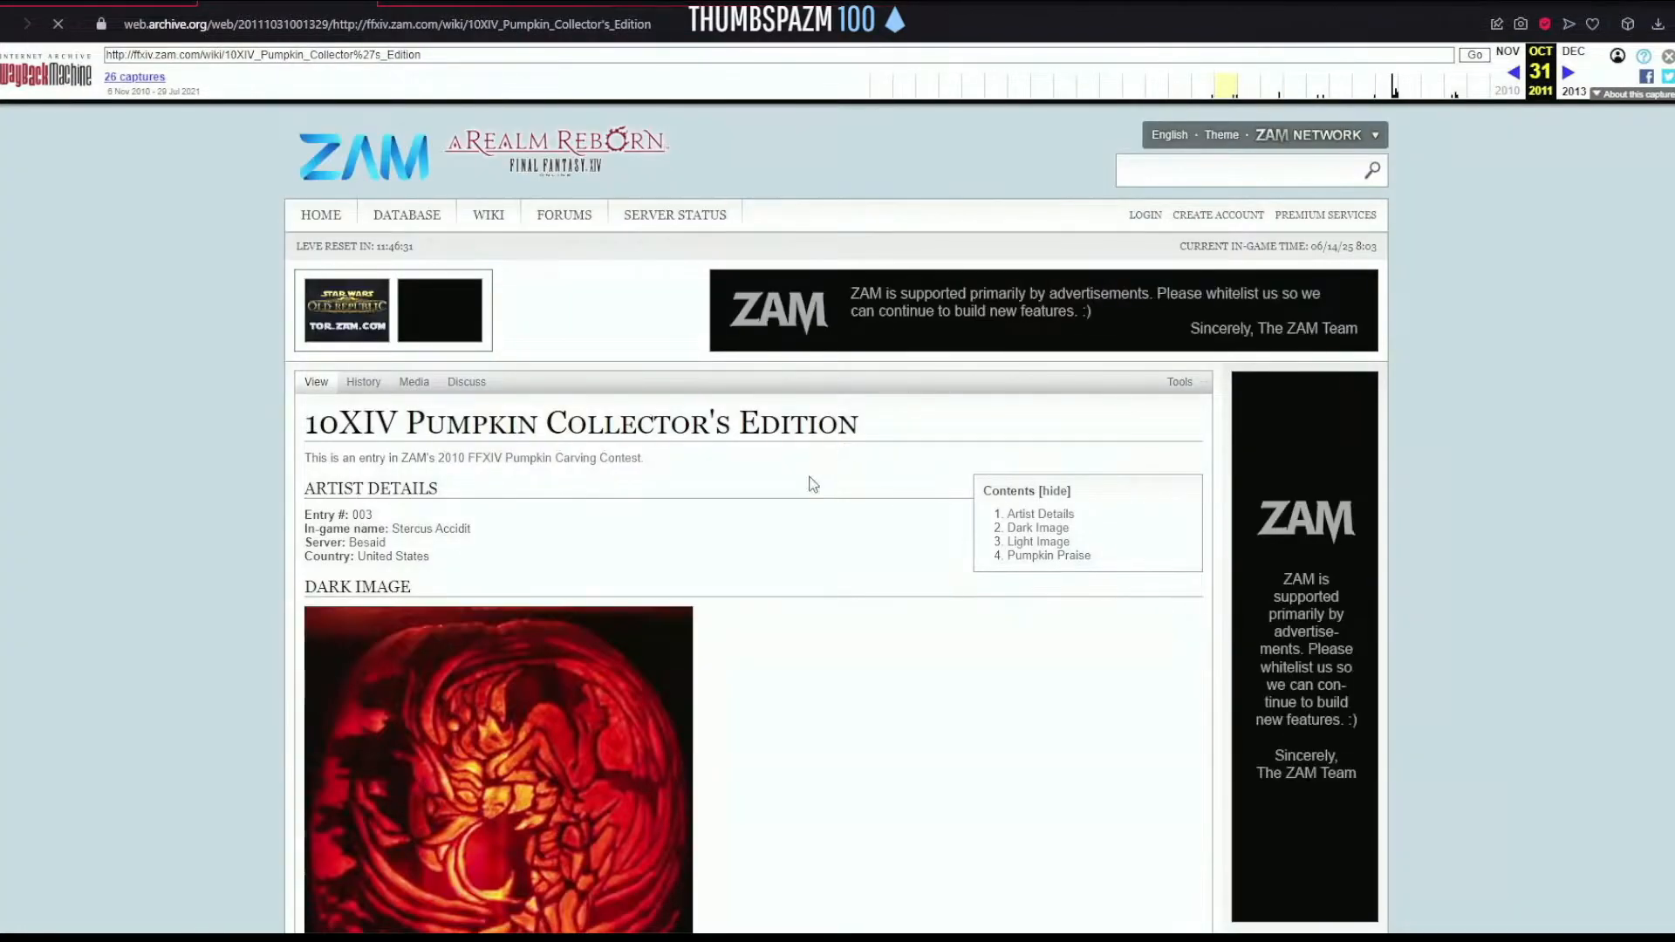
scroll(down, 3)
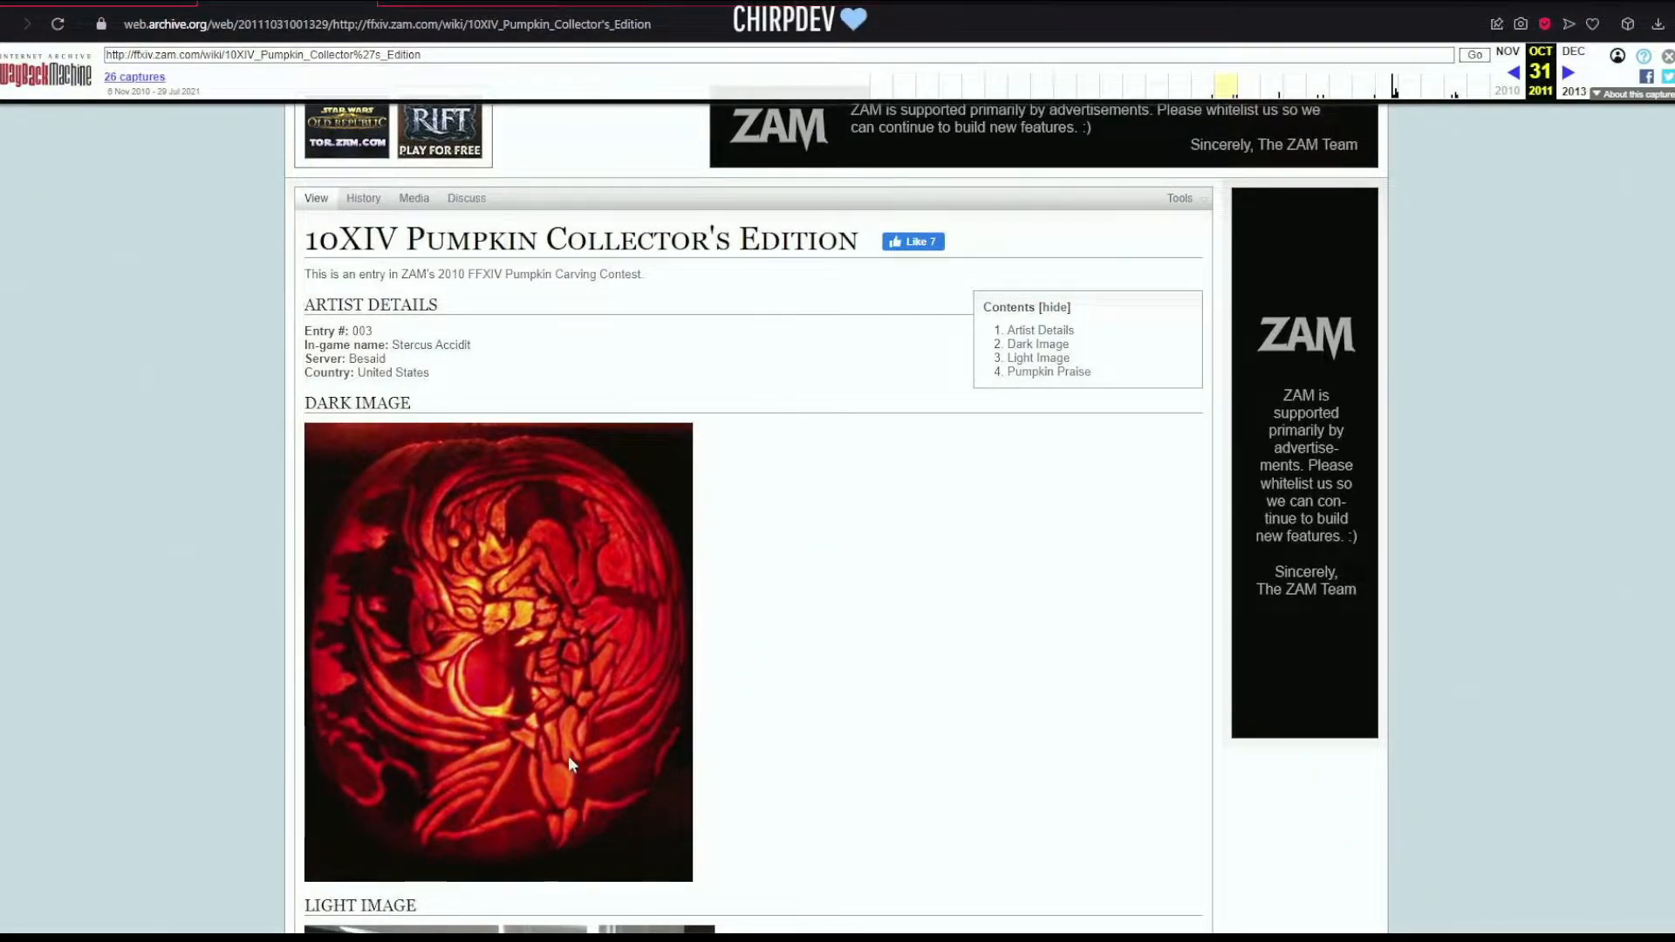
mouse_move(432, 531)
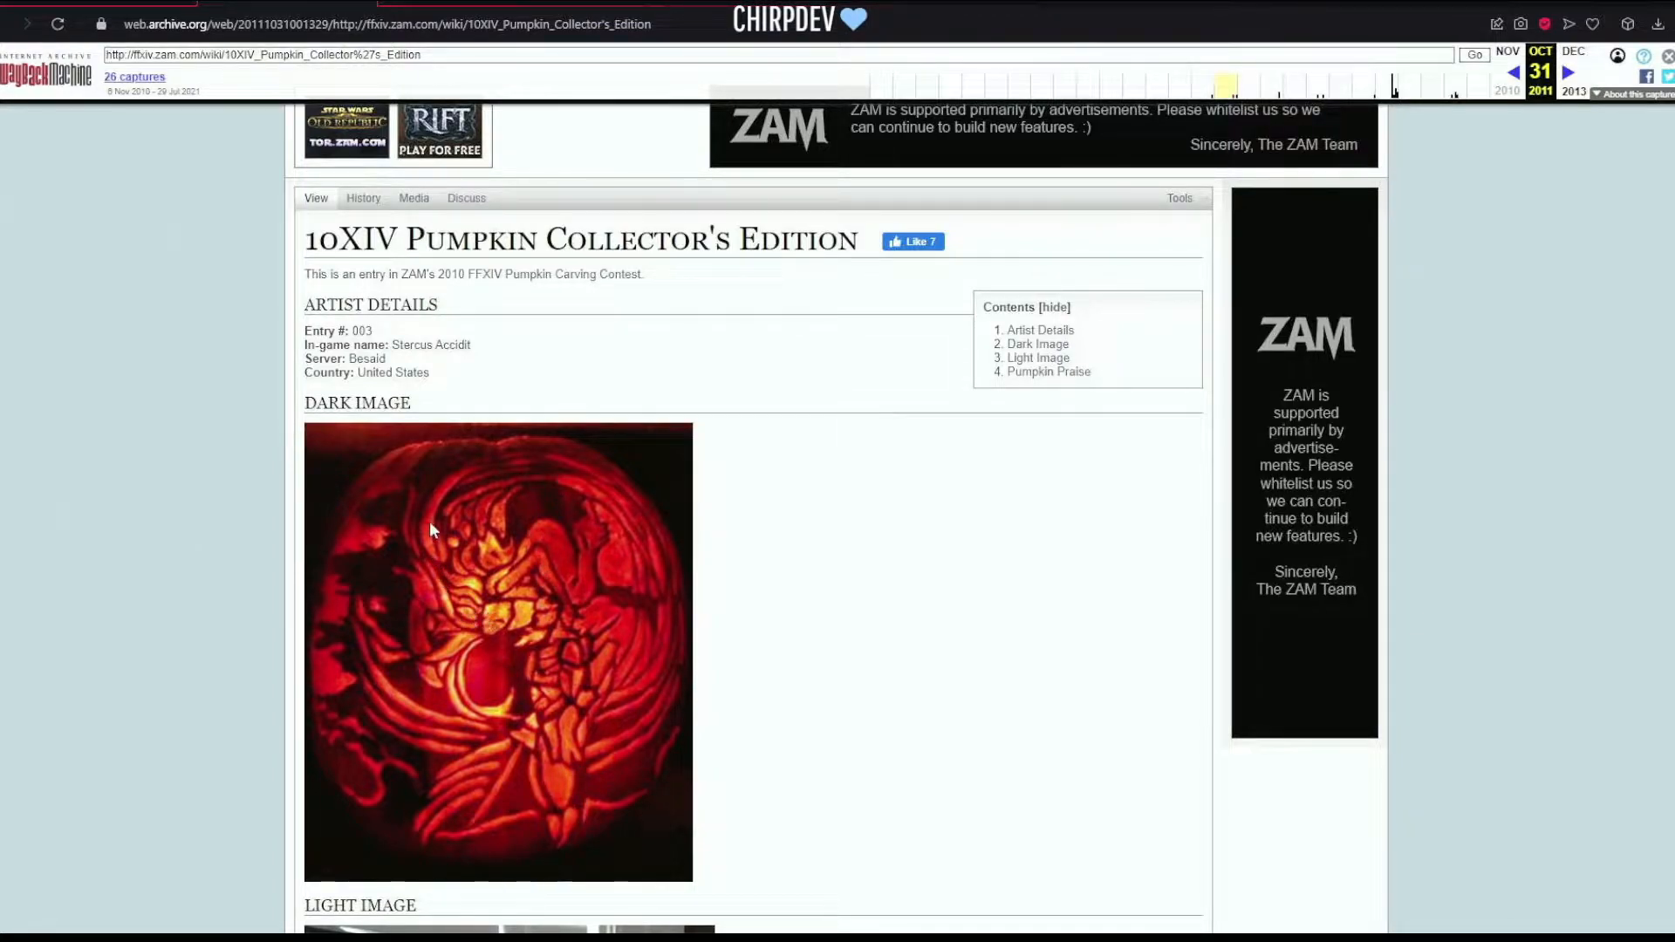
scroll(down, 3)
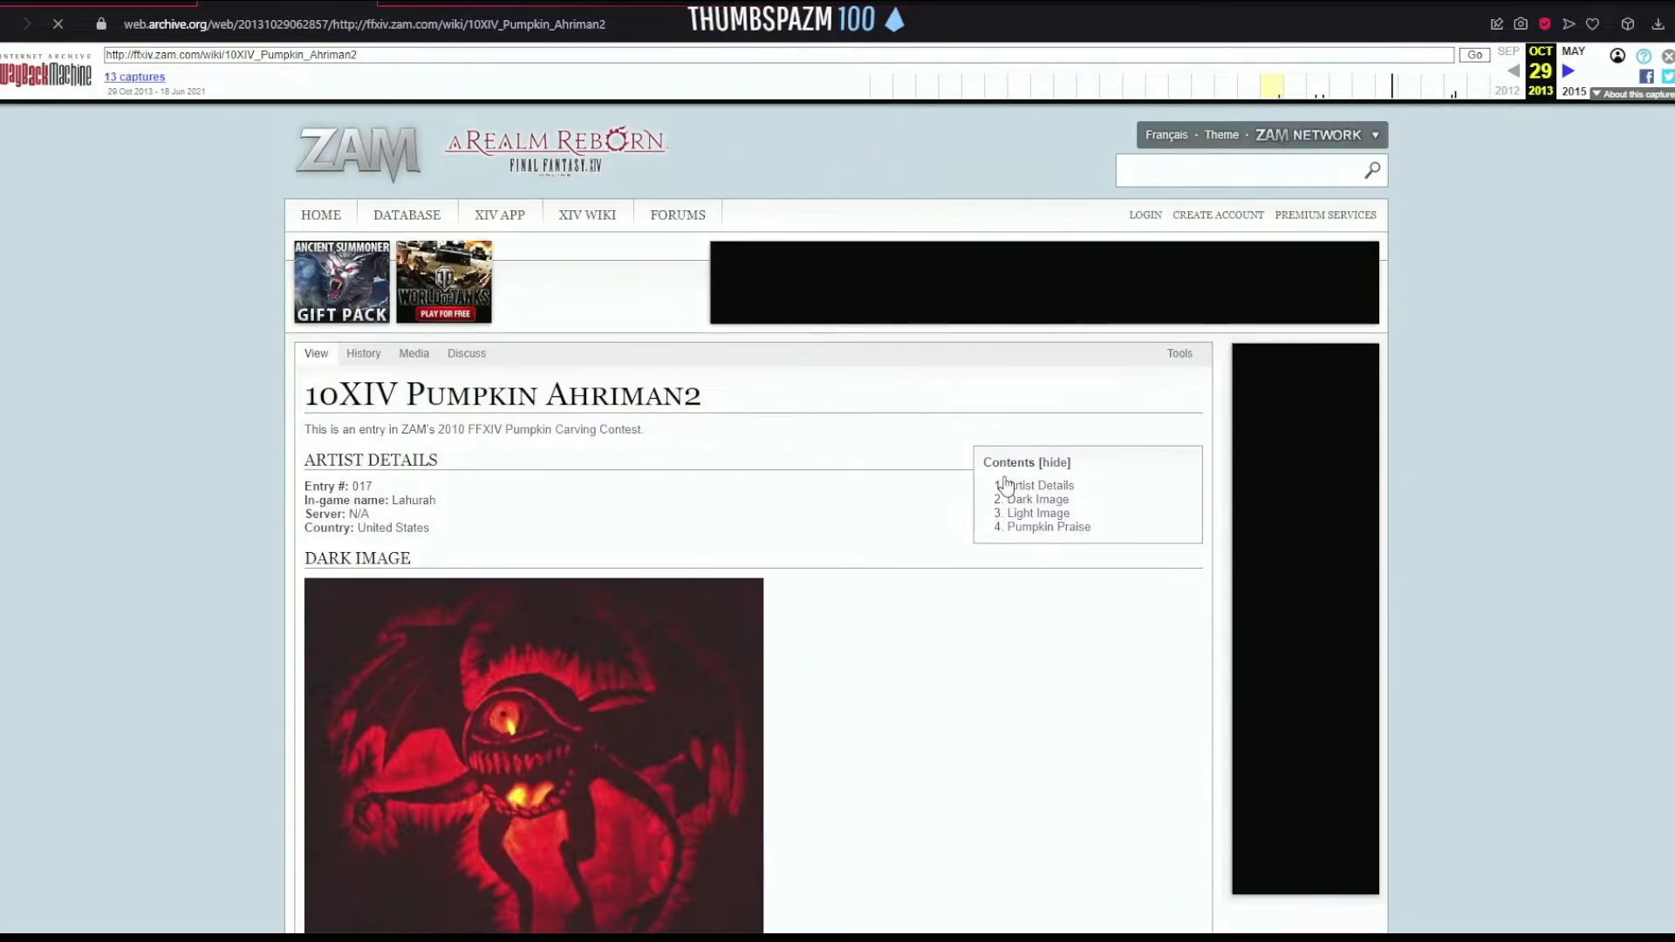
- Scroll through the Ahriman2 entry's dark and light images
scroll(down, 3)
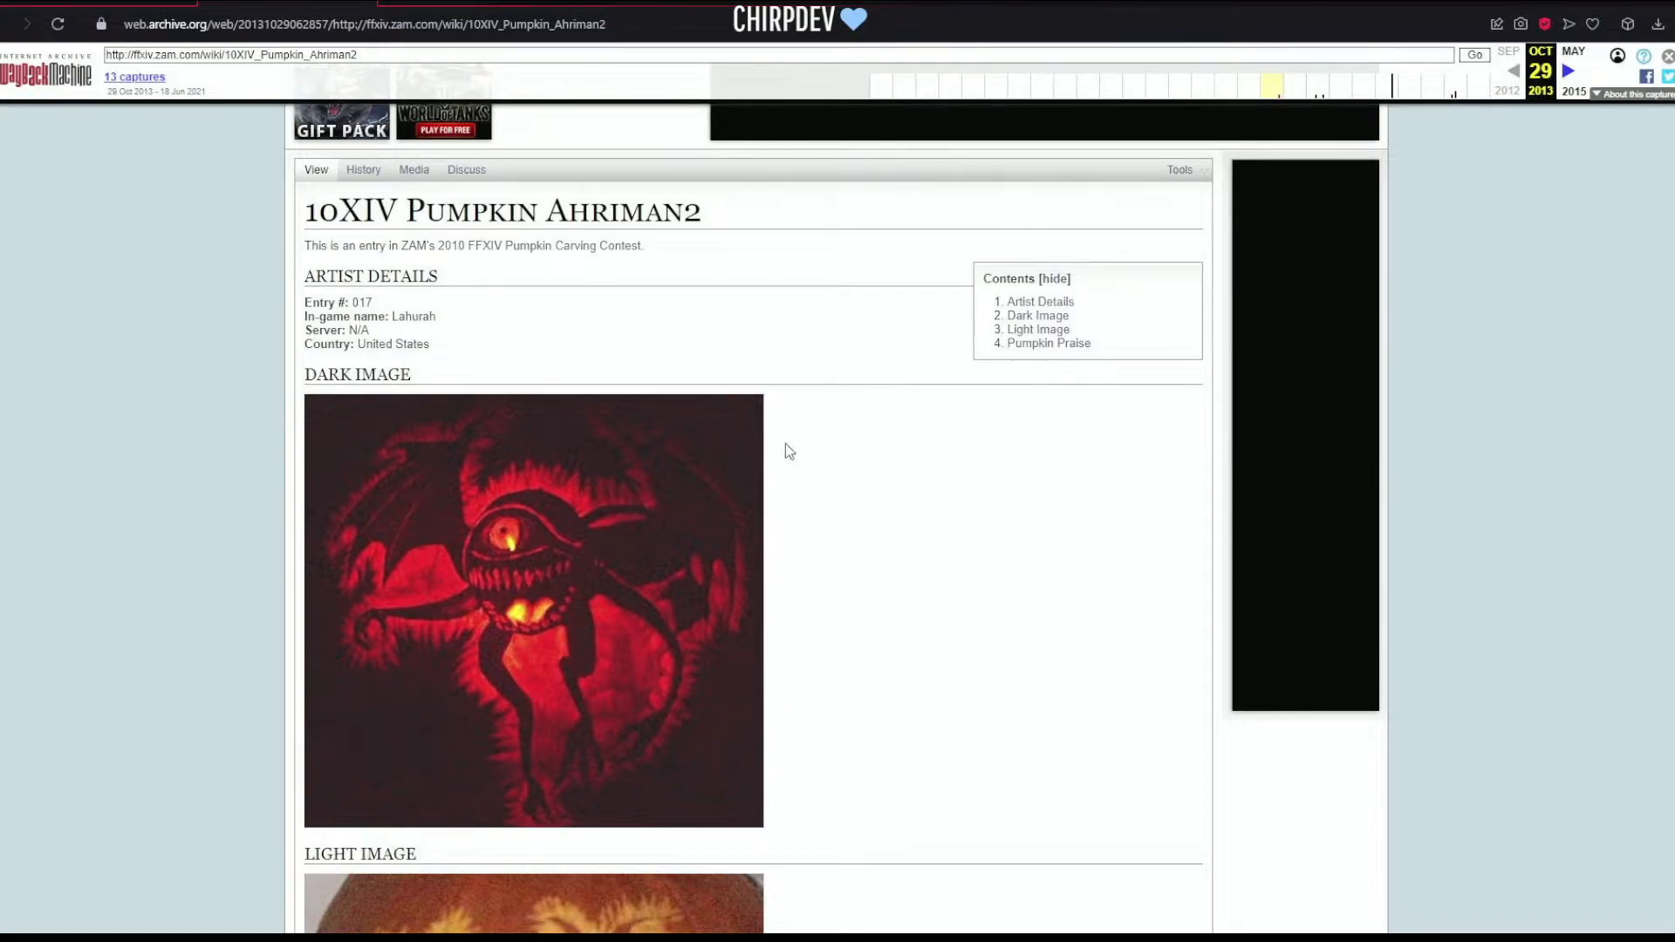
mouse_move(433, 374)
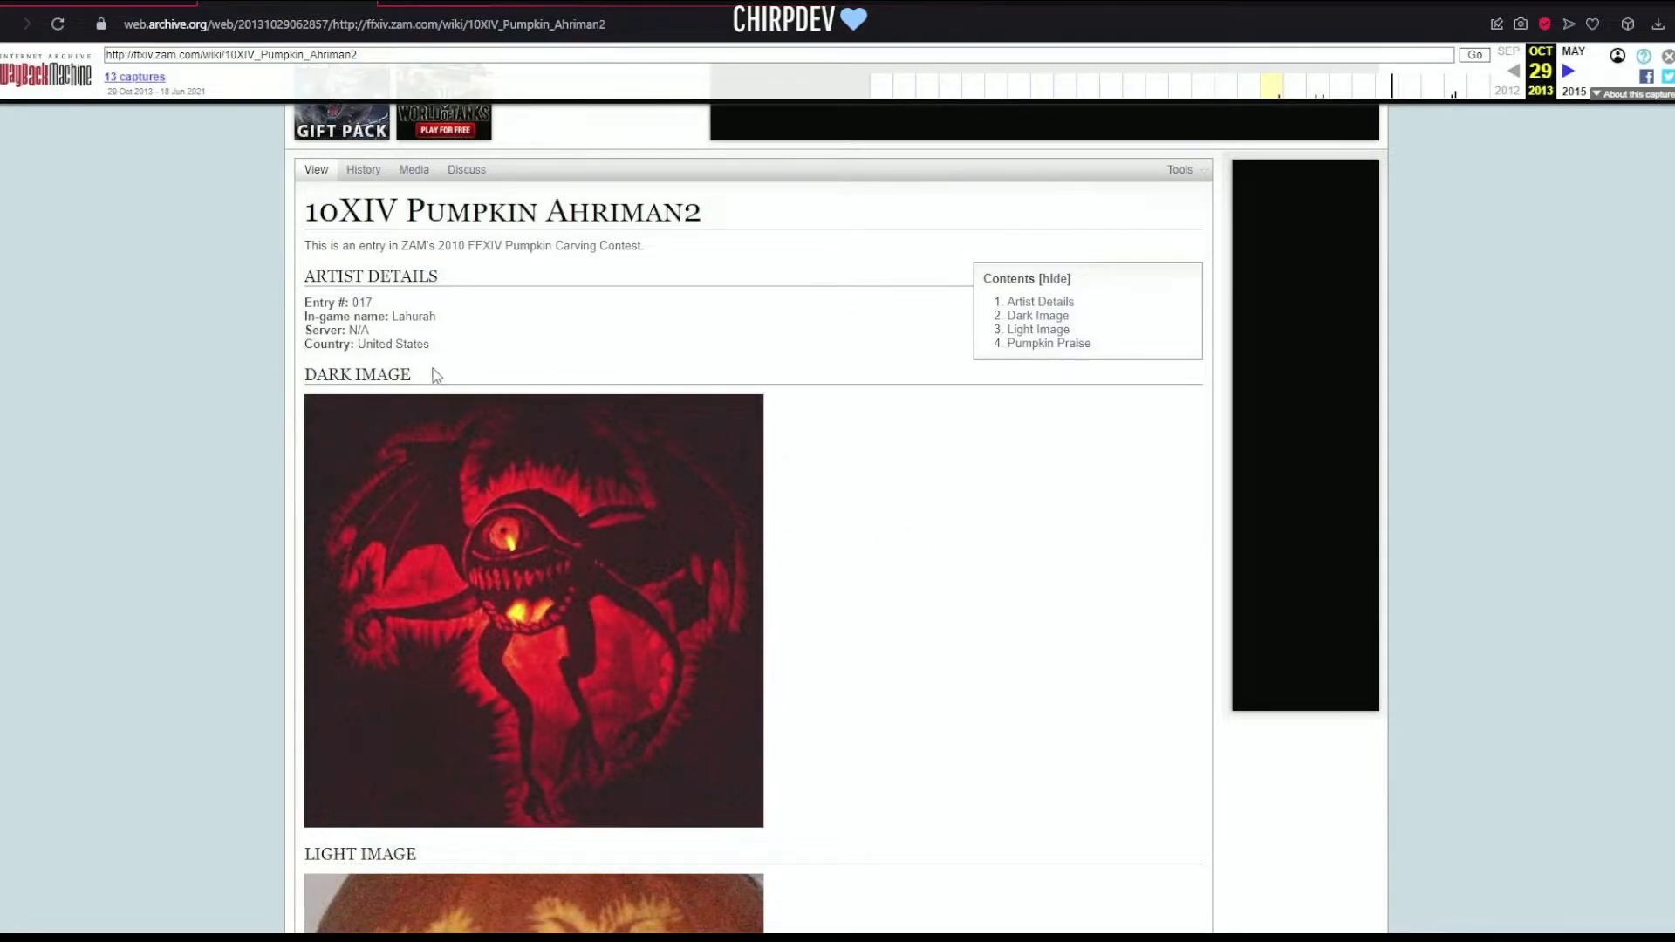
scroll(down, 3)
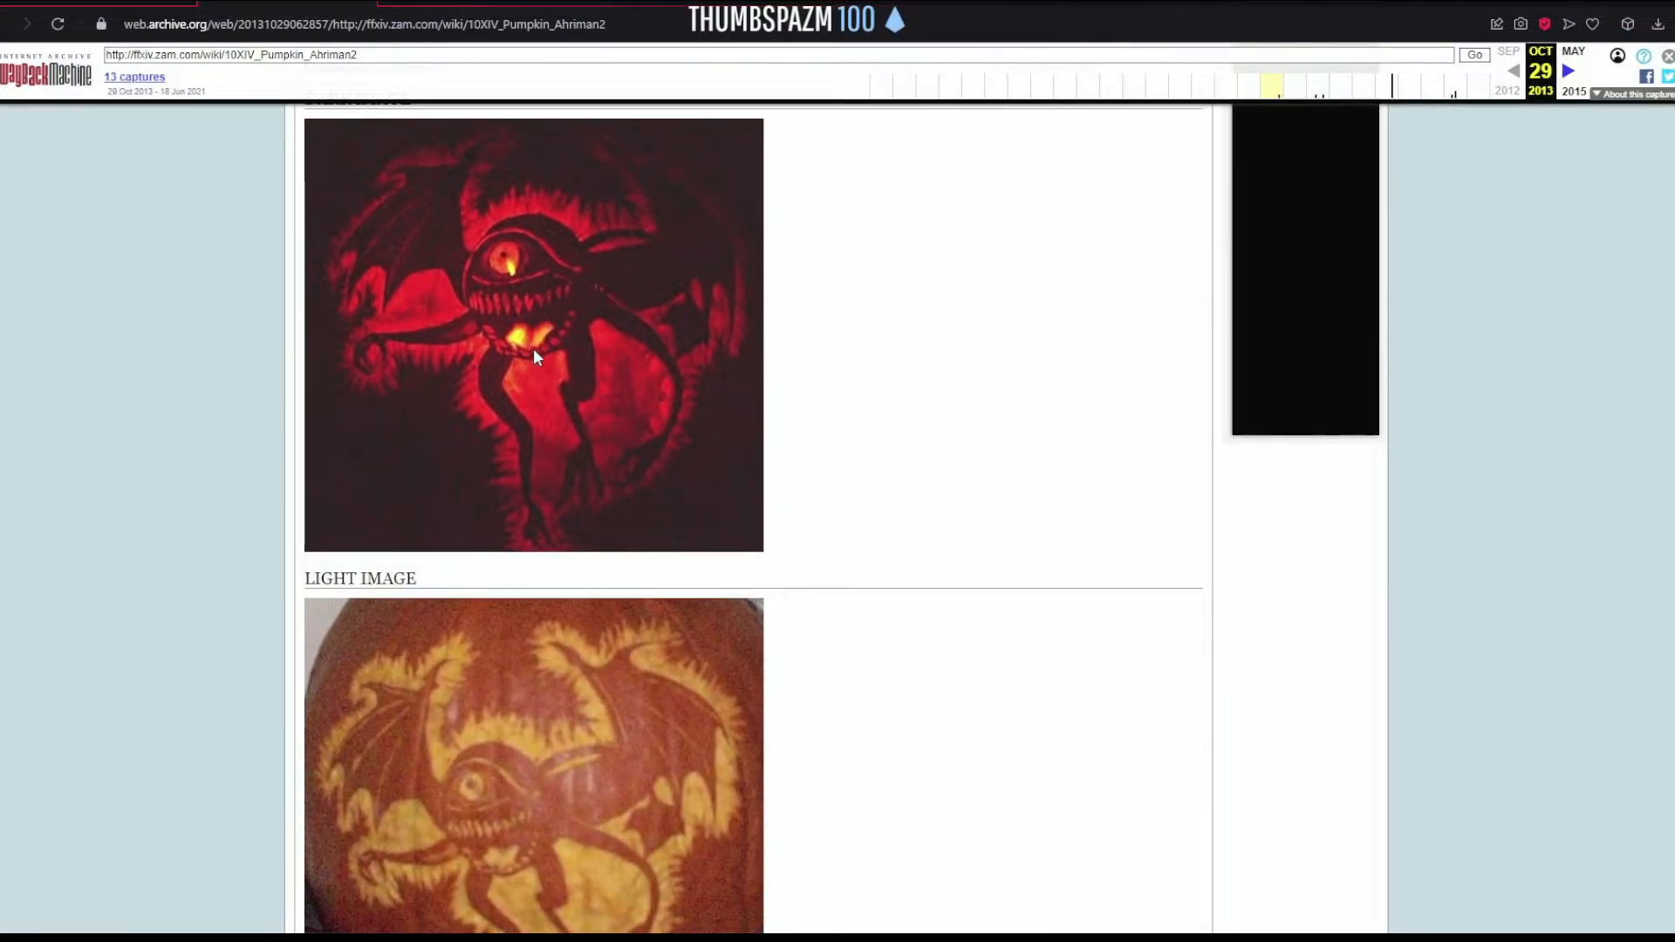
scroll(down, 3)
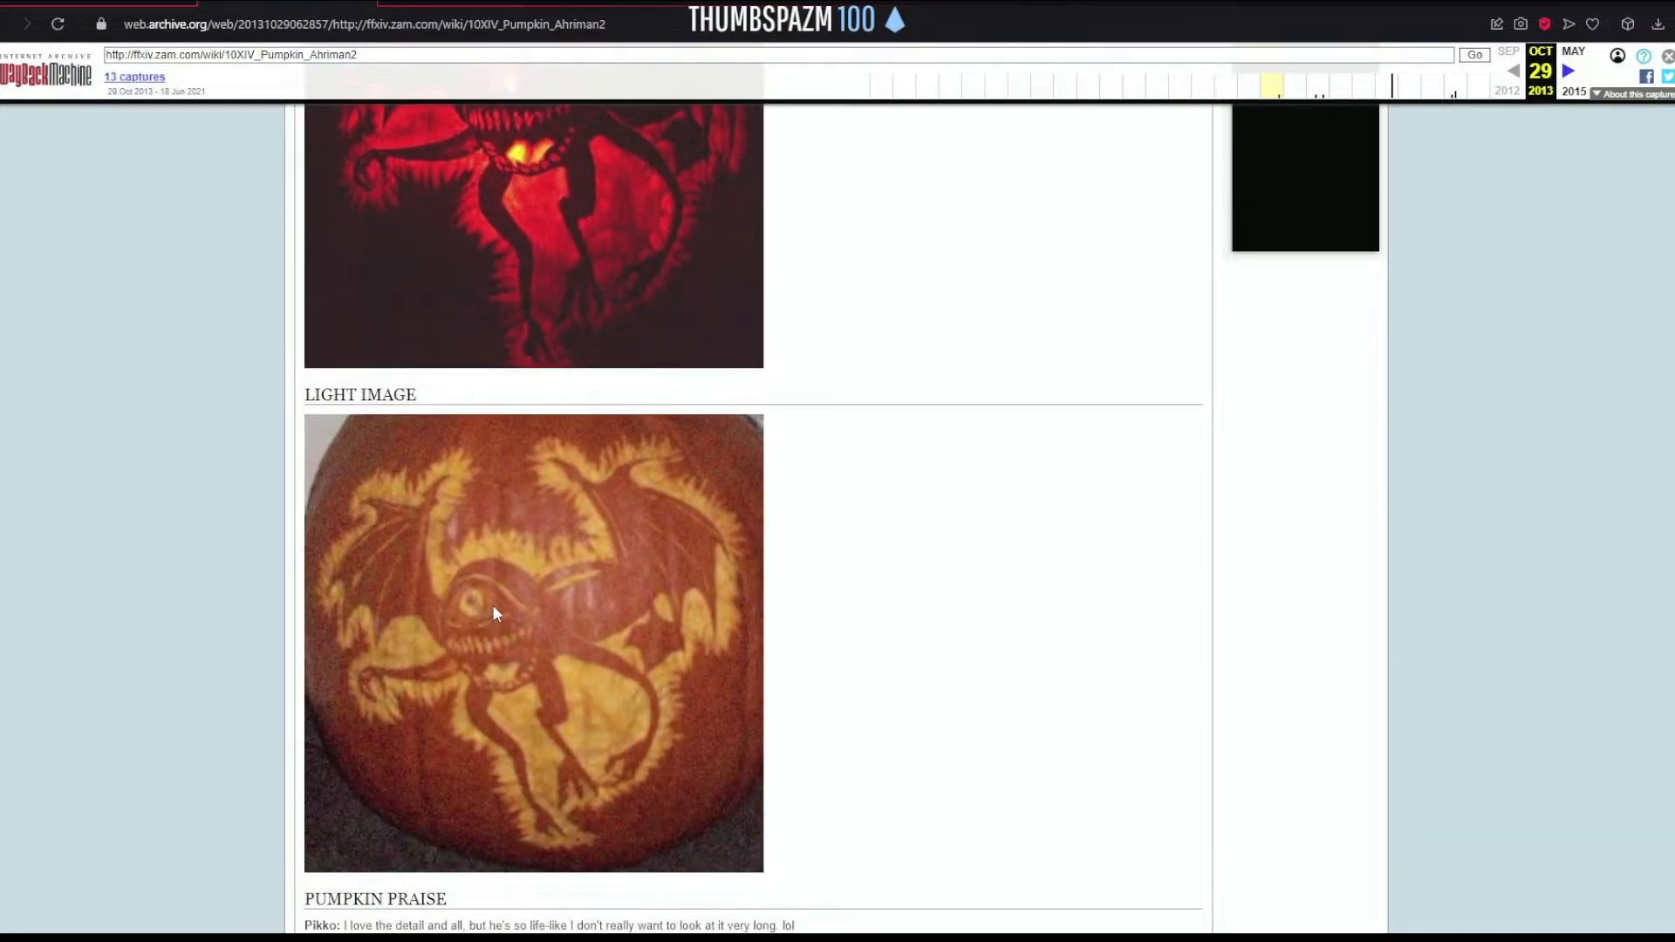
mouse_move(481, 671)
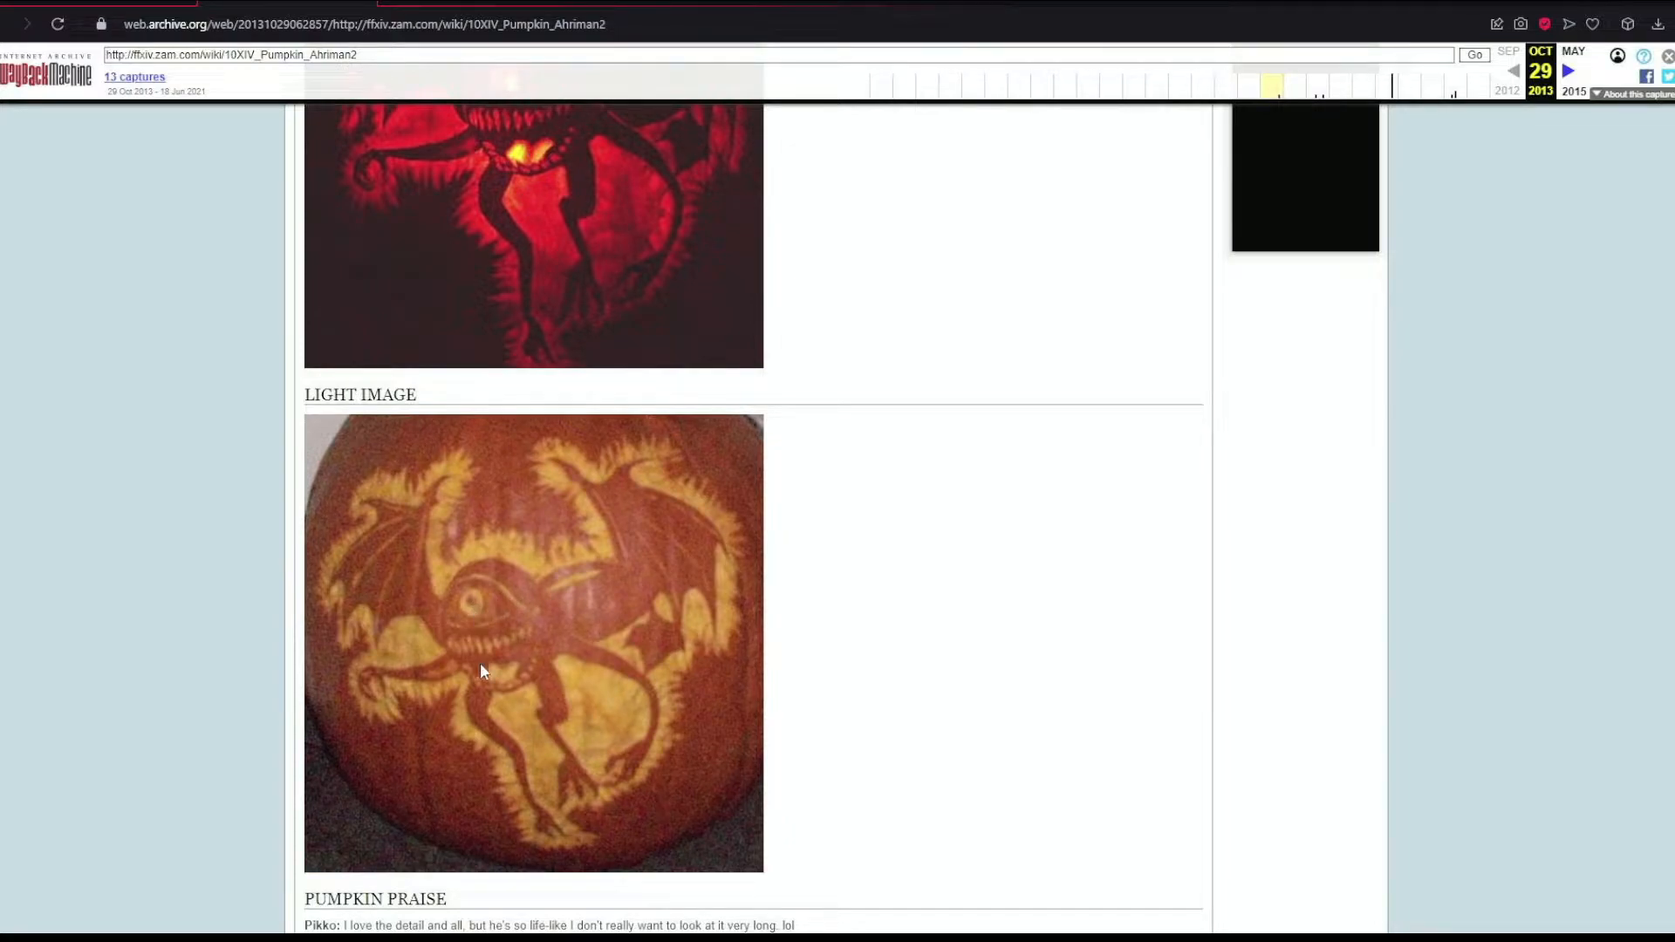
scroll(up, 3)
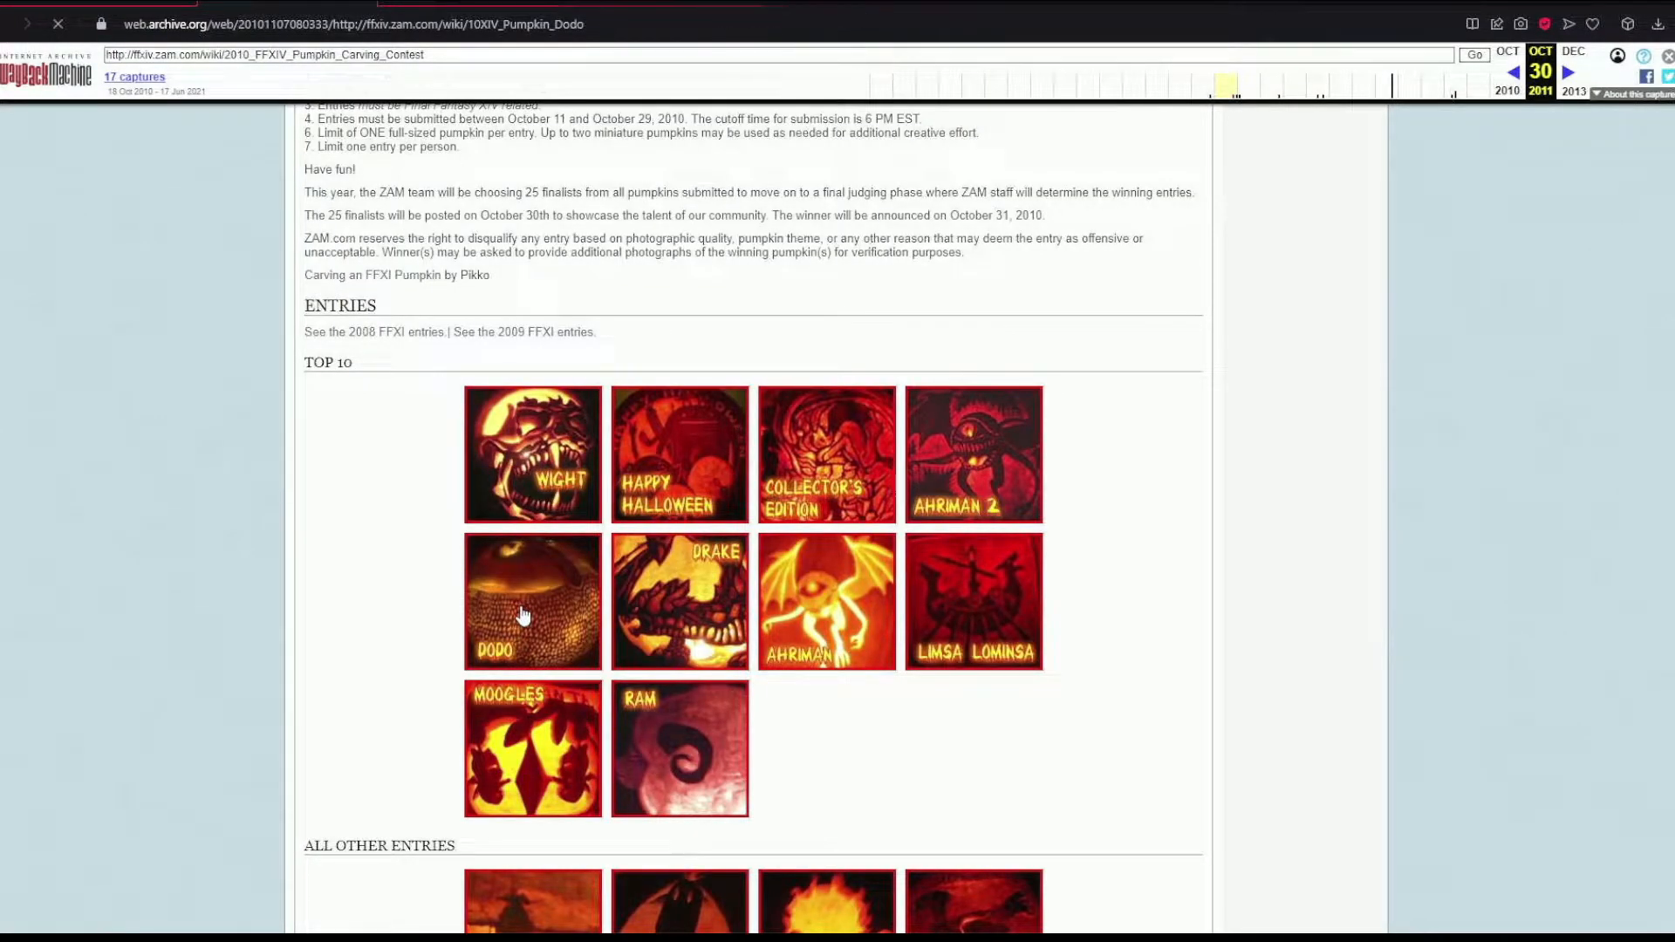
- Check the Dodo entry, then scroll the contest page to All Other Entries
click(531, 601)
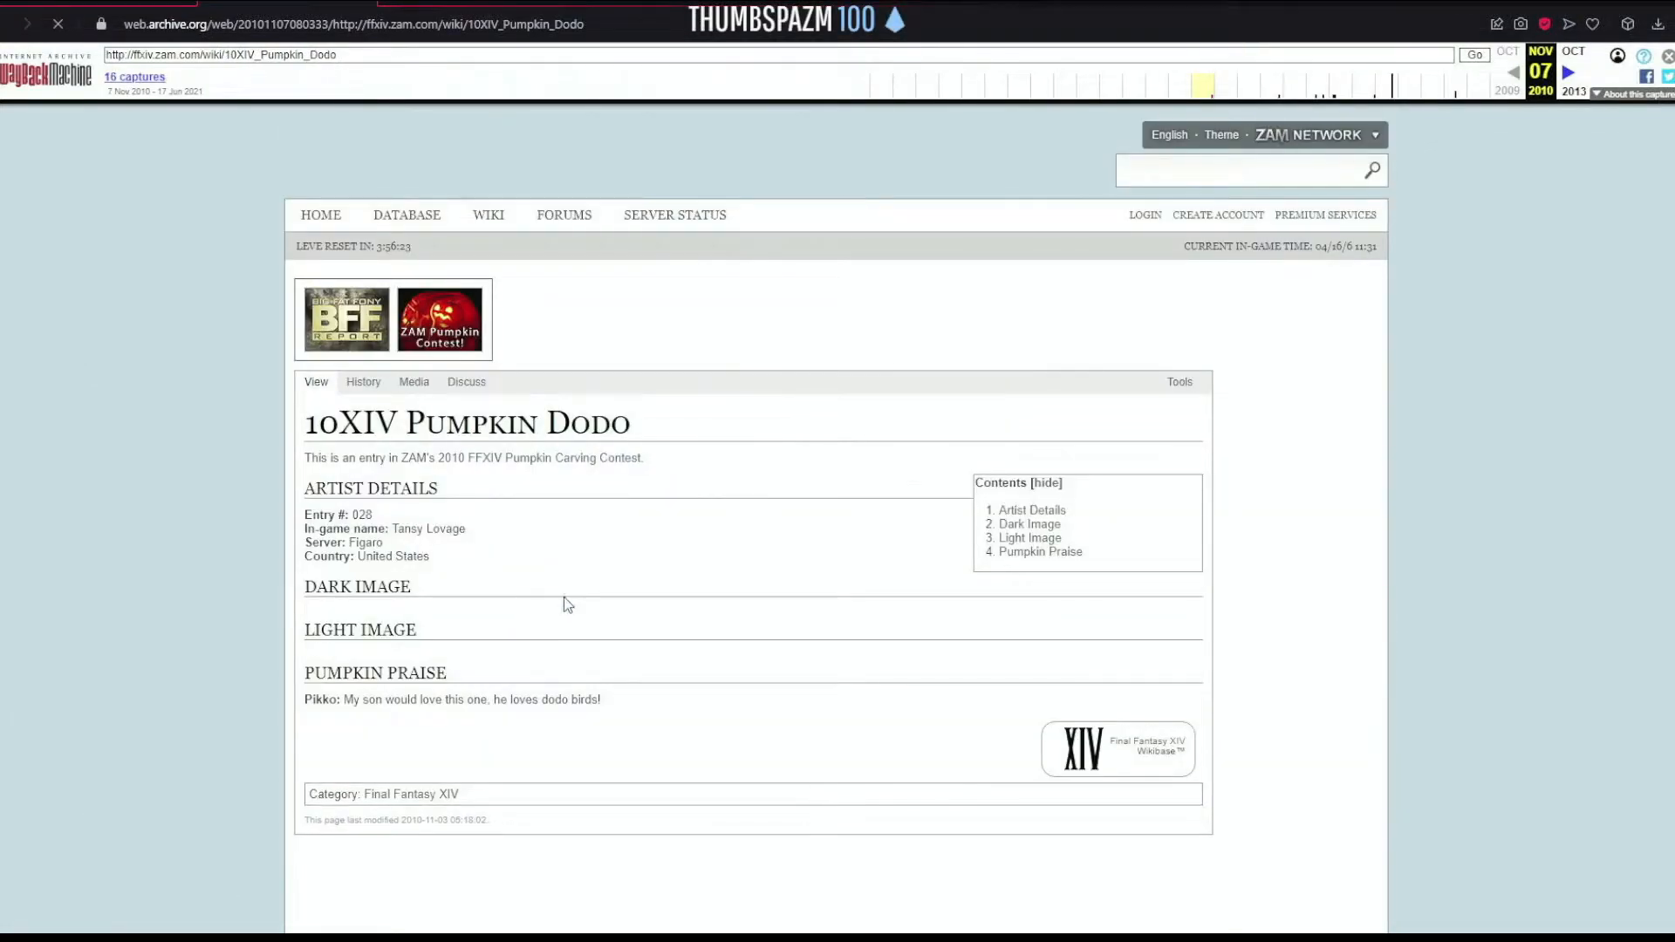
scroll(down, 3)
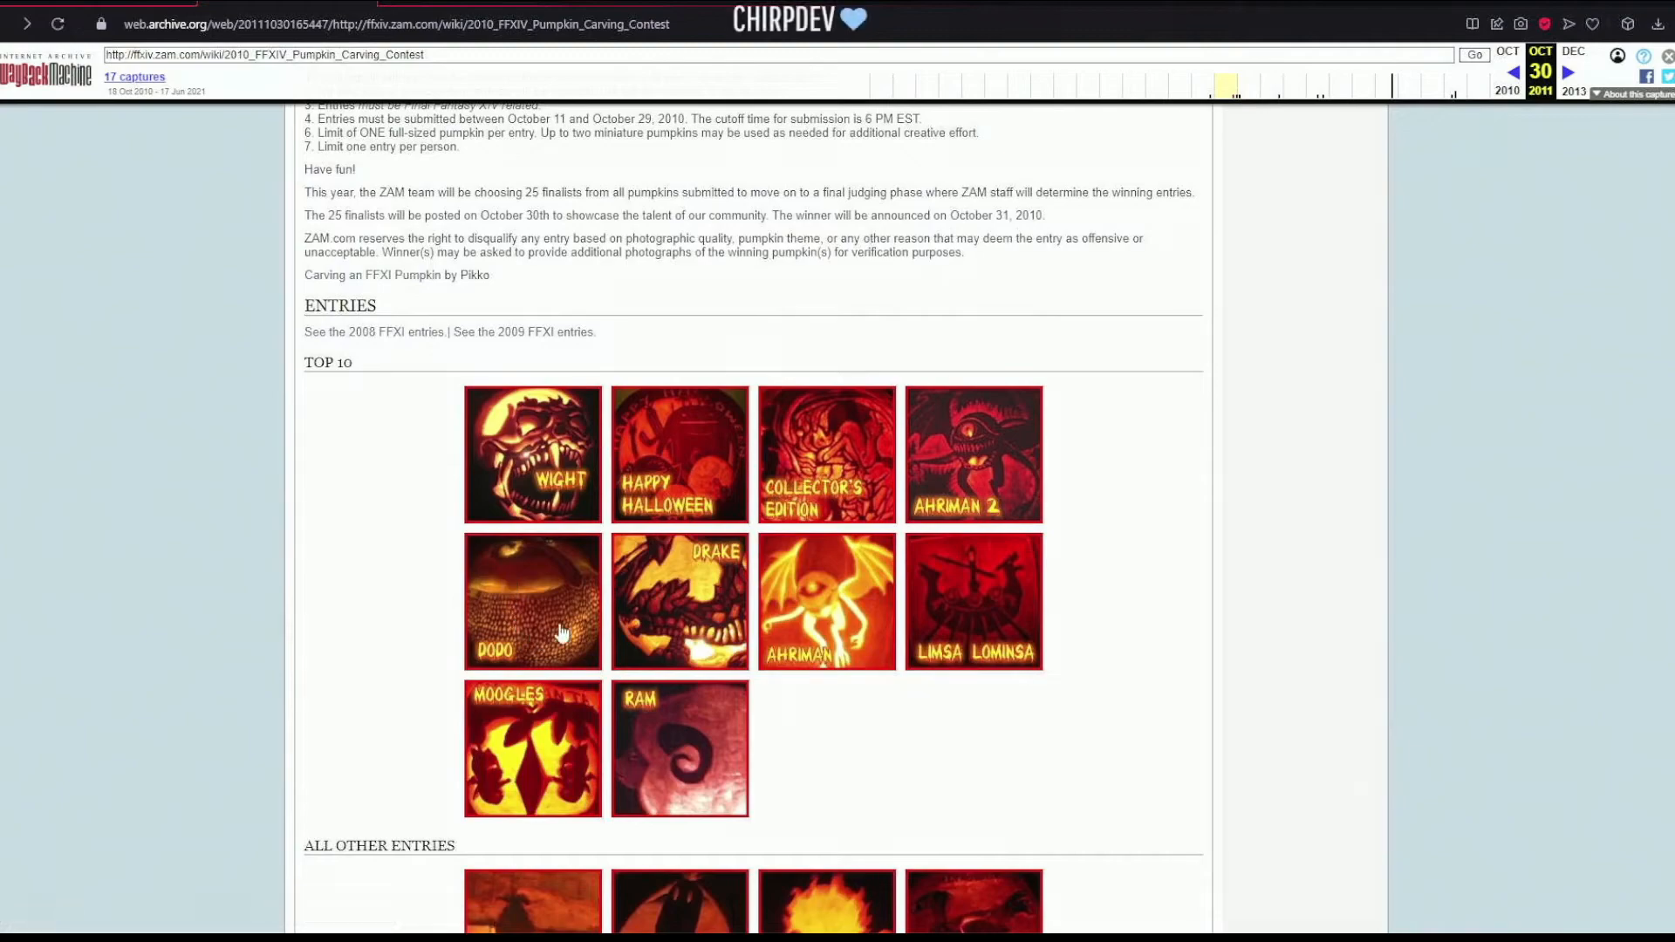
mouse_move(545, 563)
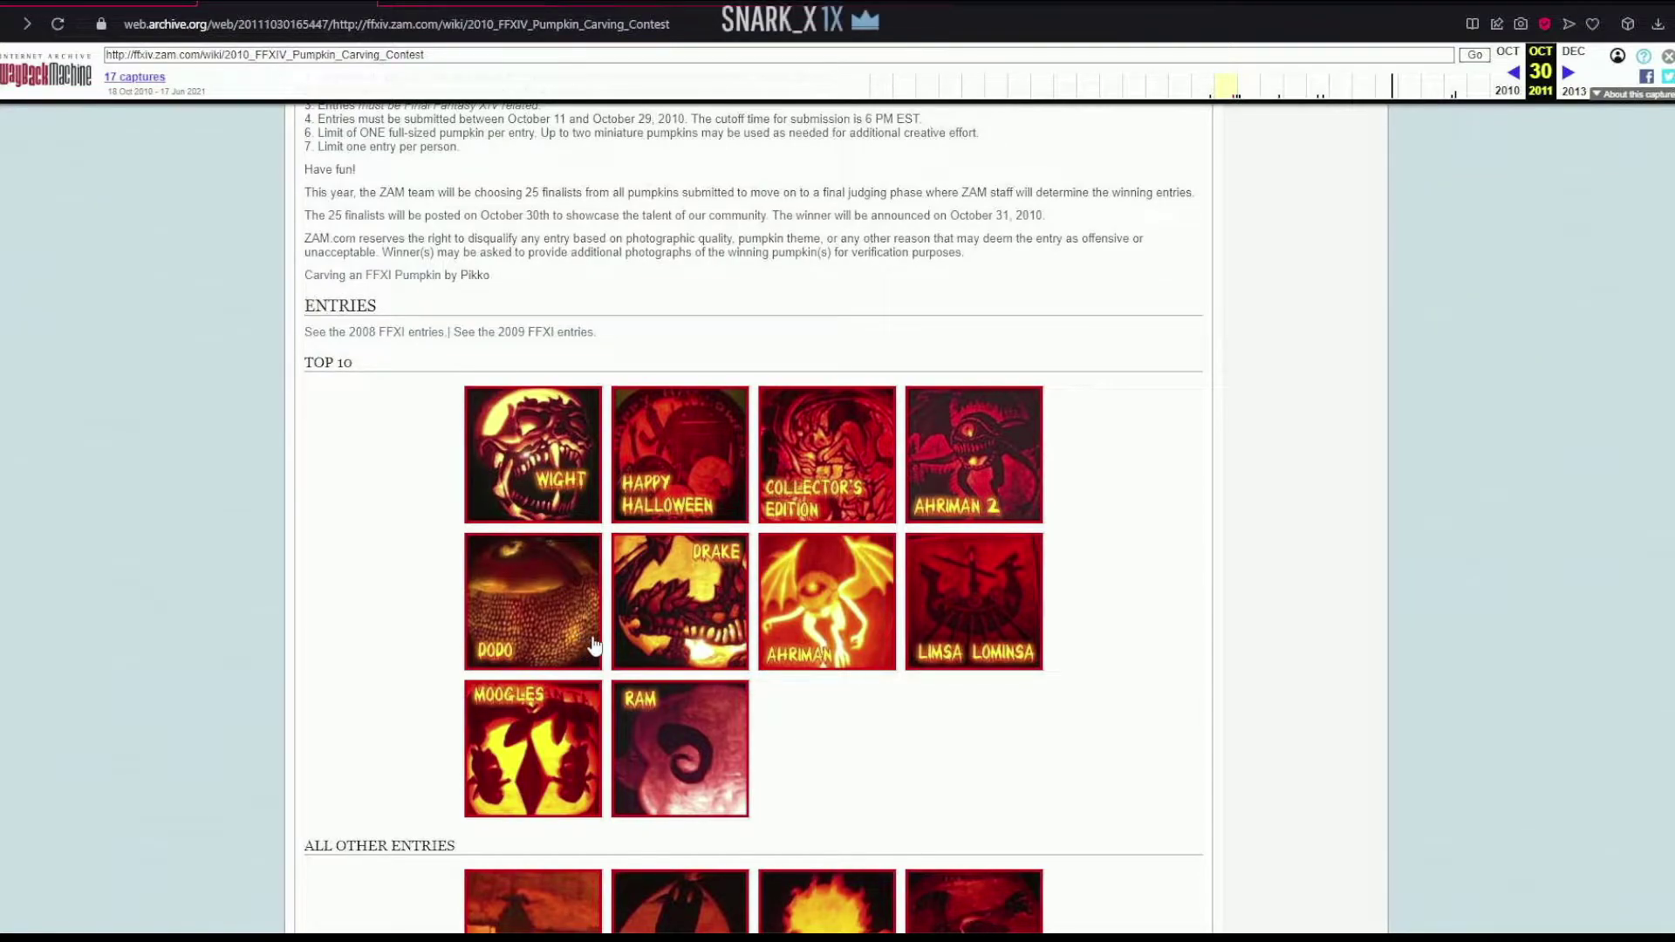
mouse_move(825, 601)
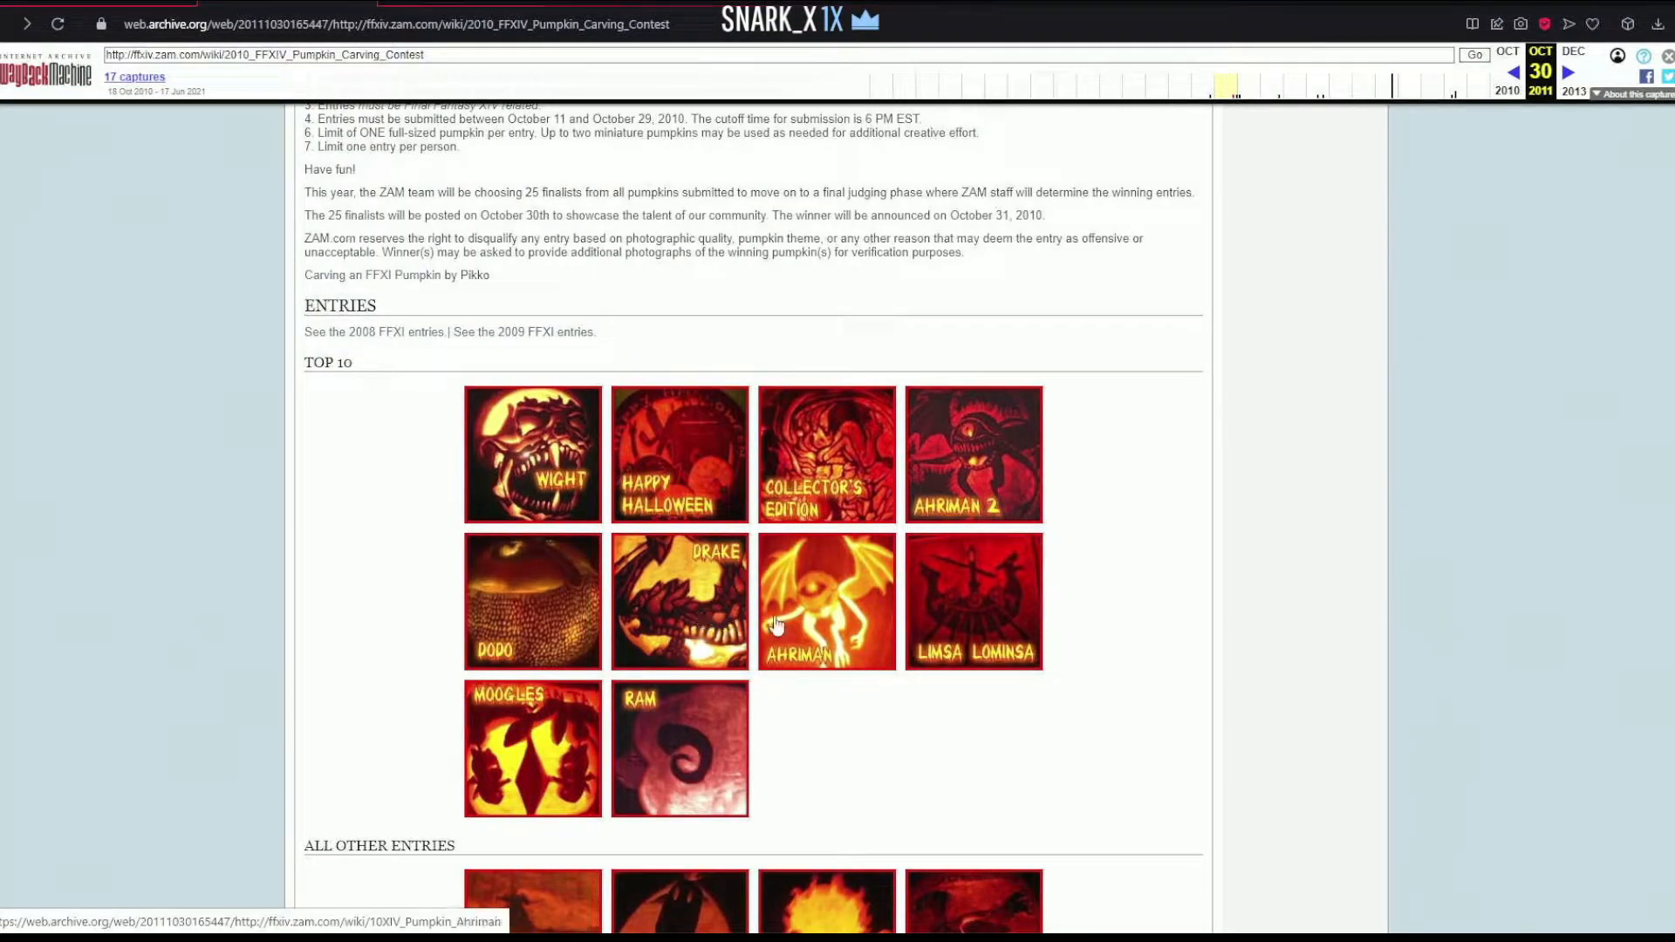
mouse_move(1002, 623)
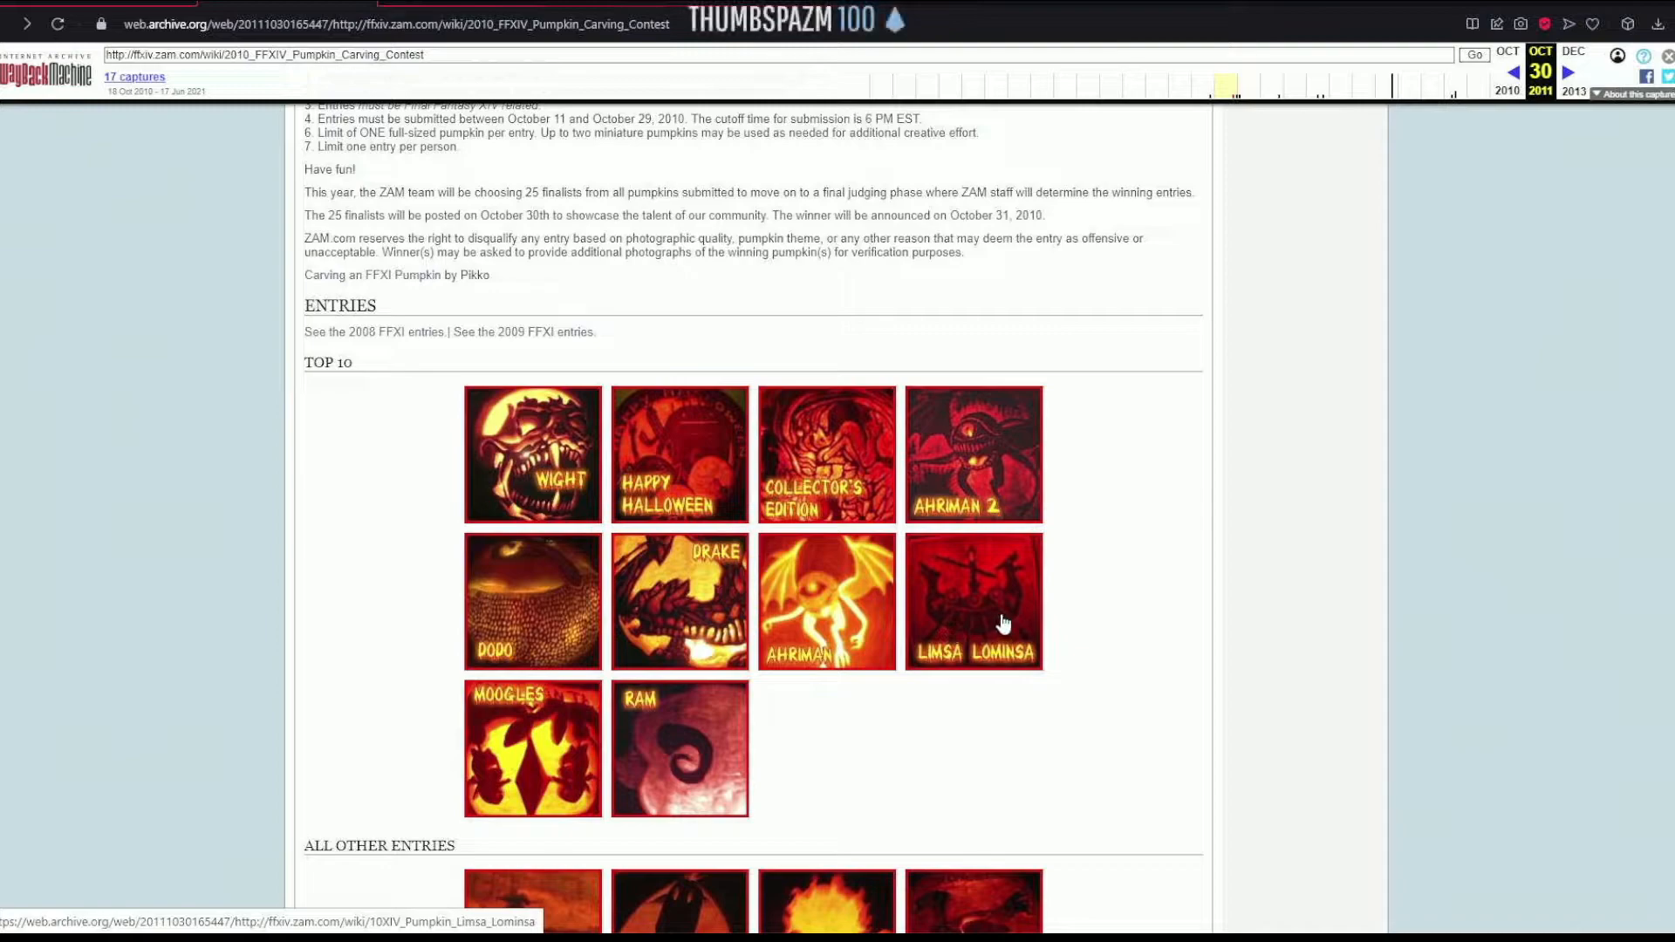
mouse_move(539, 789)
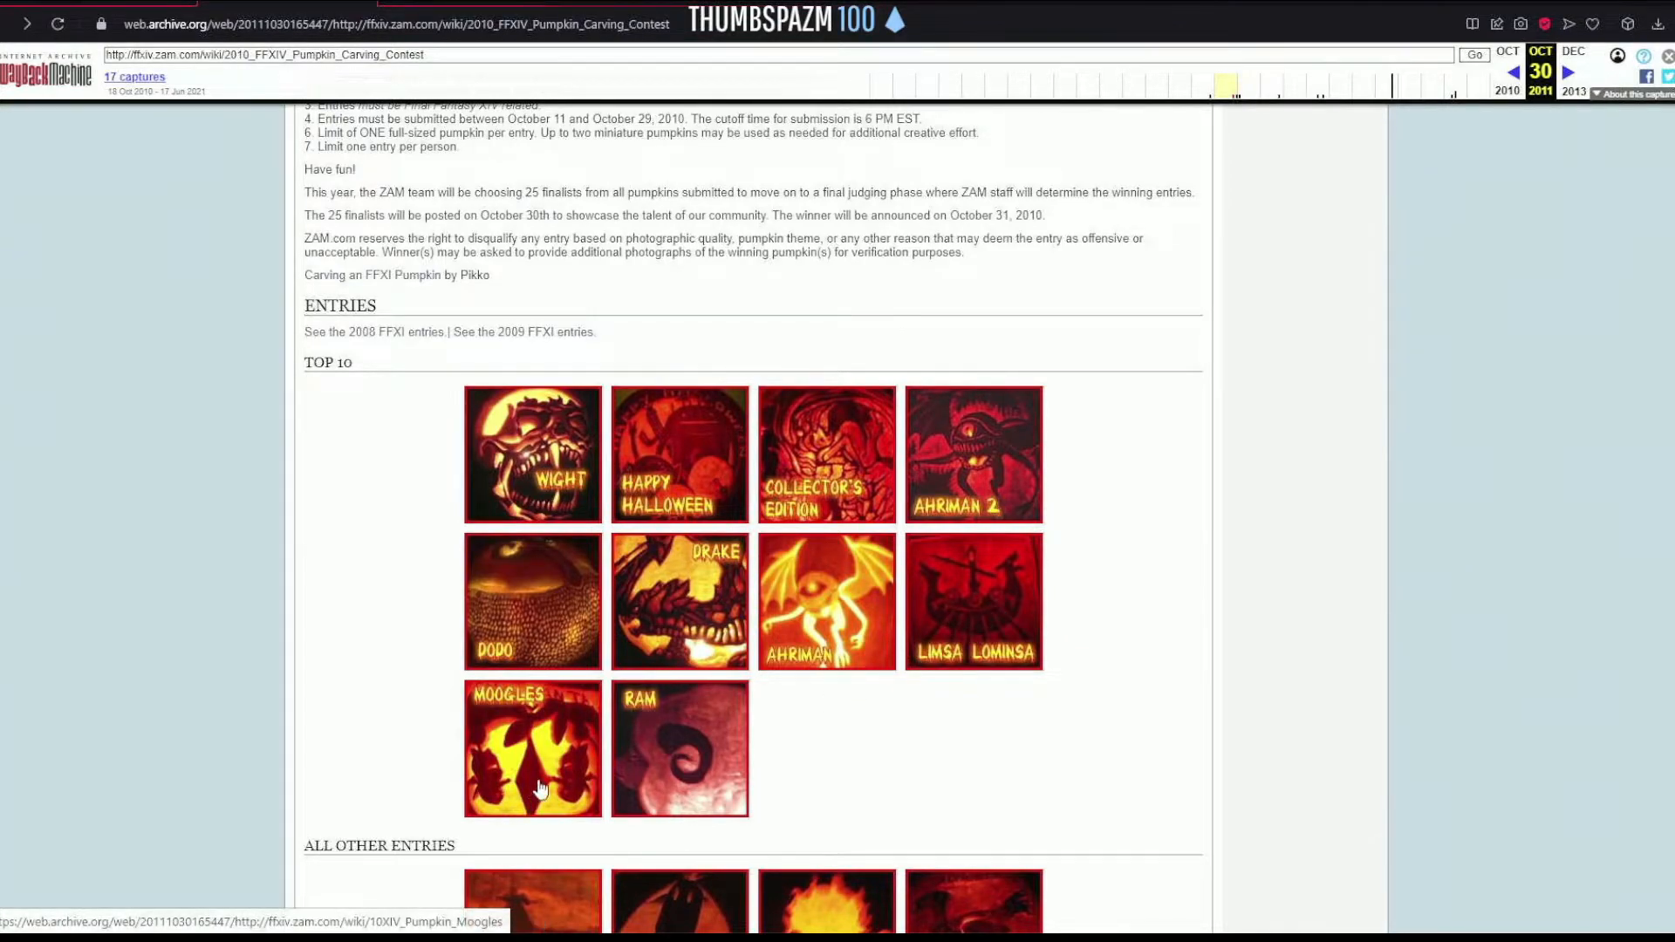
mouse_move(684, 761)
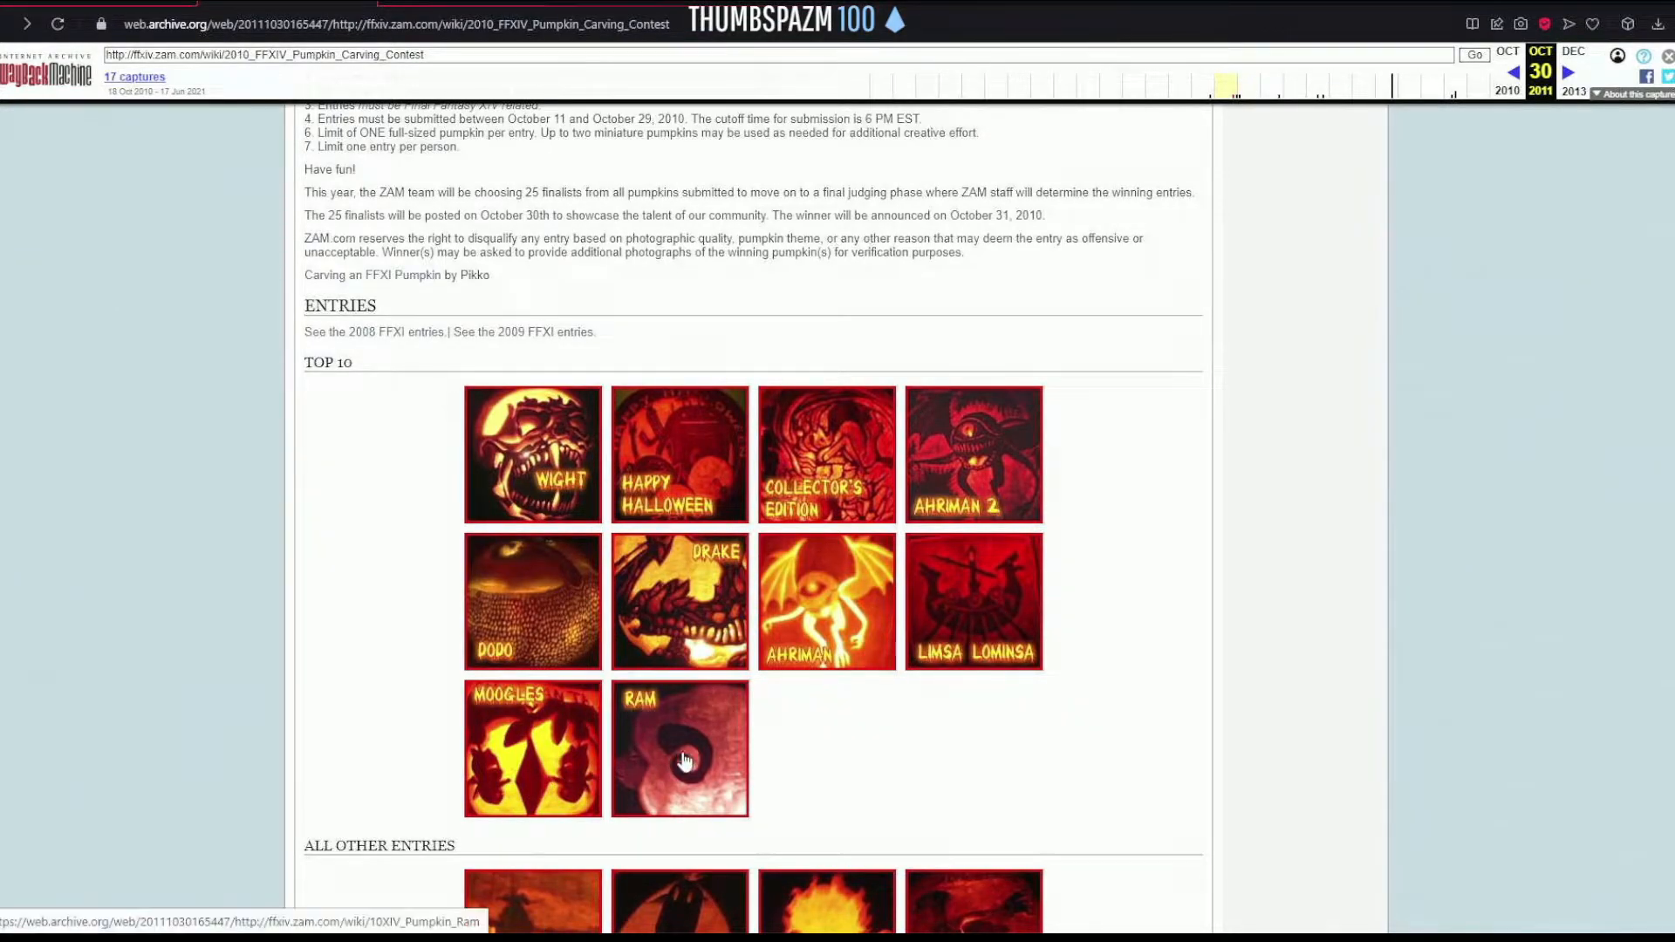
scroll(down, 3)
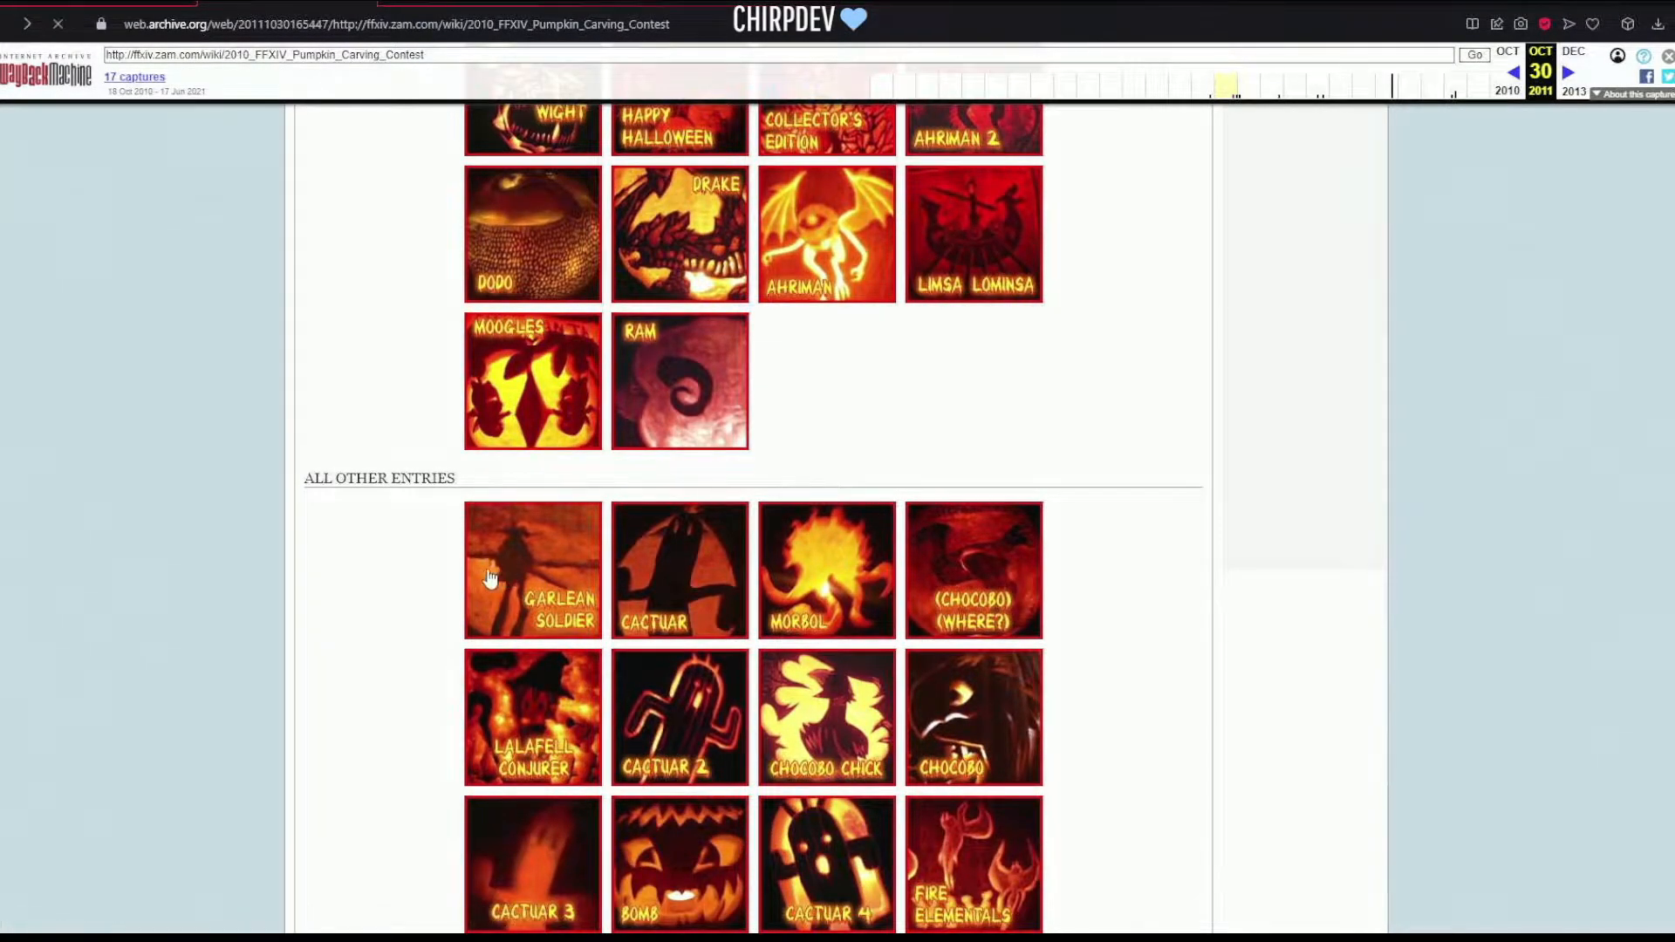
- Scroll to All Other Entries and open the Fire Elementals pumpkin entry
click(532, 570)
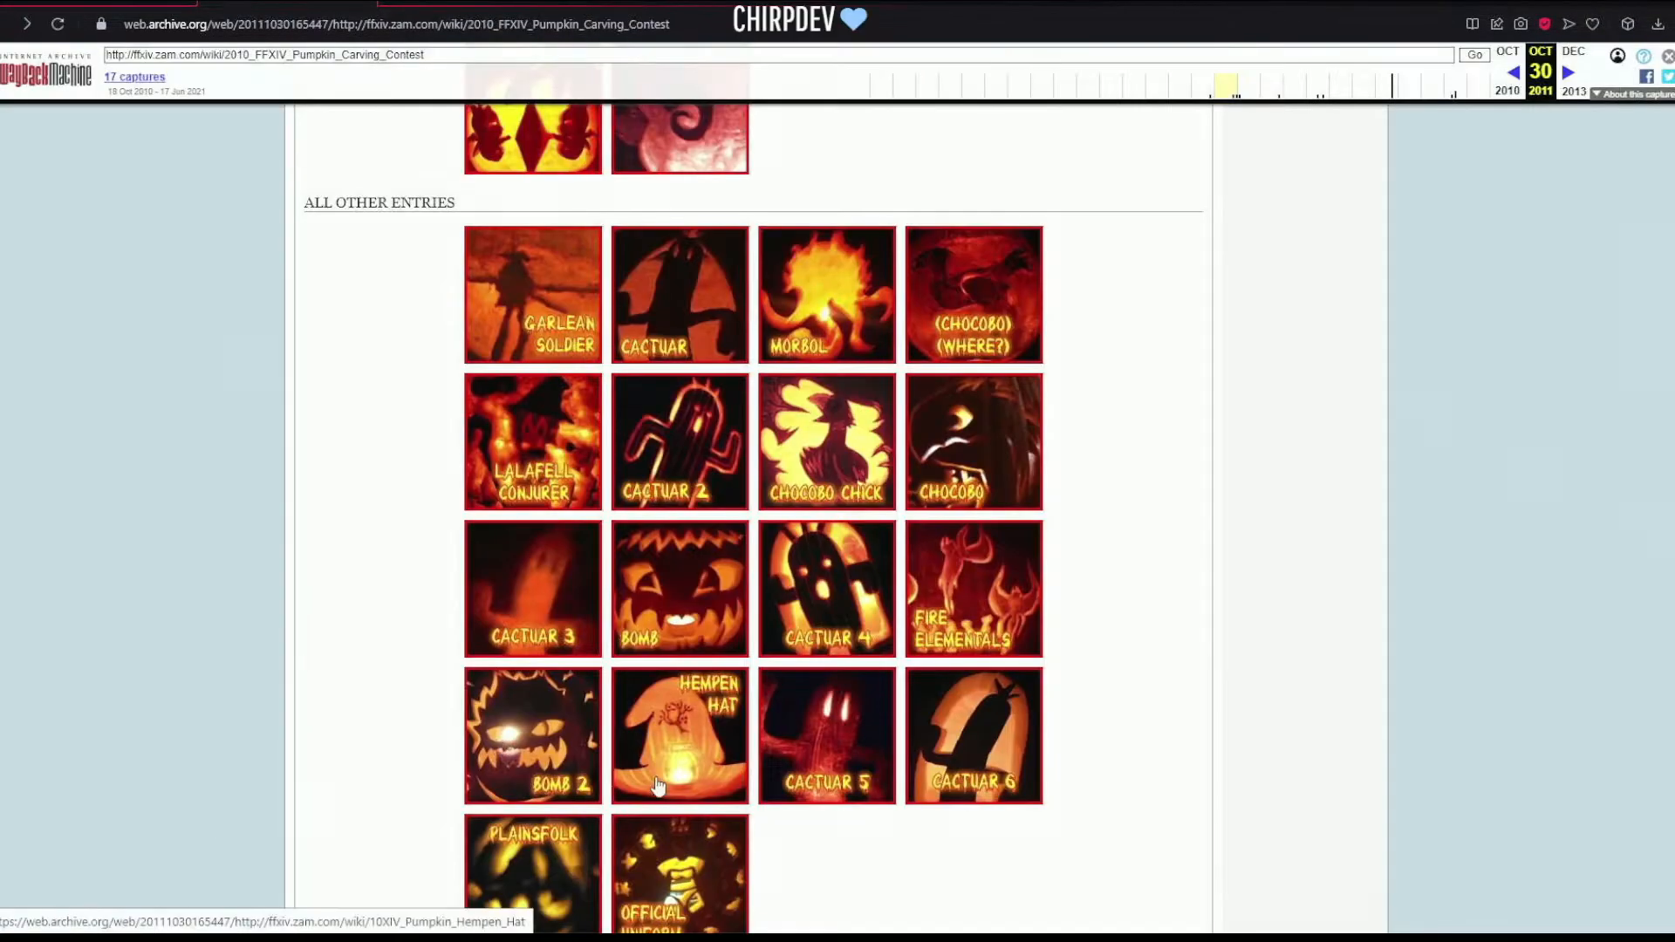
mouse_move(824, 785)
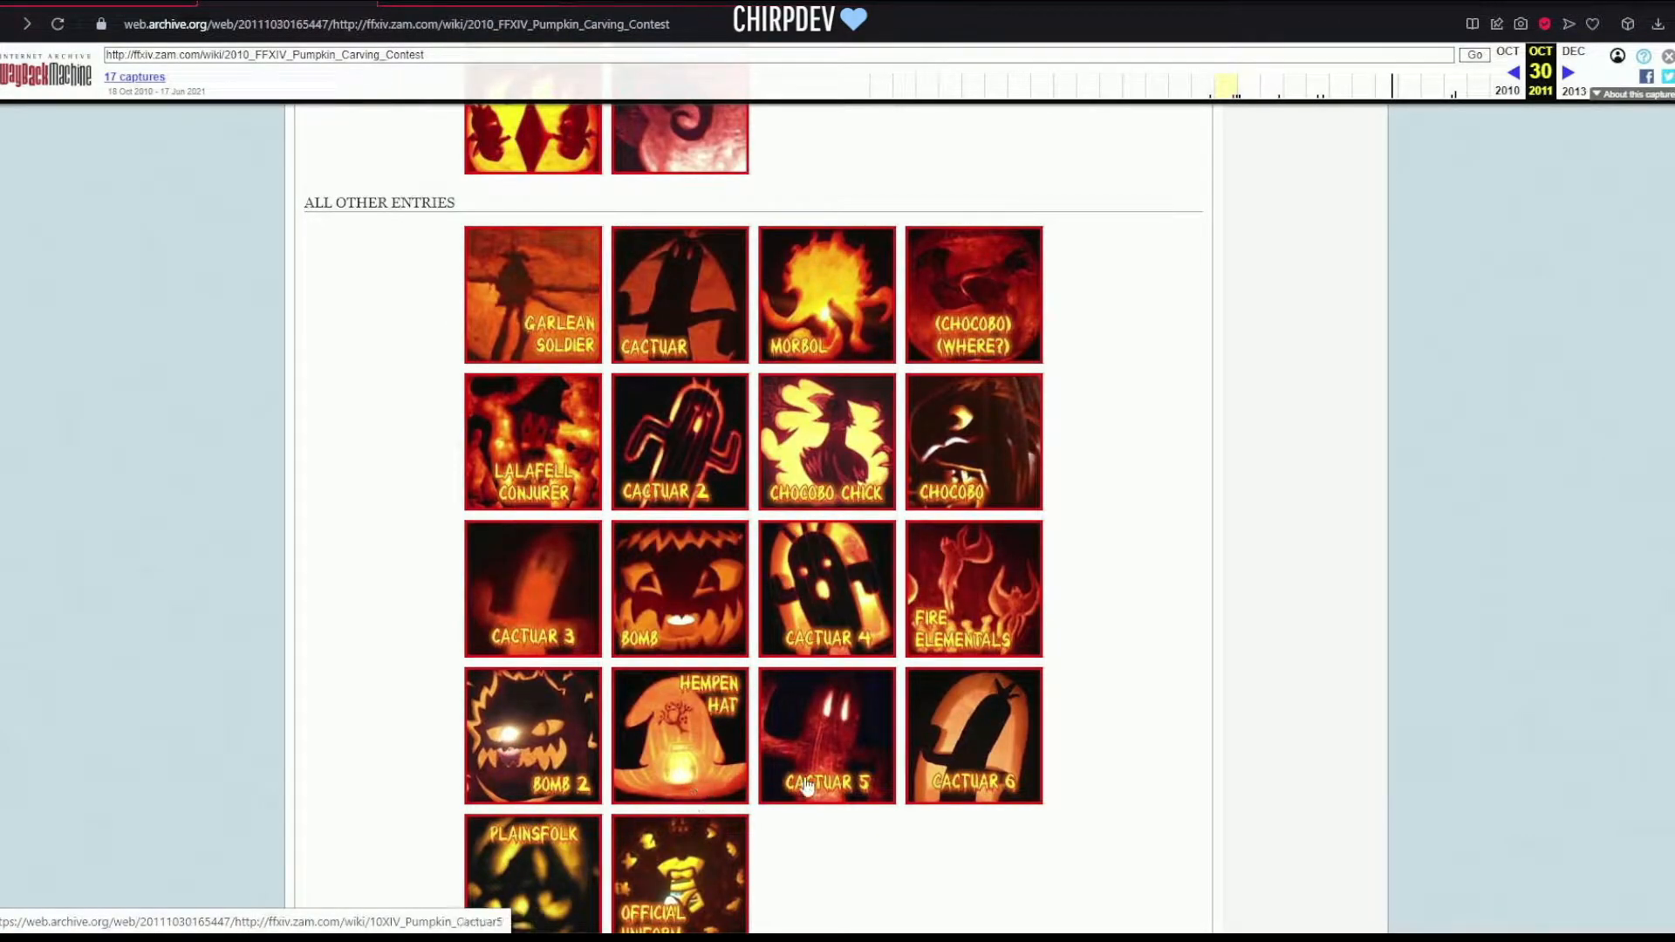
scroll(down, 3)
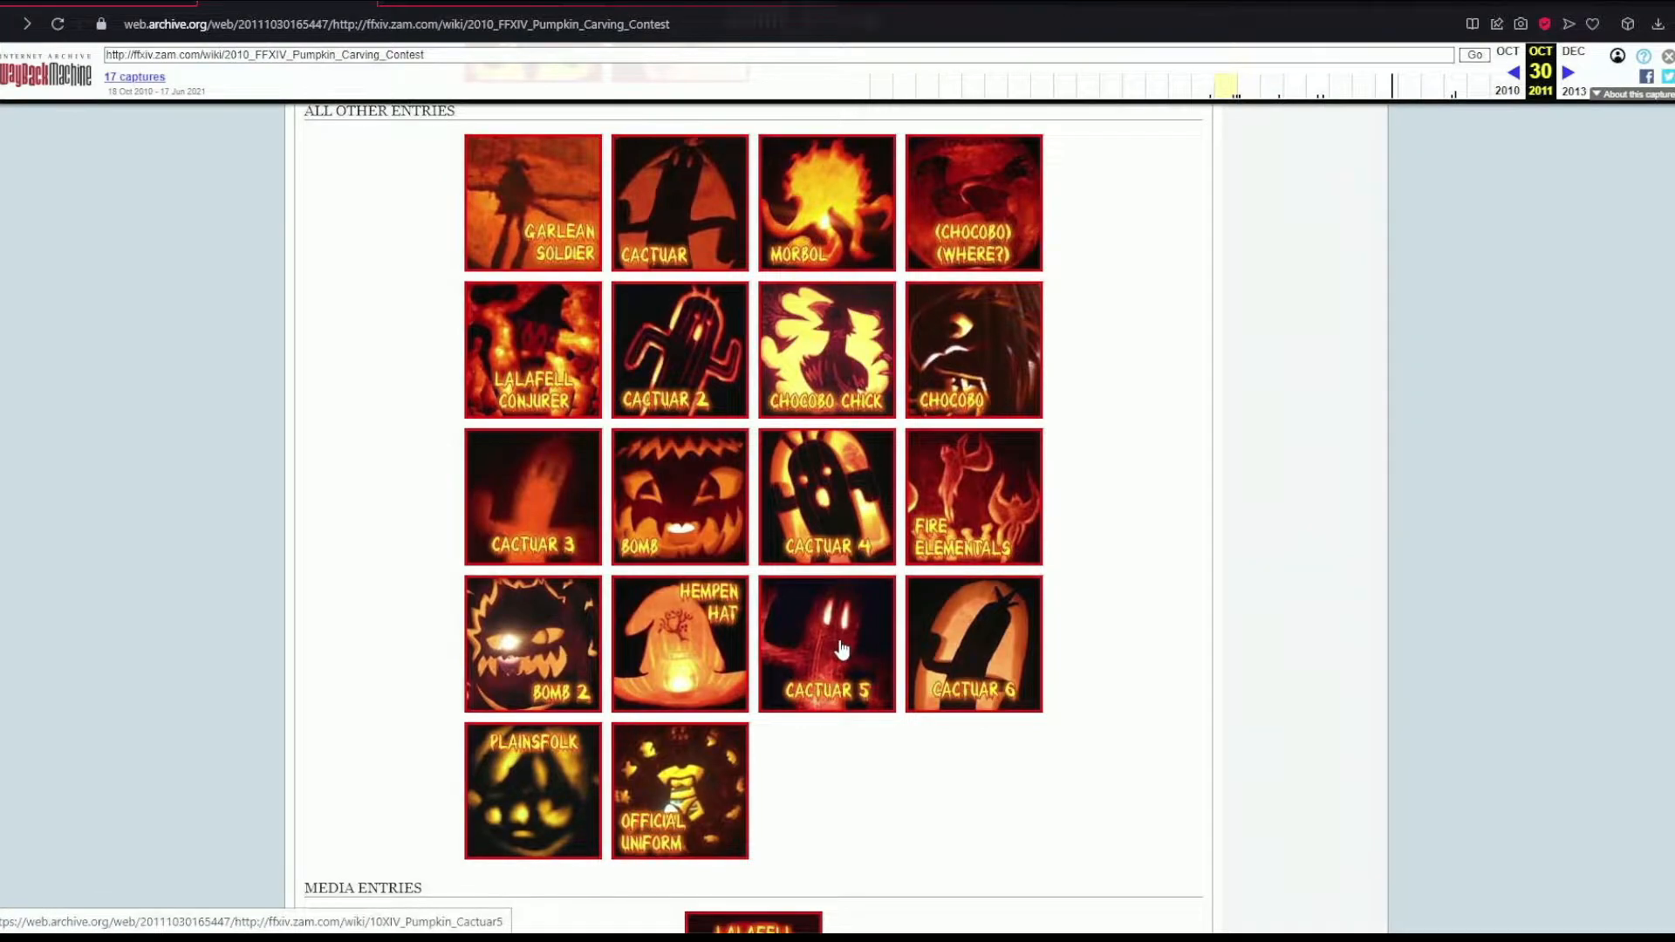
mouse_move(1000, 590)
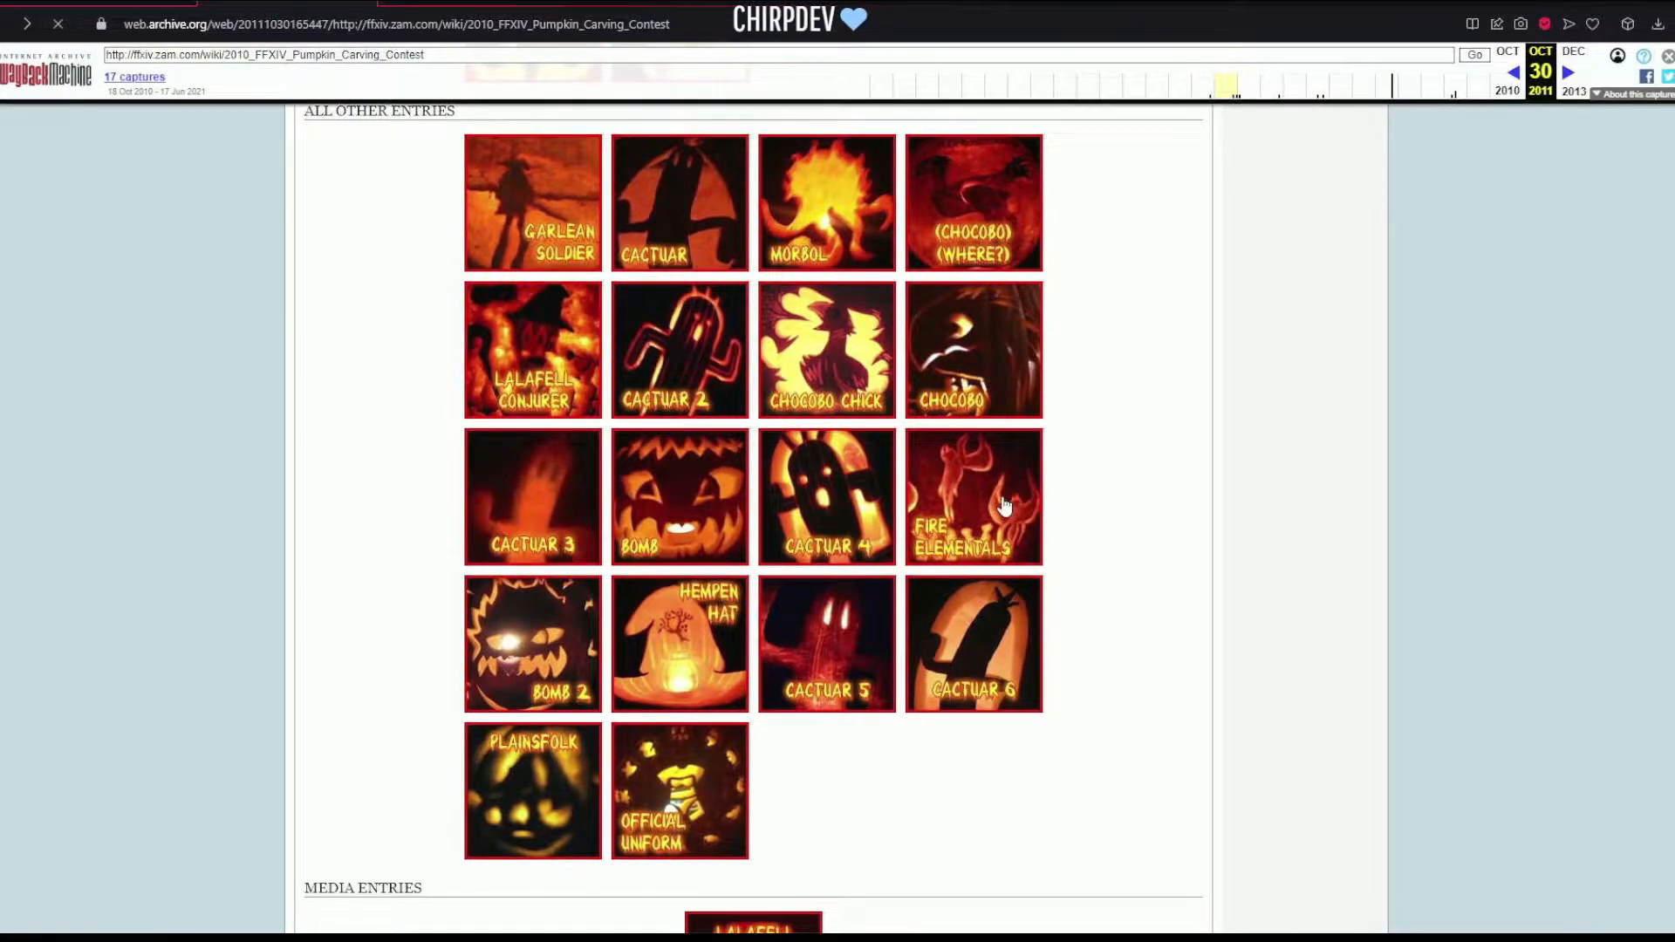
mouse_move(943, 517)
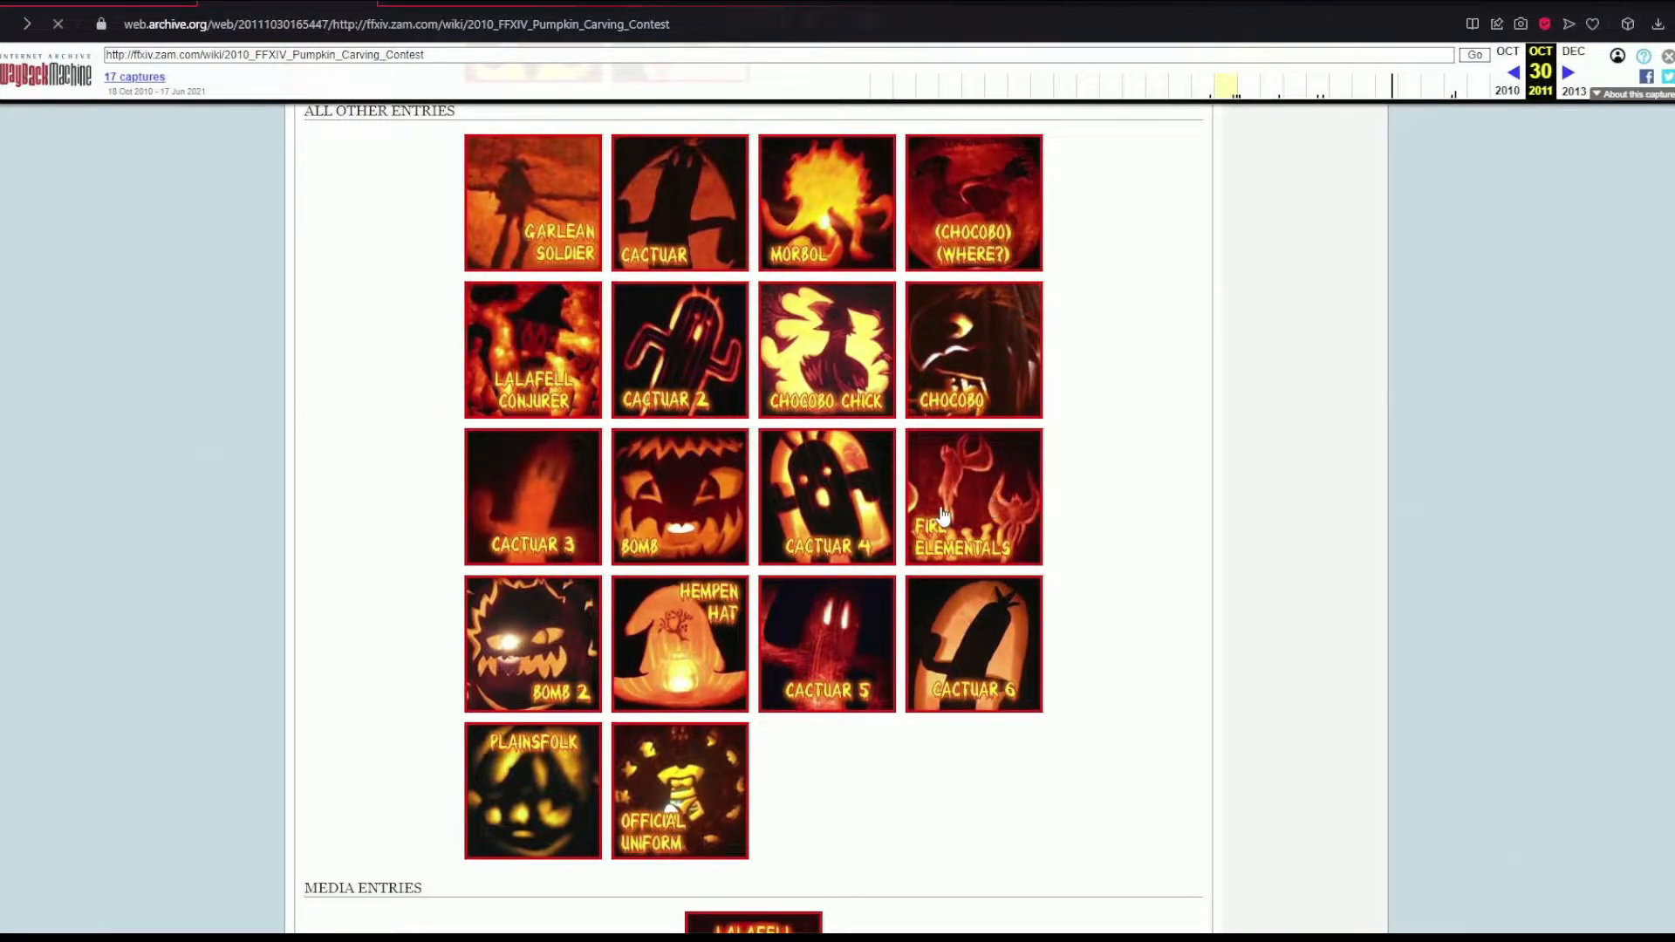
mouse_move(1113, 514)
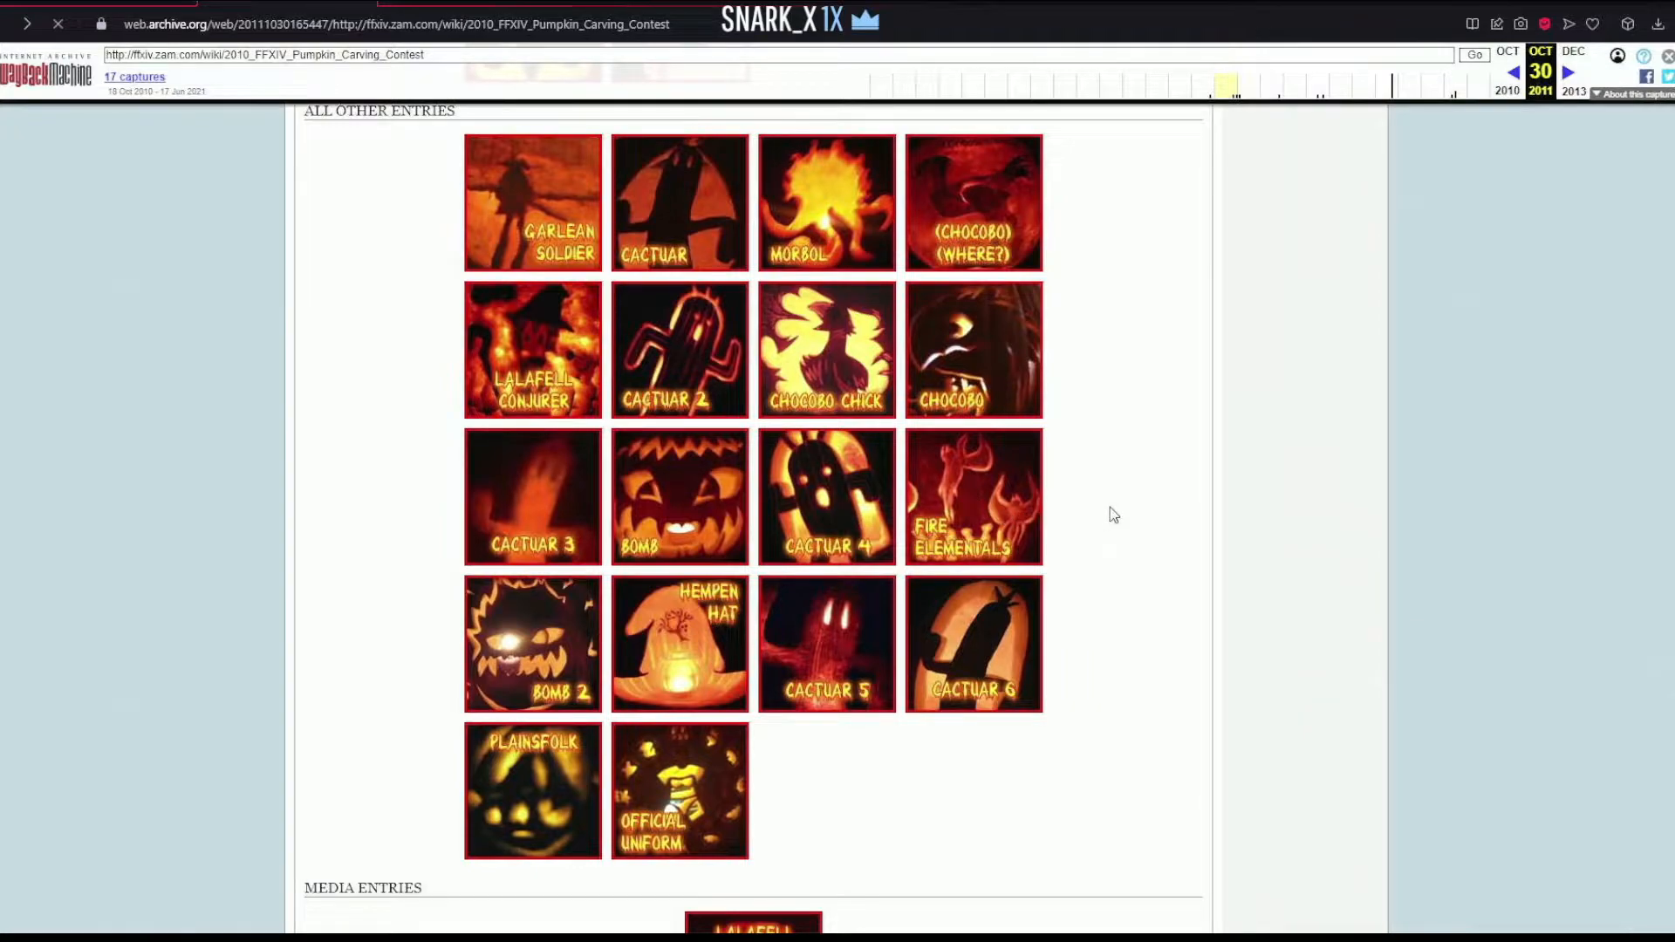
click(970, 494)
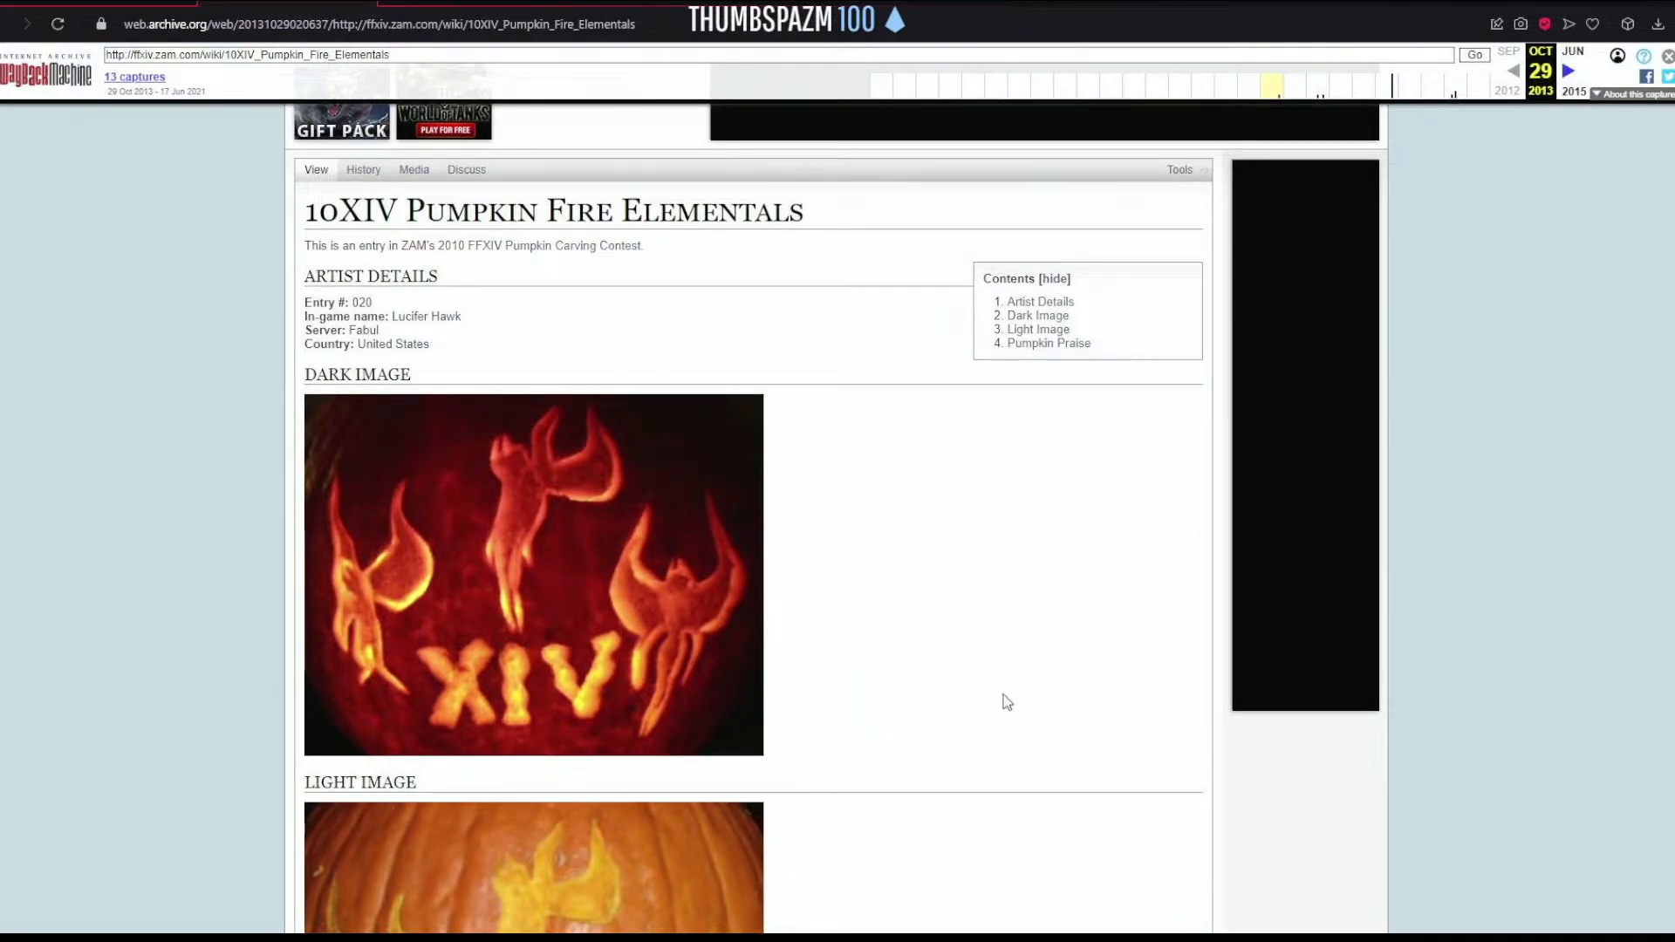
mouse_move(11, 29)
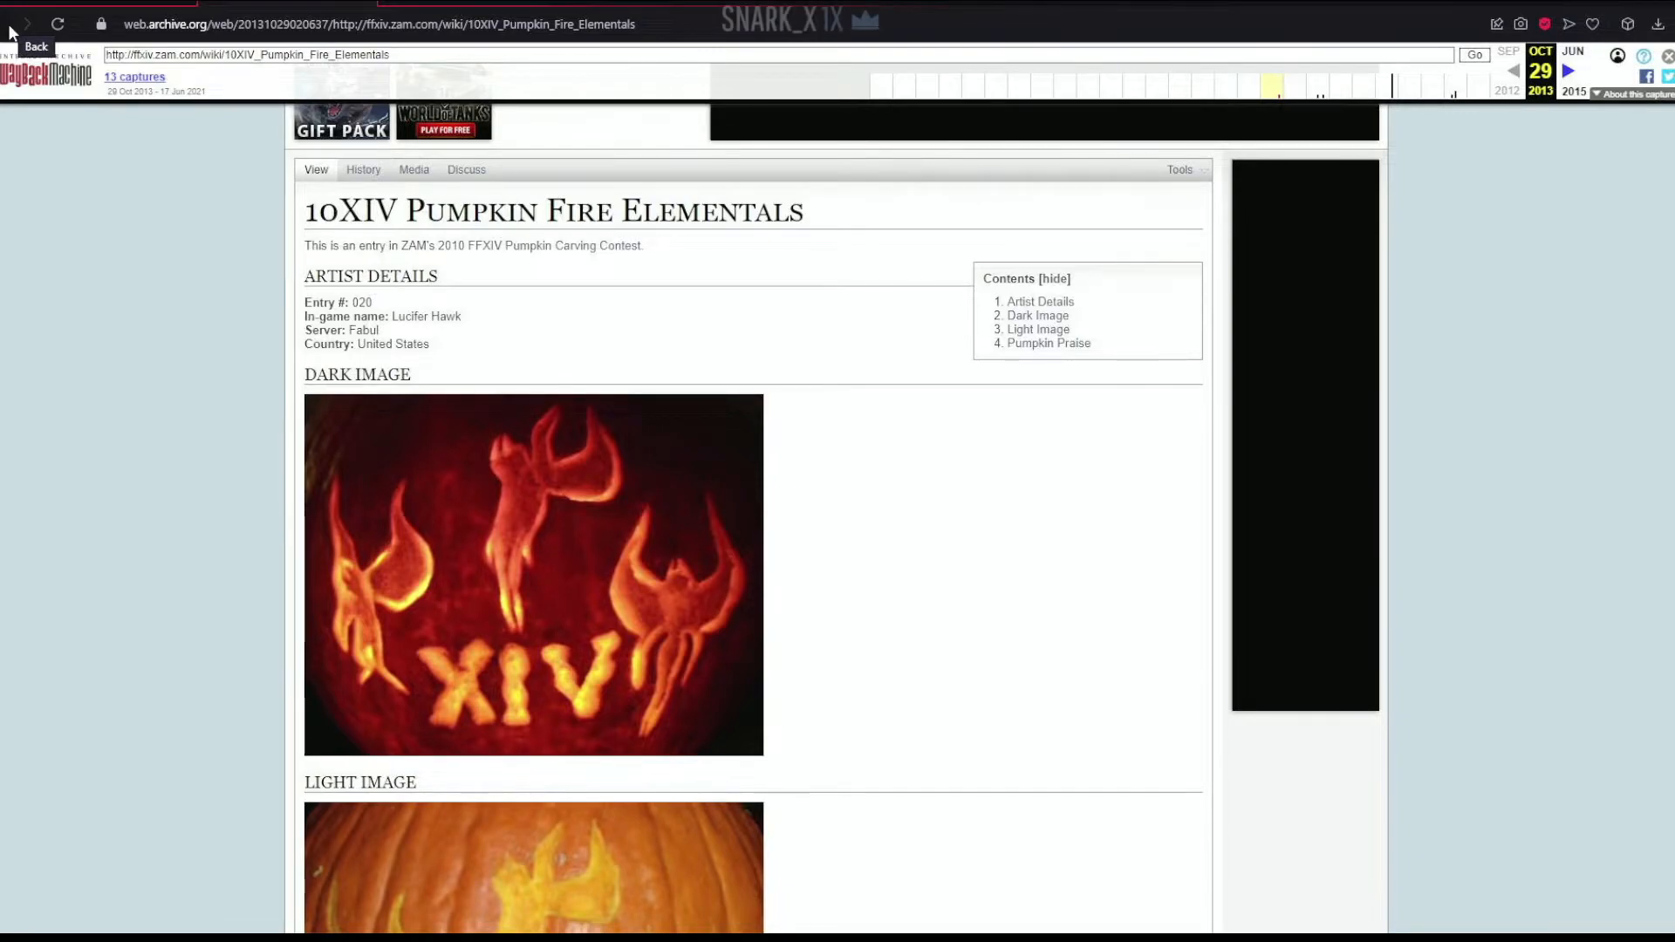
- Go back from the Fire Elementals entry to the 2010 contest announcement
click(11, 24)
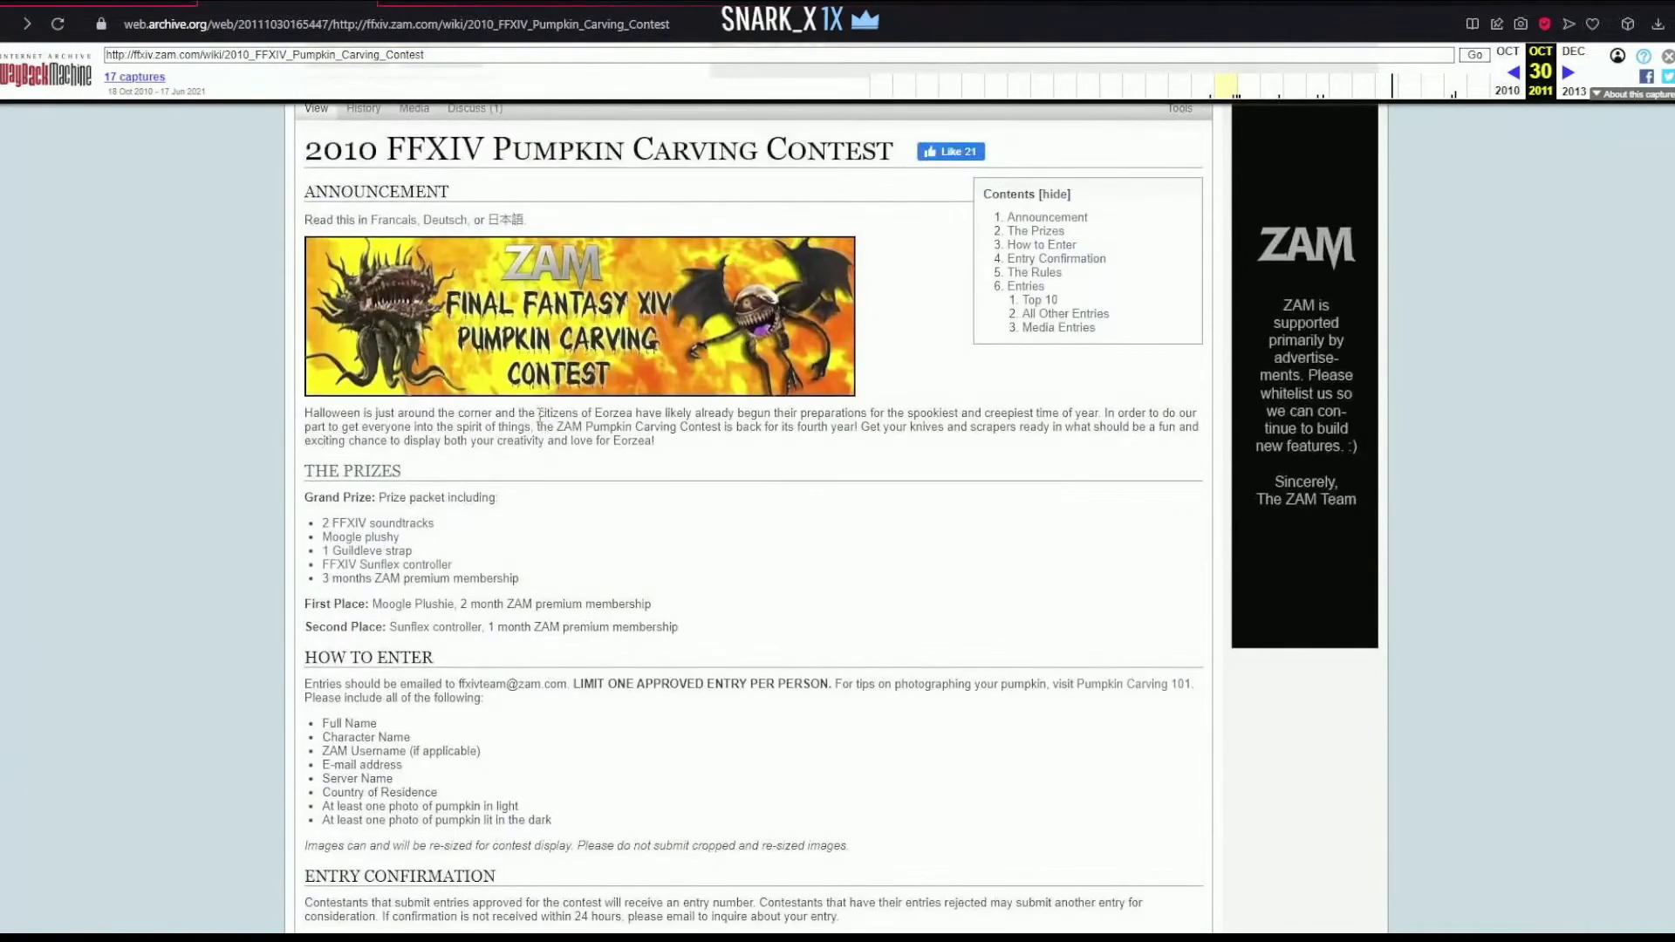
scroll(down, 3)
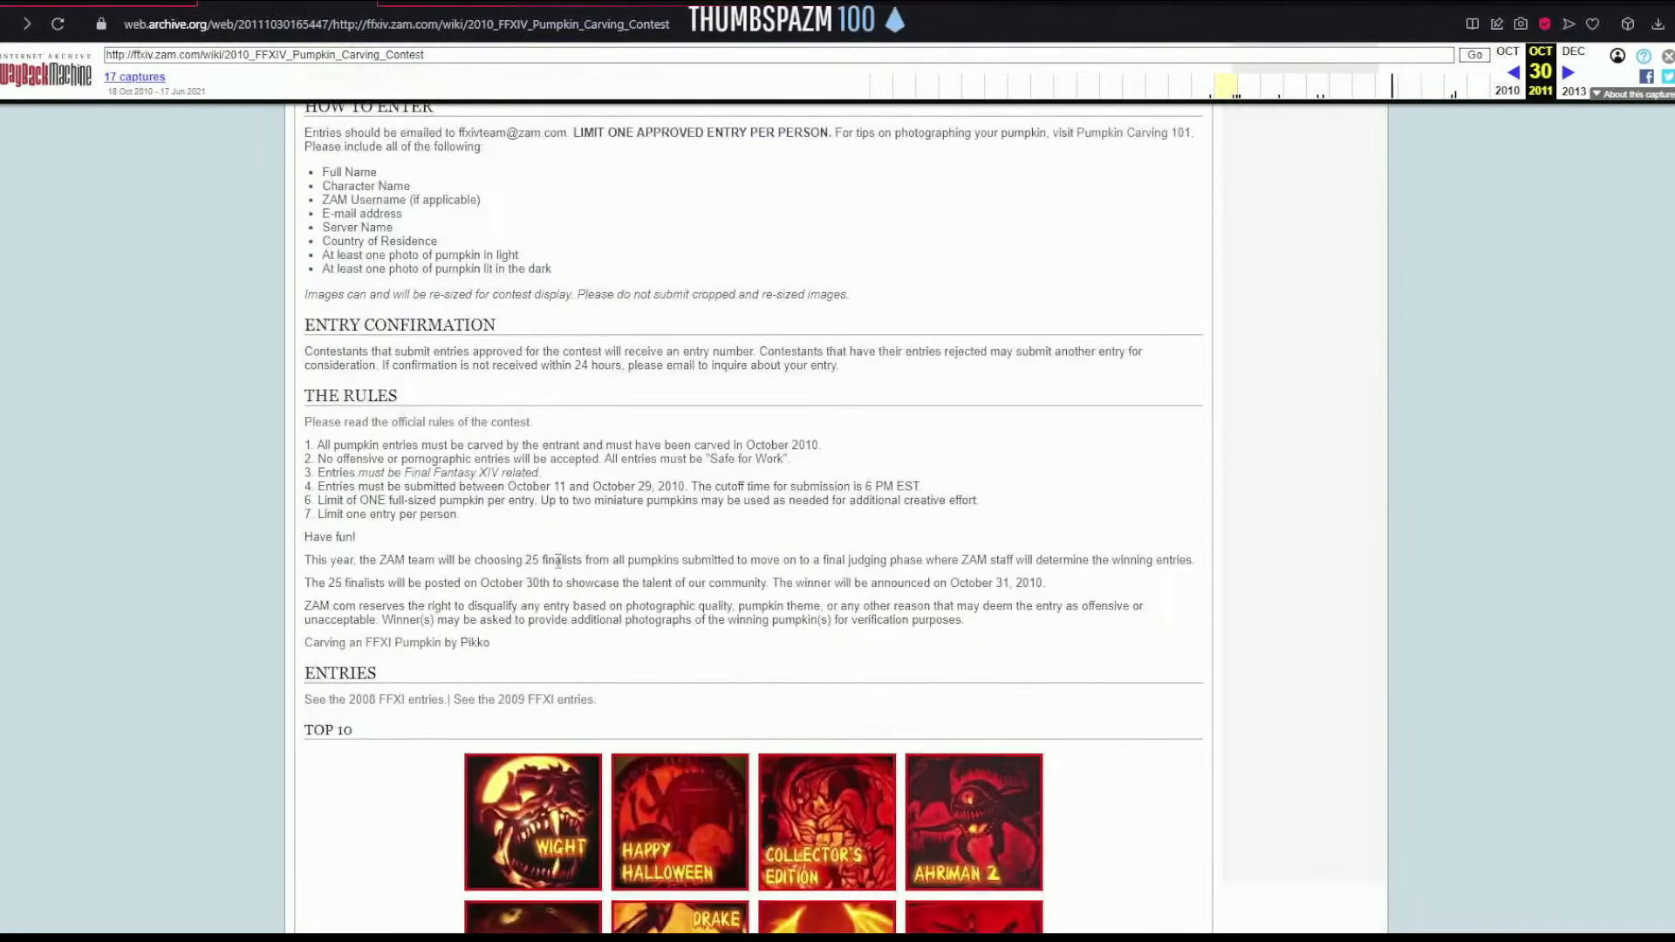
mouse_move(523, 662)
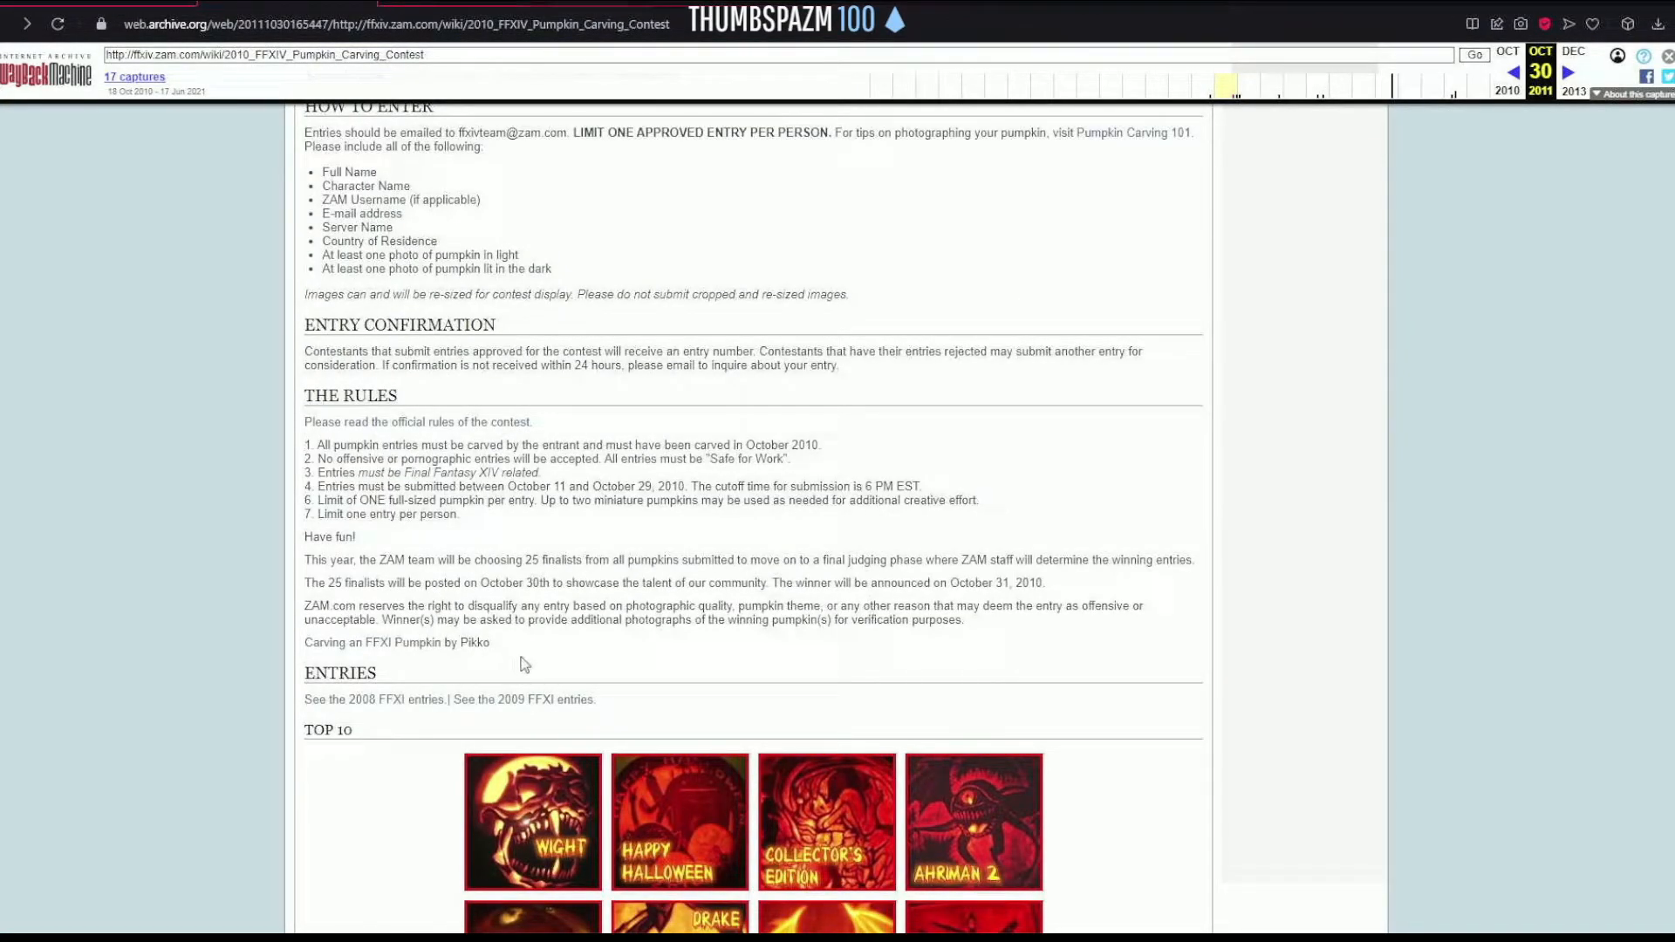
mouse_move(522, 699)
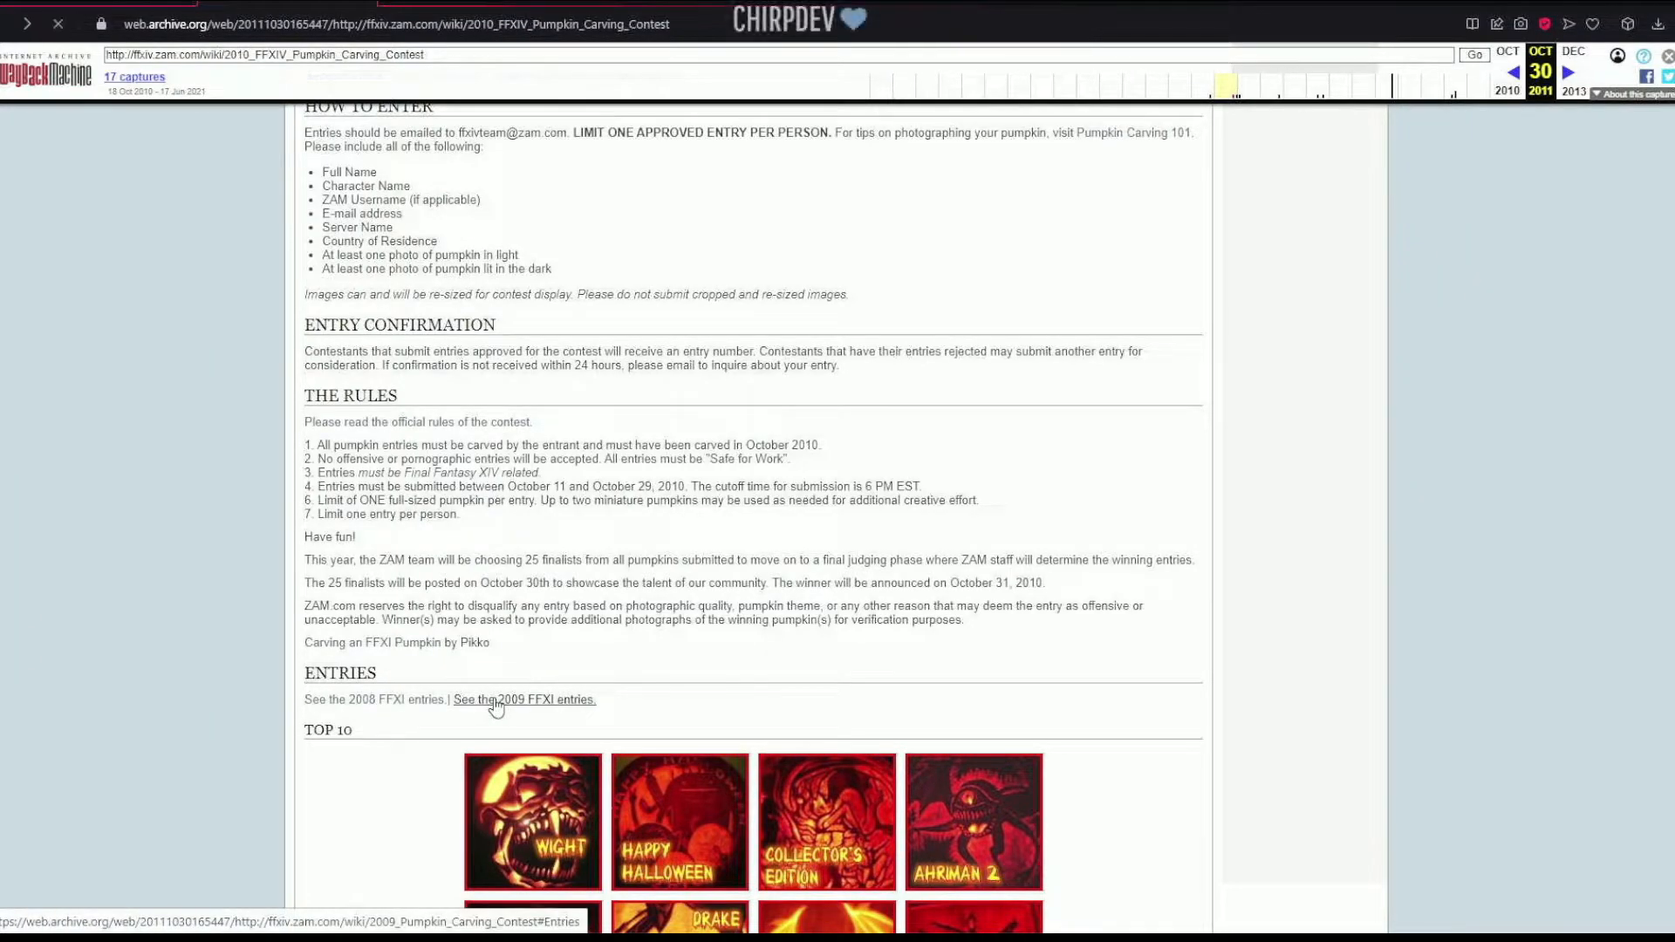
- Open the 'See the 2009 FFXI entries' link and view its Top 25 grid
click(524, 699)
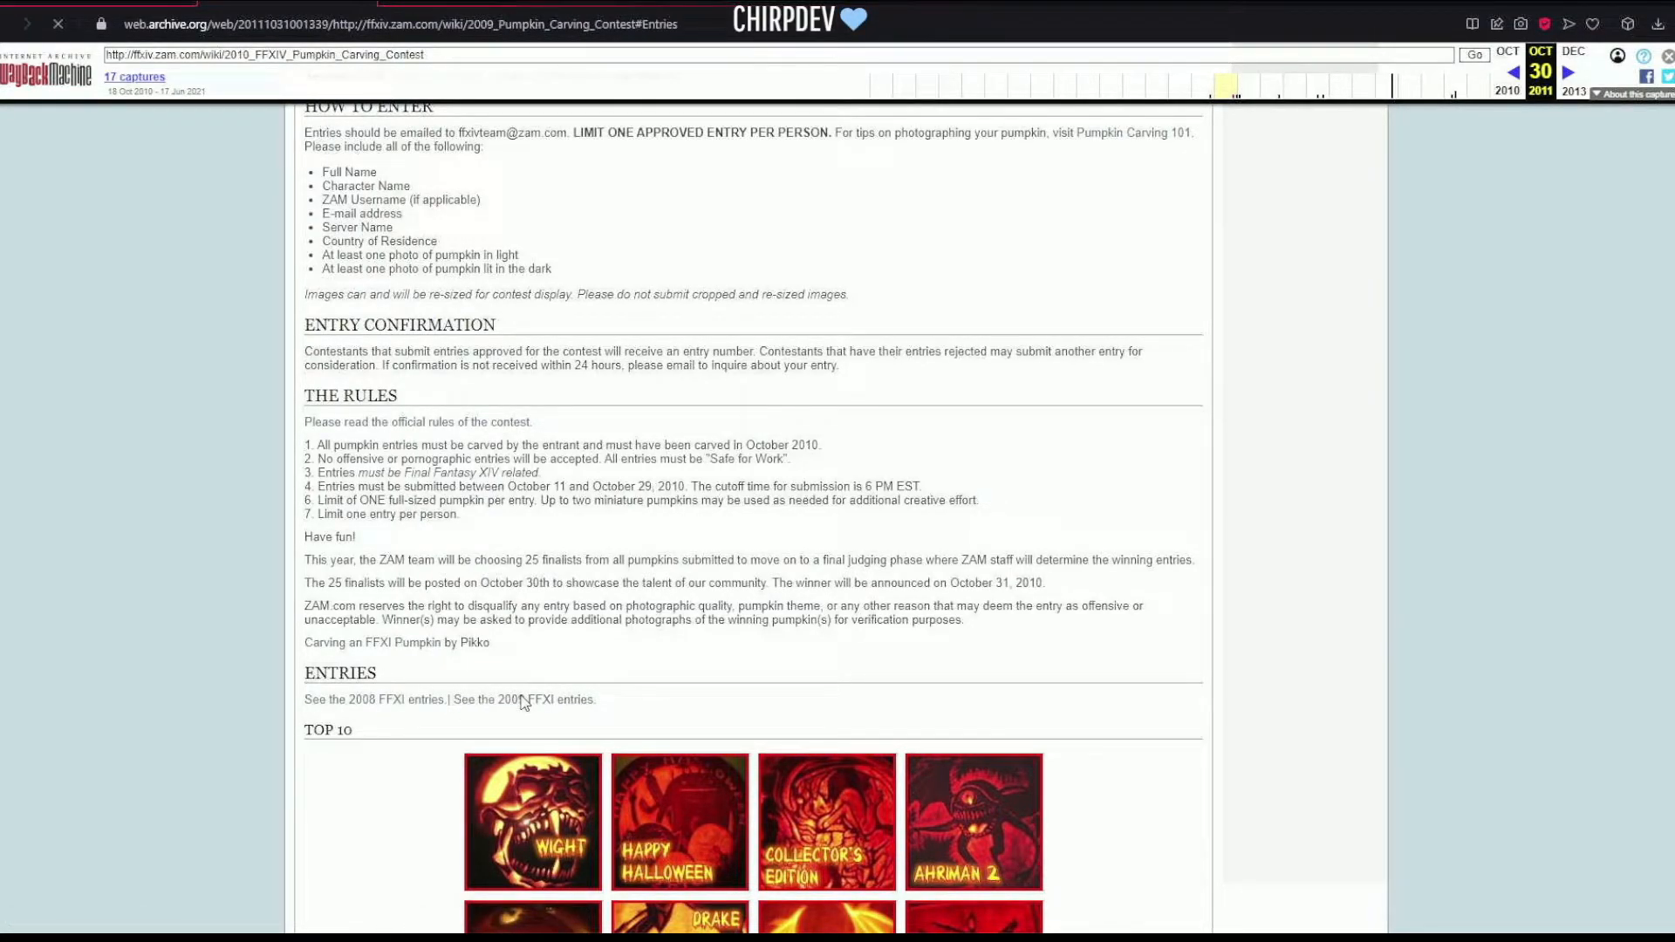
click(523, 699)
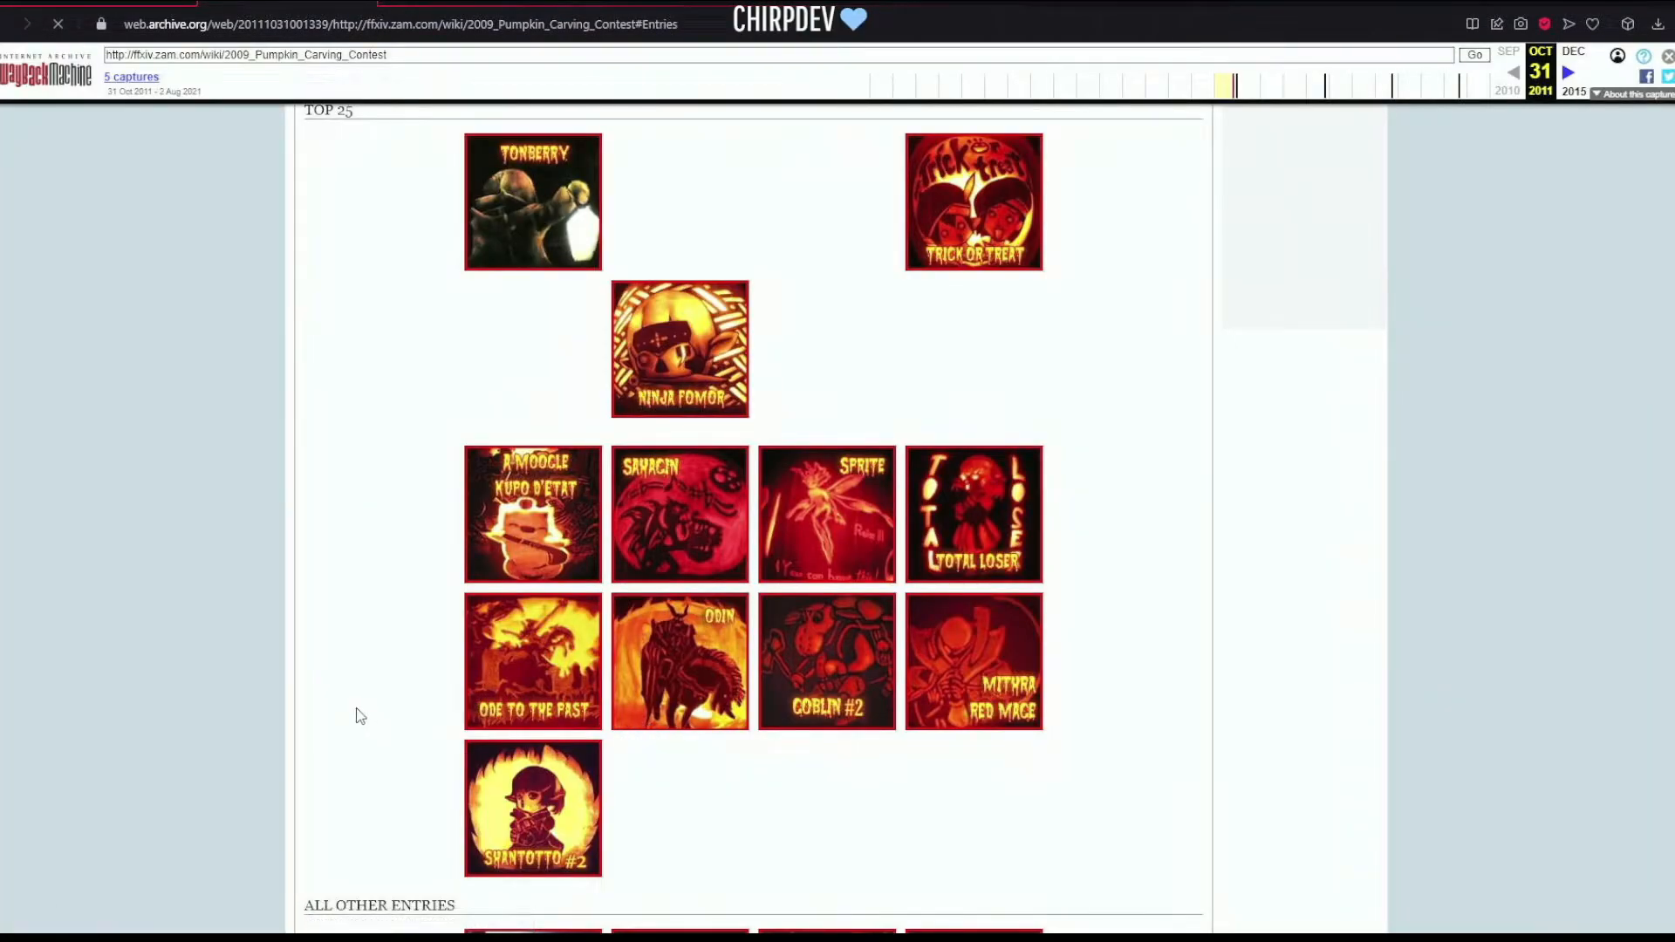
scroll(up, 3)
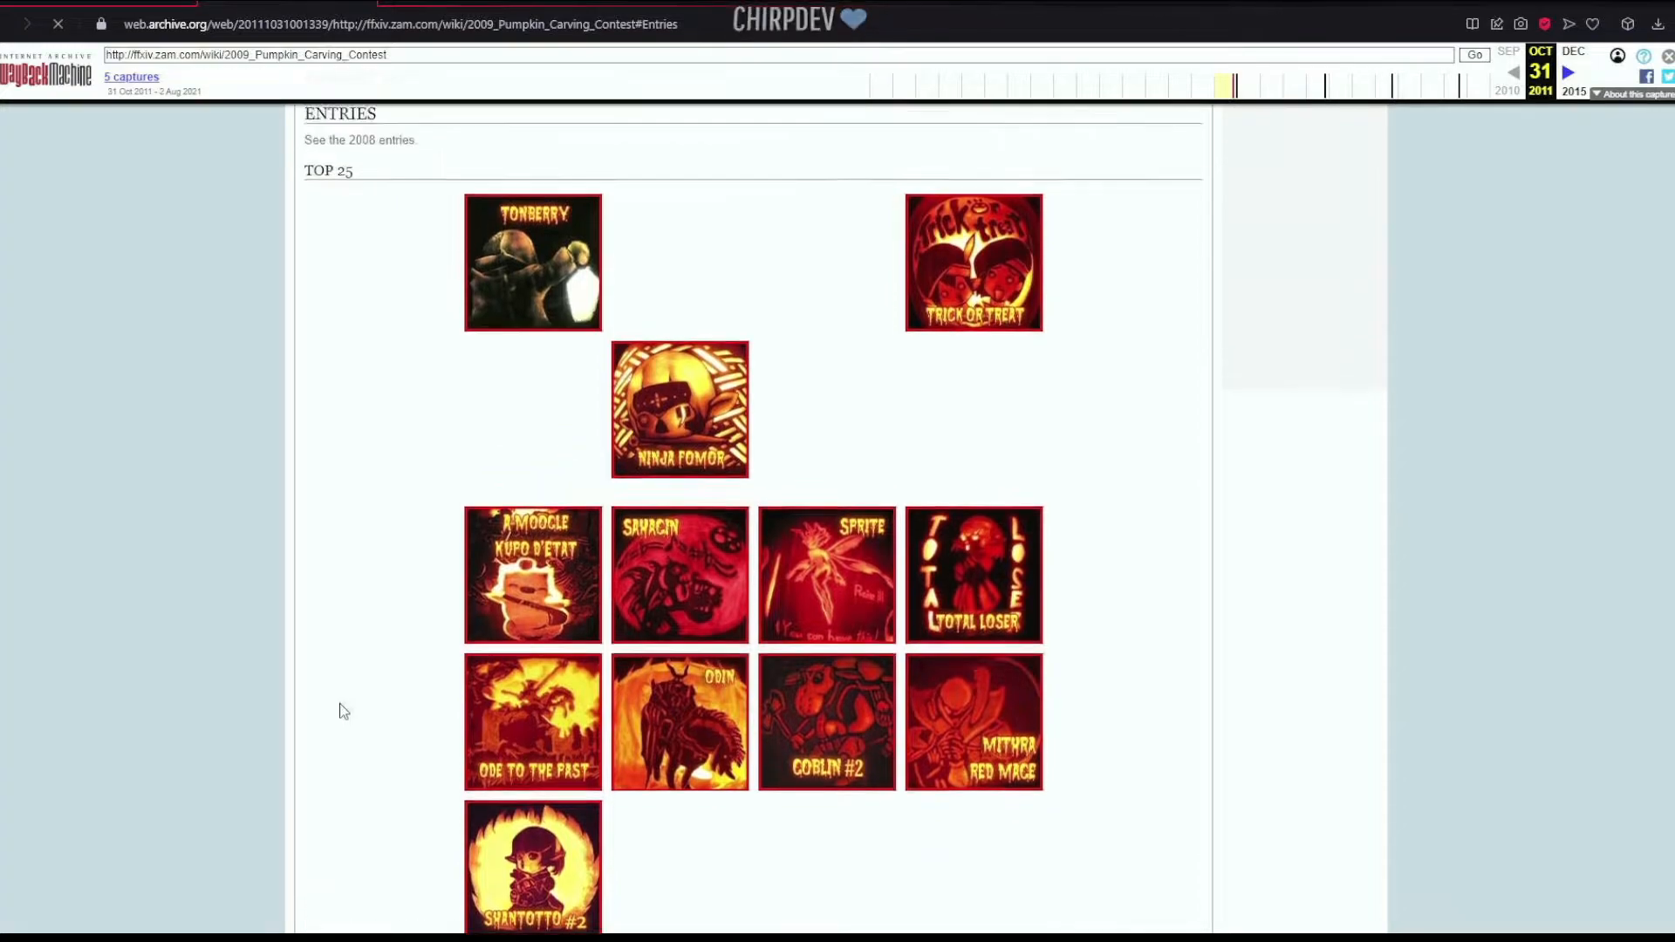
scroll(up, 3)
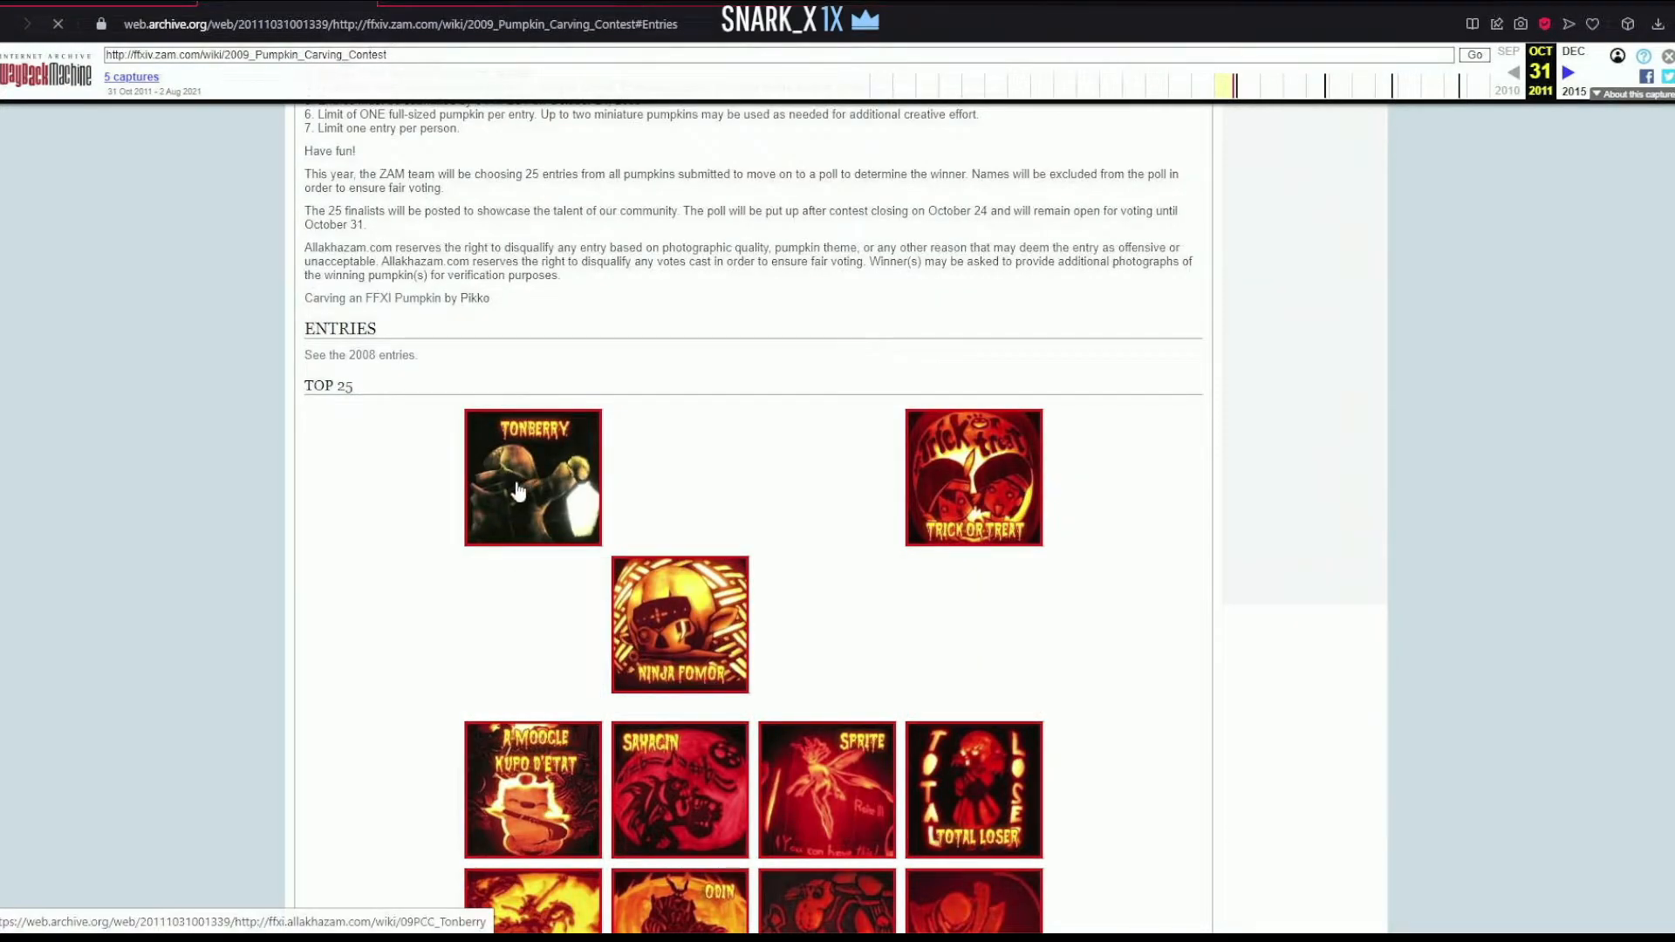
scroll(down, 3)
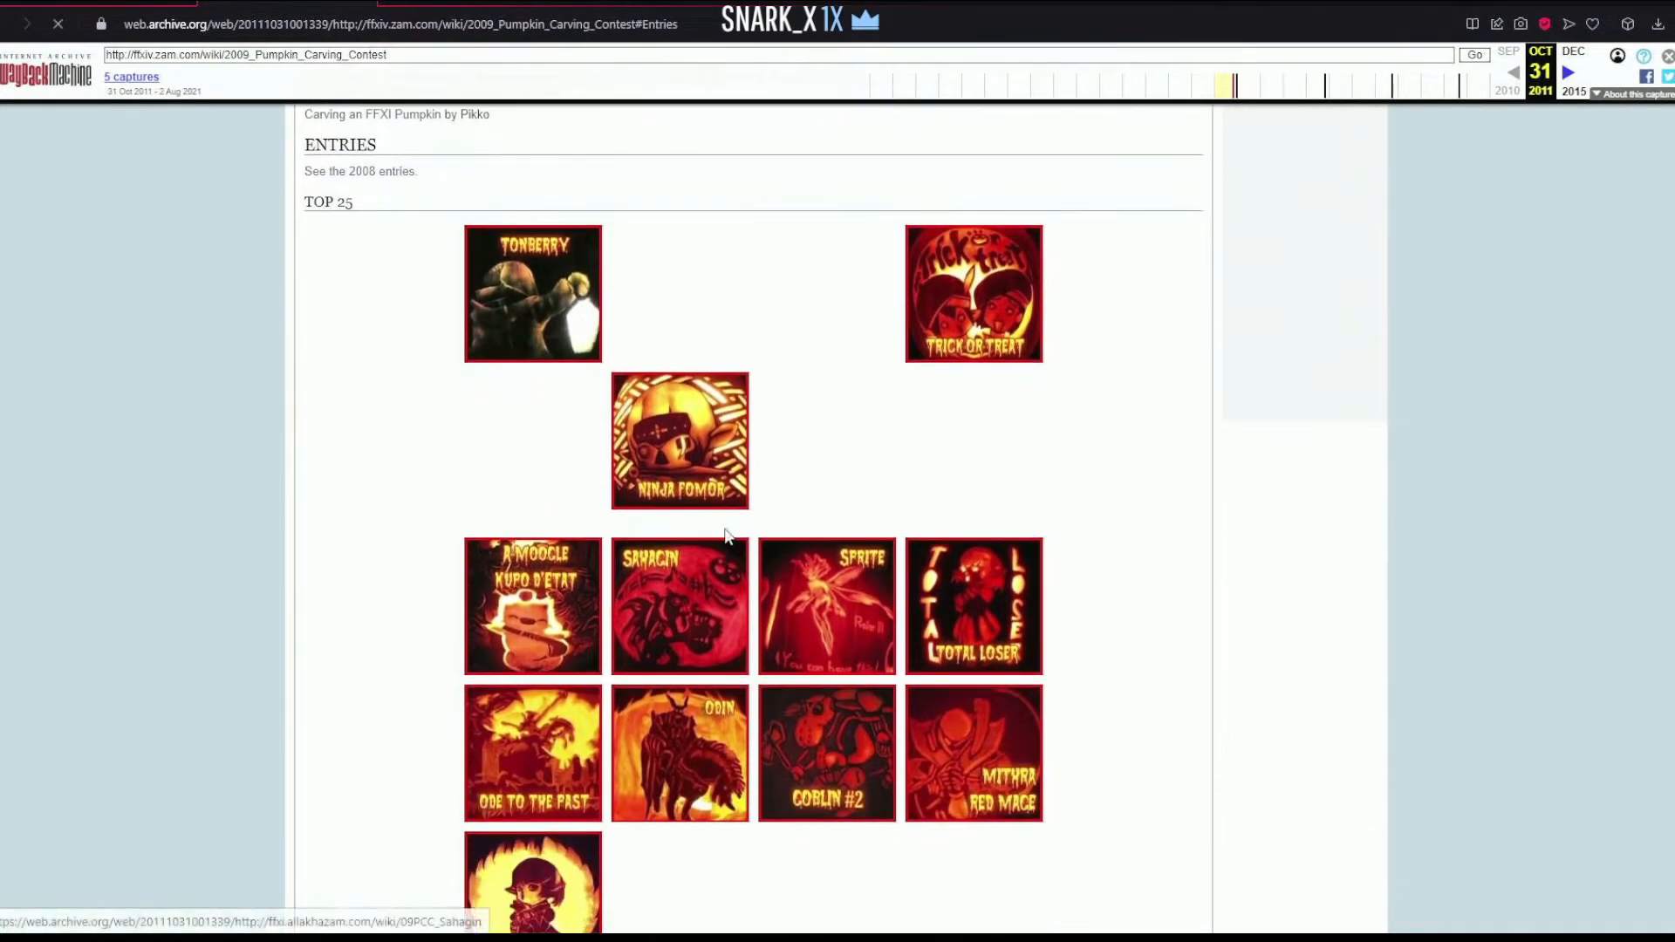
mouse_move(681, 484)
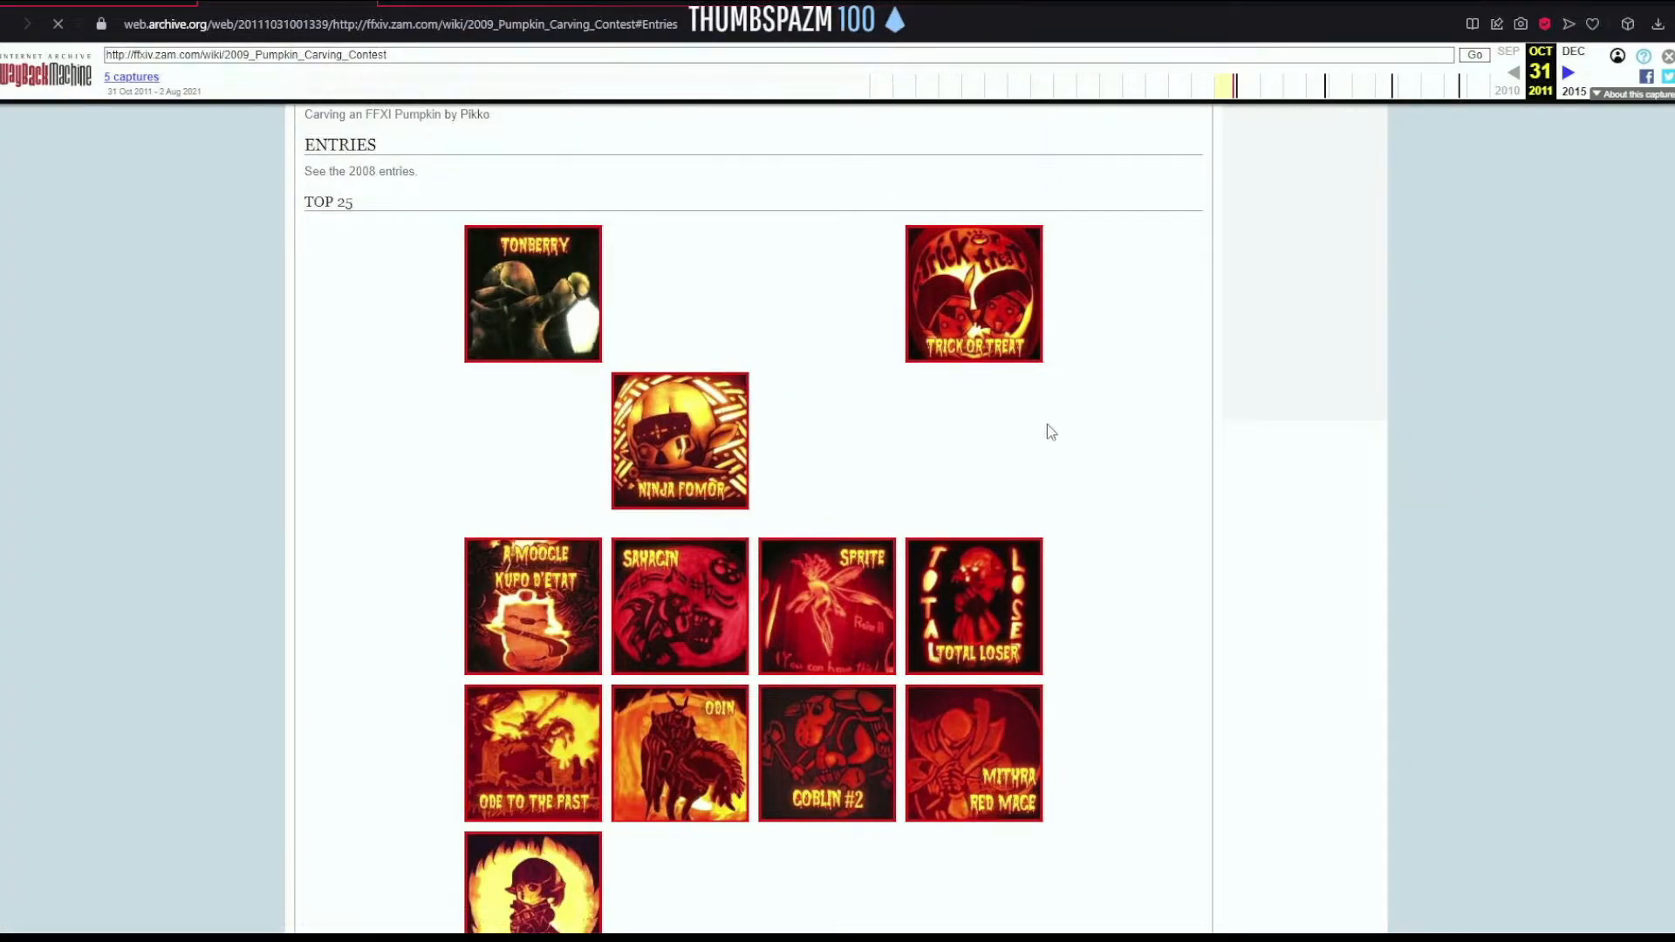
mouse_move(1087, 395)
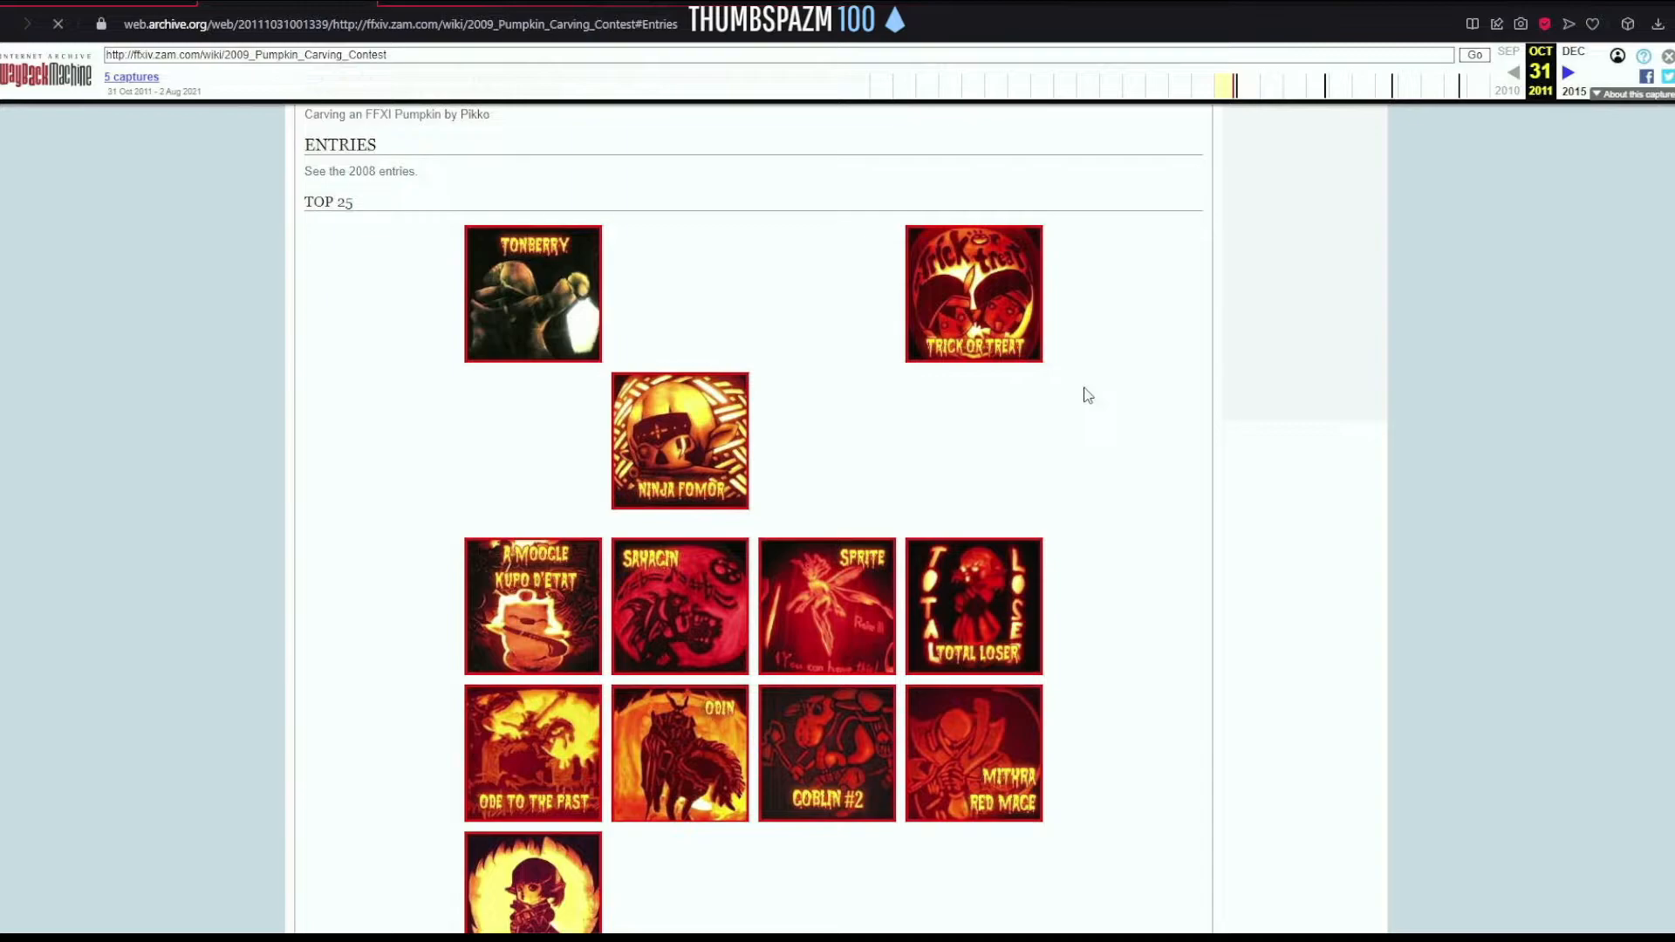
mouse_move(973, 337)
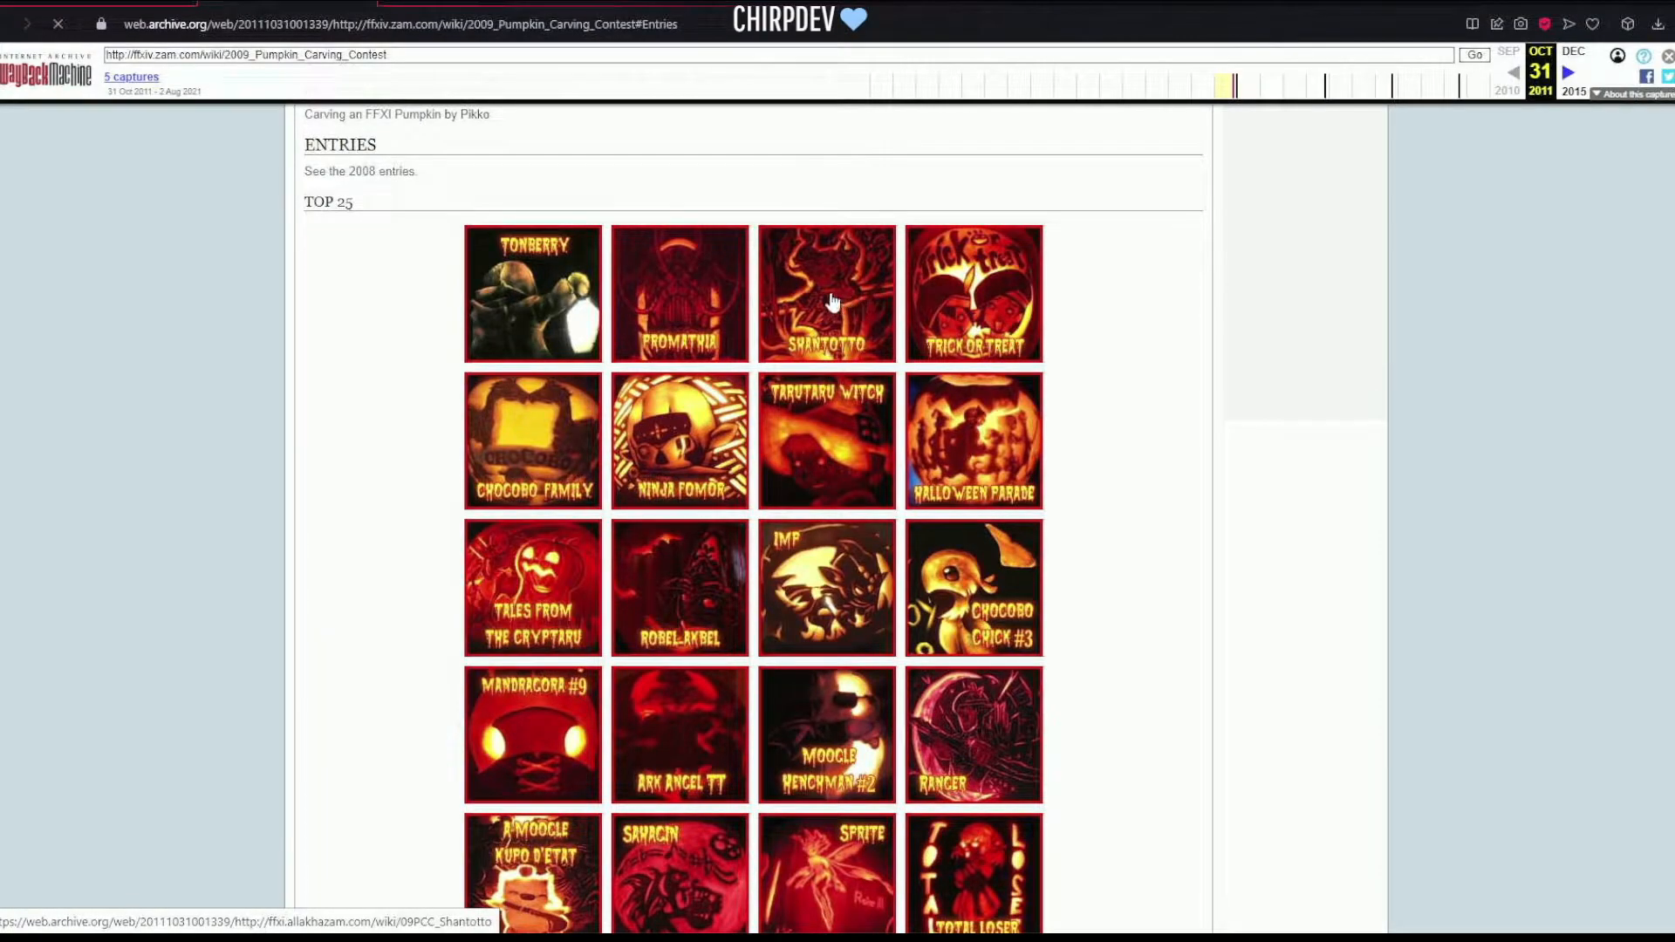
mouse_move(704, 309)
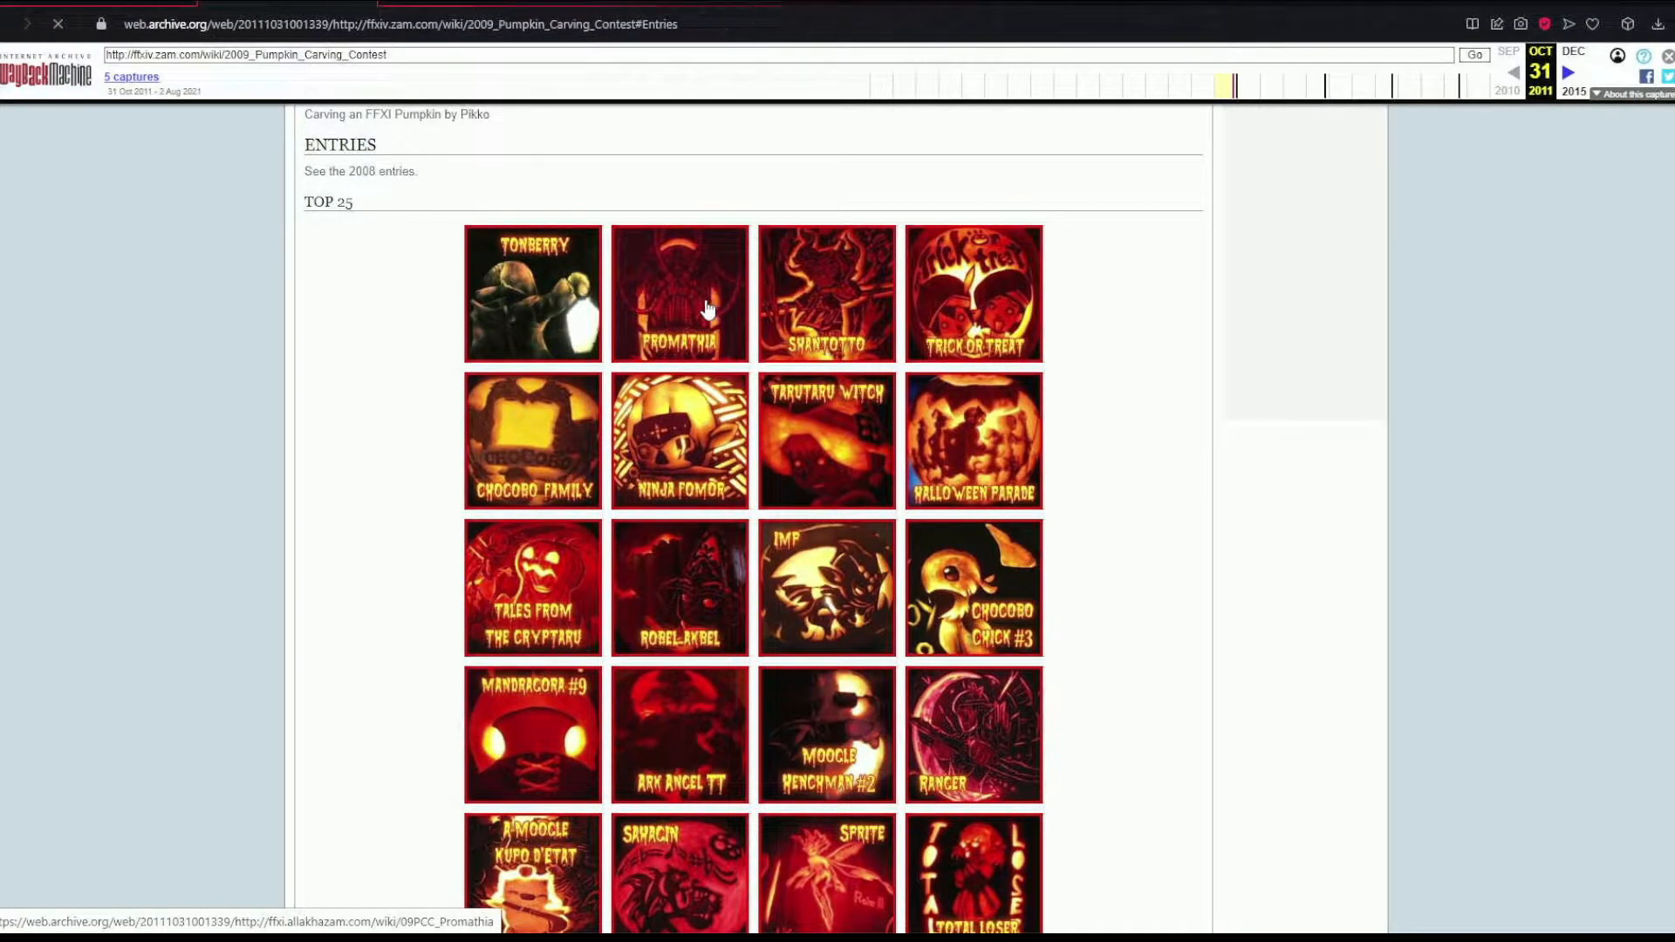
mouse_move(981, 604)
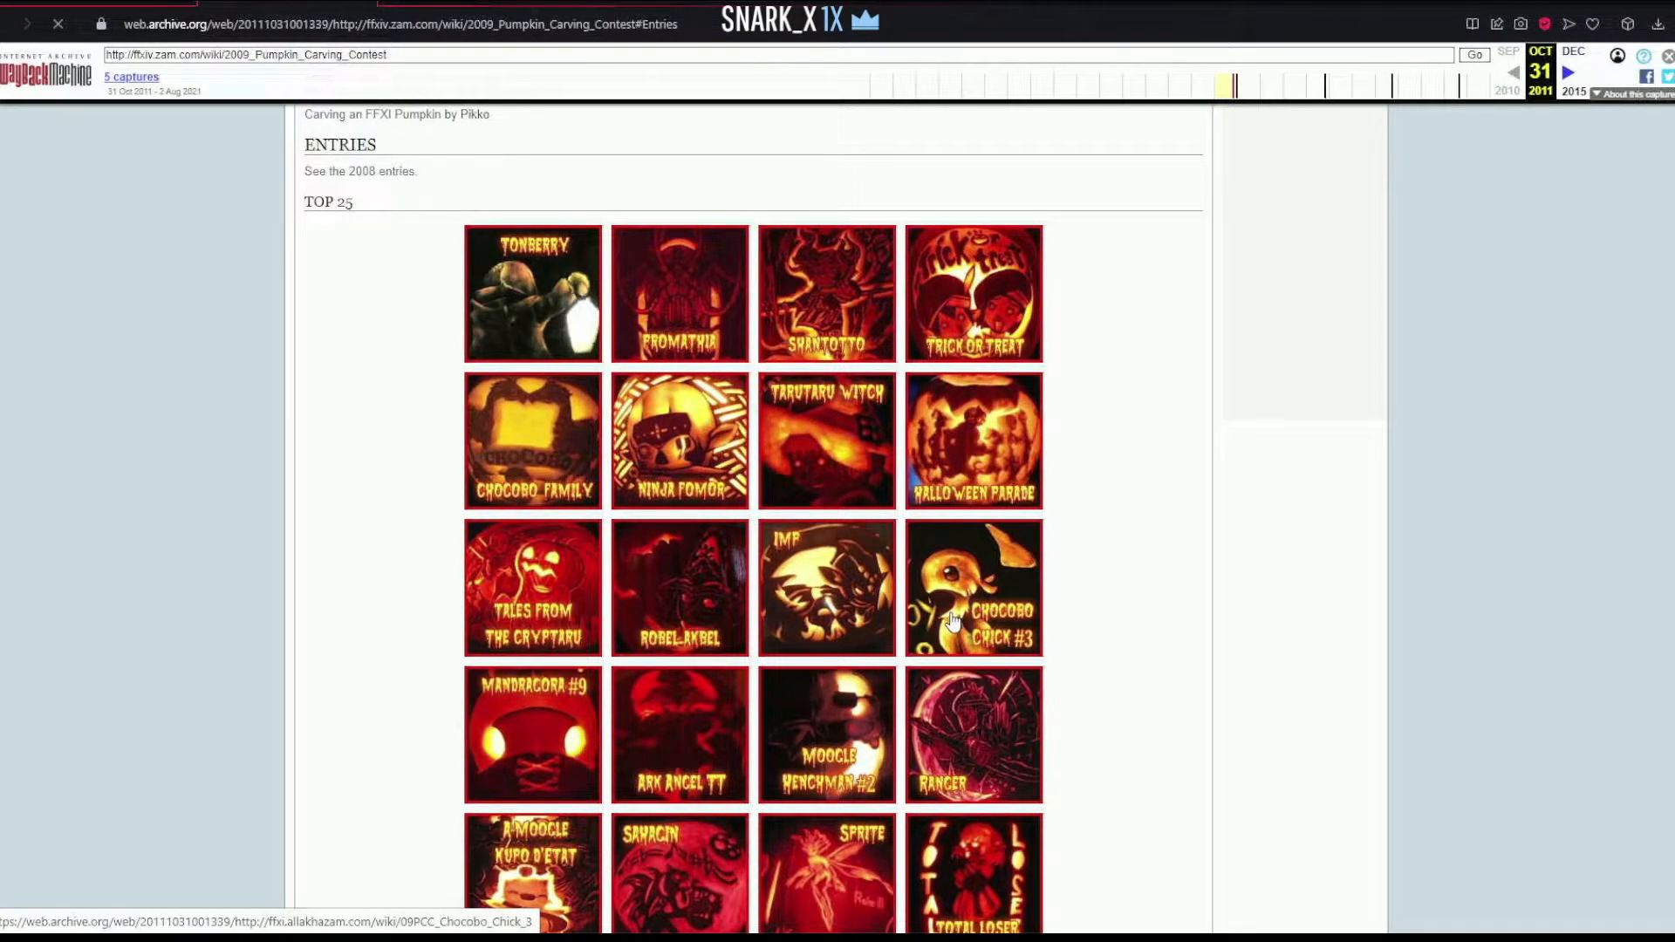
mouse_move(532, 636)
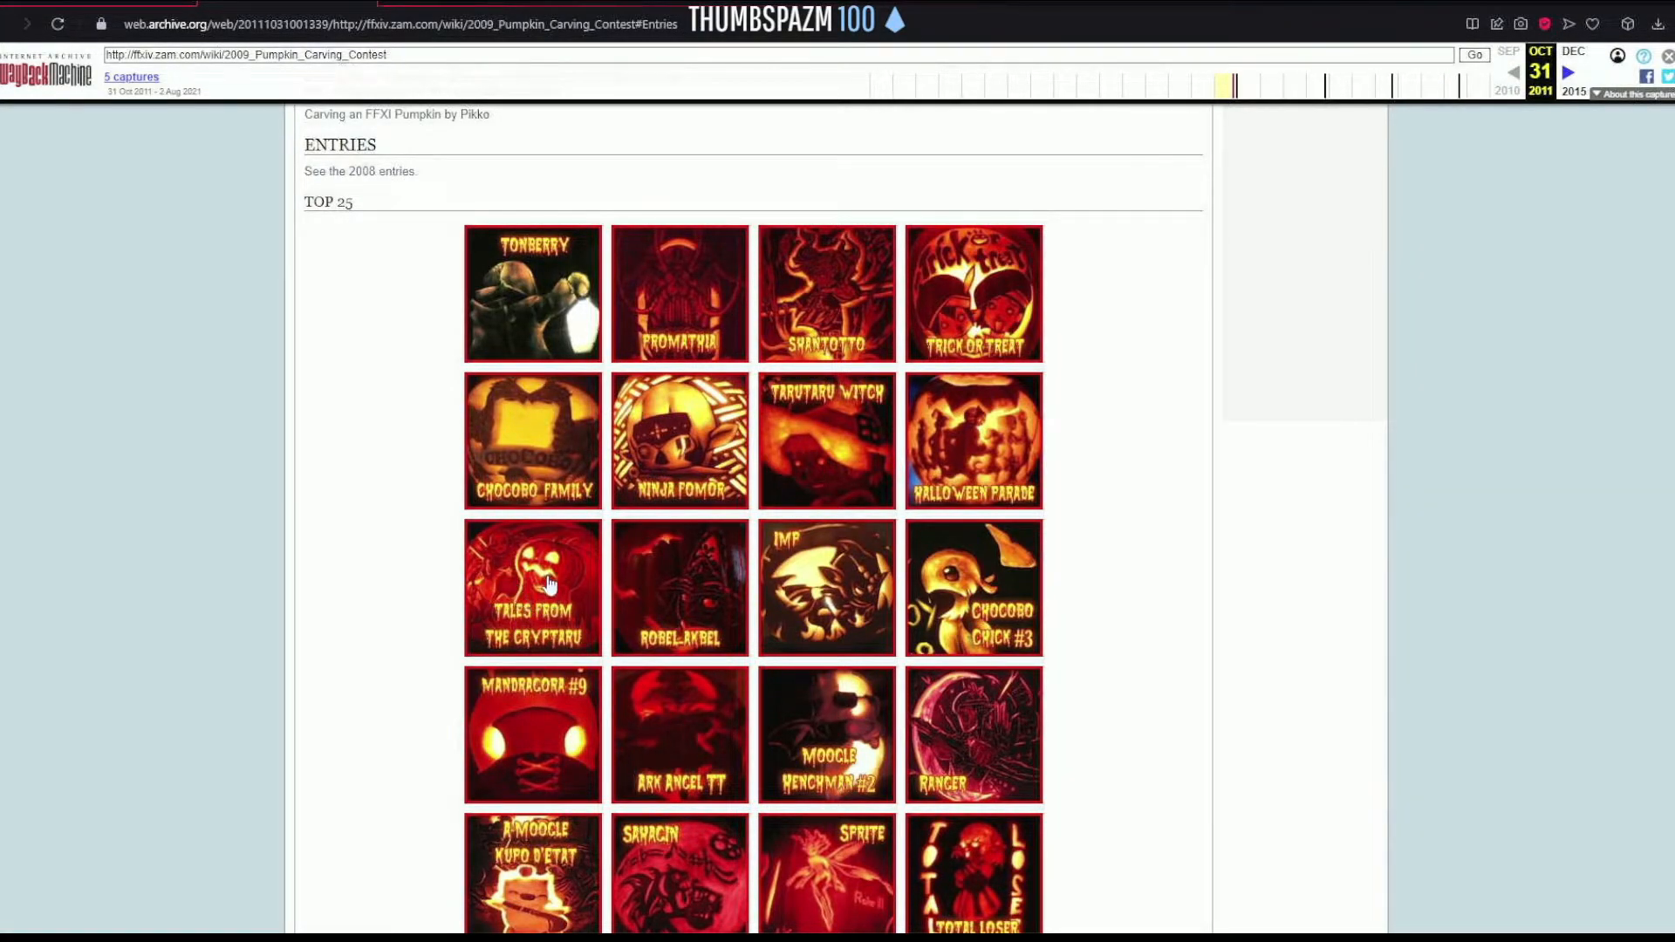
scroll(down, 3)
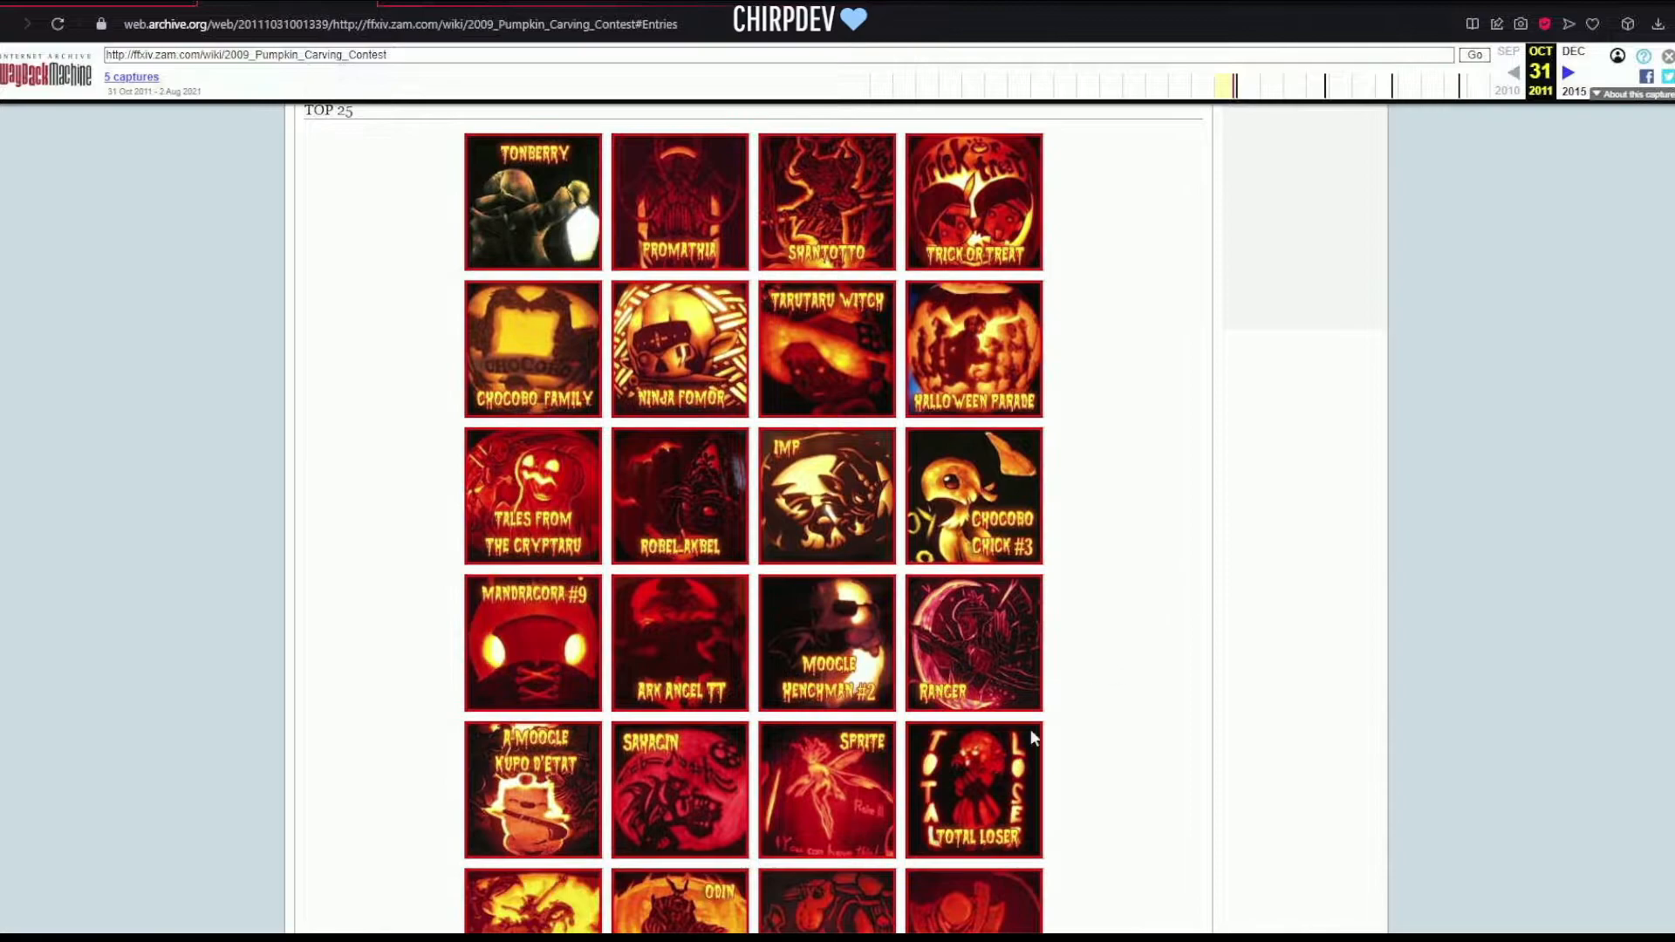
mouse_move(884, 817)
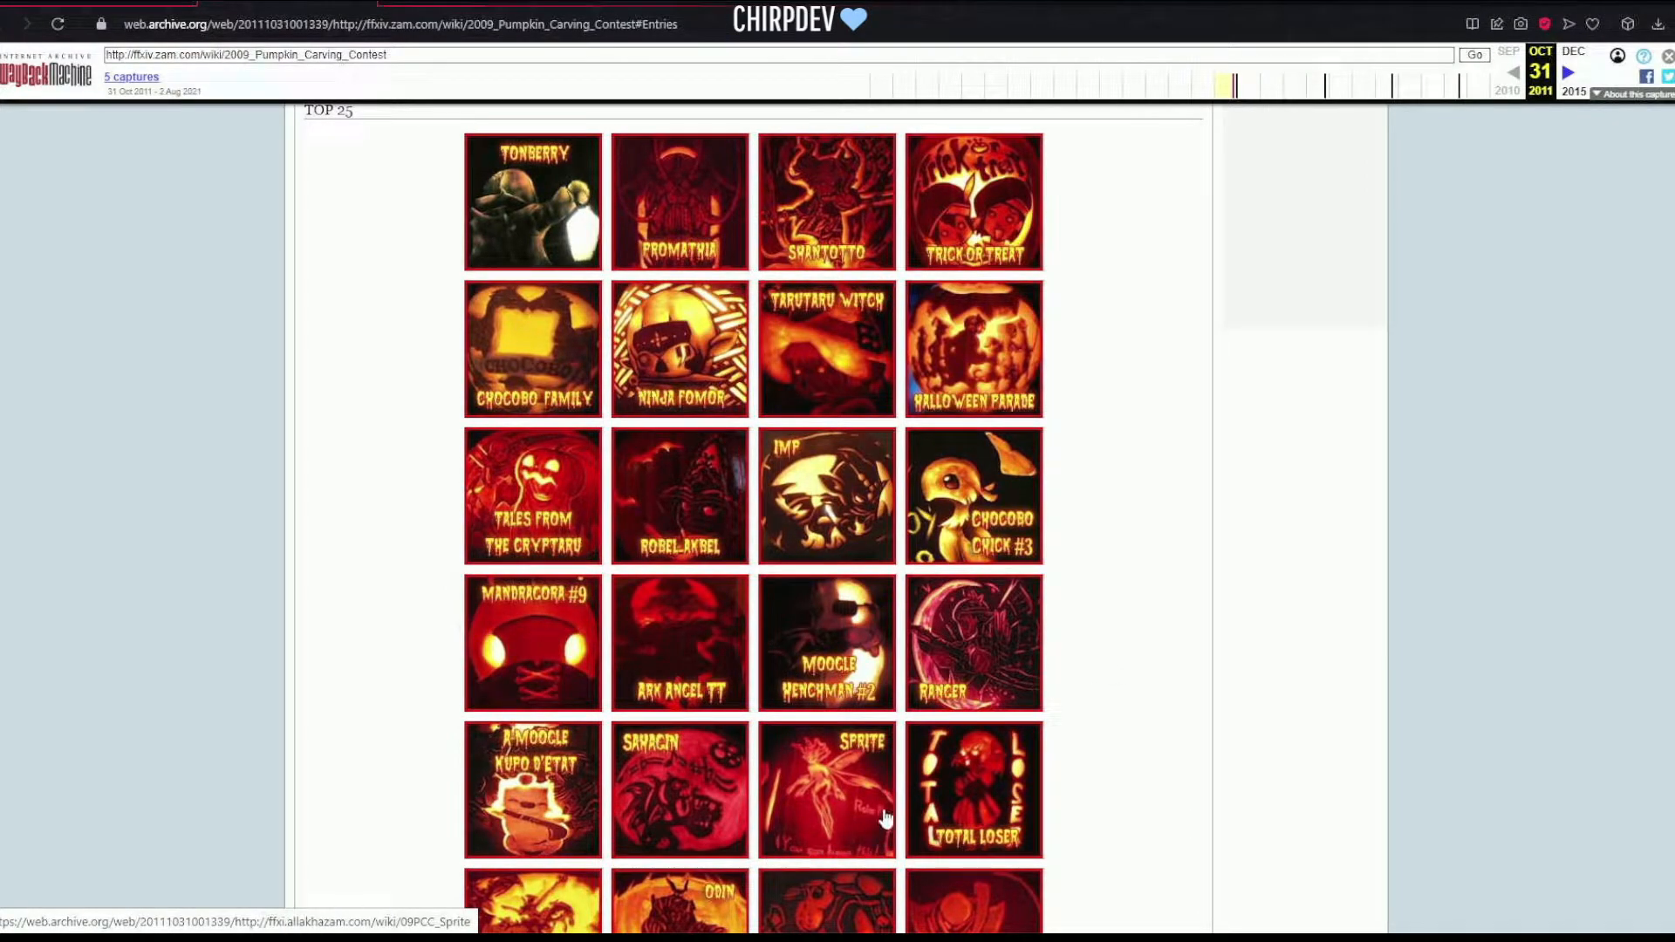
mouse_move(1105, 727)
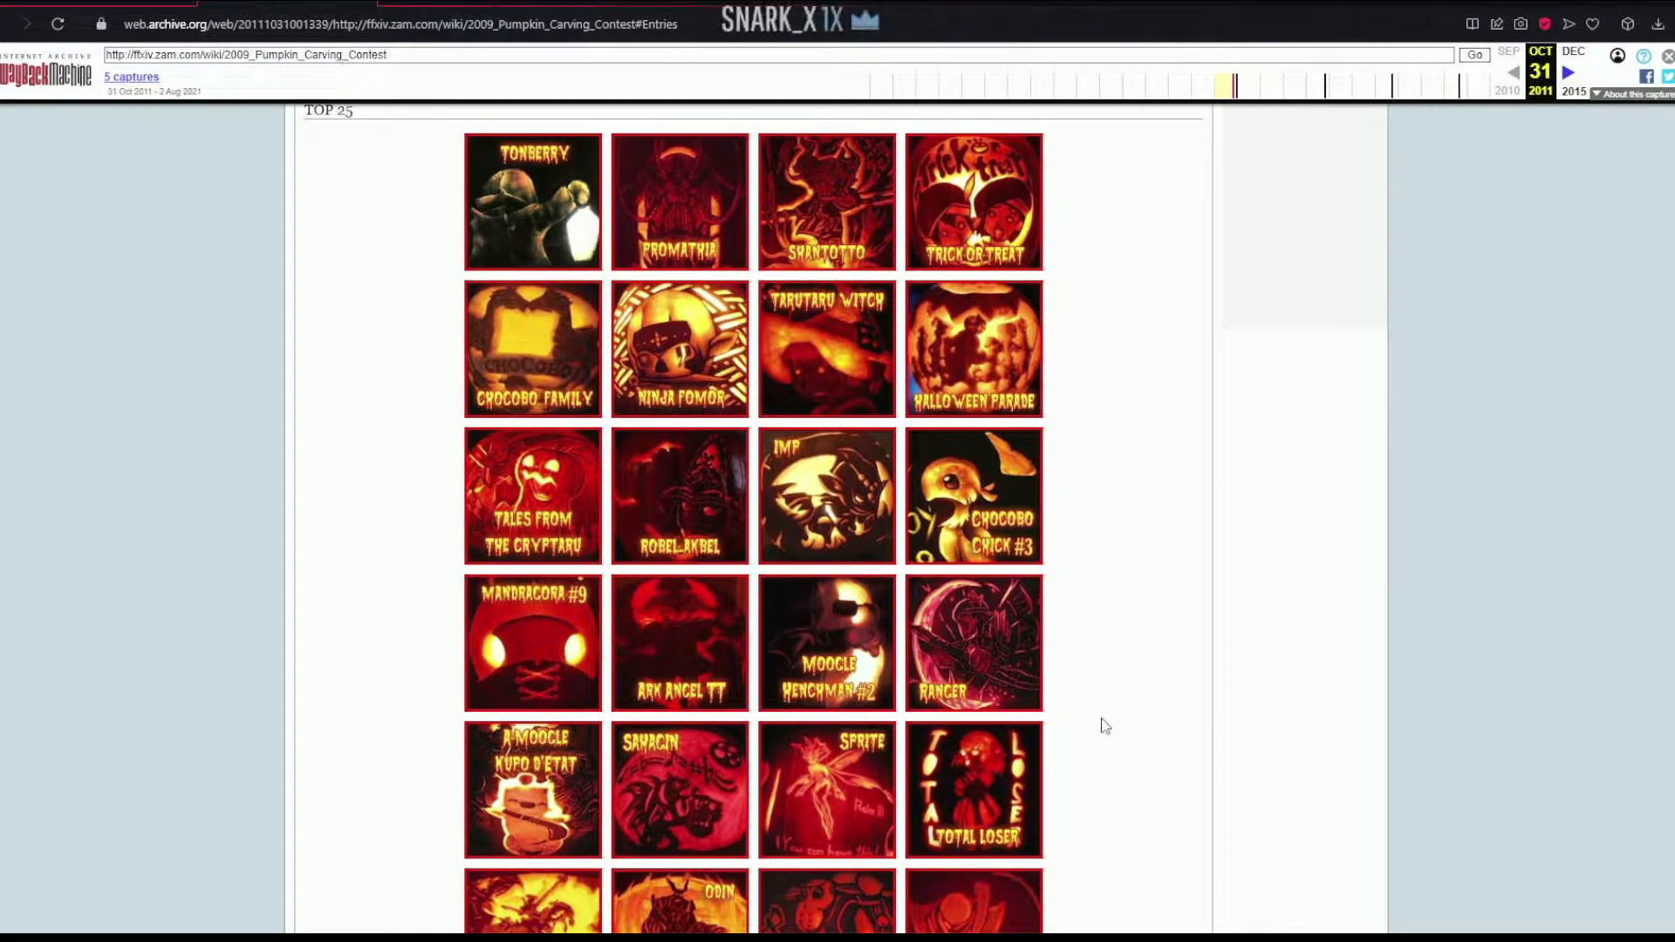
mouse_move(679, 790)
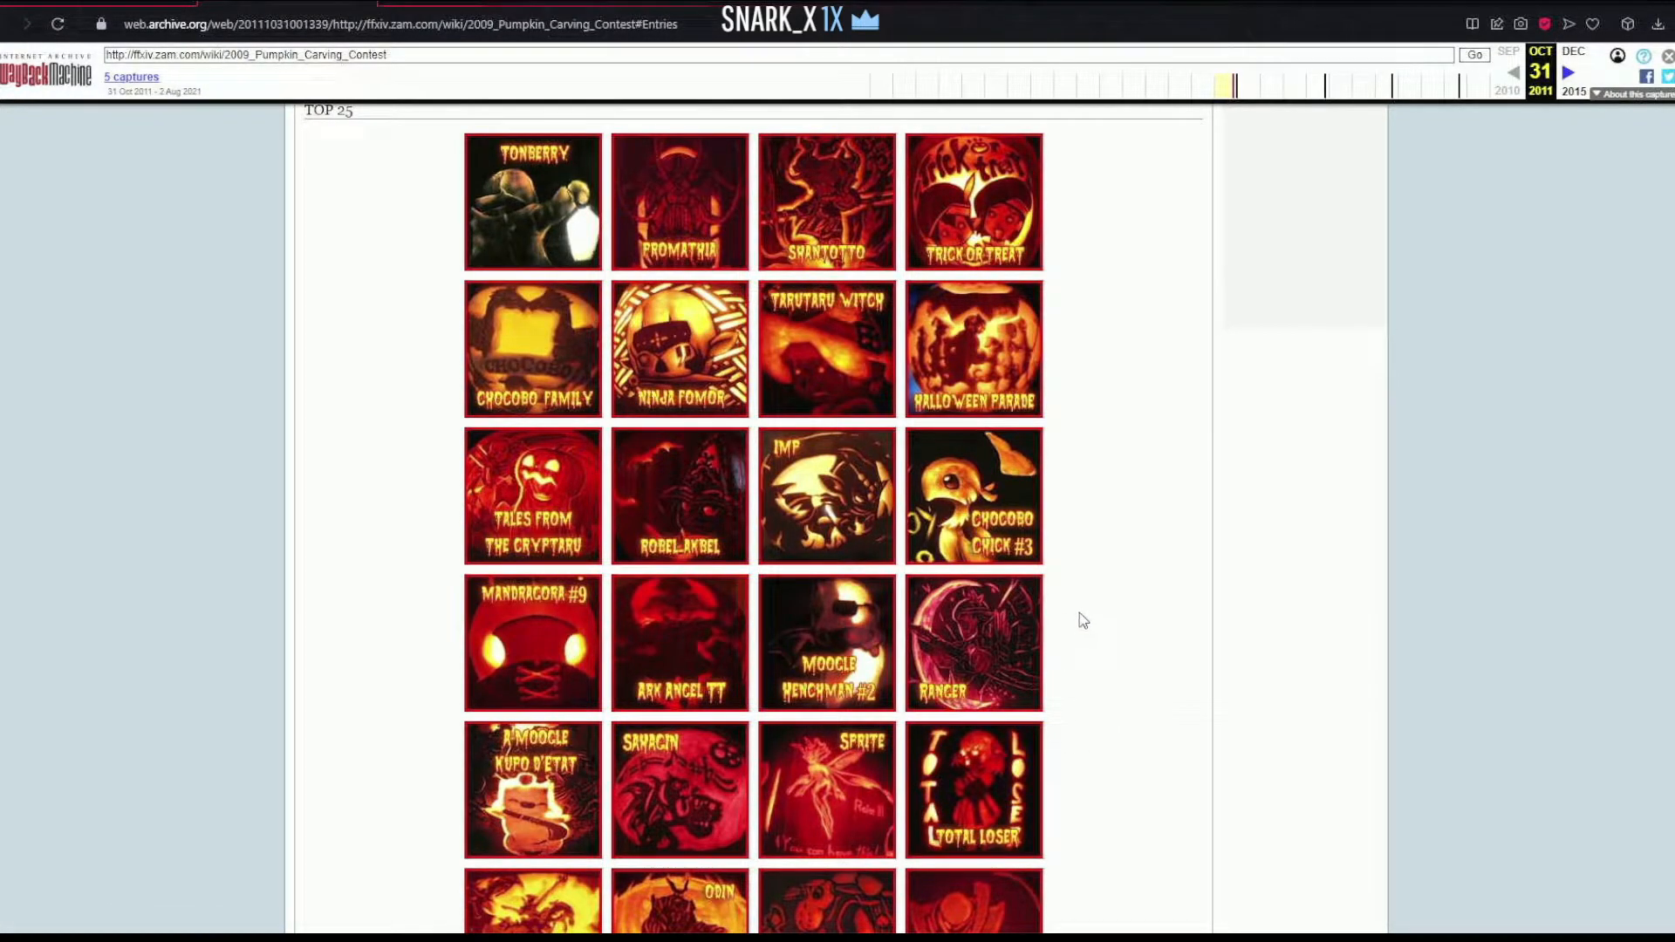
mouse_move(999, 385)
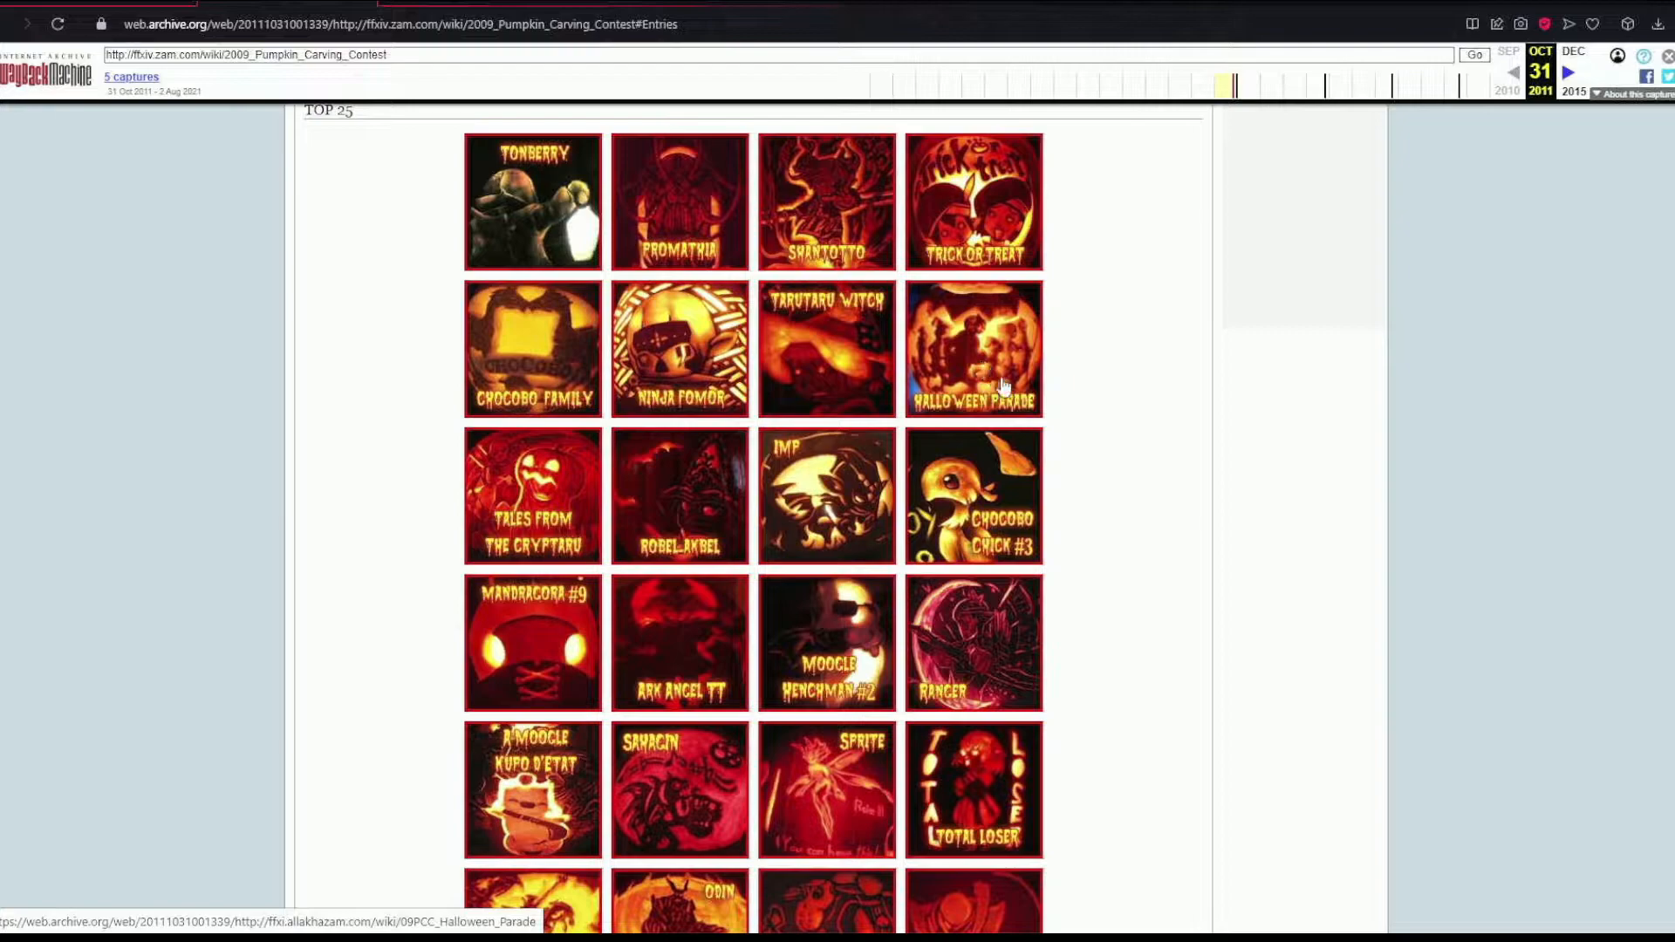
- Scroll through All Other Entries down to the Media Entries at the page bottom
scroll(down, 3)
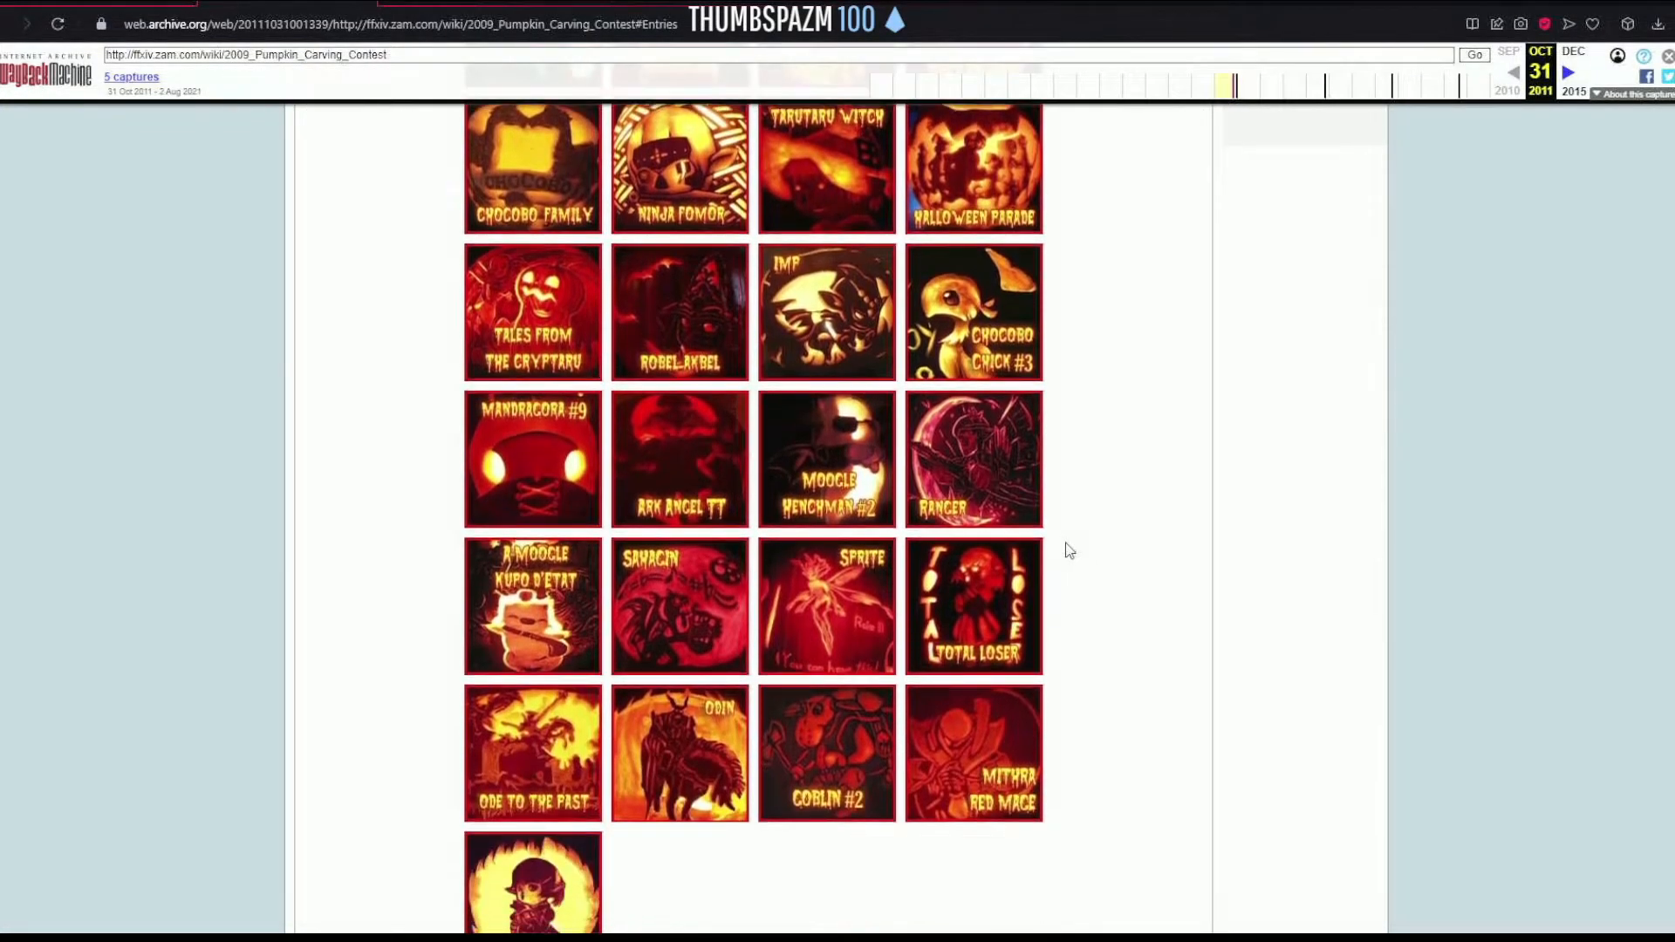
scroll(down, 3)
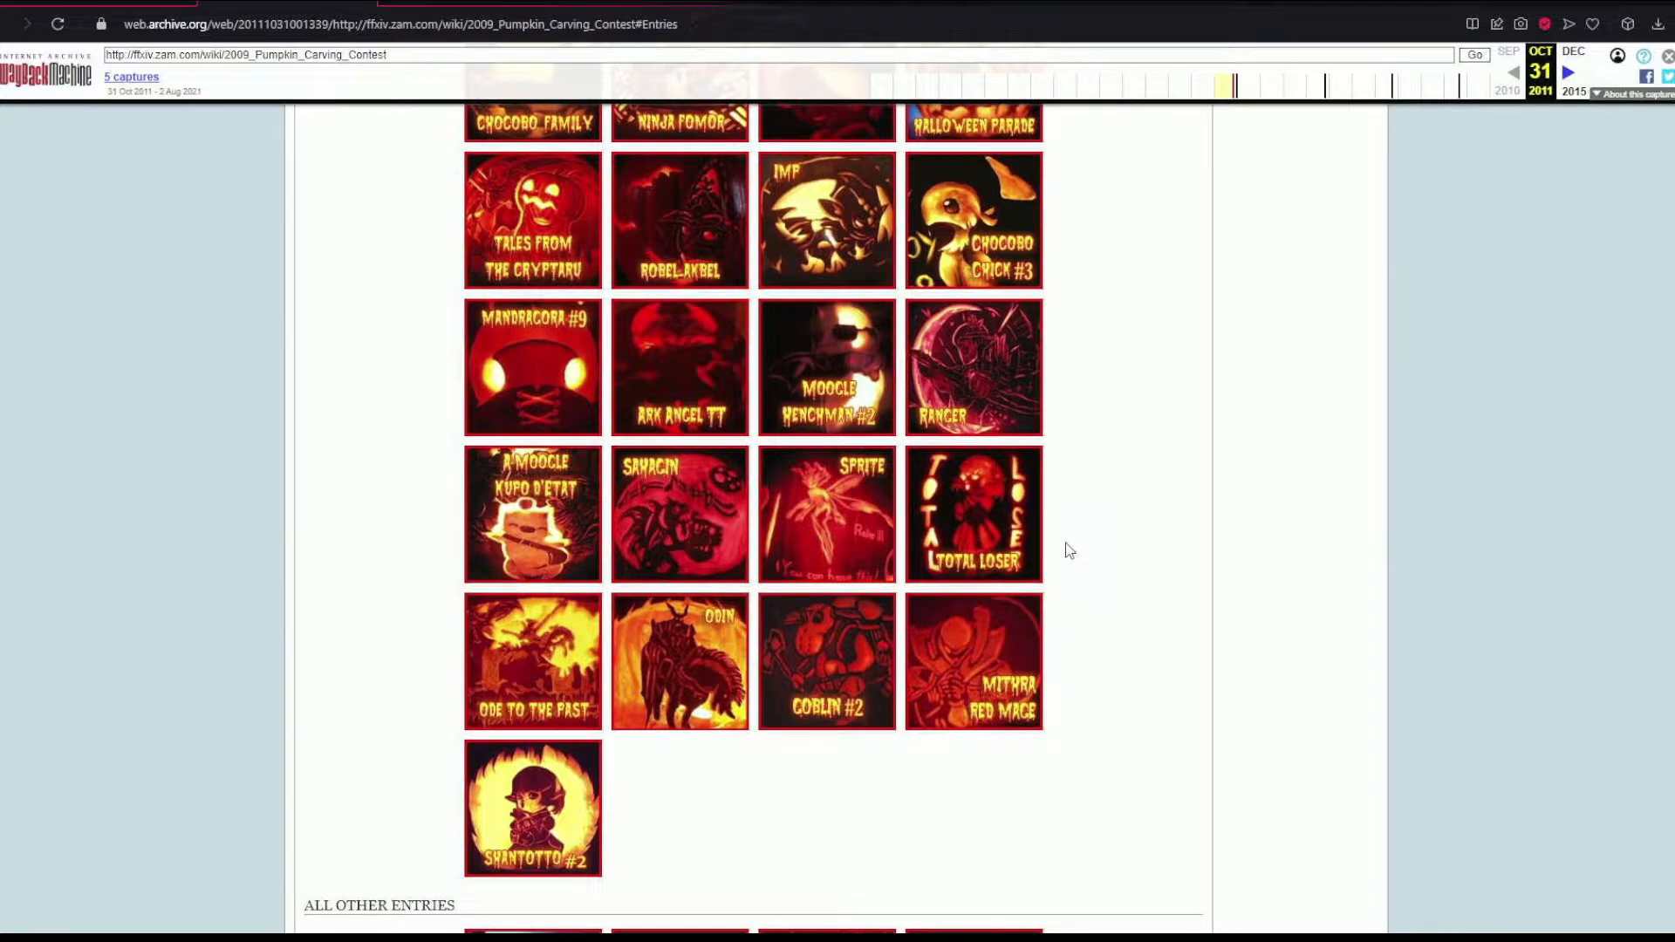
scroll(down, 3)
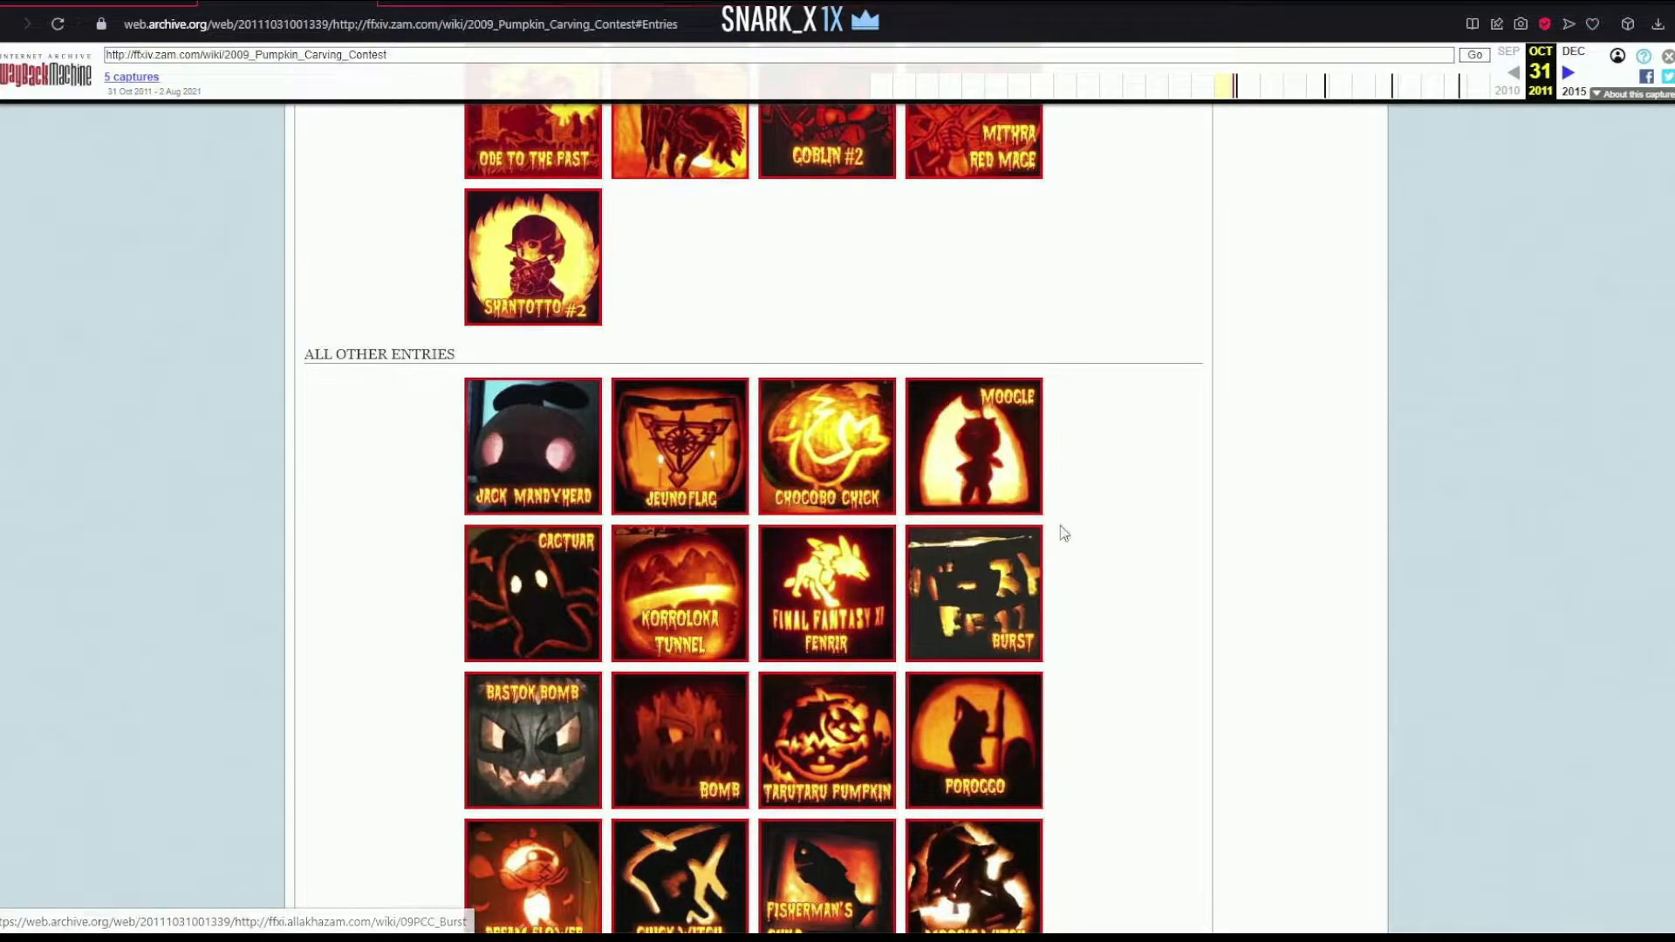
mouse_move(1119, 489)
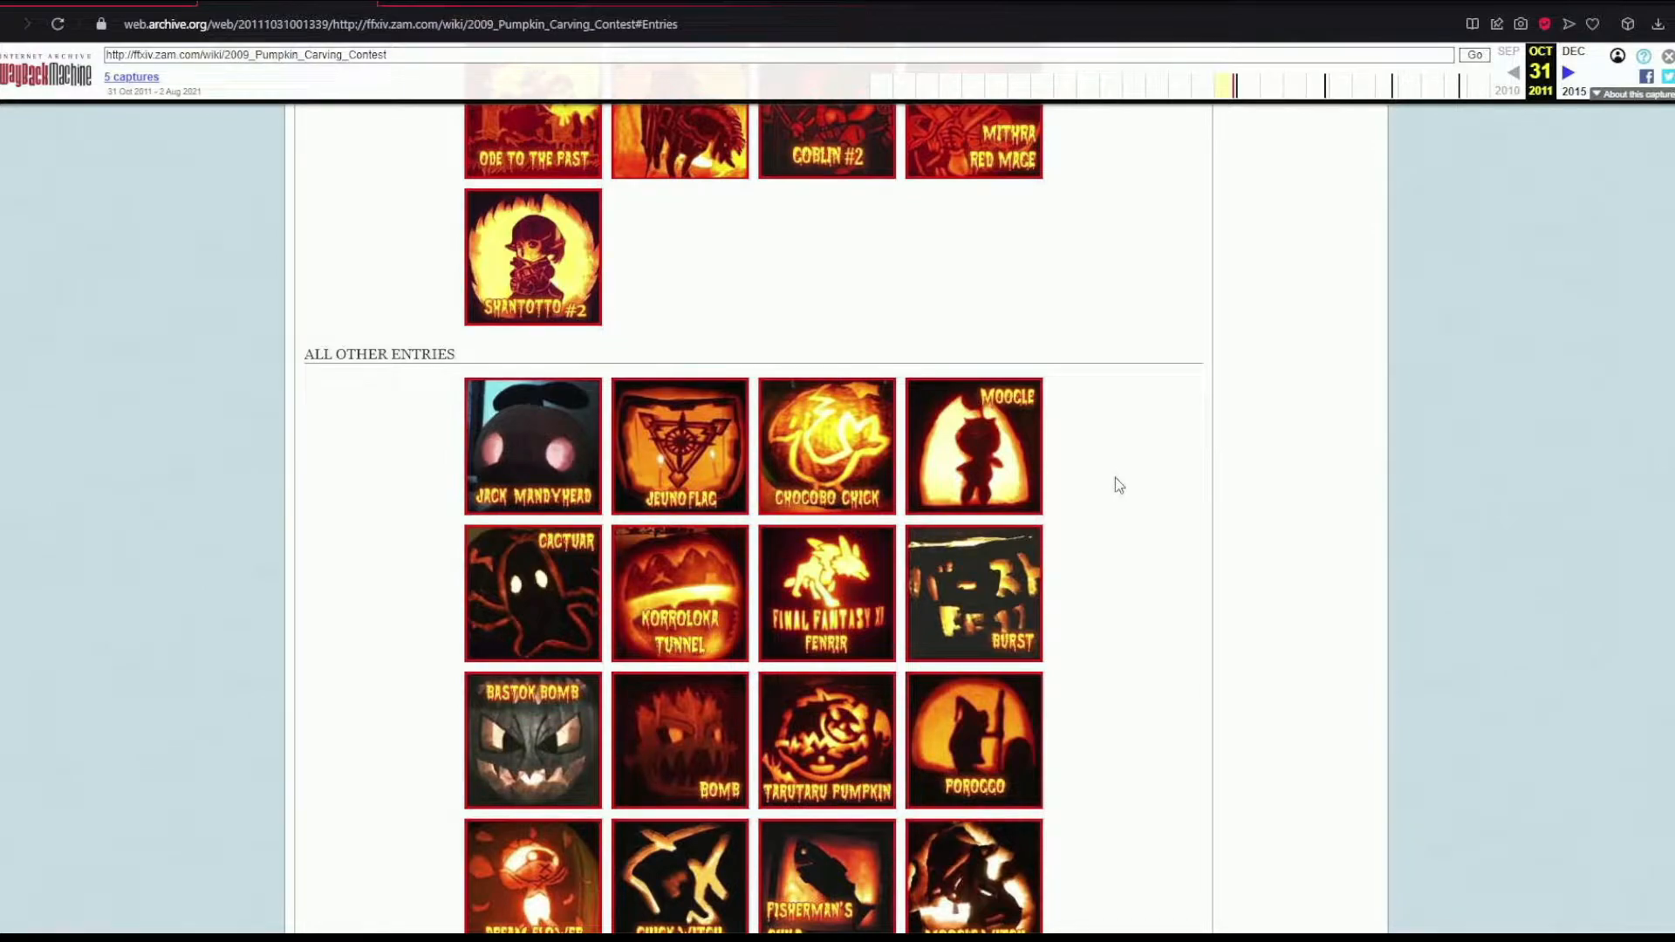
scroll(down, 3)
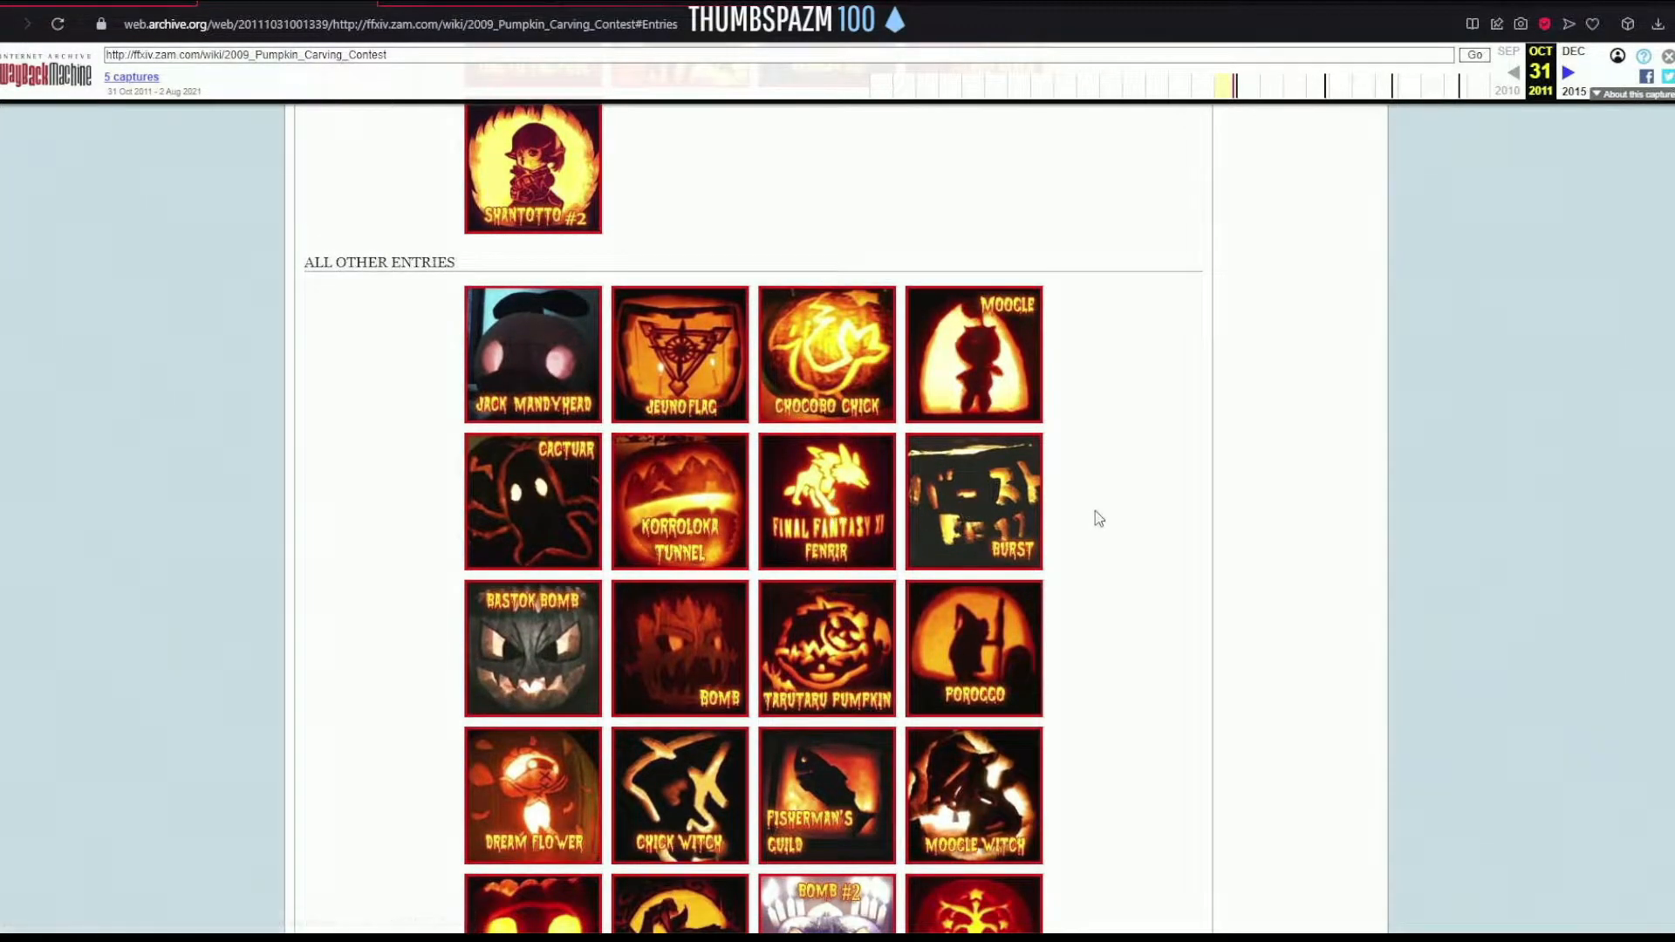
mouse_move(1085, 569)
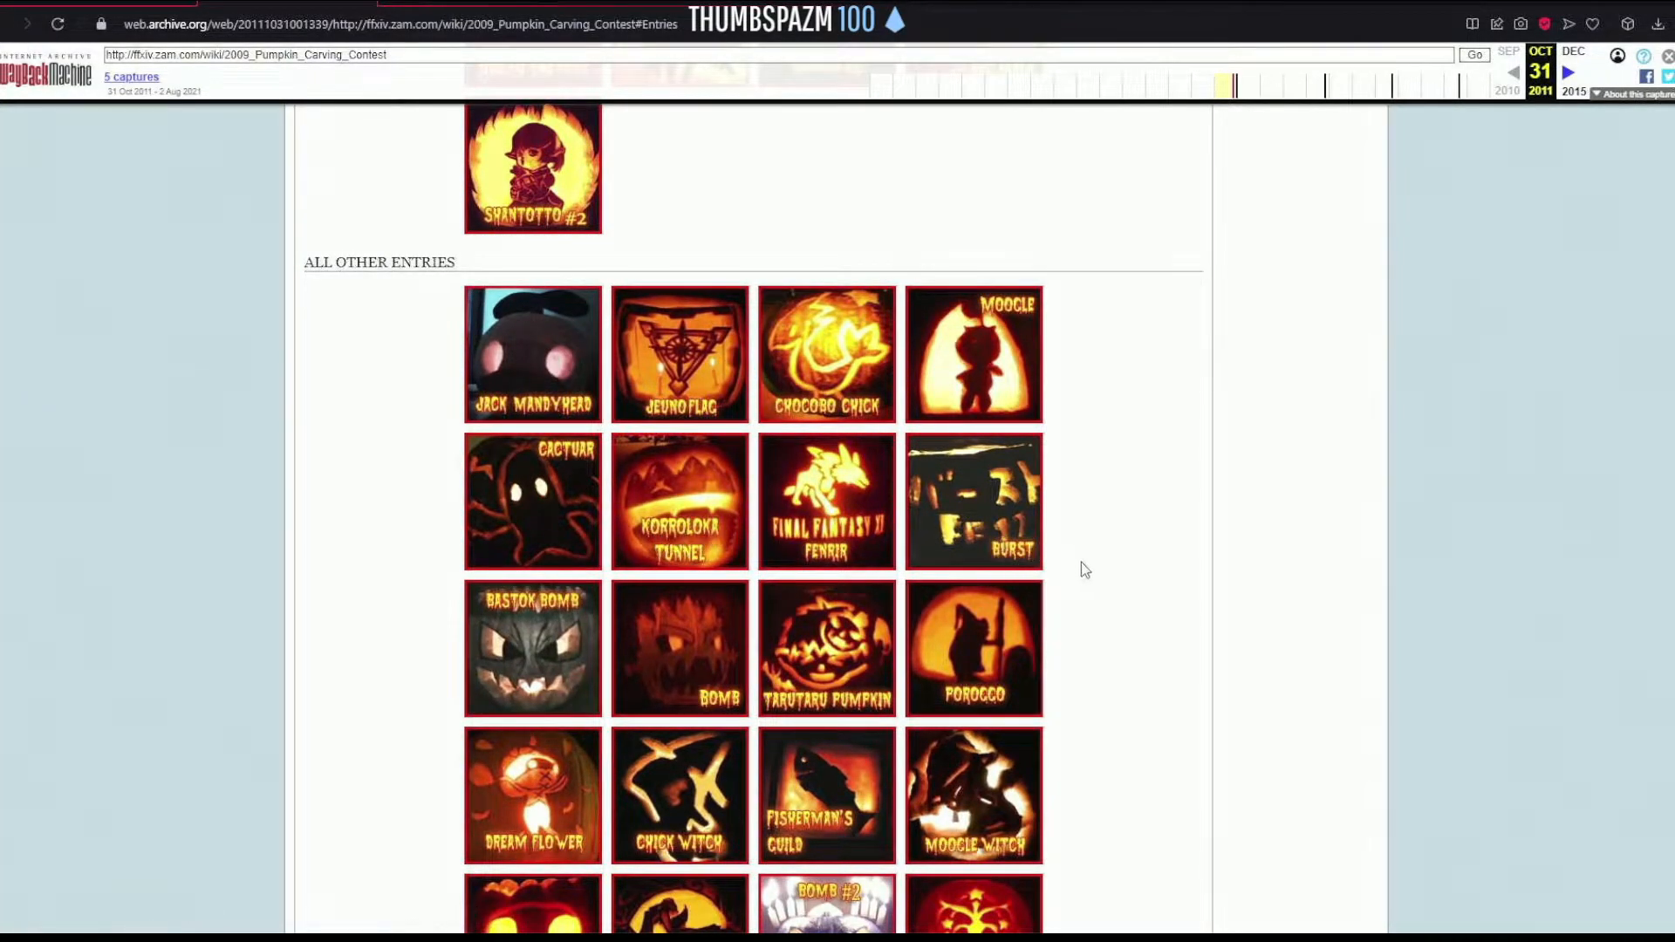
mouse_move(533, 648)
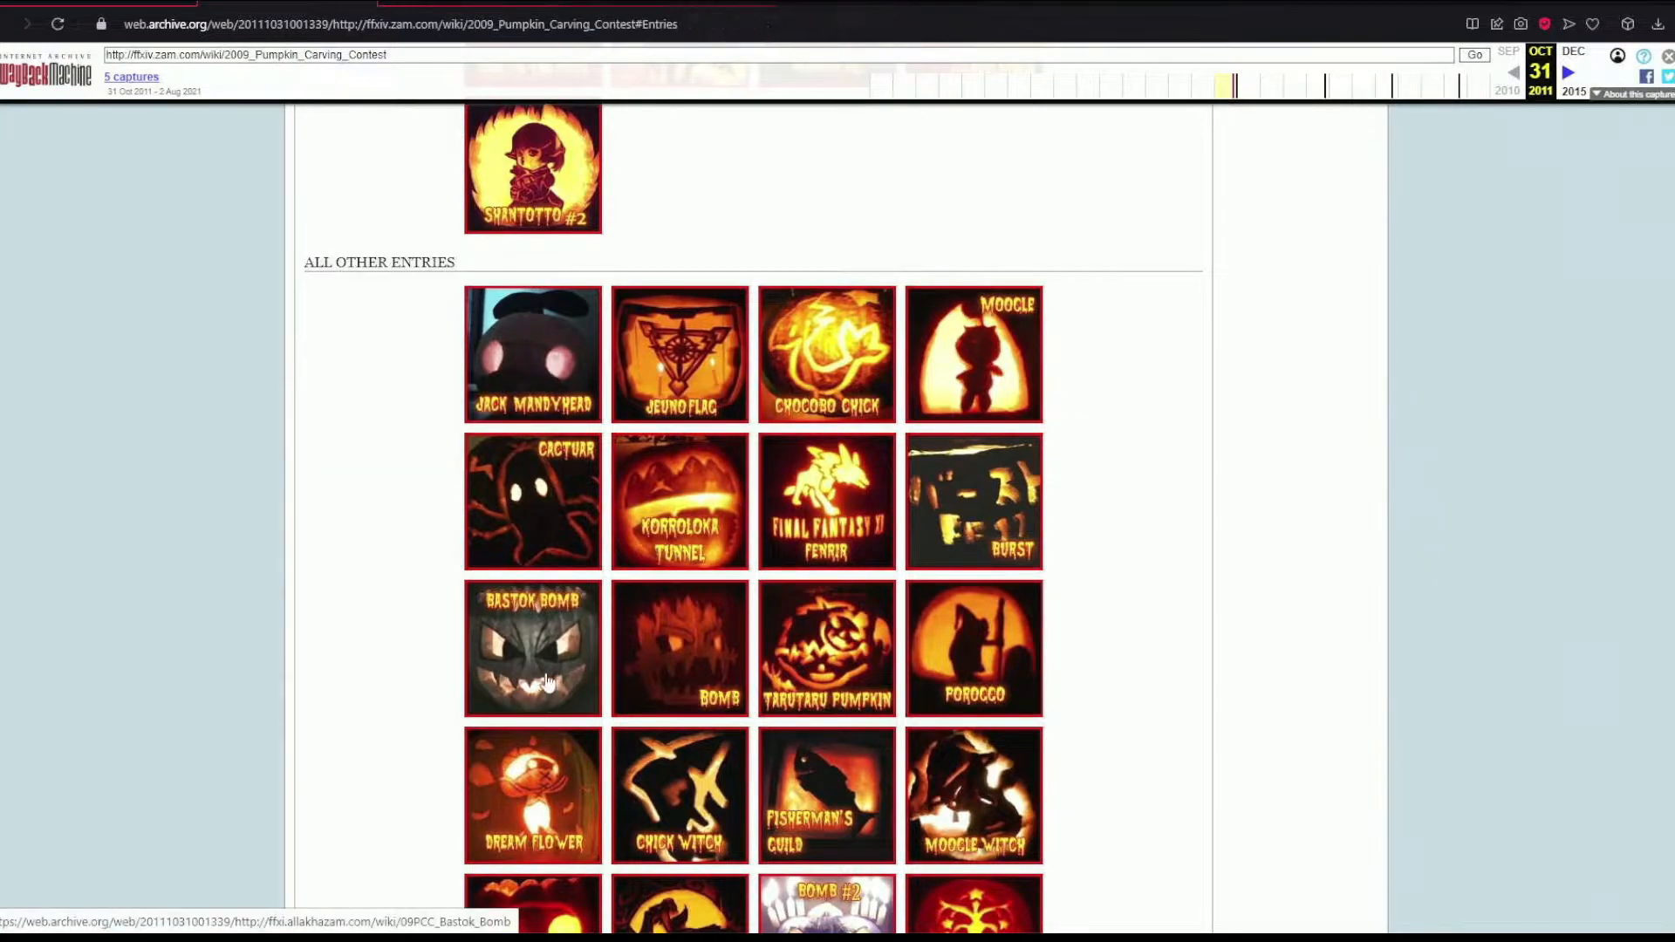
mouse_move(872, 692)
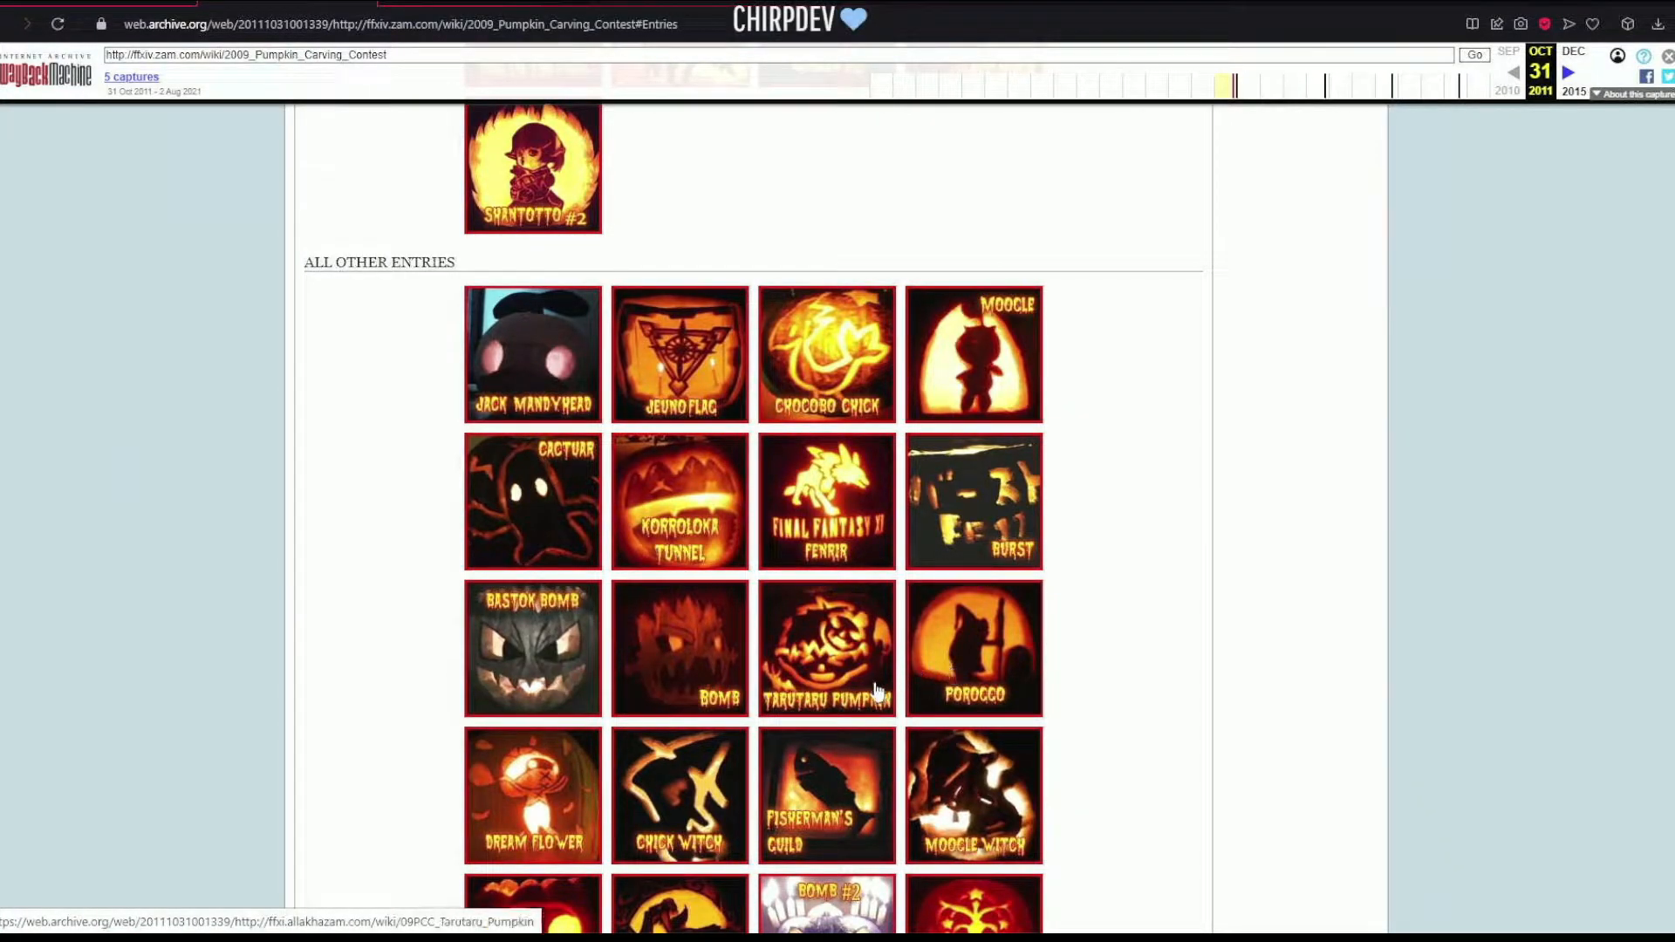
mouse_move(849, 619)
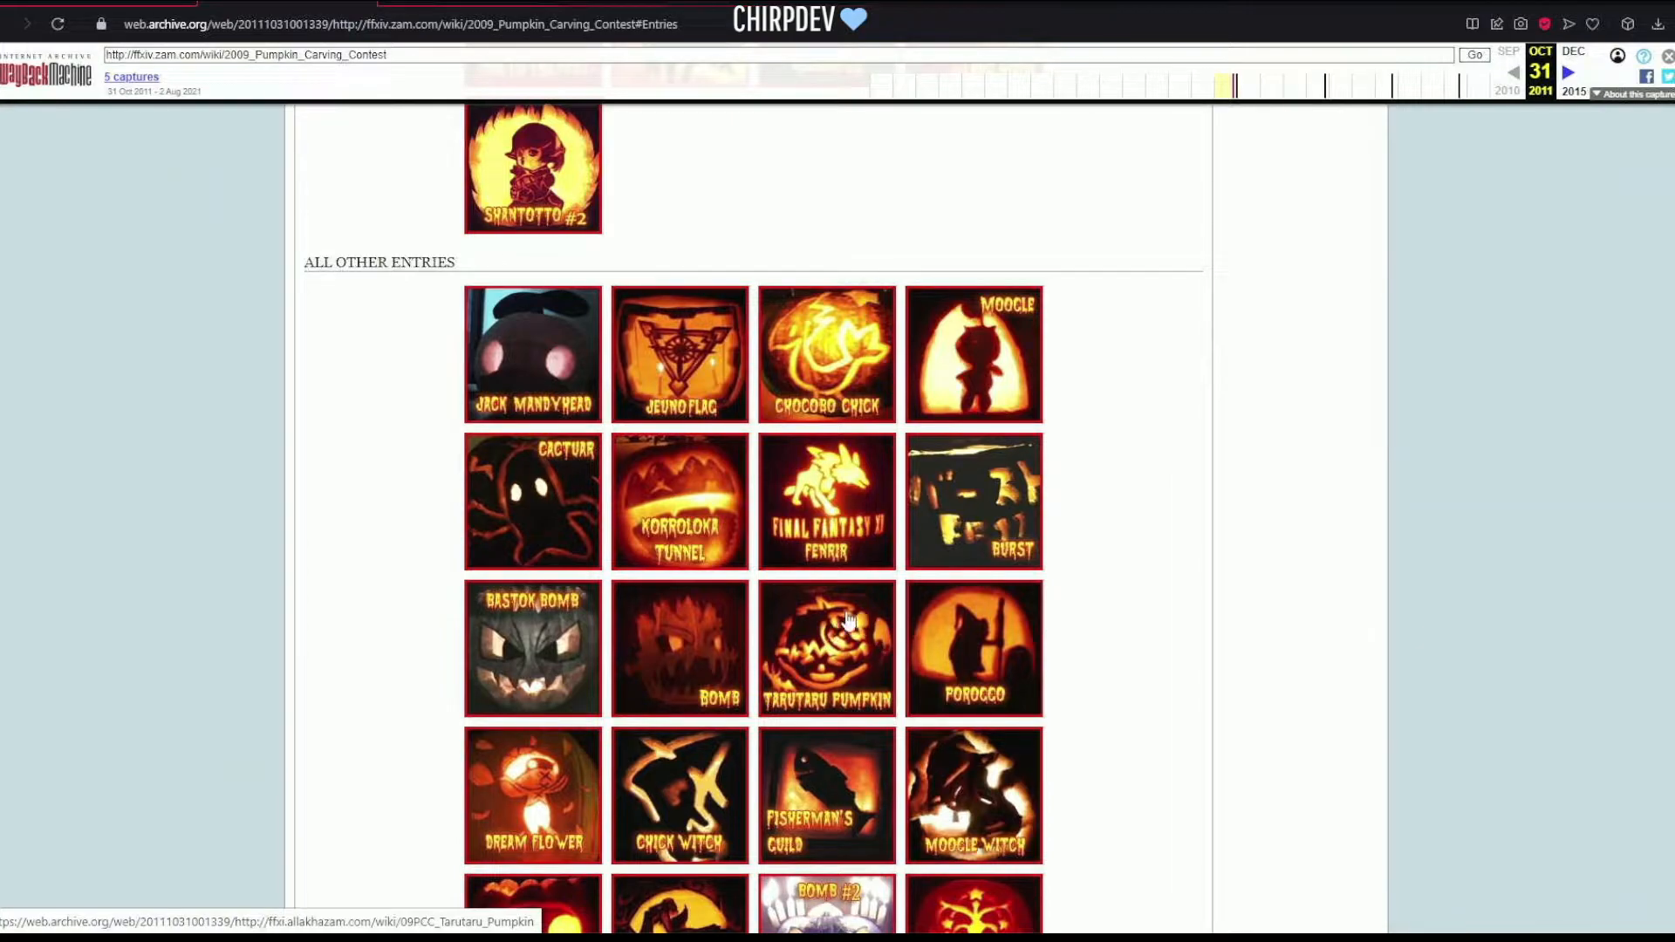
scroll(down, 3)
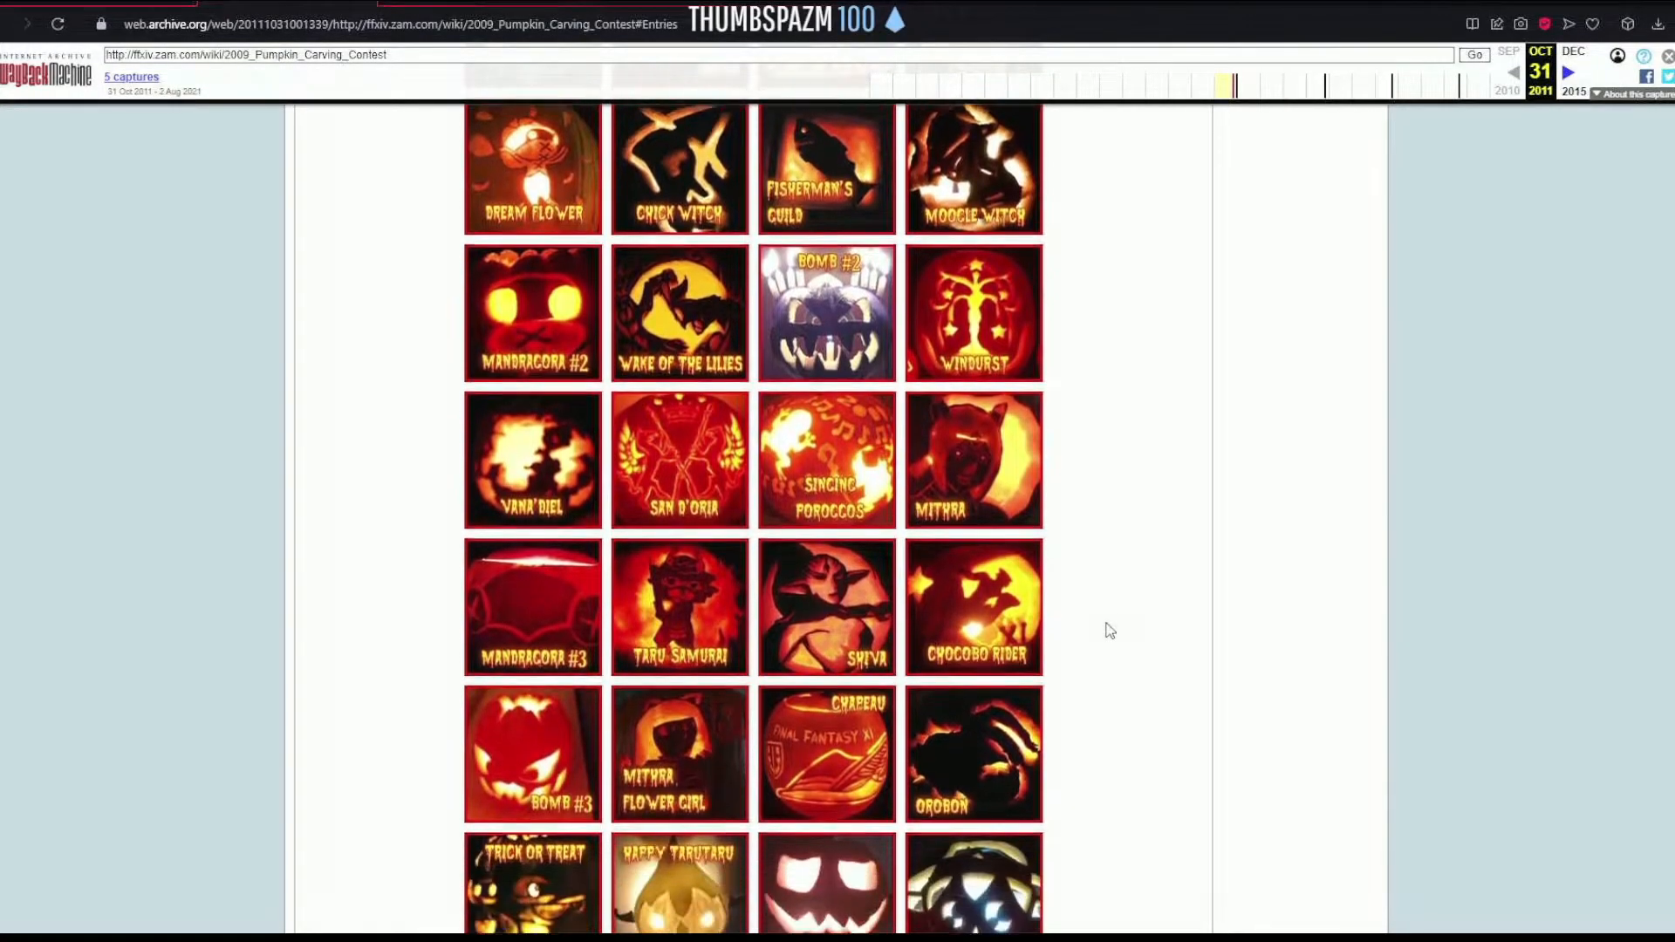
scroll(down, 3)
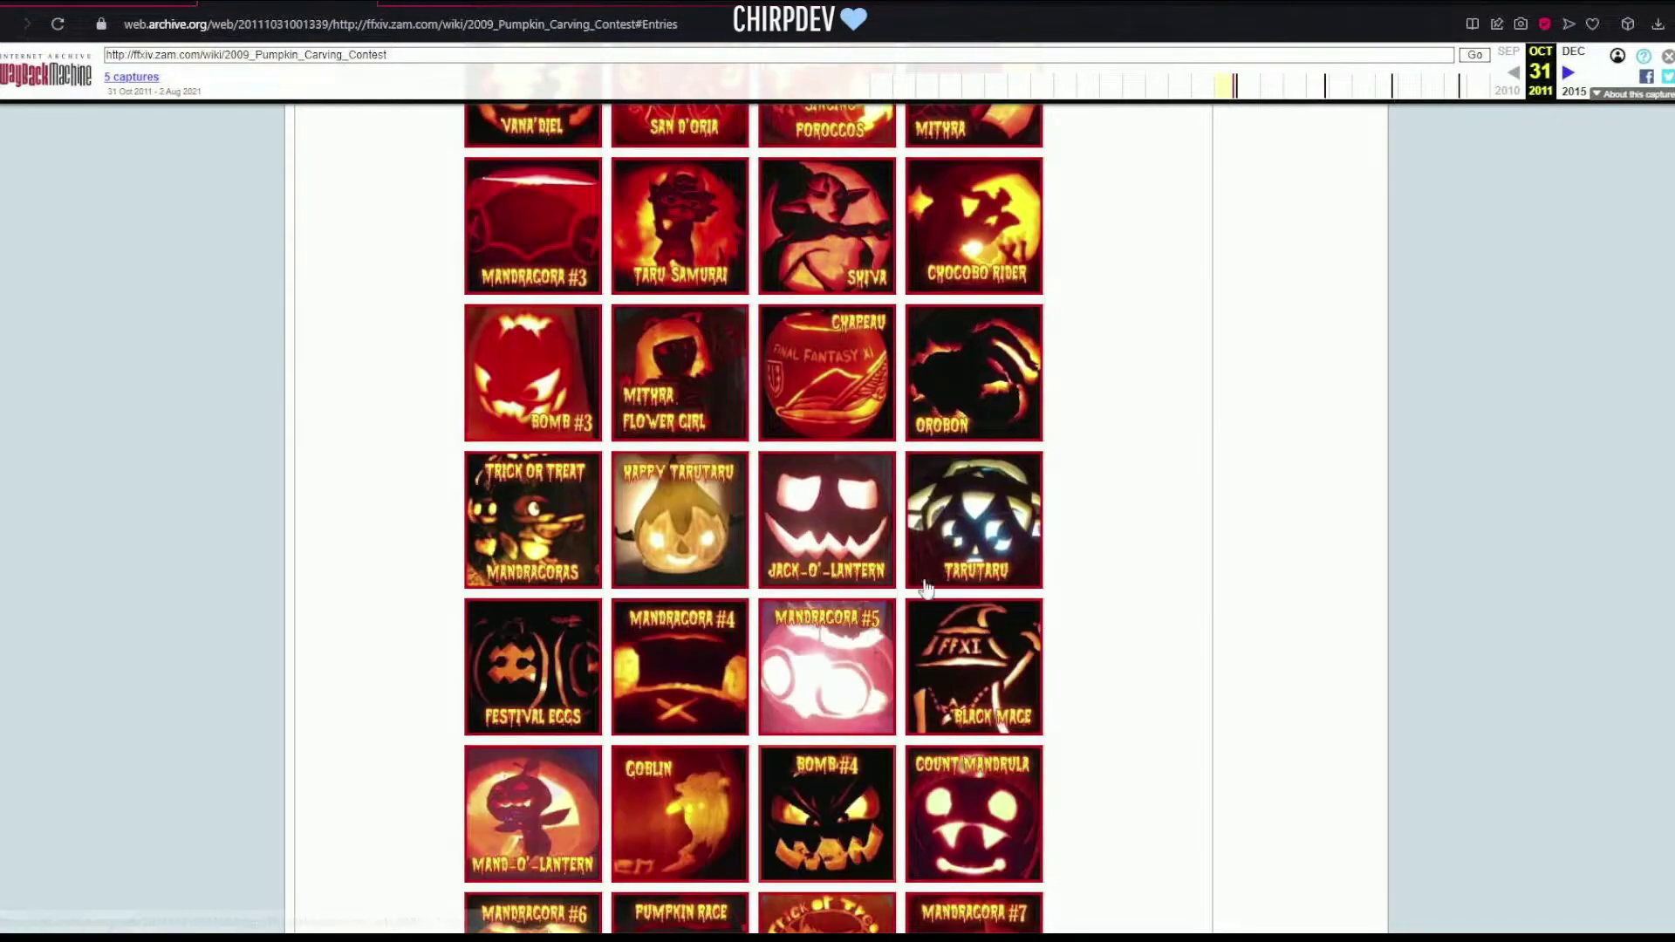
mouse_move(1032, 590)
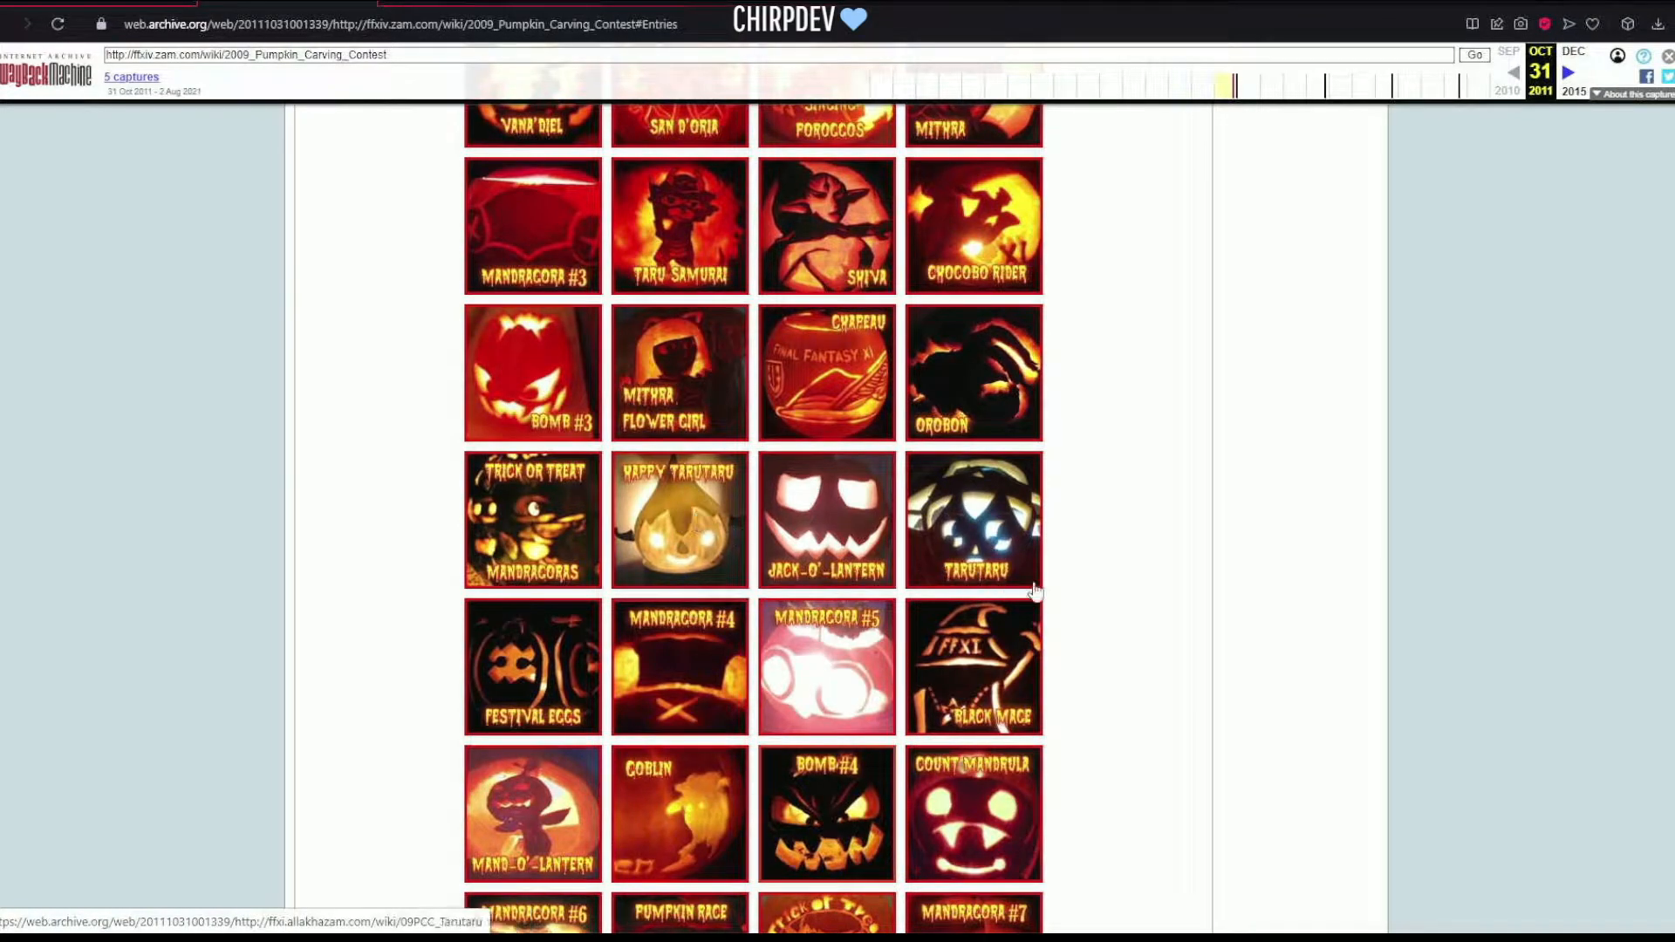
scroll(down, 3)
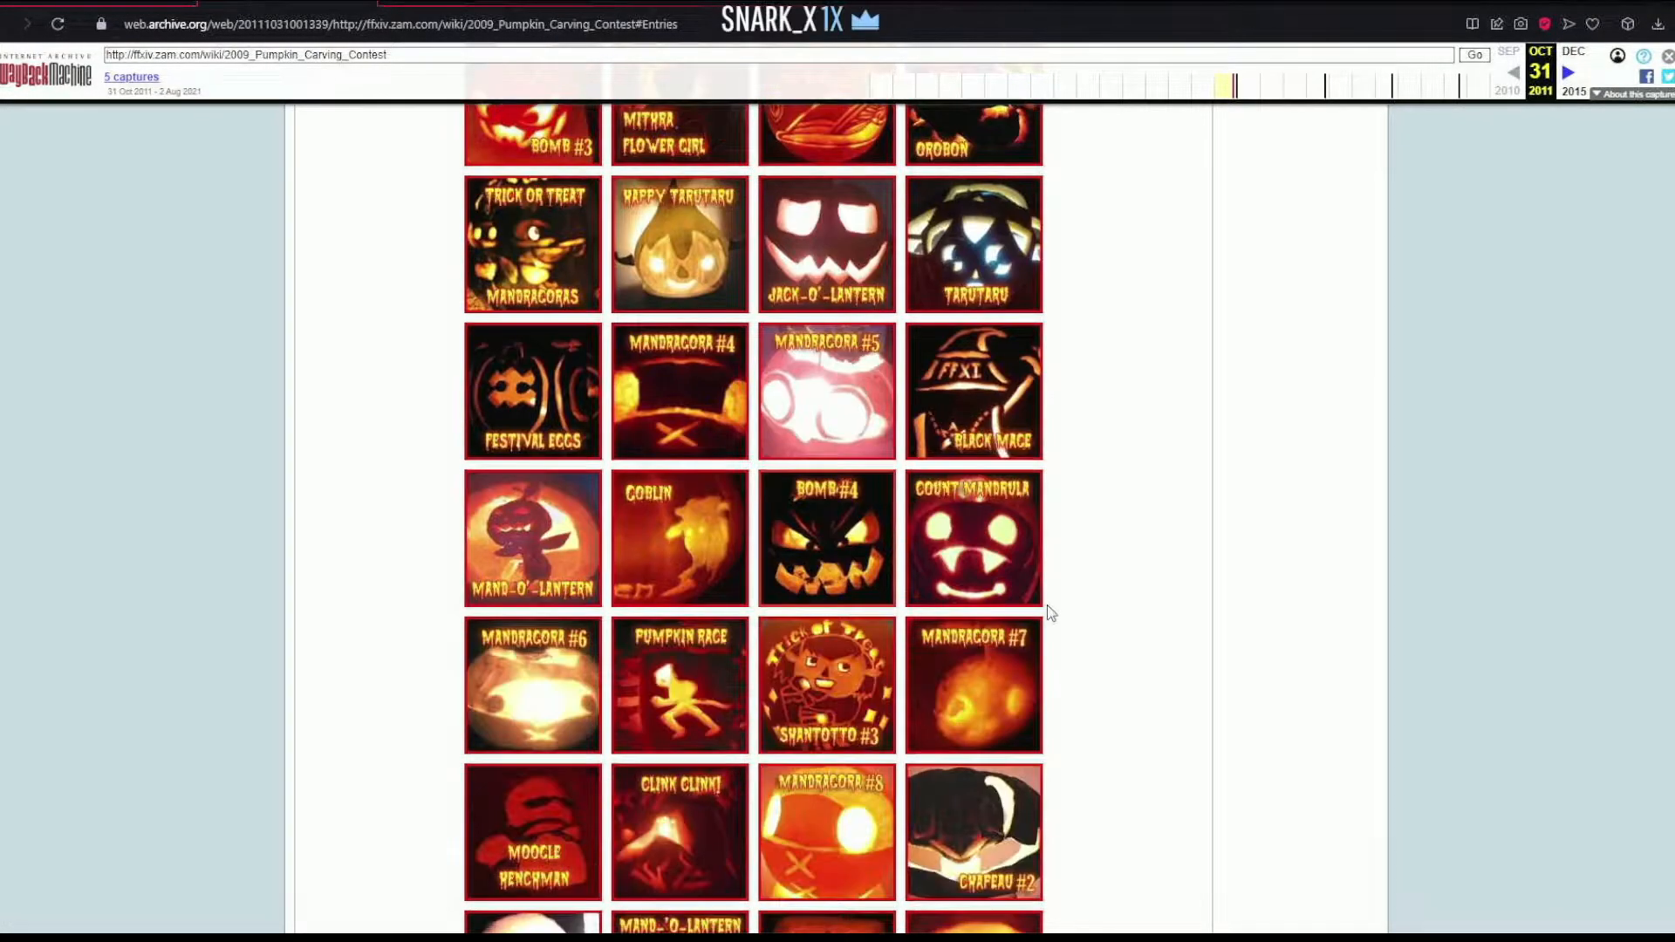
scroll(down, 3)
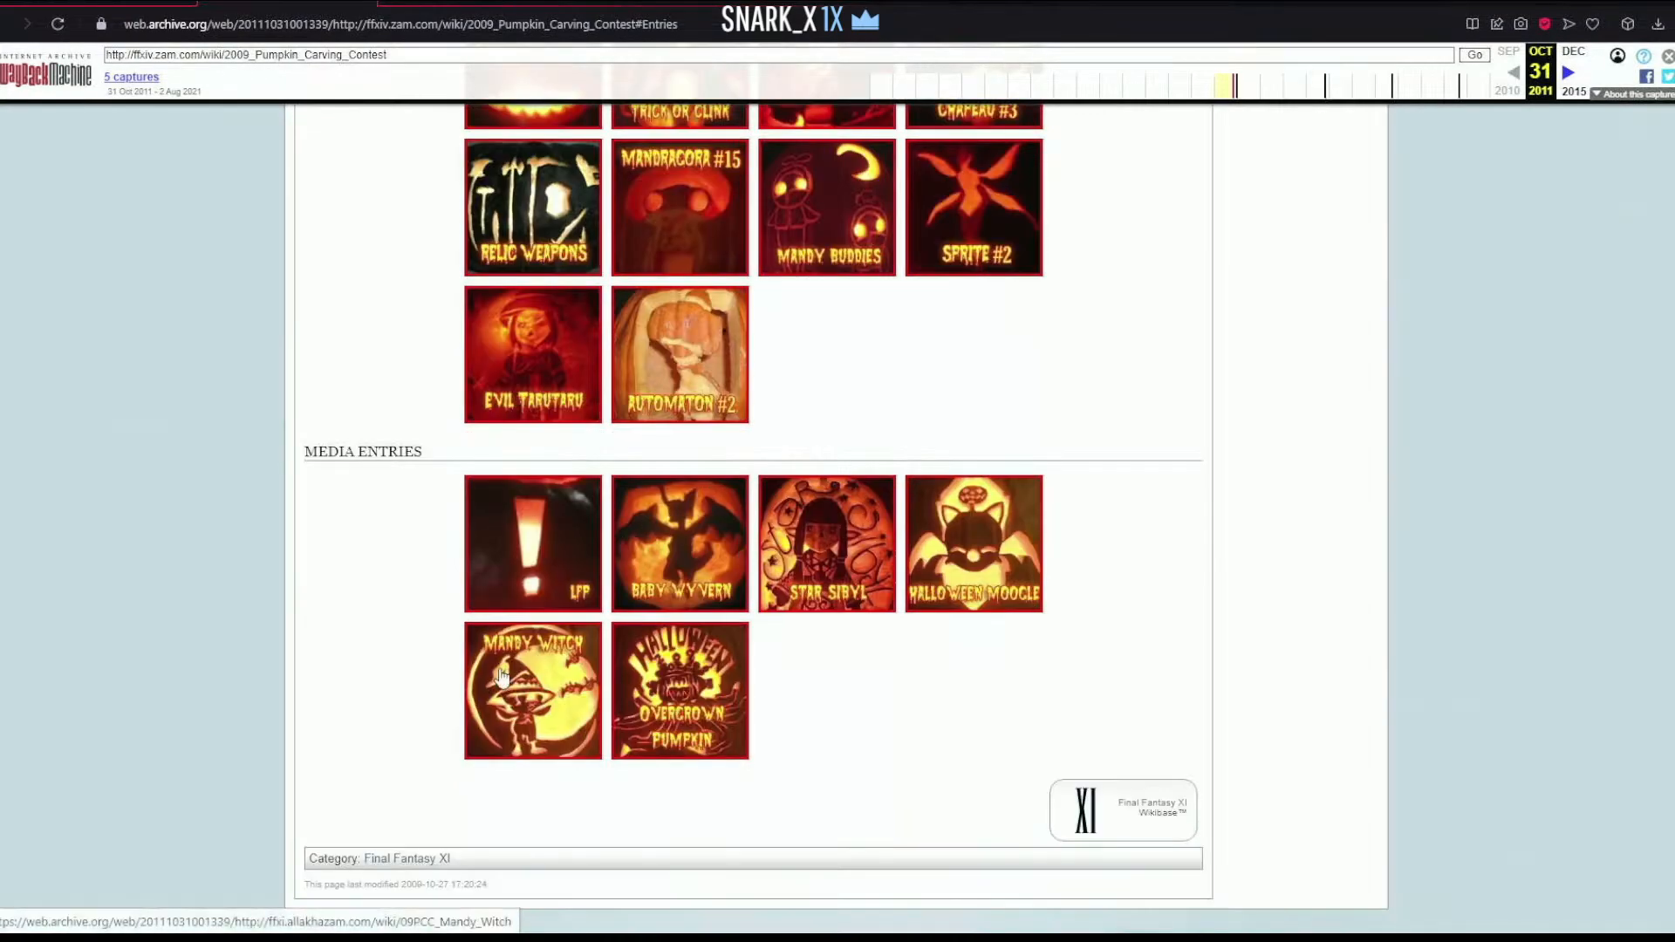
mouse_move(542, 604)
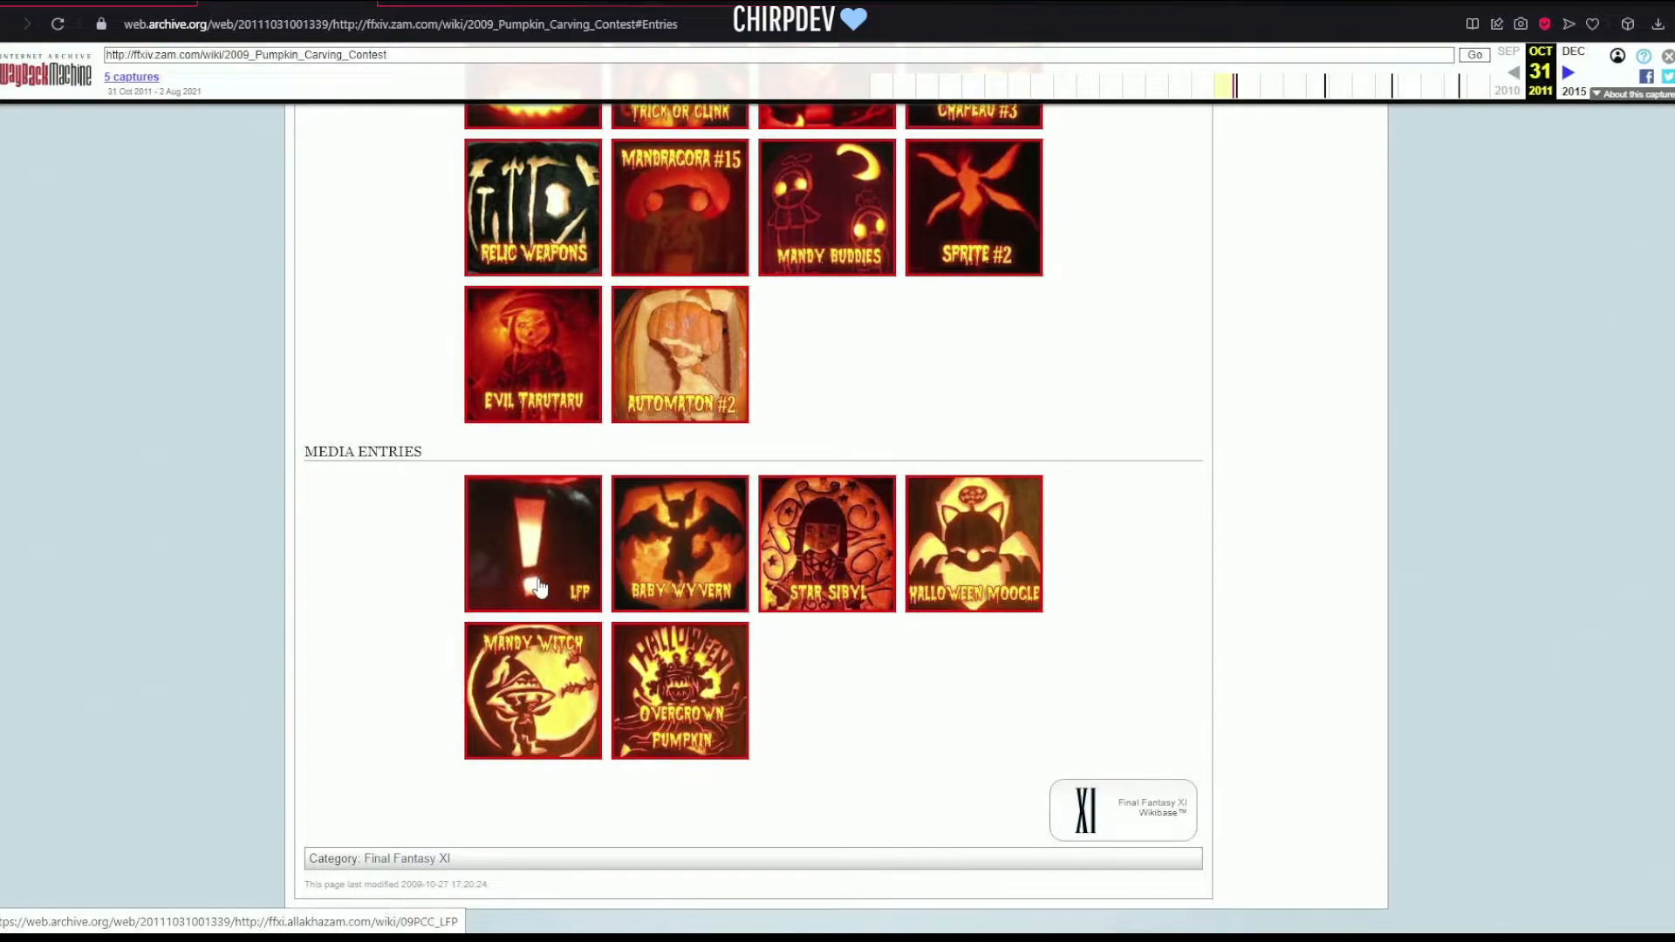
mouse_move(405, 618)
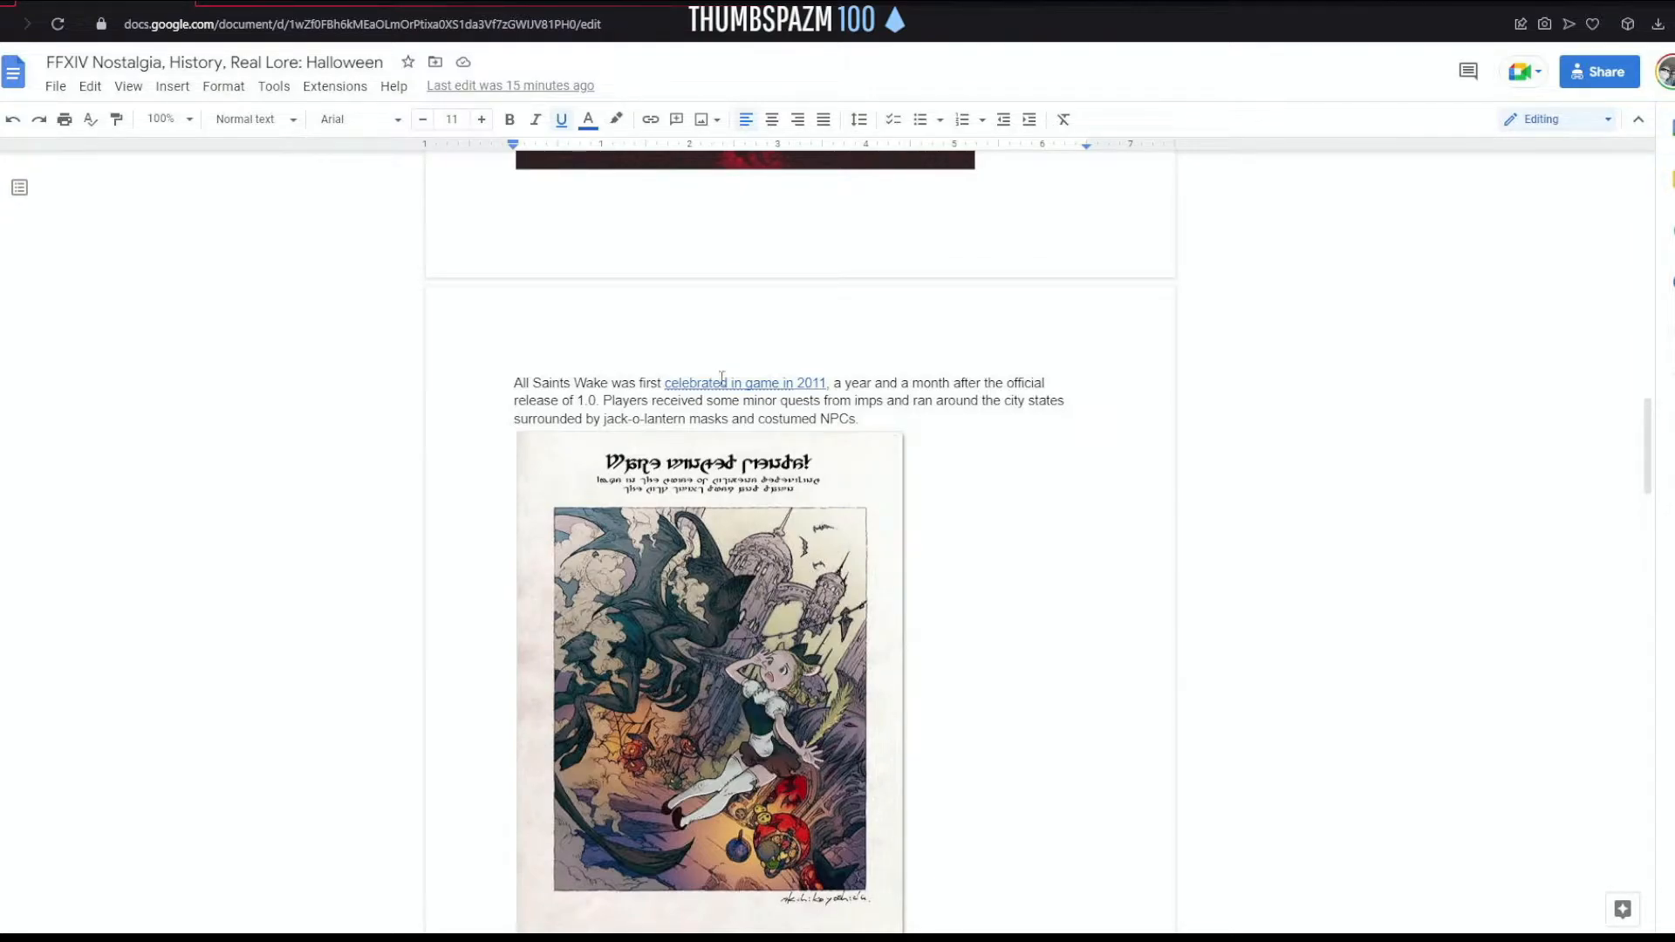
mouse_move(927, 490)
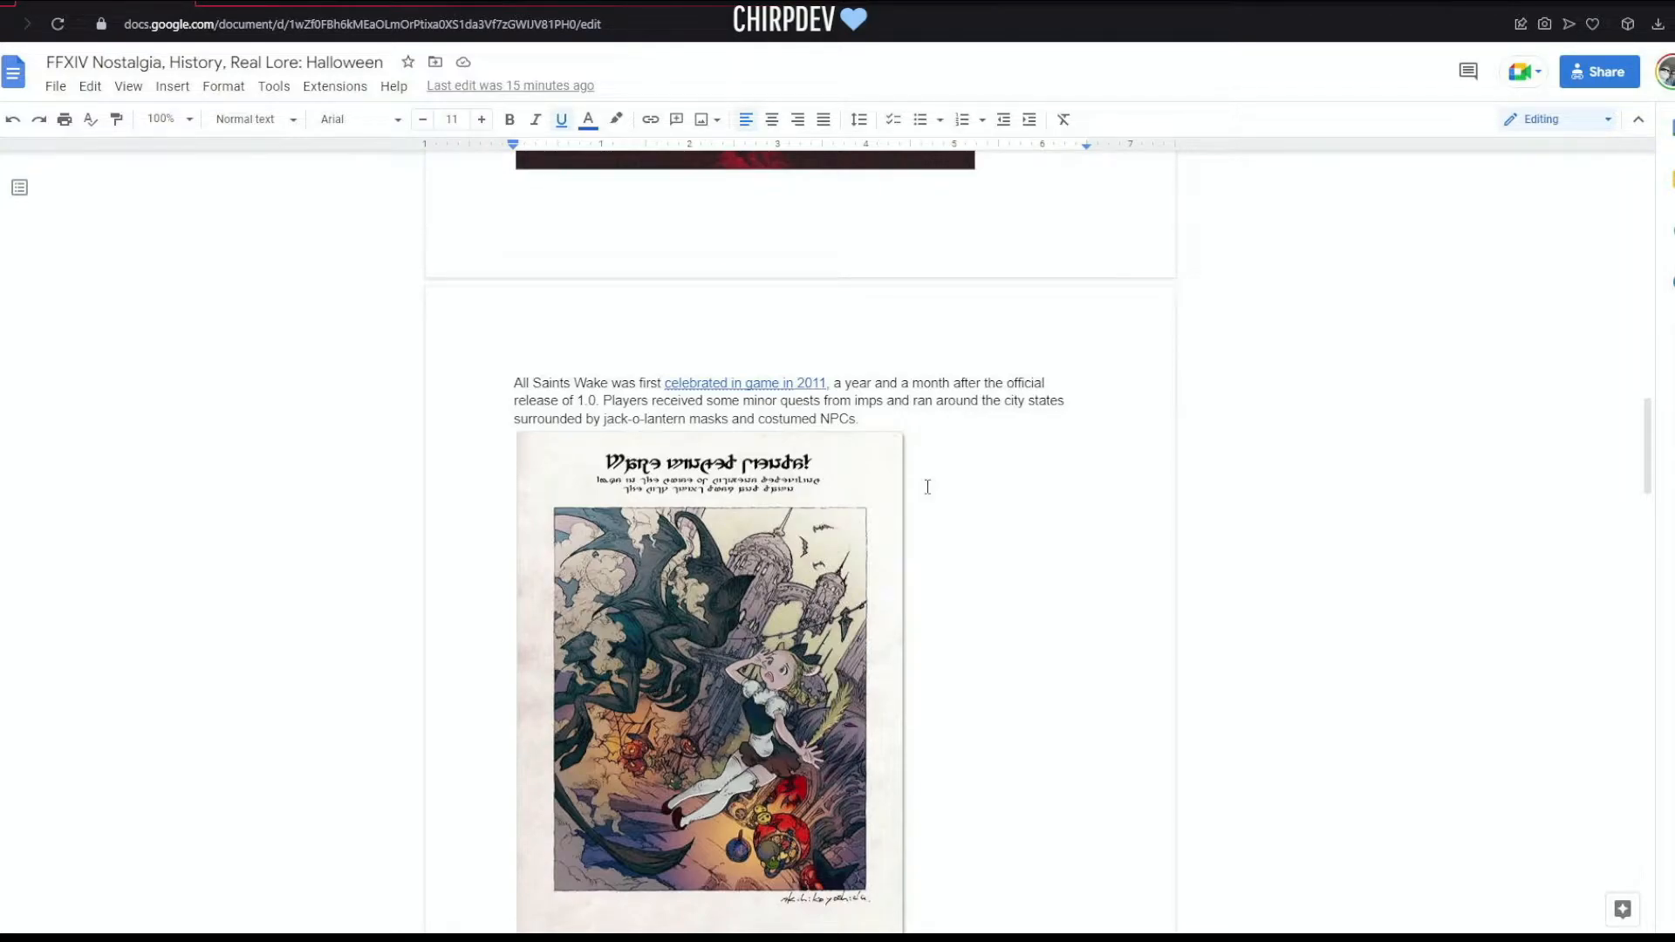
mouse_move(928, 470)
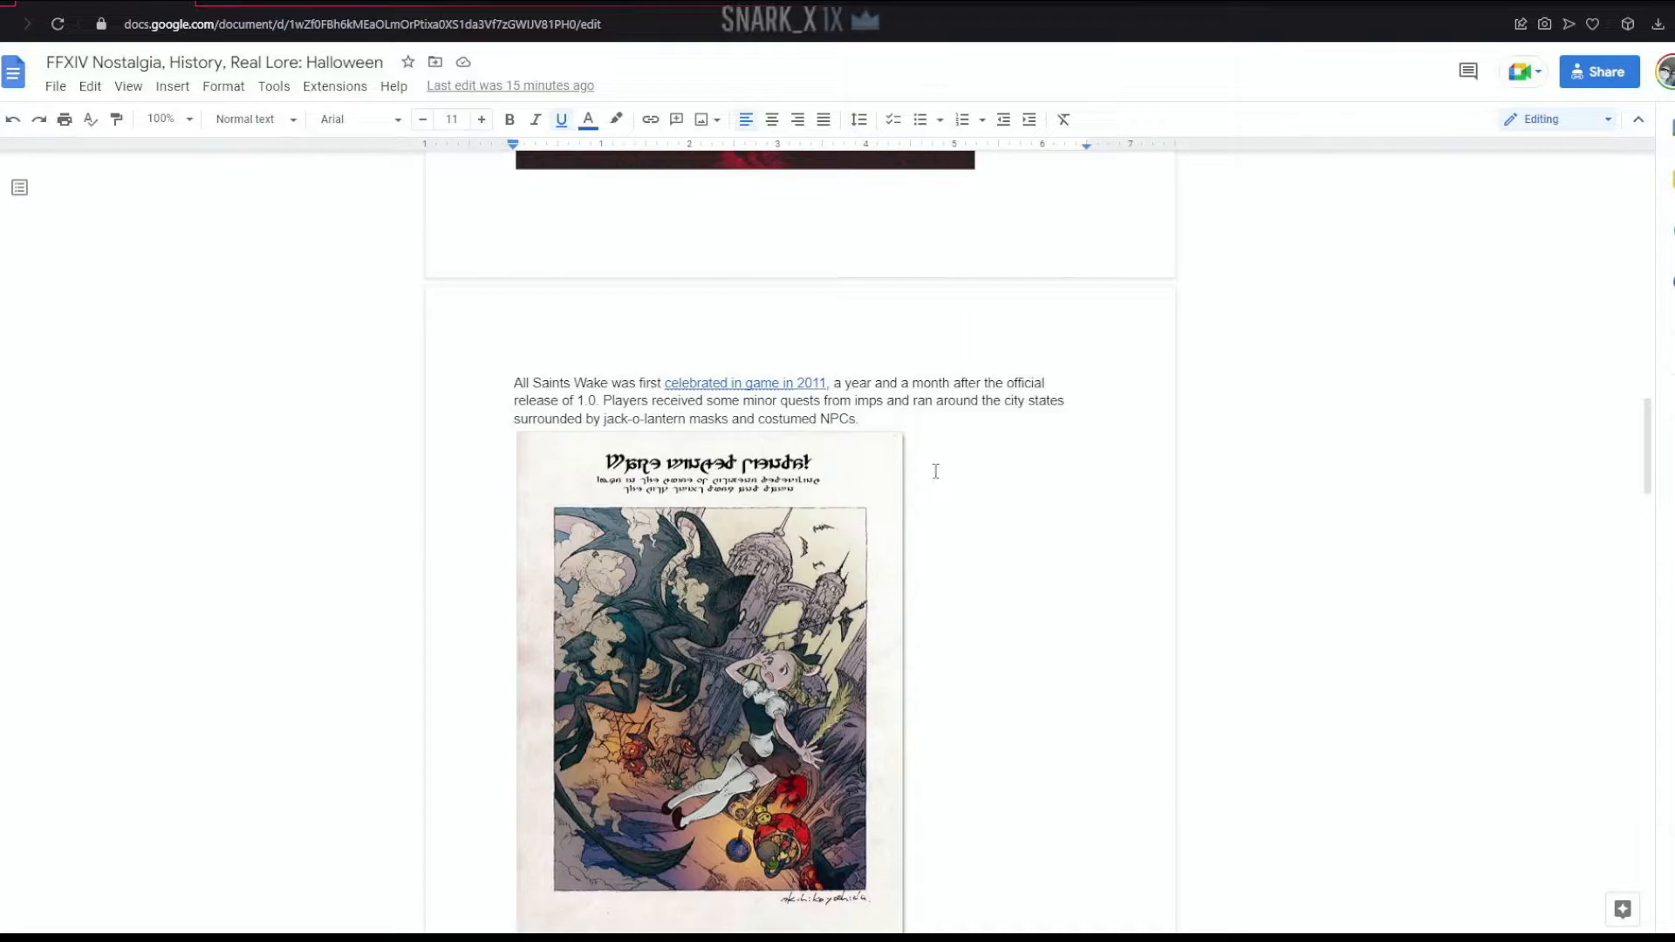
mouse_move(939, 477)
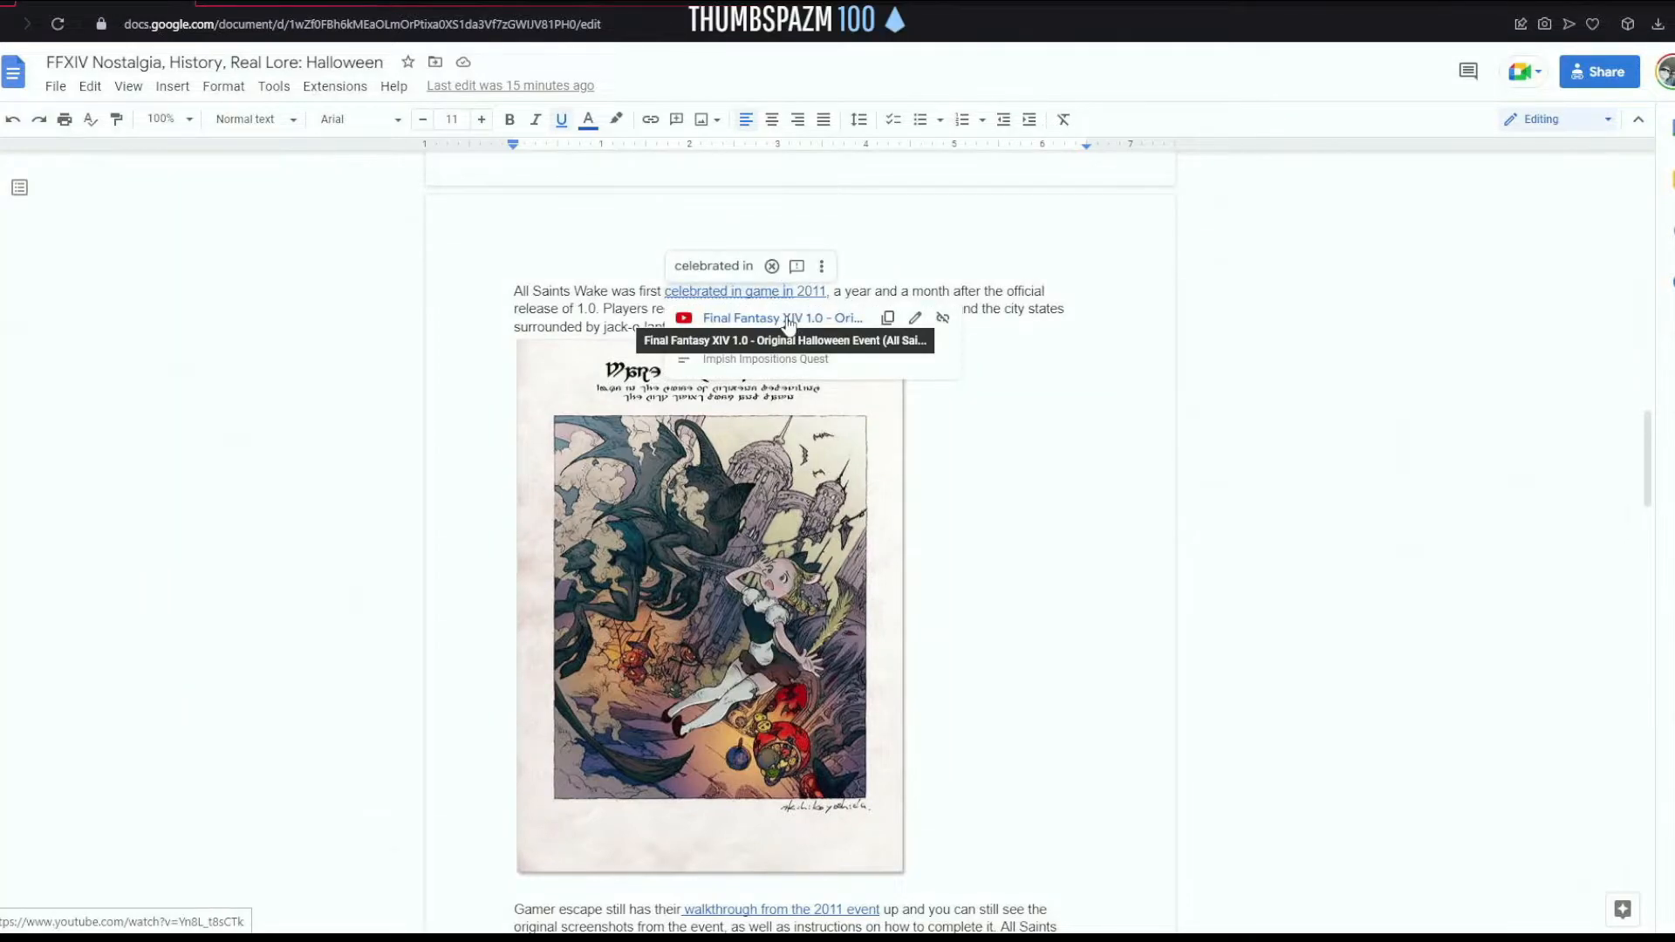
- Play the 1.0 Original Halloween Event video and skip ahead to the imp riddle at 6:36
click(783, 317)
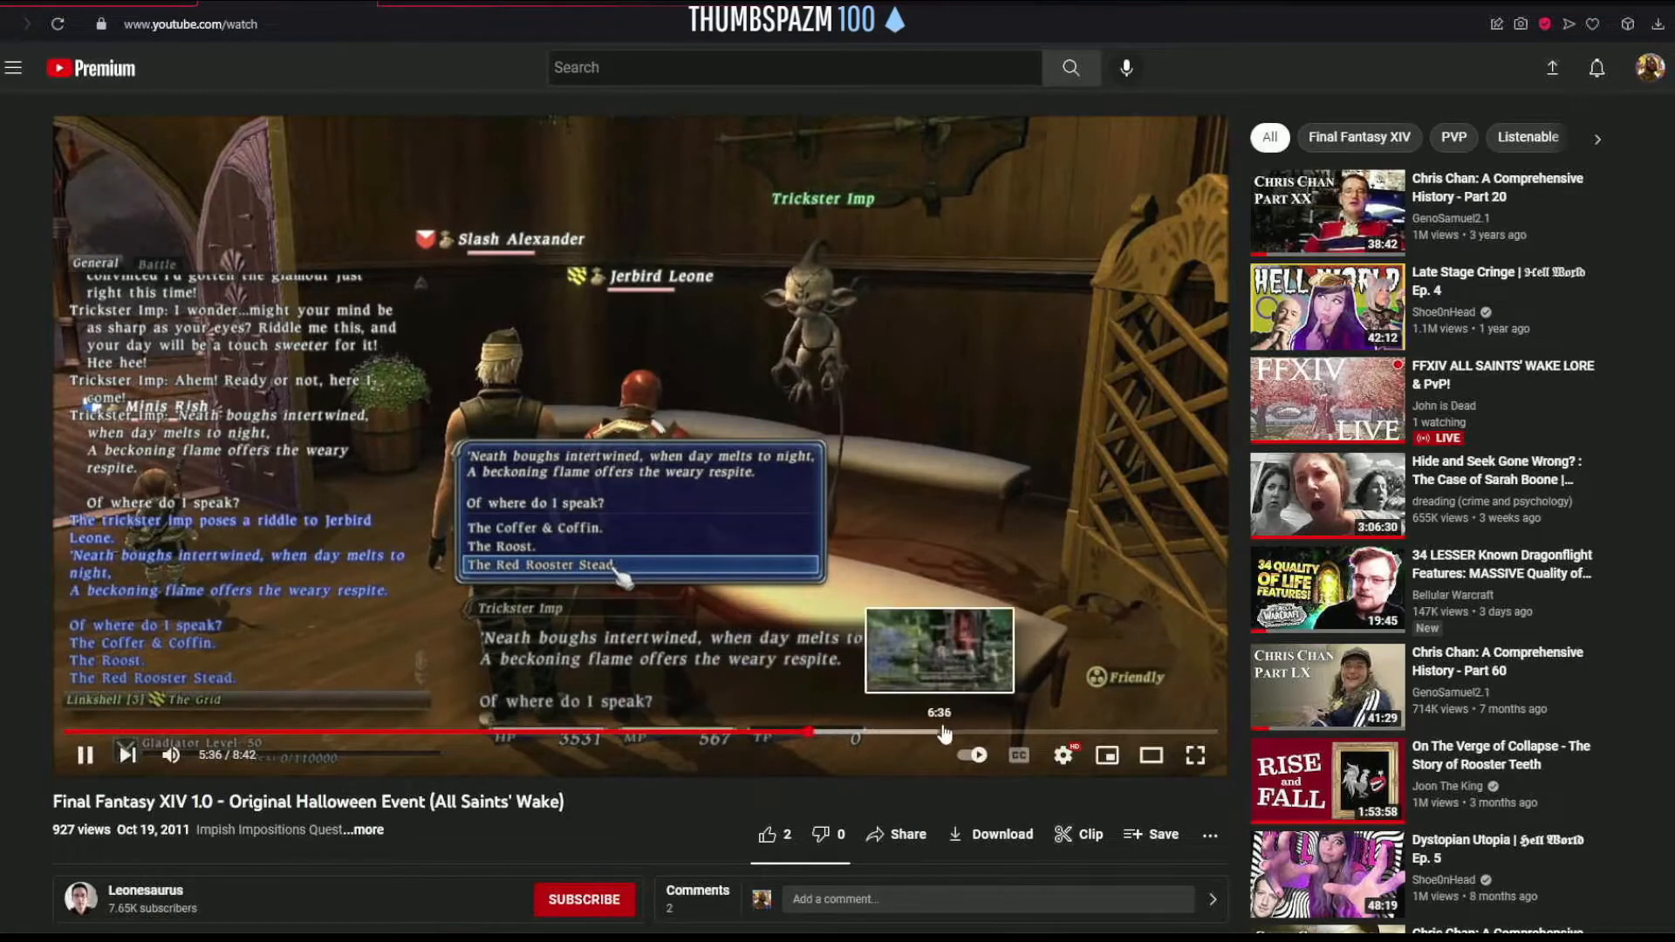
click(956, 731)
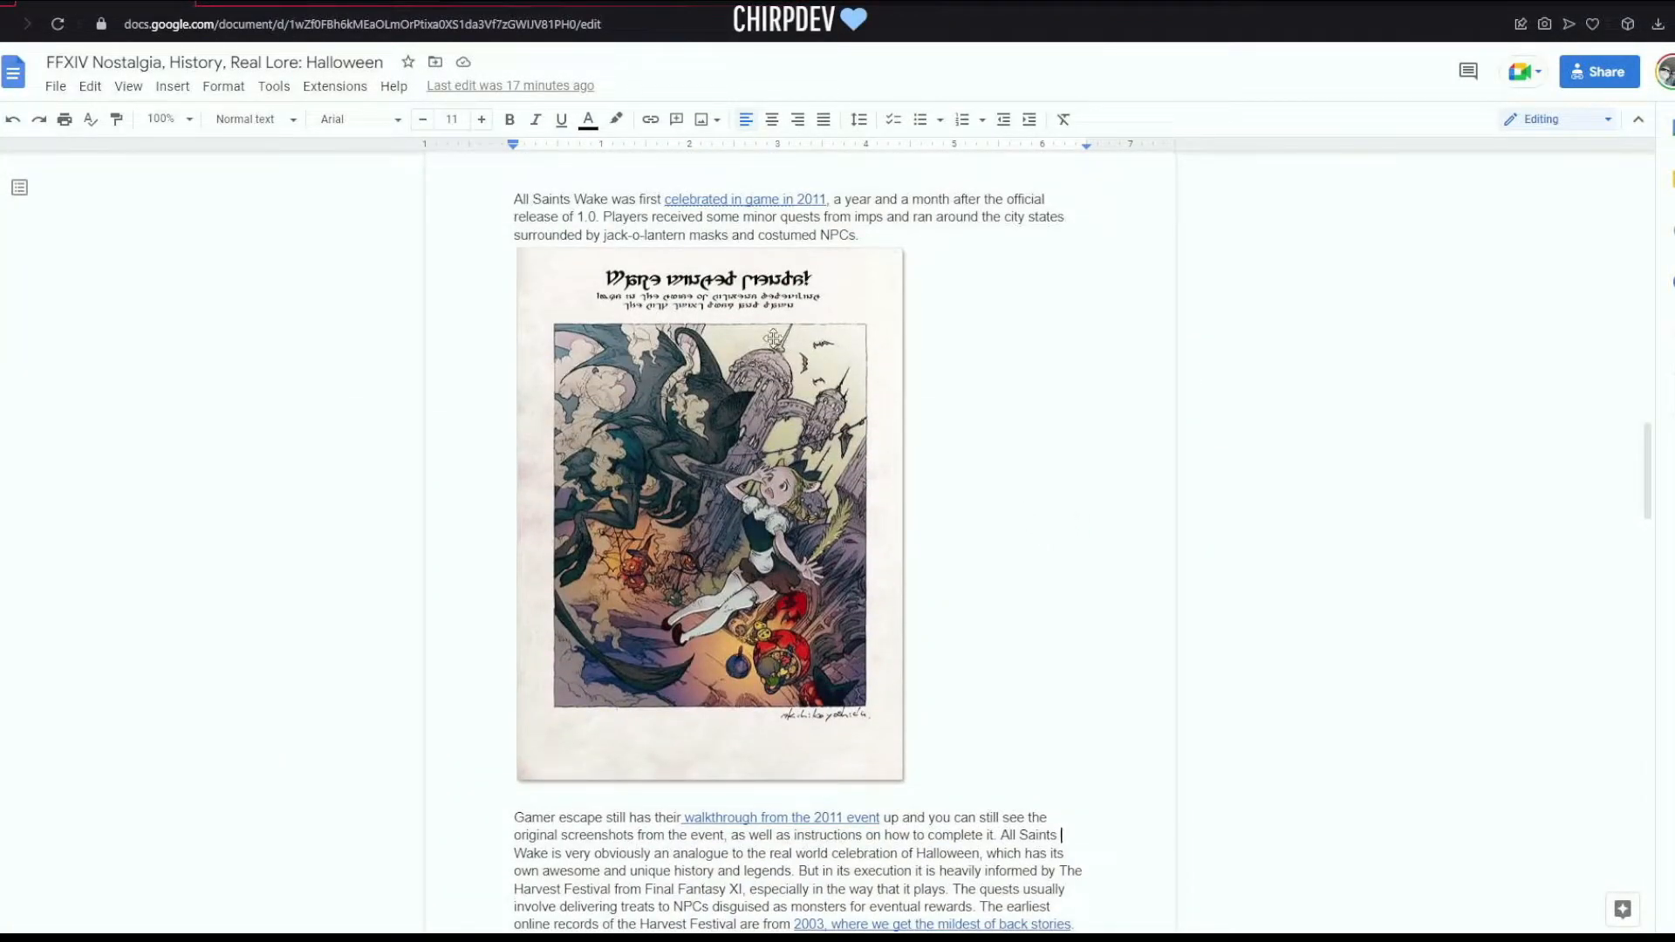
- Bring up the PlayOnline preview for the '2003, where we get the mildest of back stories' link
click(708, 515)
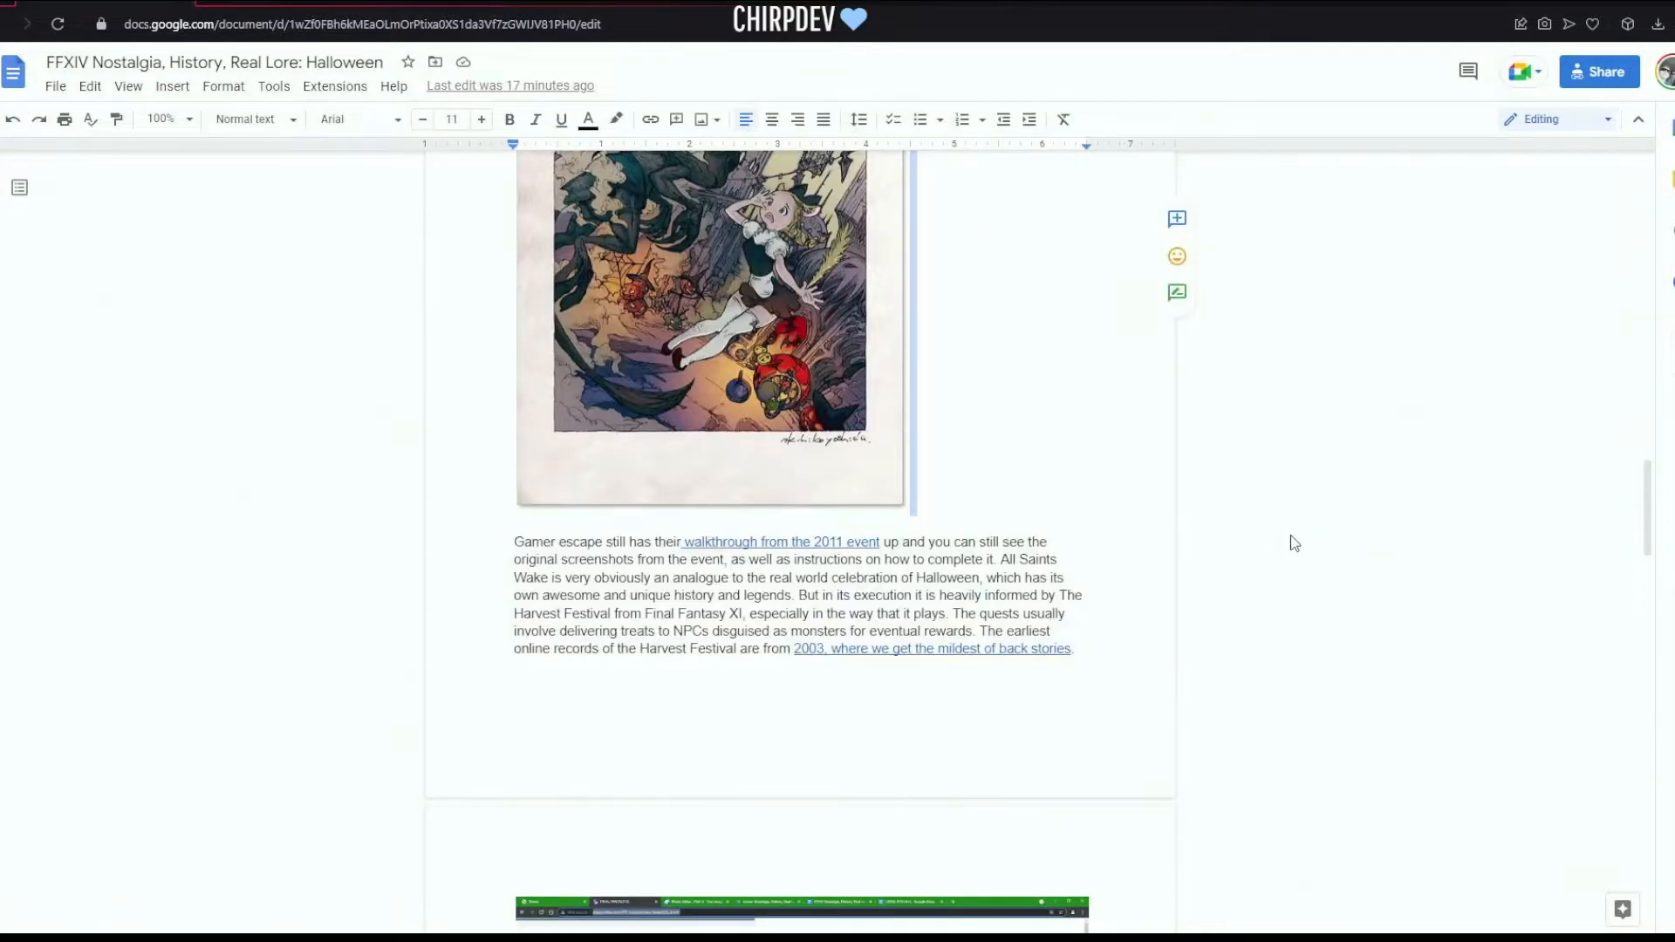
mouse_move(1214, 562)
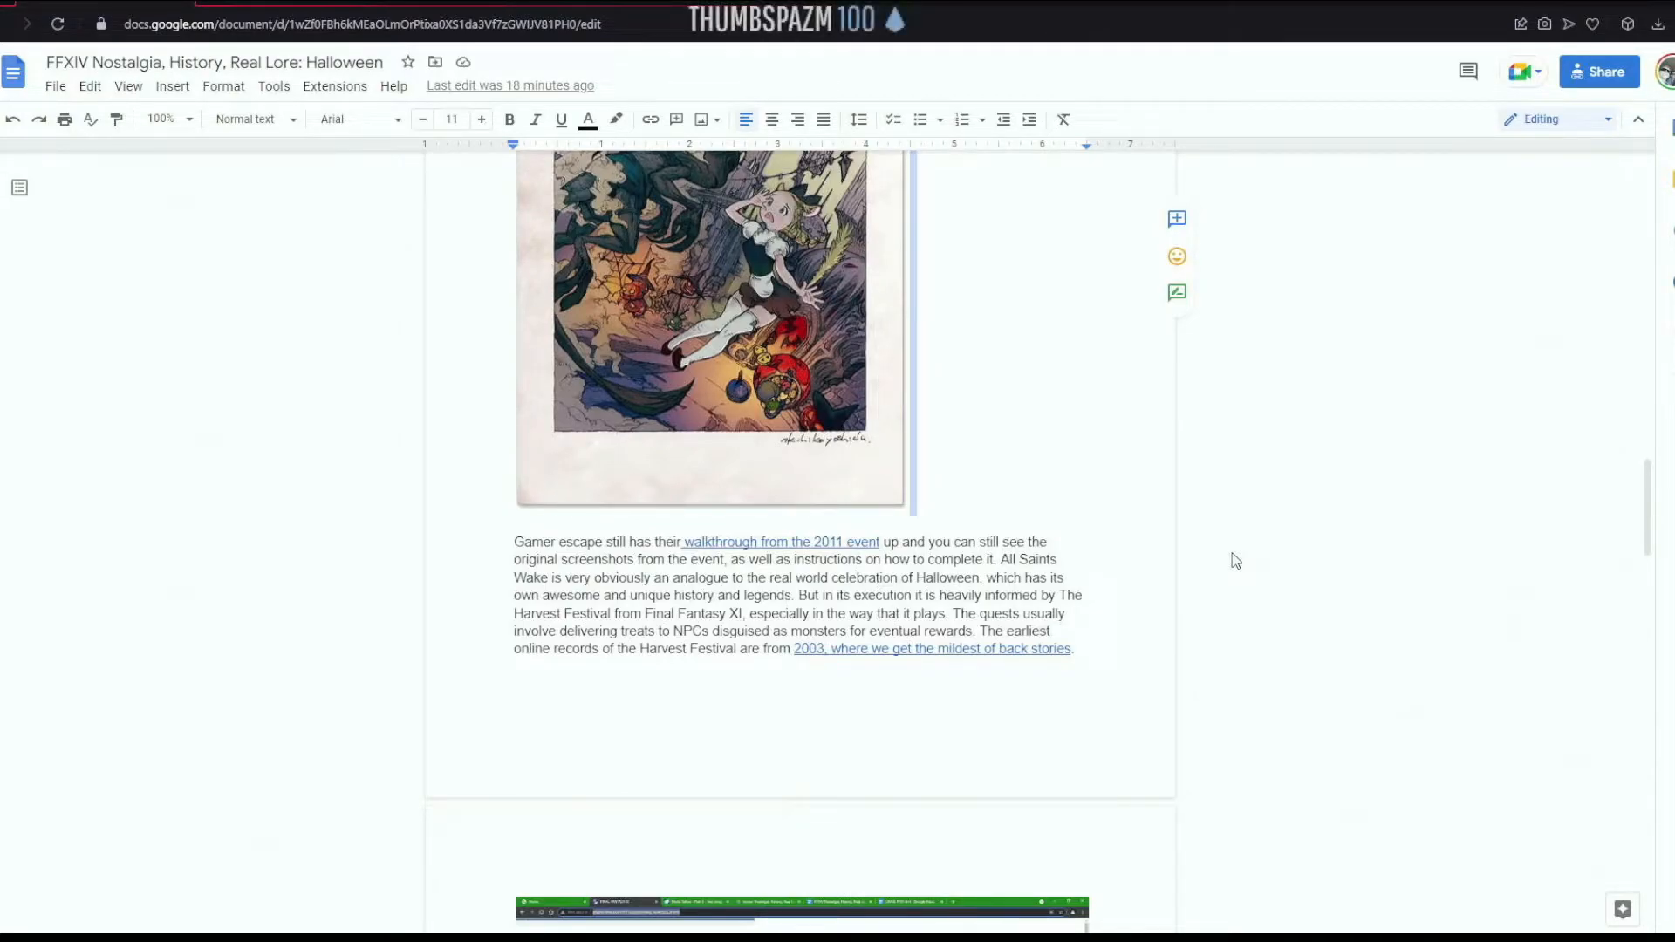
mouse_move(1231, 563)
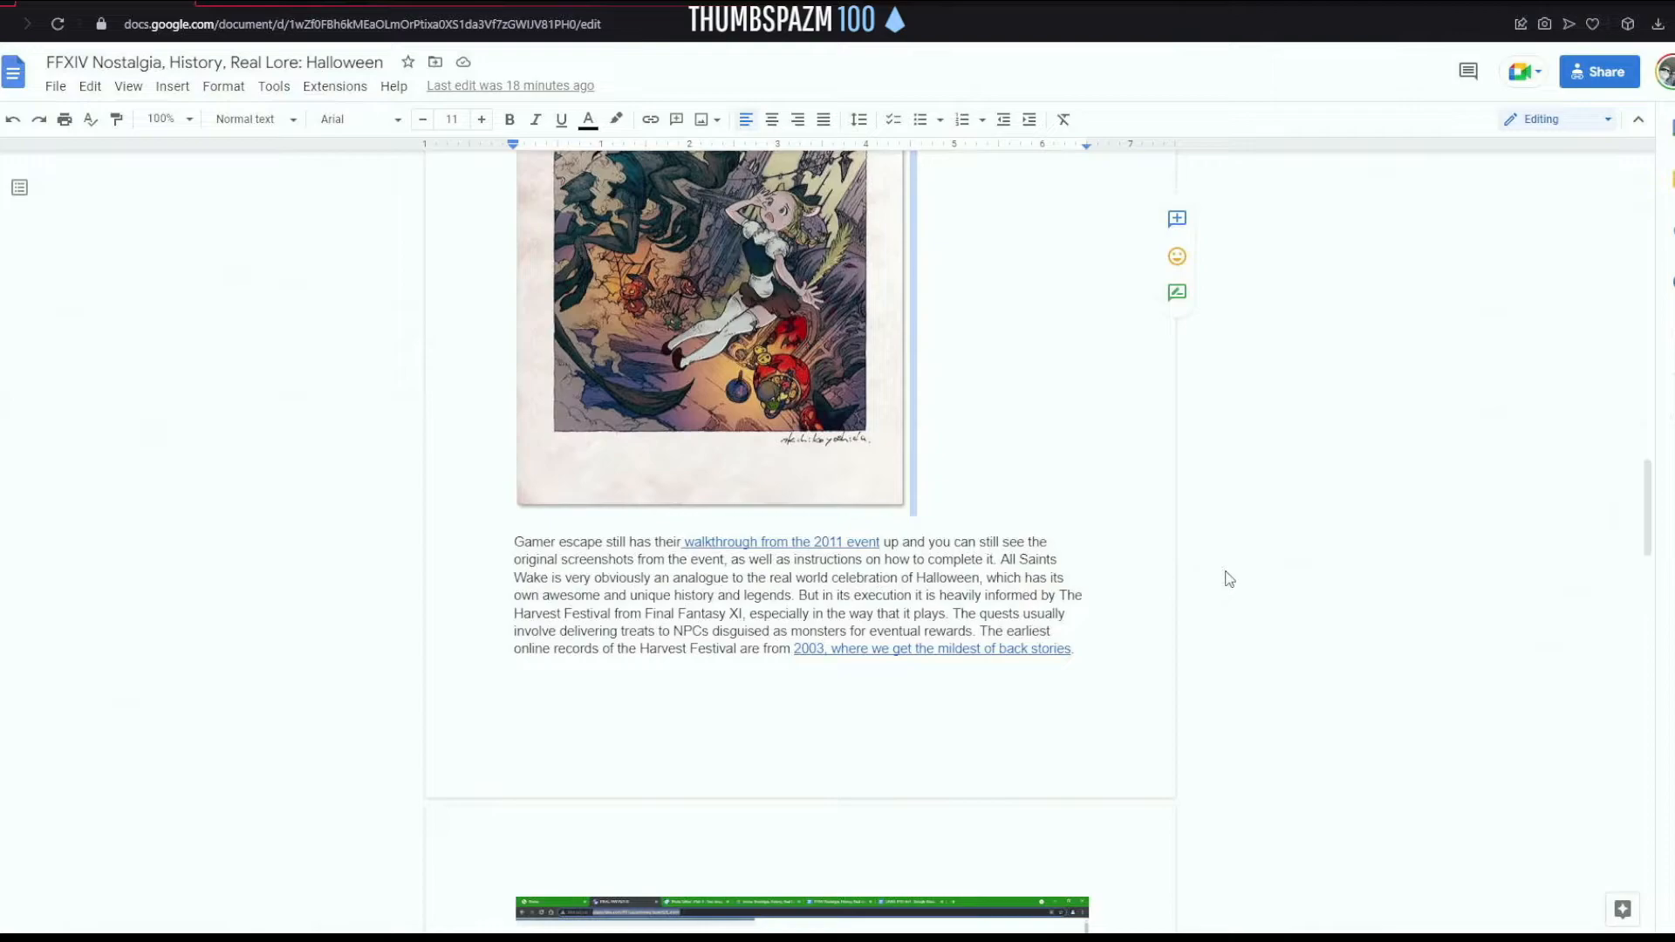
mouse_move(1219, 605)
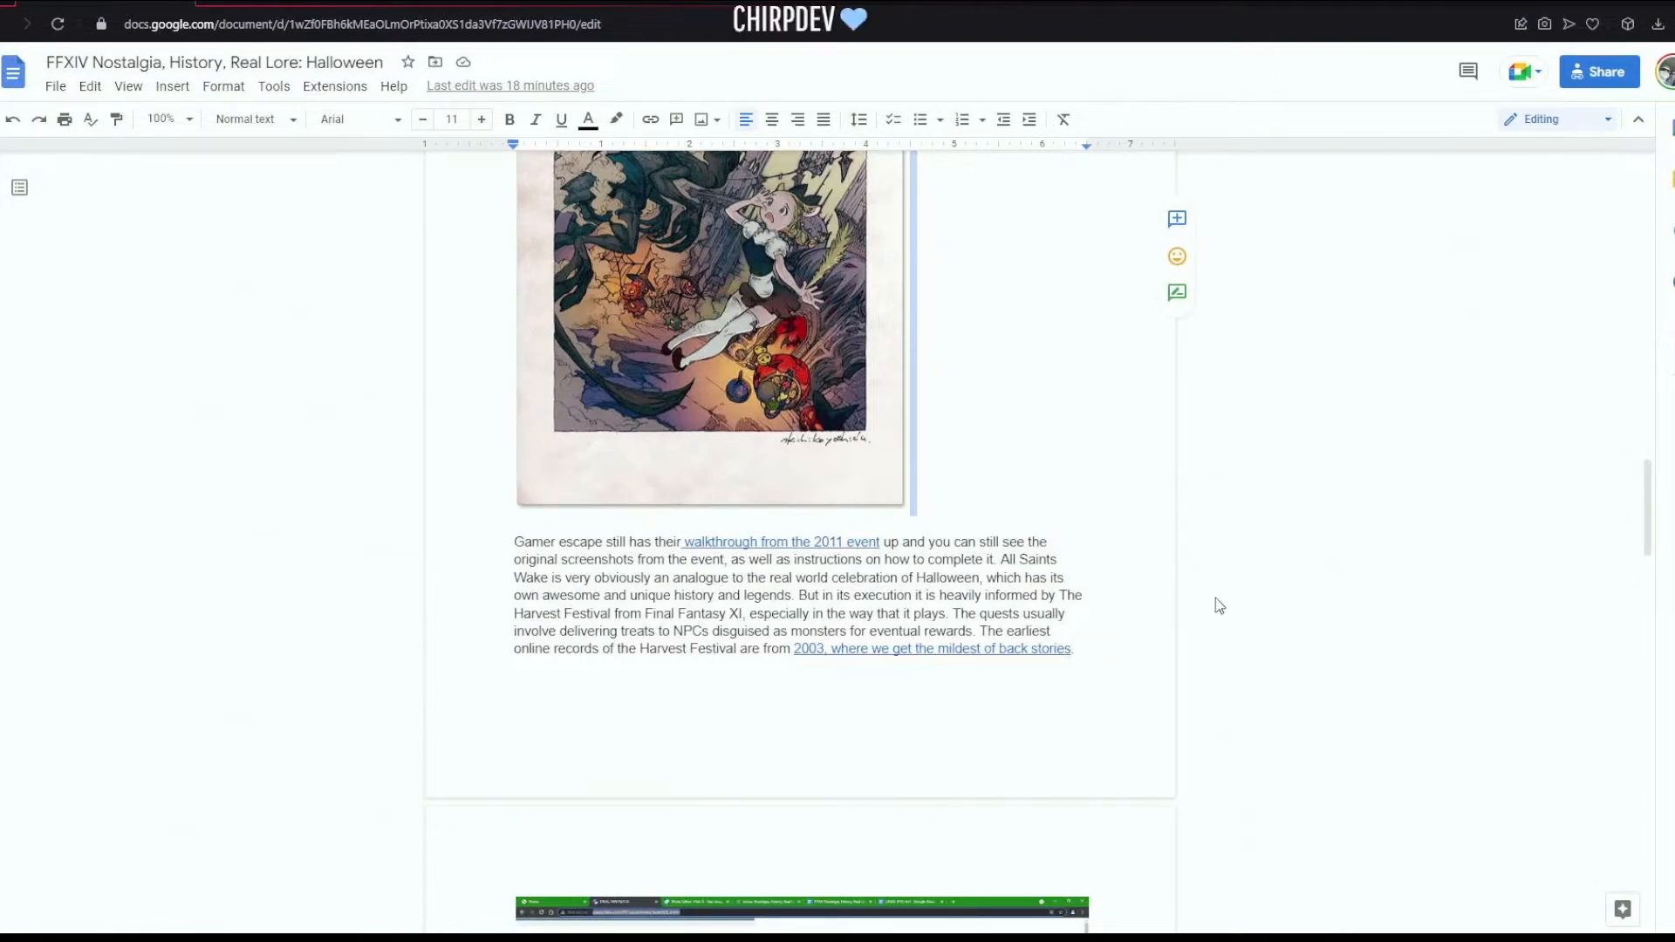
mouse_move(1204, 627)
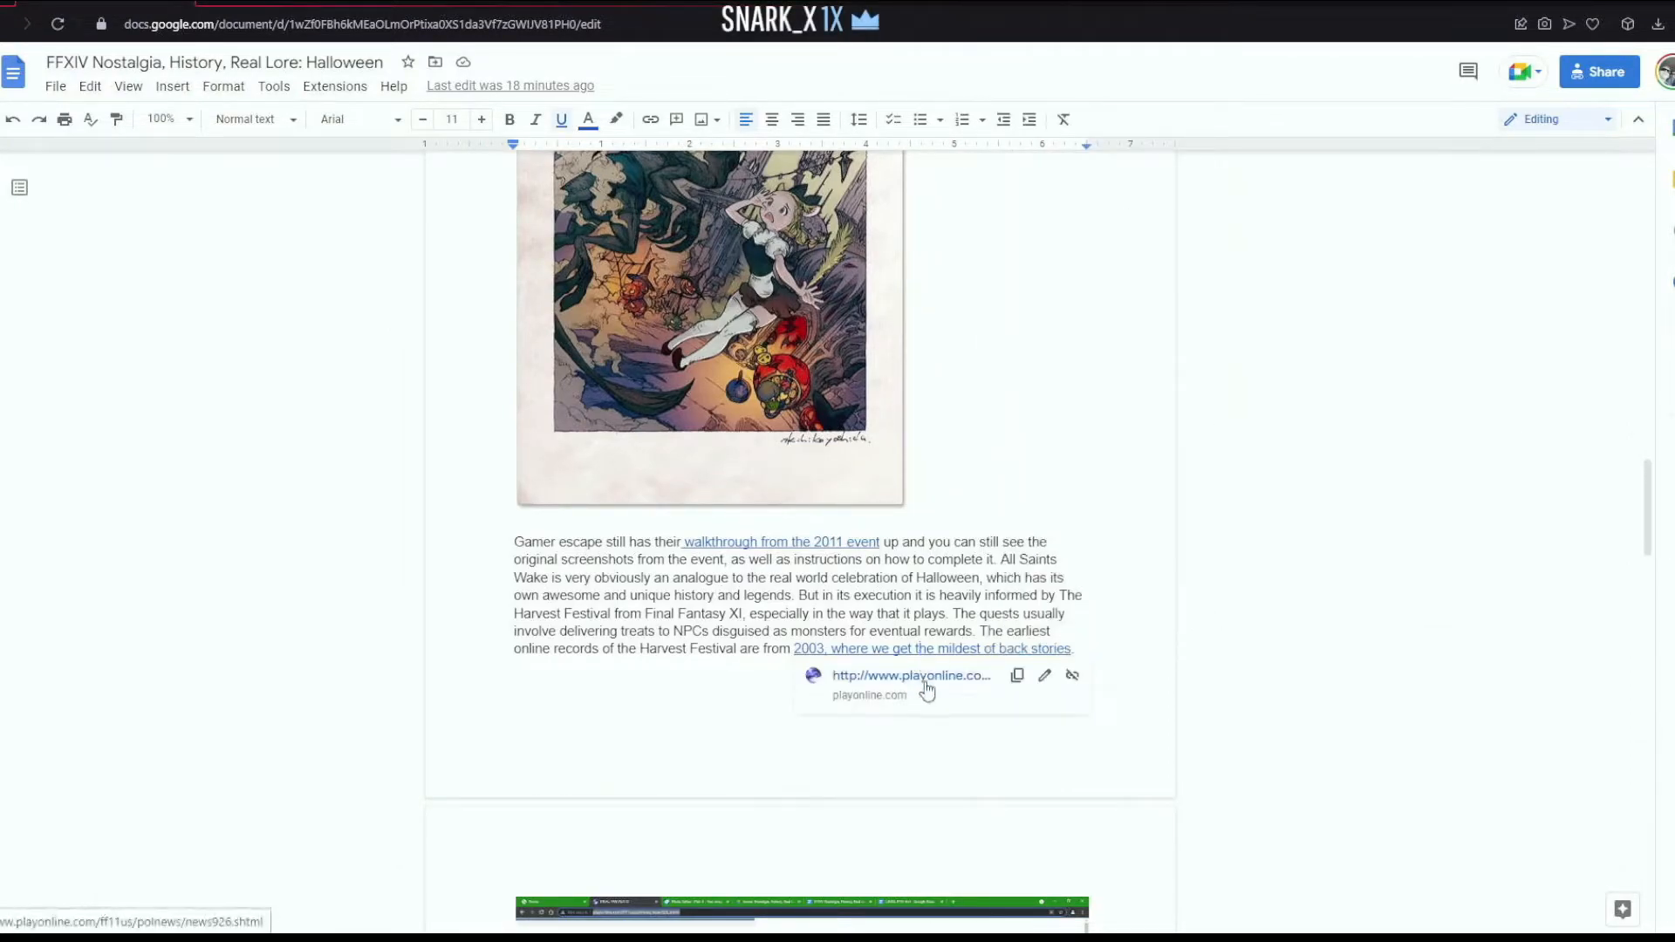
- Open the playonline.com 2003 'Trick or Treat!!' news post from the link preview
click(910, 675)
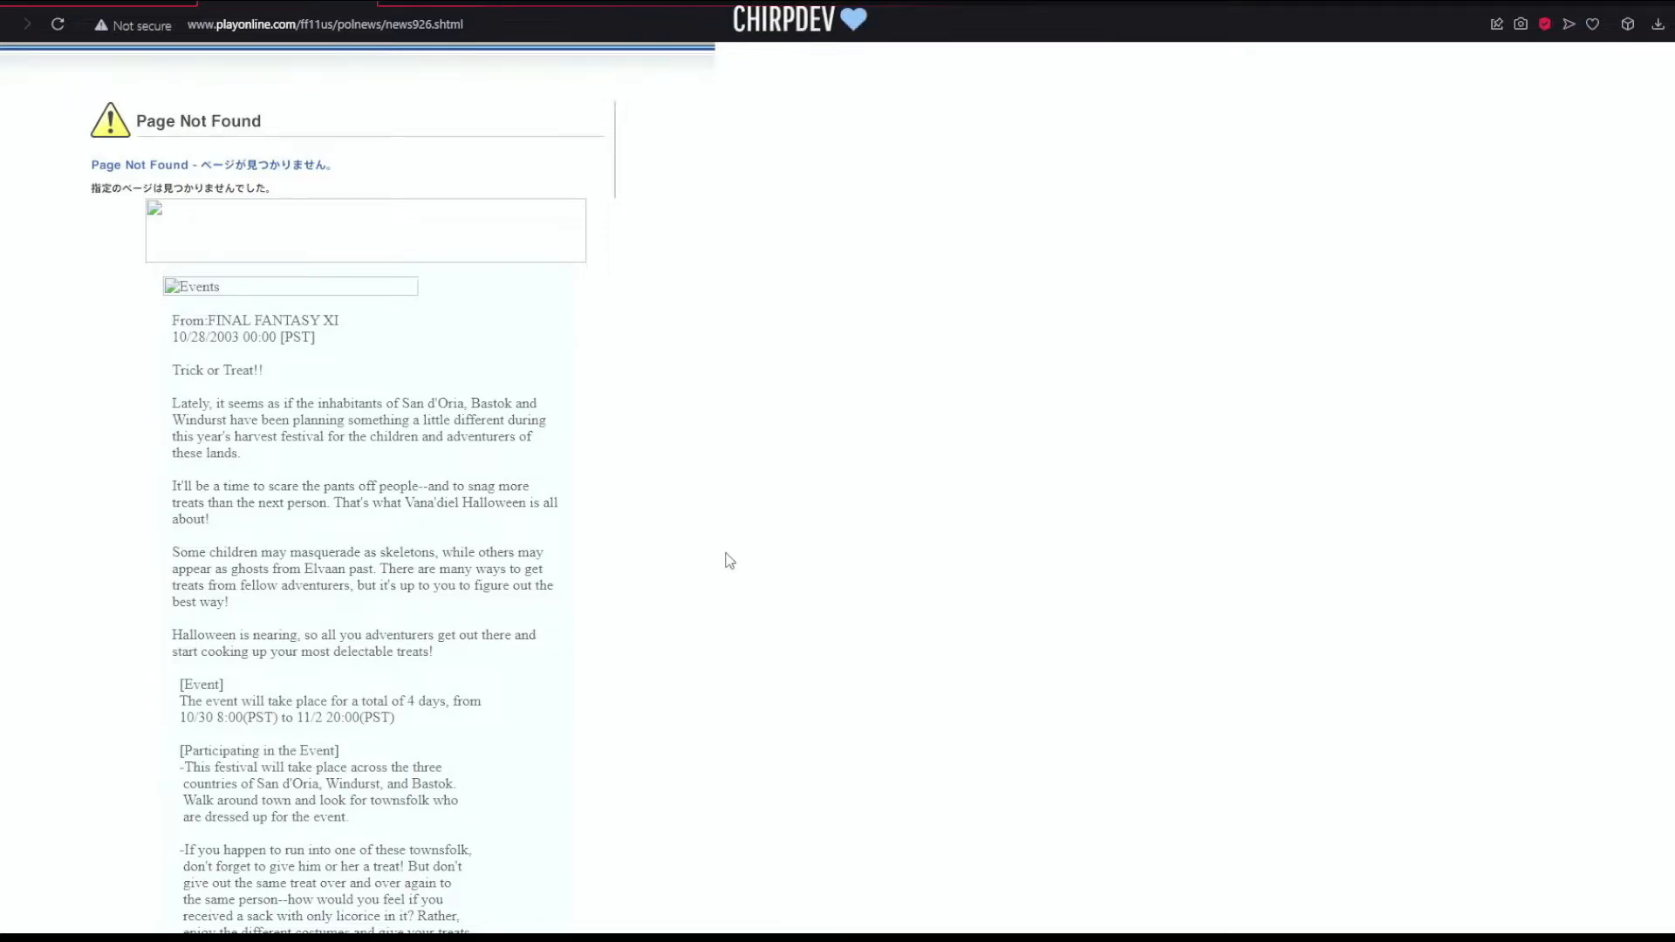
mouse_move(732, 552)
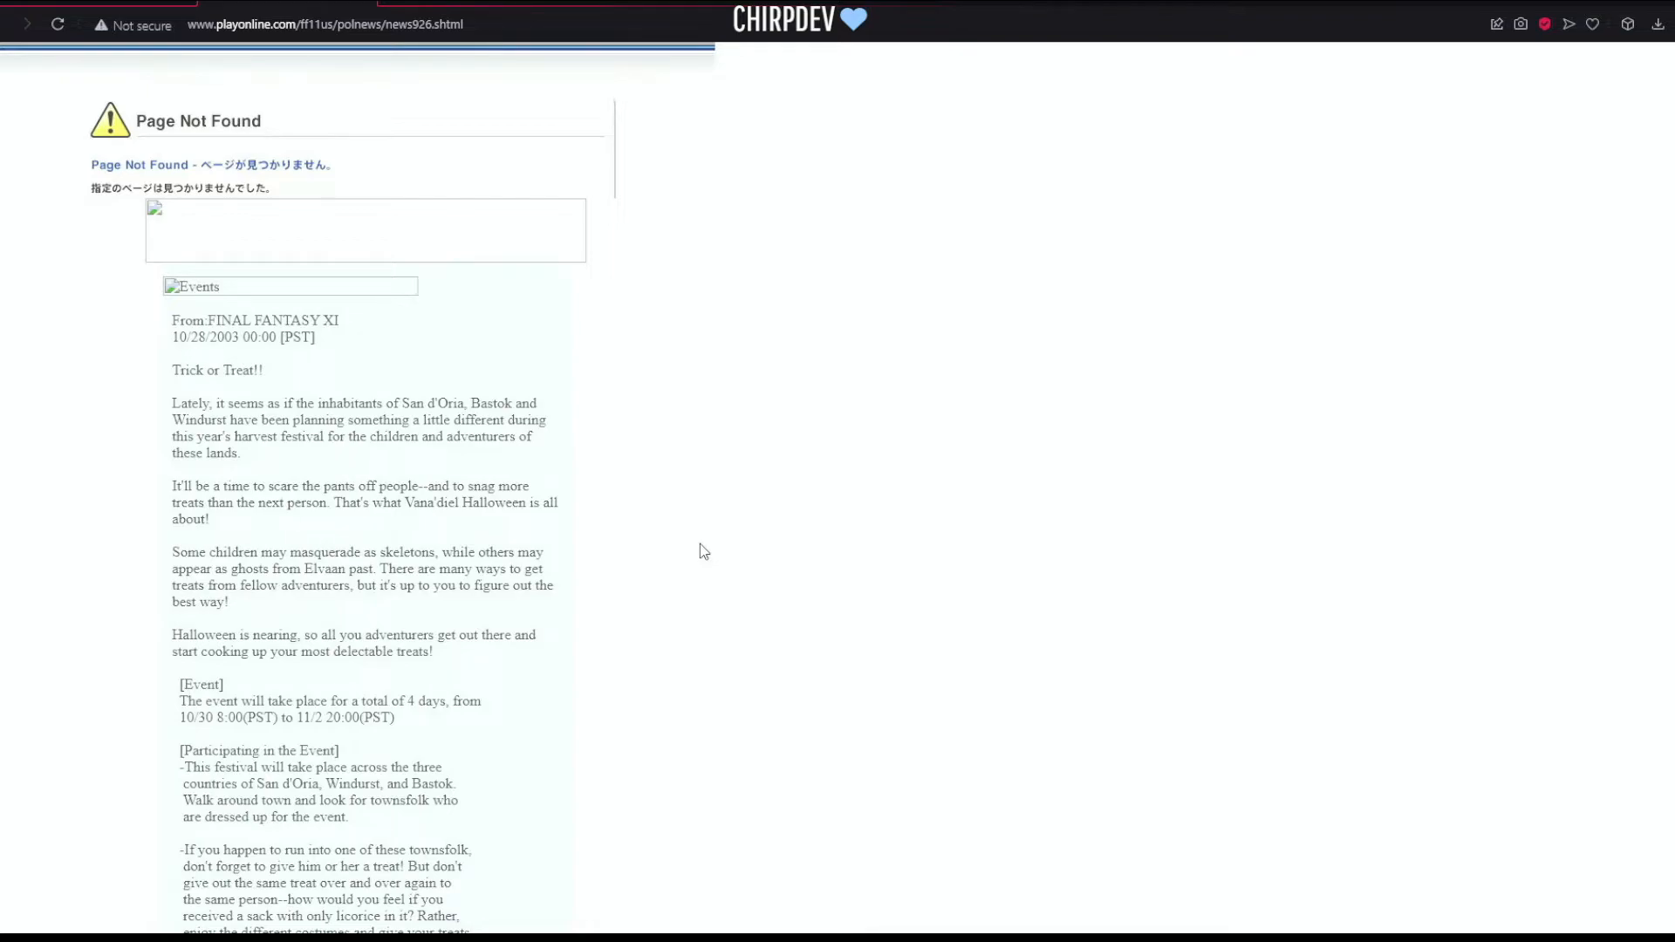
- Scroll the 2003 news post to the Event section's four-day schedule and rules
scroll(down, 3)
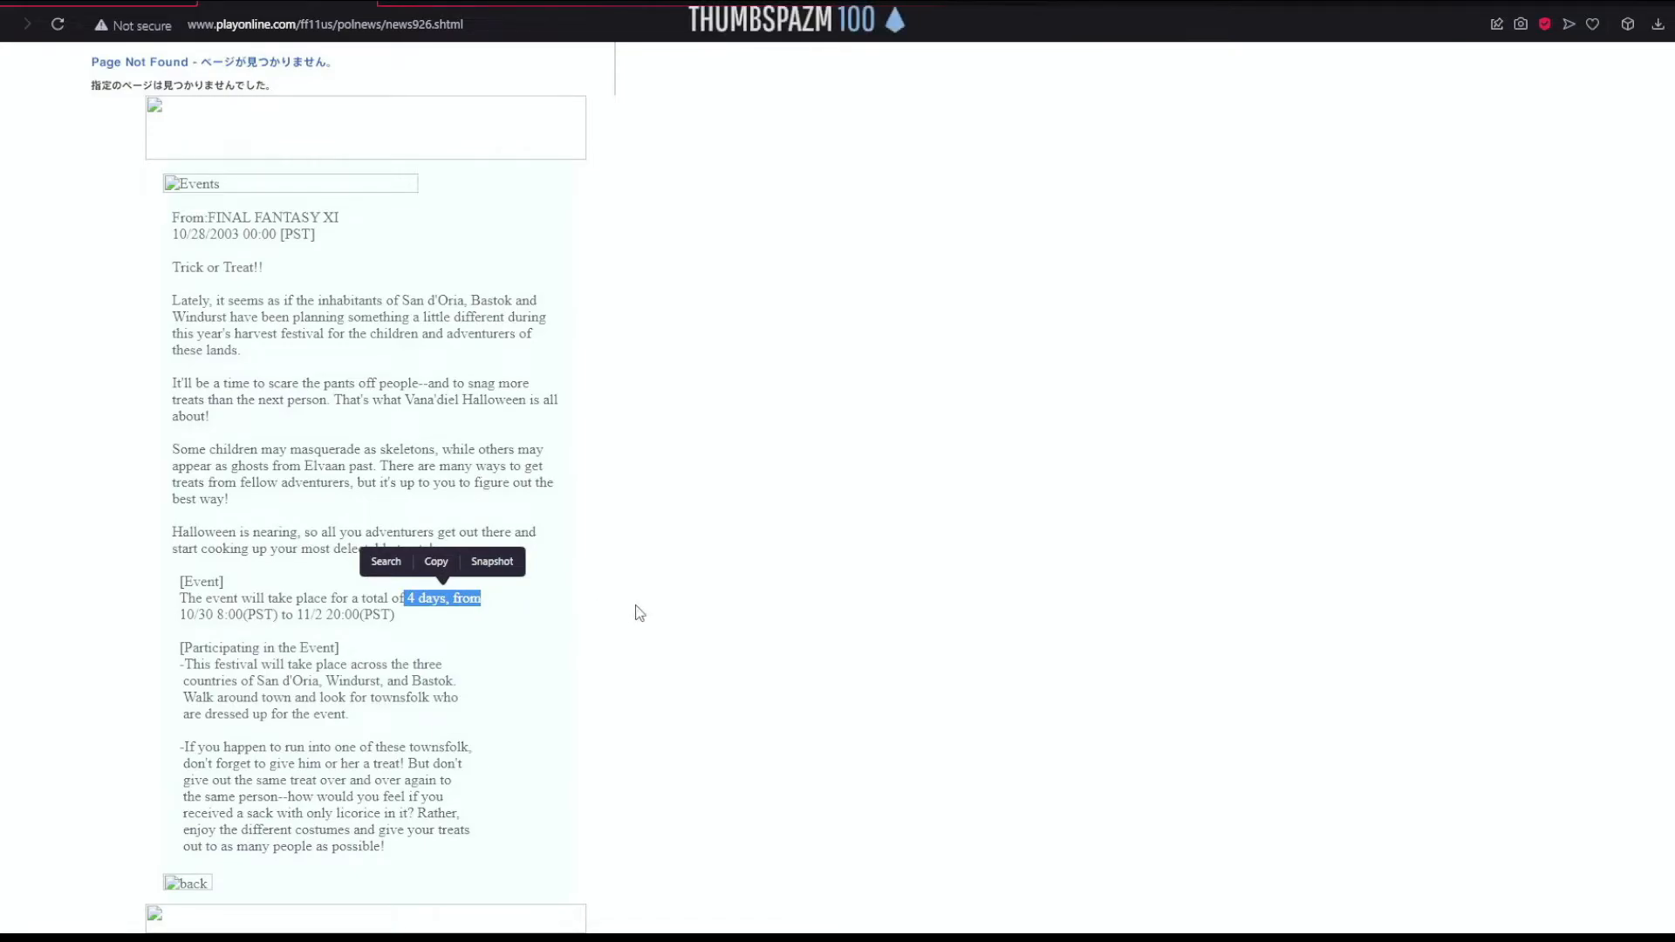
mouse_move(642, 586)
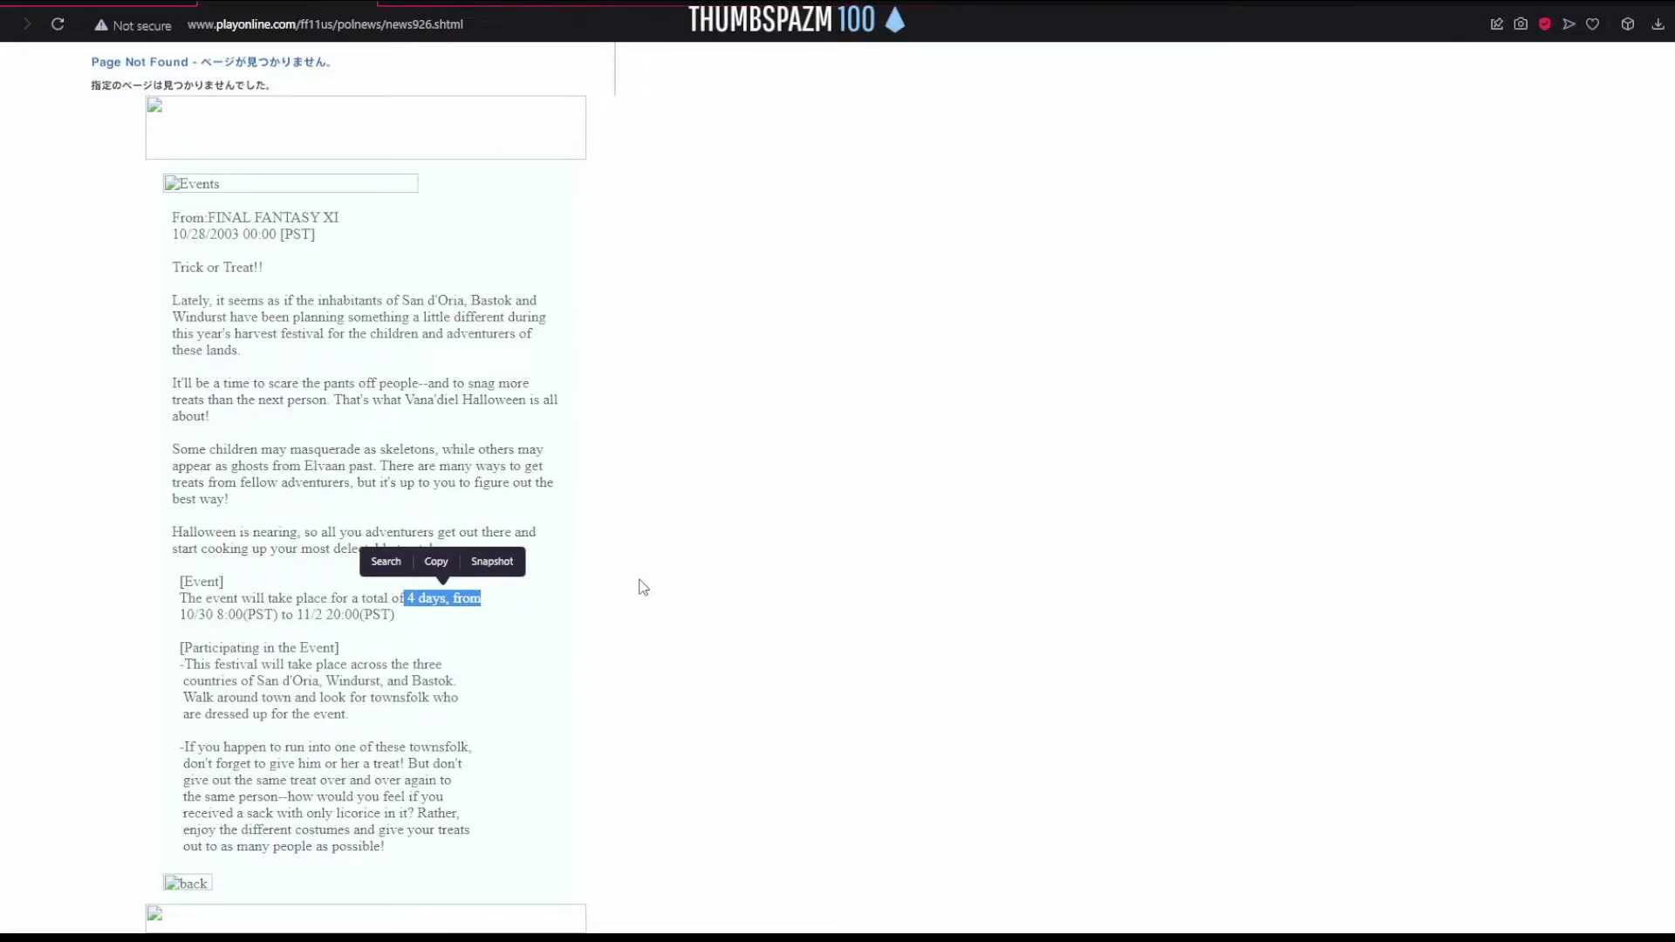
mouse_move(625, 636)
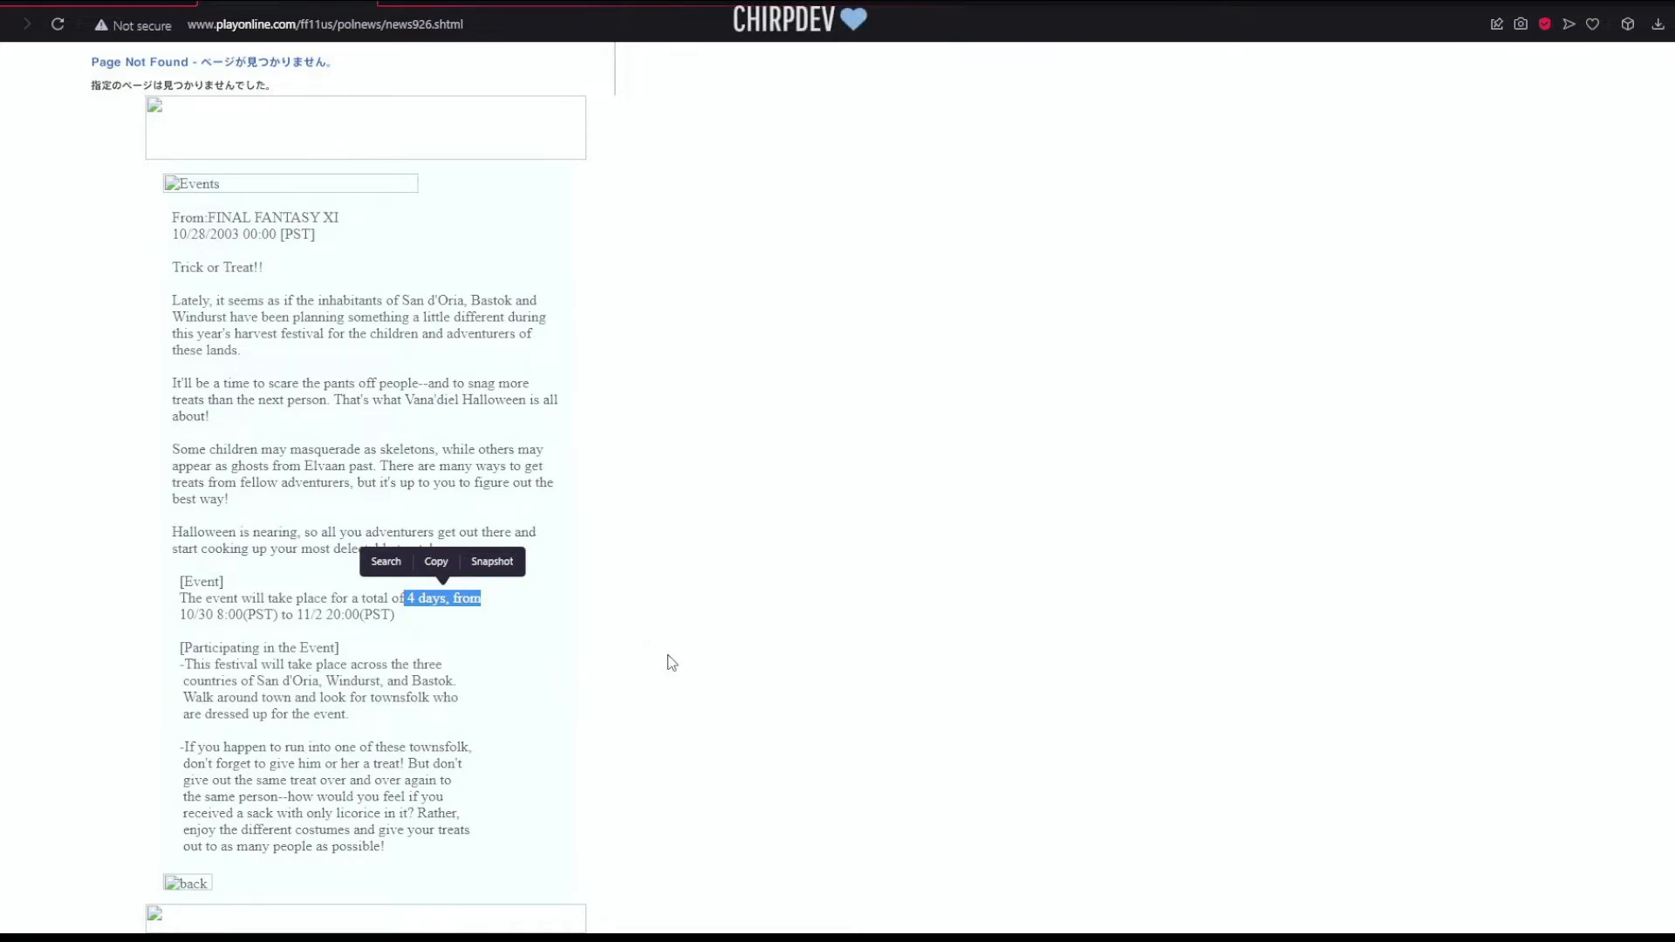
mouse_move(671, 656)
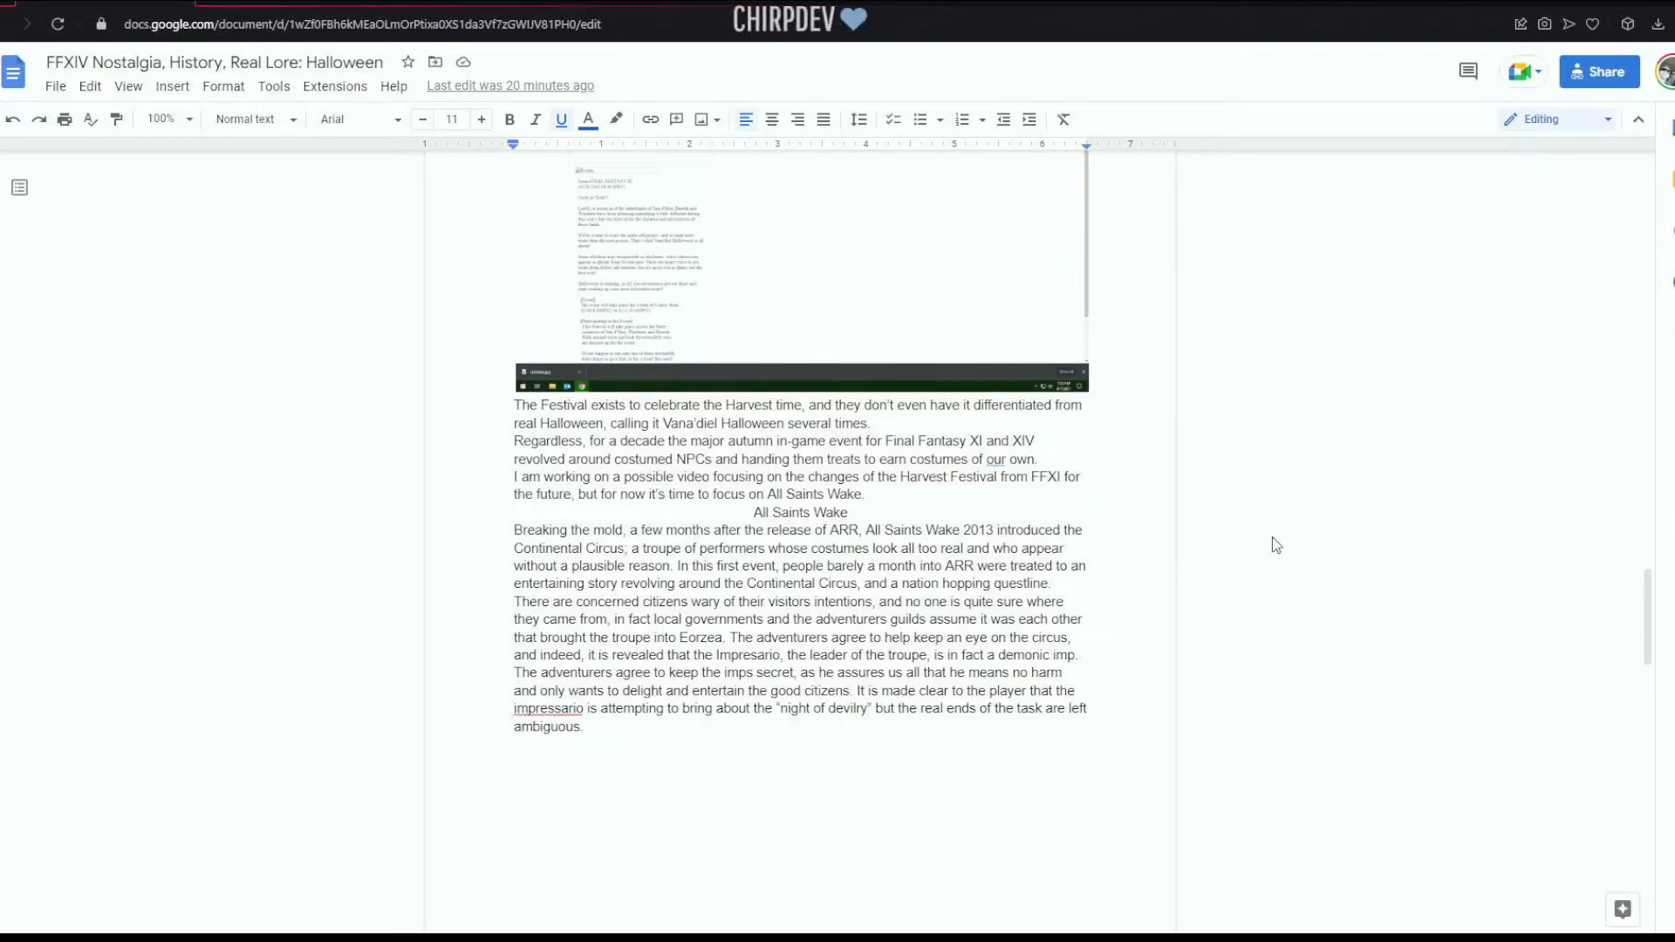
- Scroll through the All Saints Wake 2013 Continental Circus passage to the pumpkin-head screenshot
scroll(down, 3)
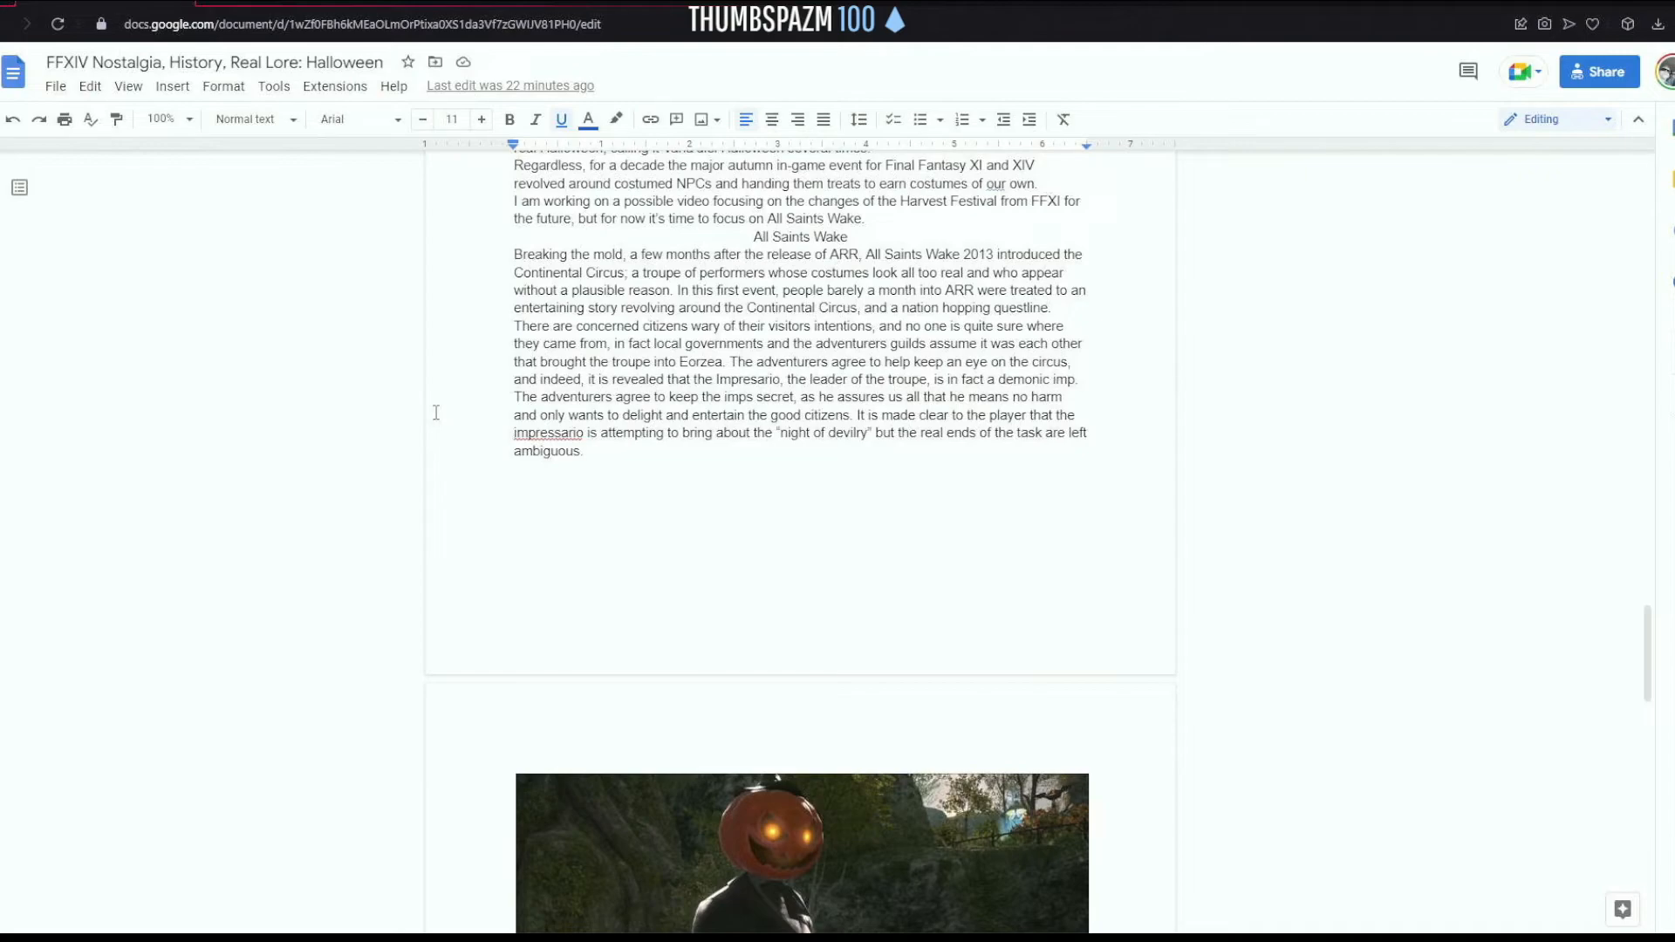
- Scroll past the poster images and costume paragraphs down to Additional Notes
scroll(down, 3)
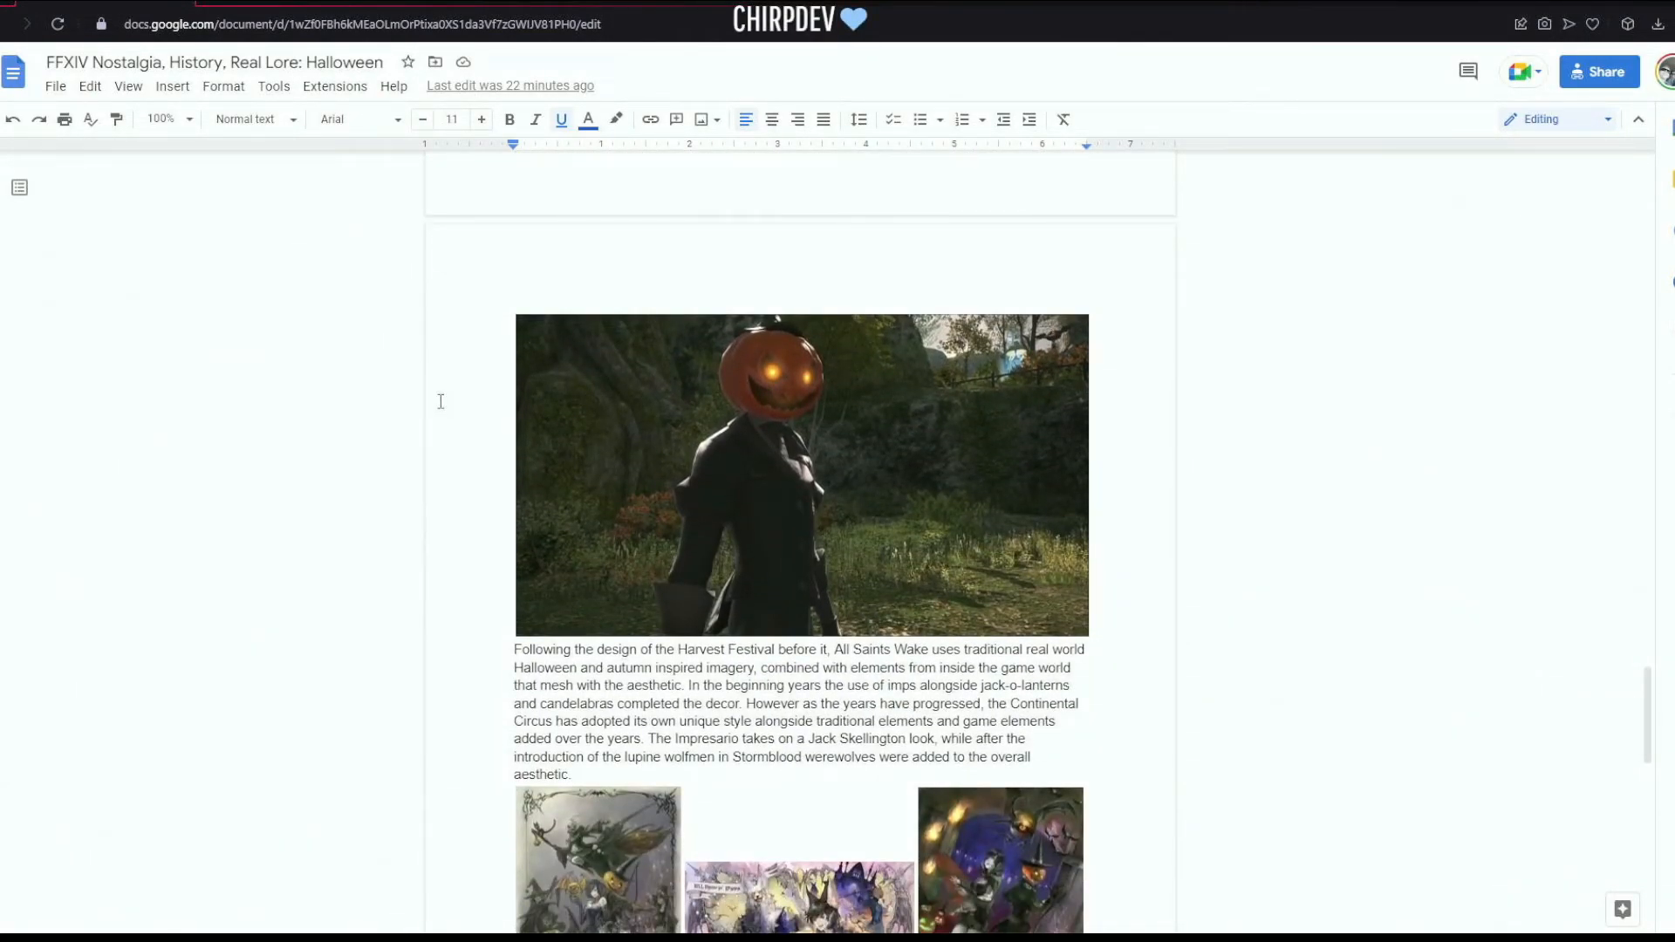
mouse_move(390, 434)
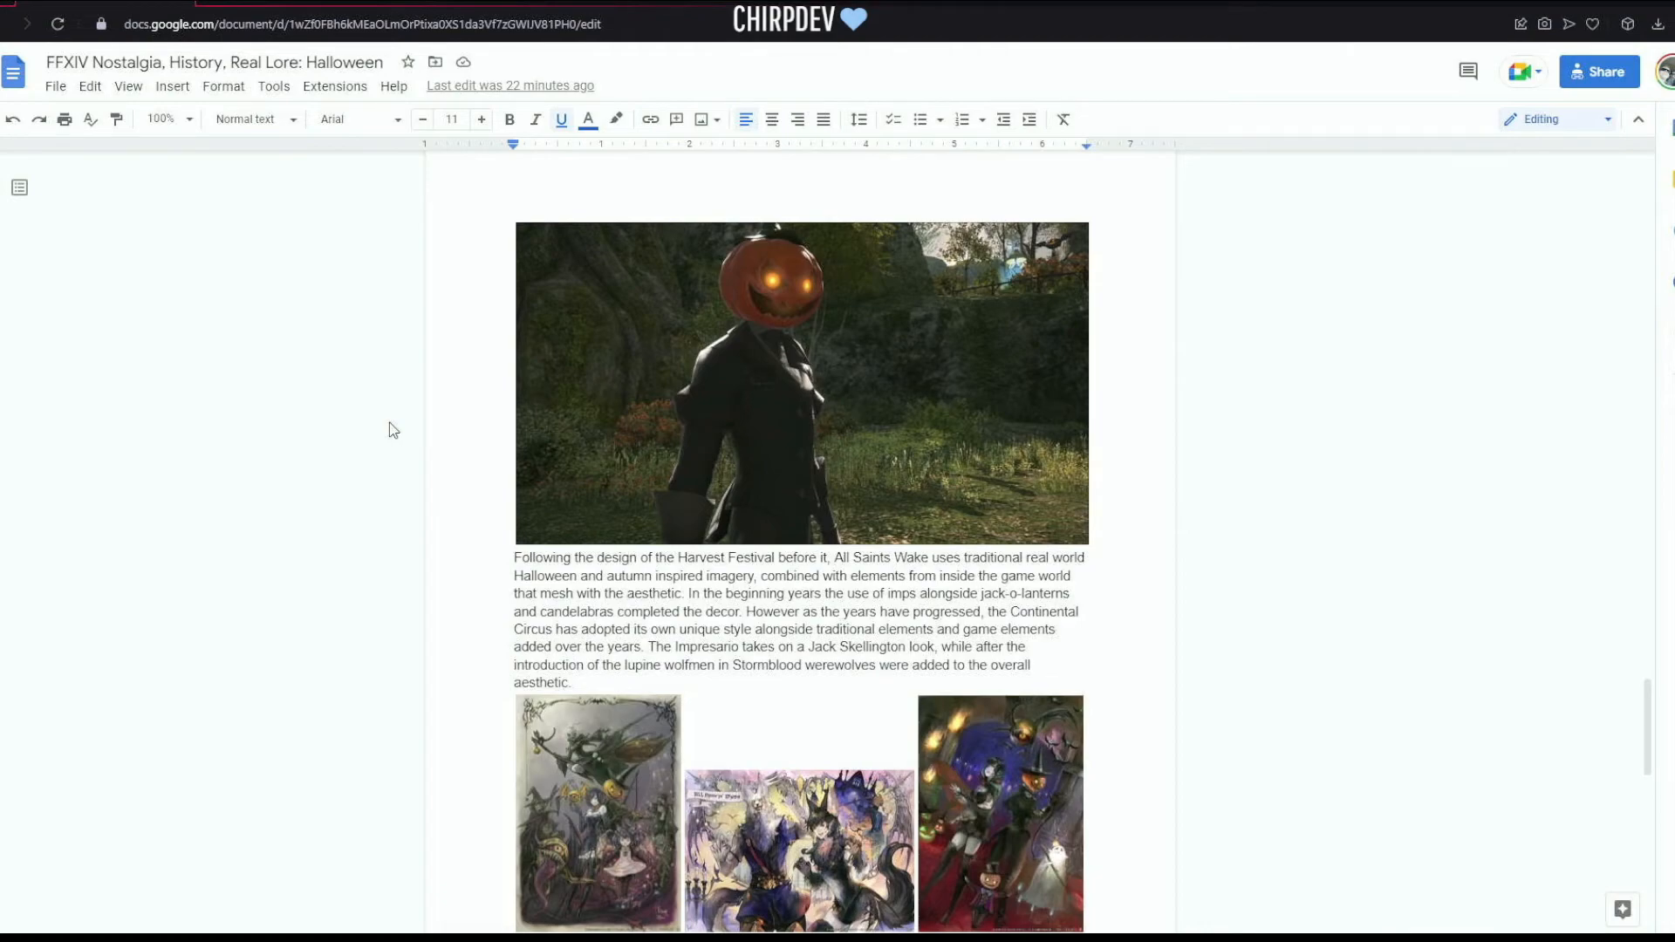
scroll(down, 3)
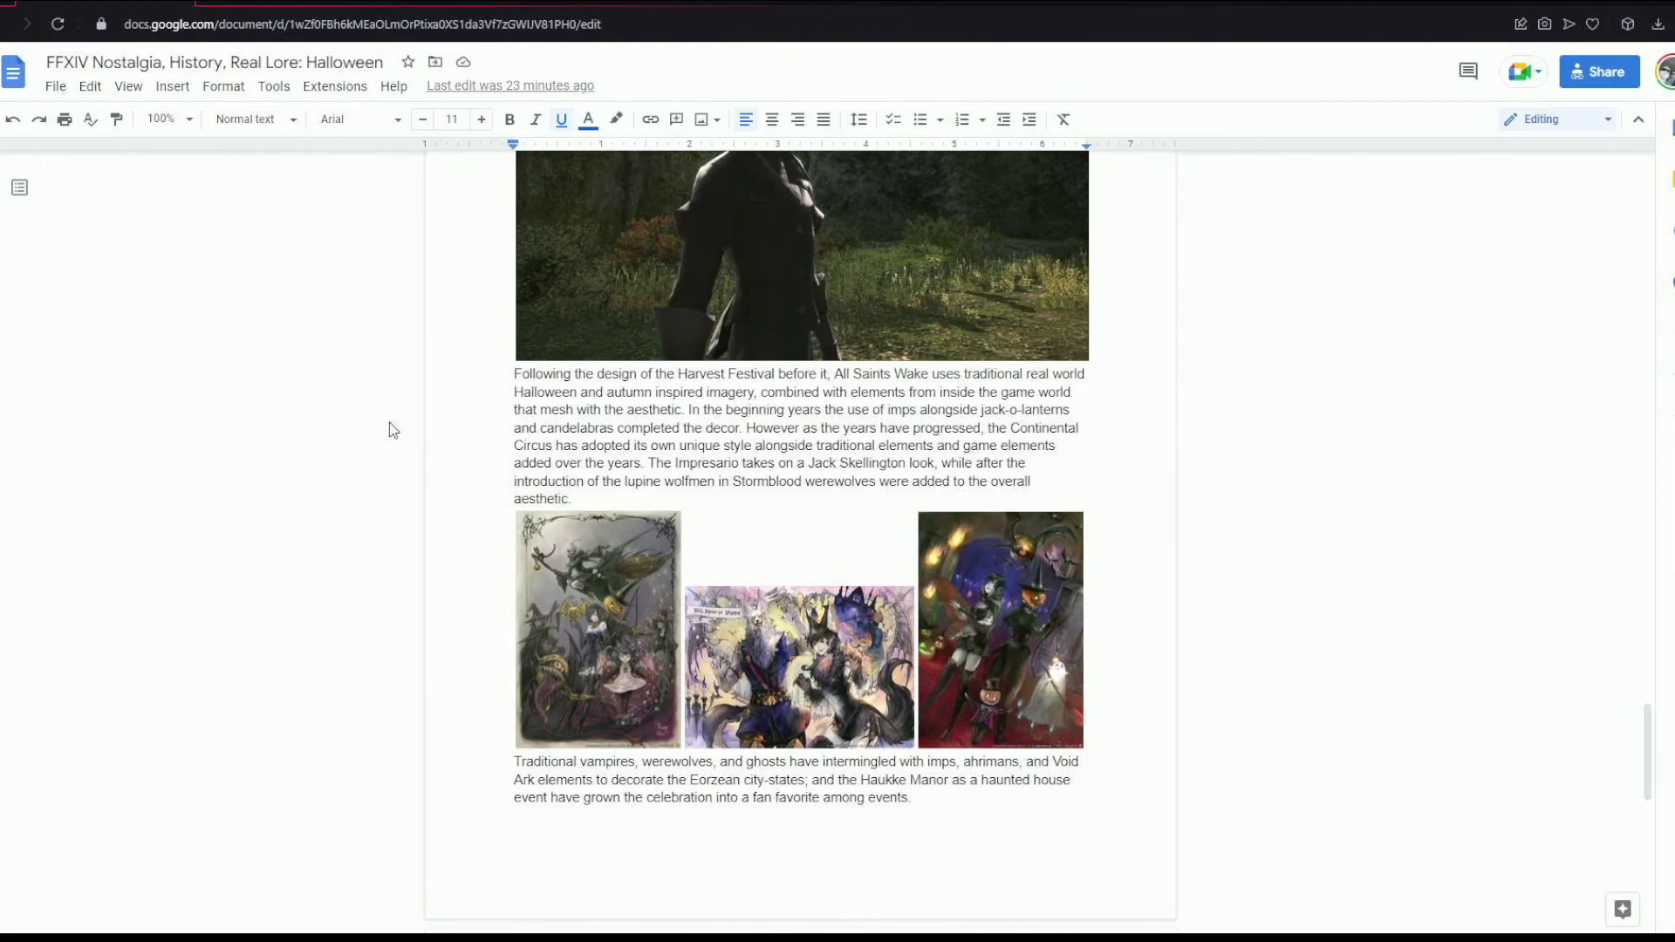
scroll(down, 3)
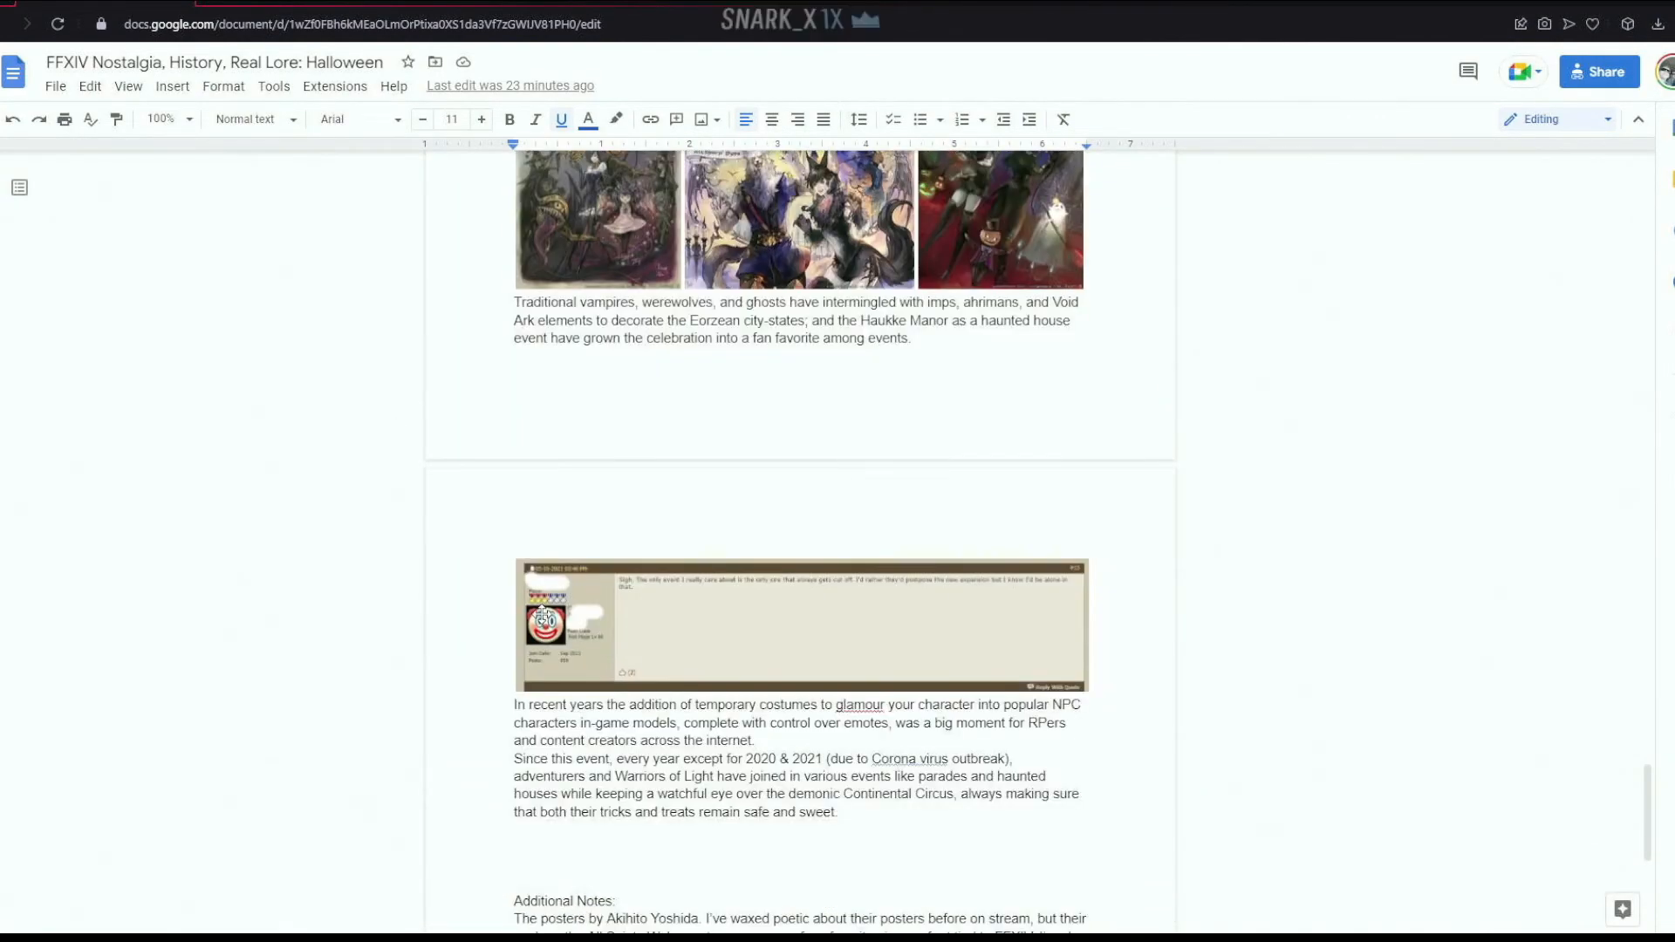
mouse_move(374, 622)
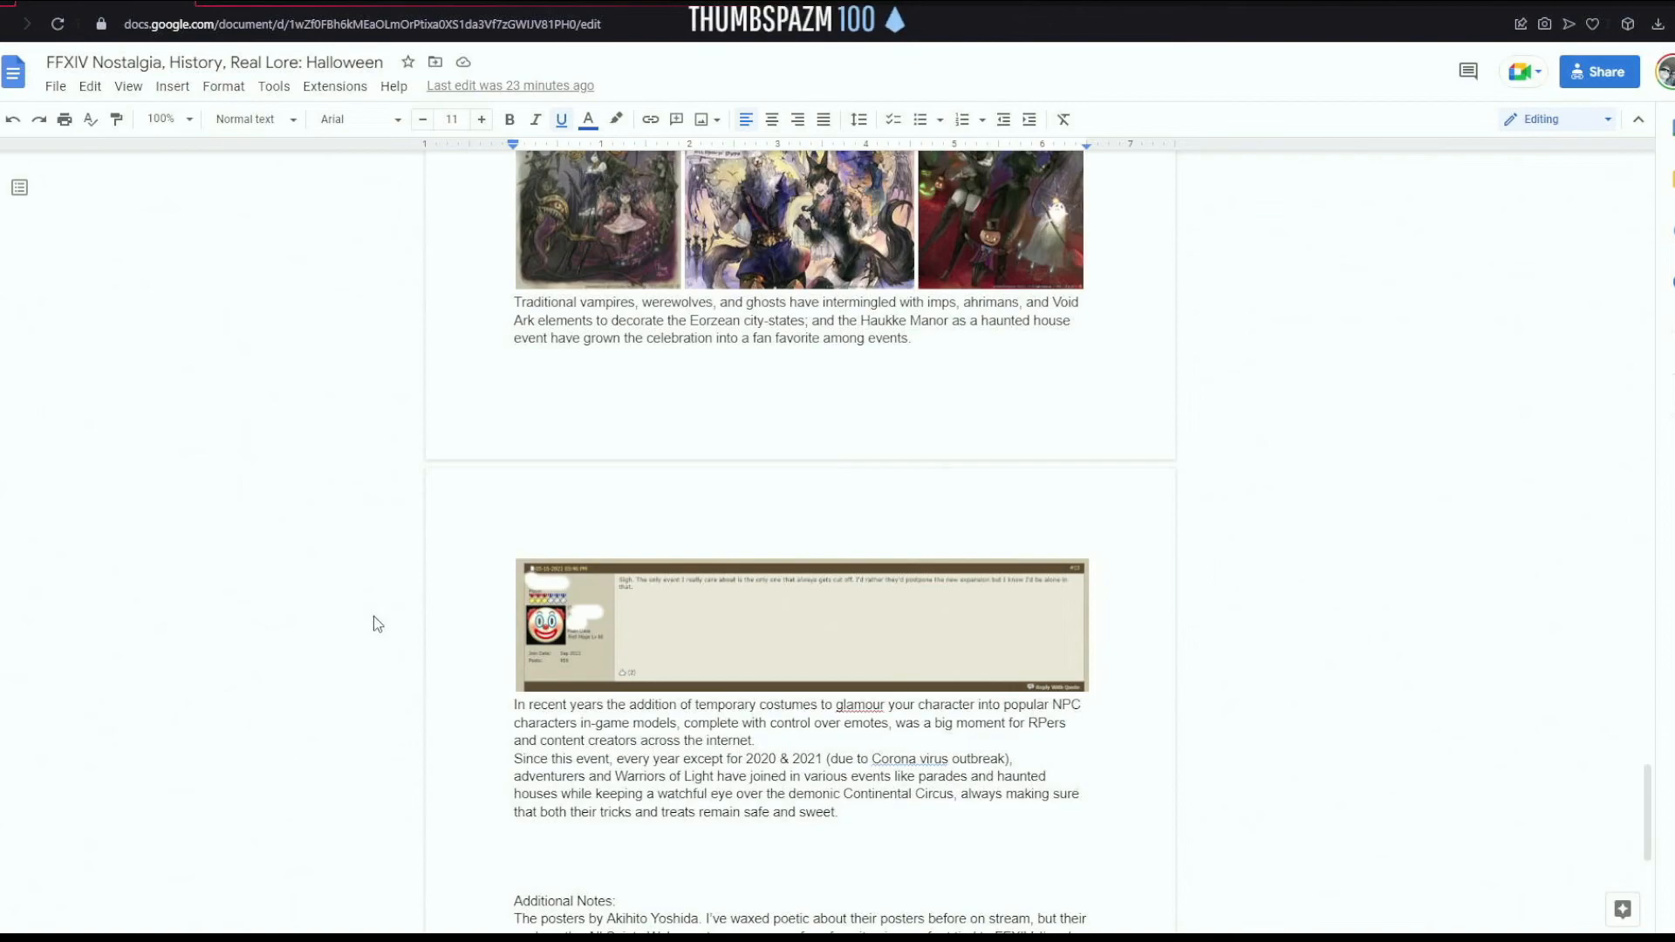